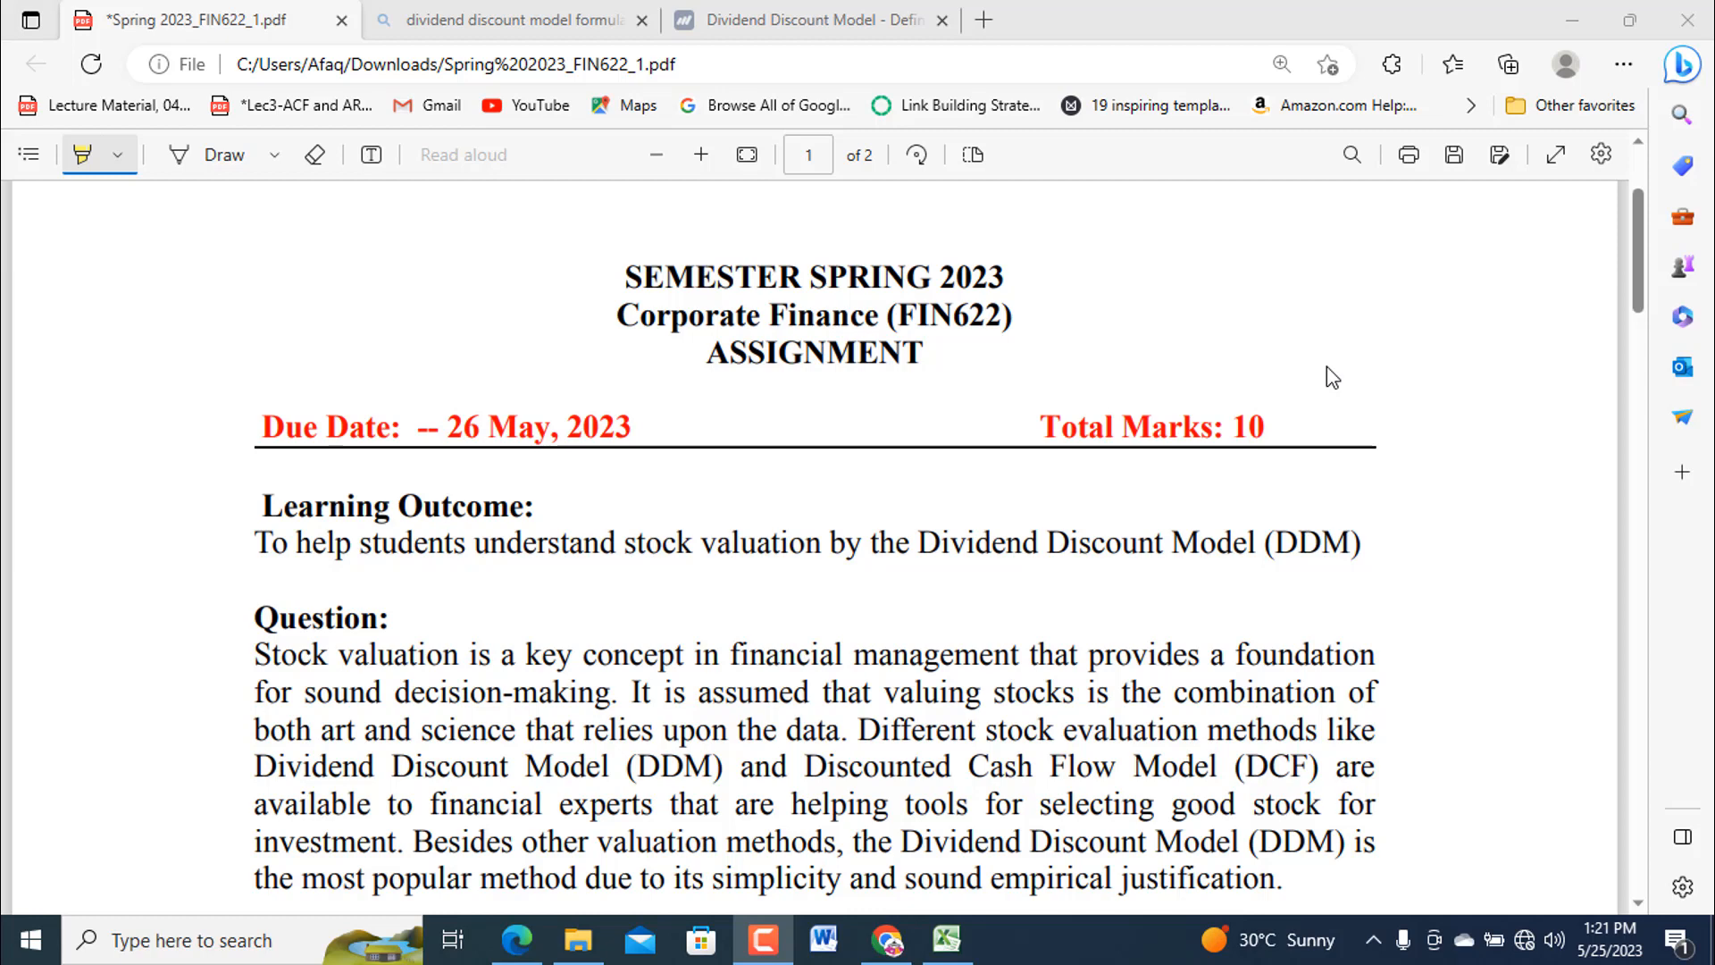
pyautogui.moveTo(1258, 475)
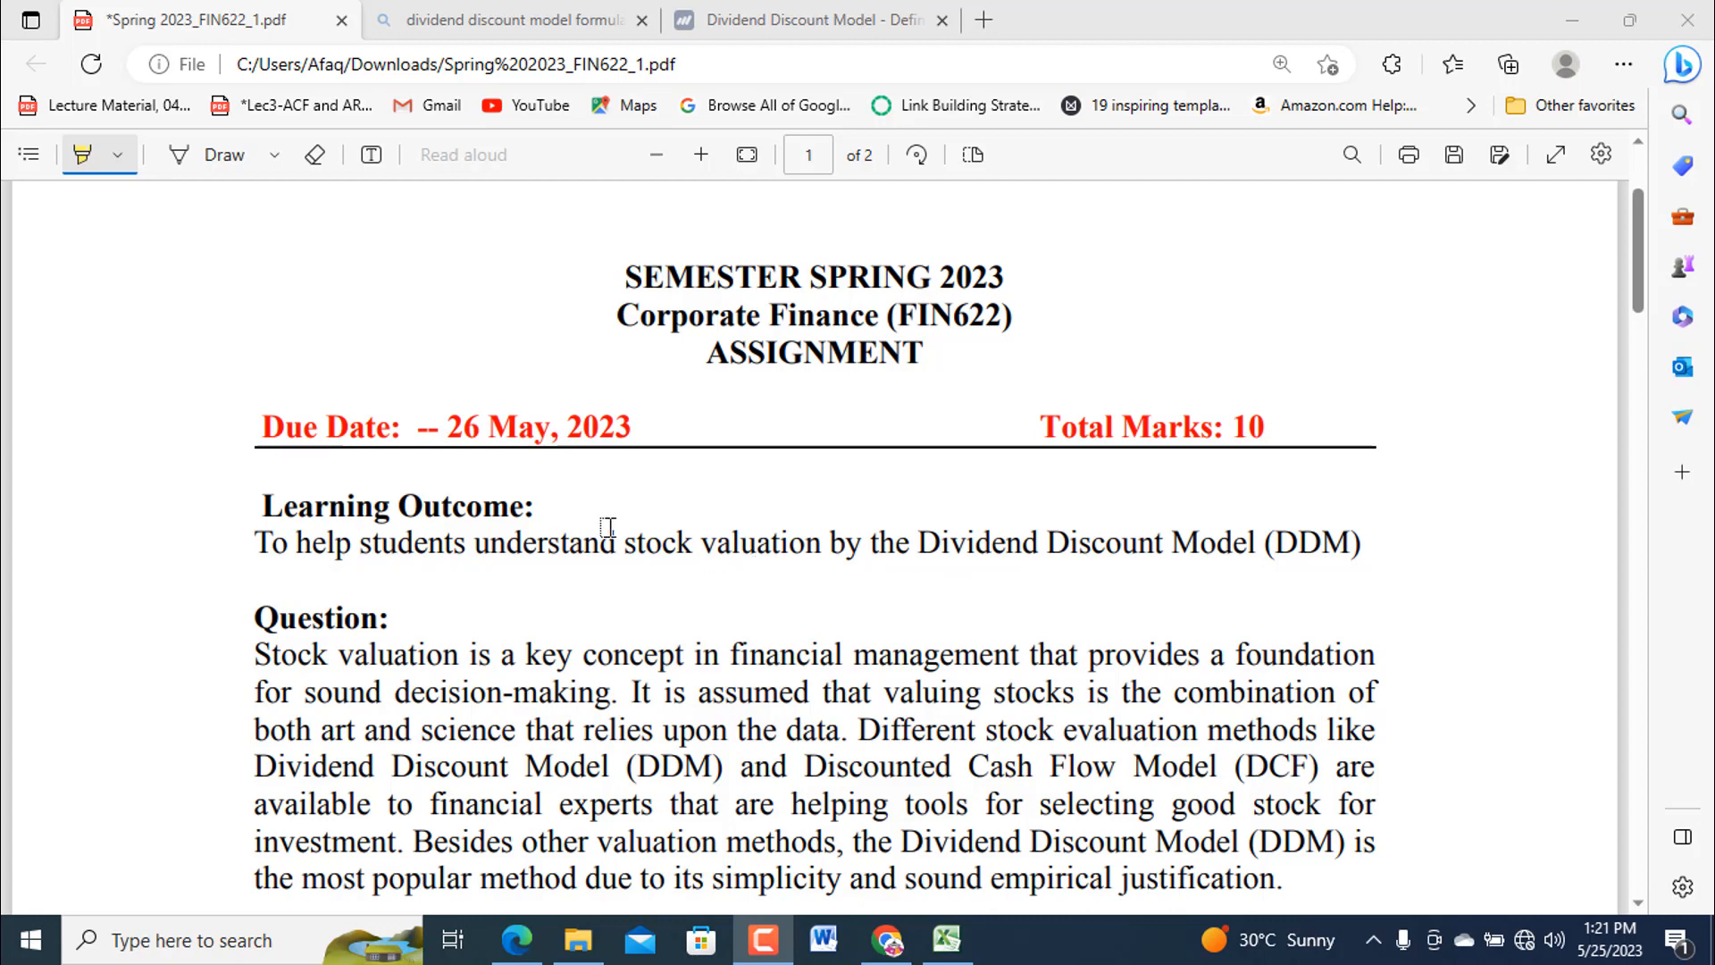
# Scroll the assignment PDF down to the stock A–C dividend, growth and required-return table.
pyautogui.scroll(-3)
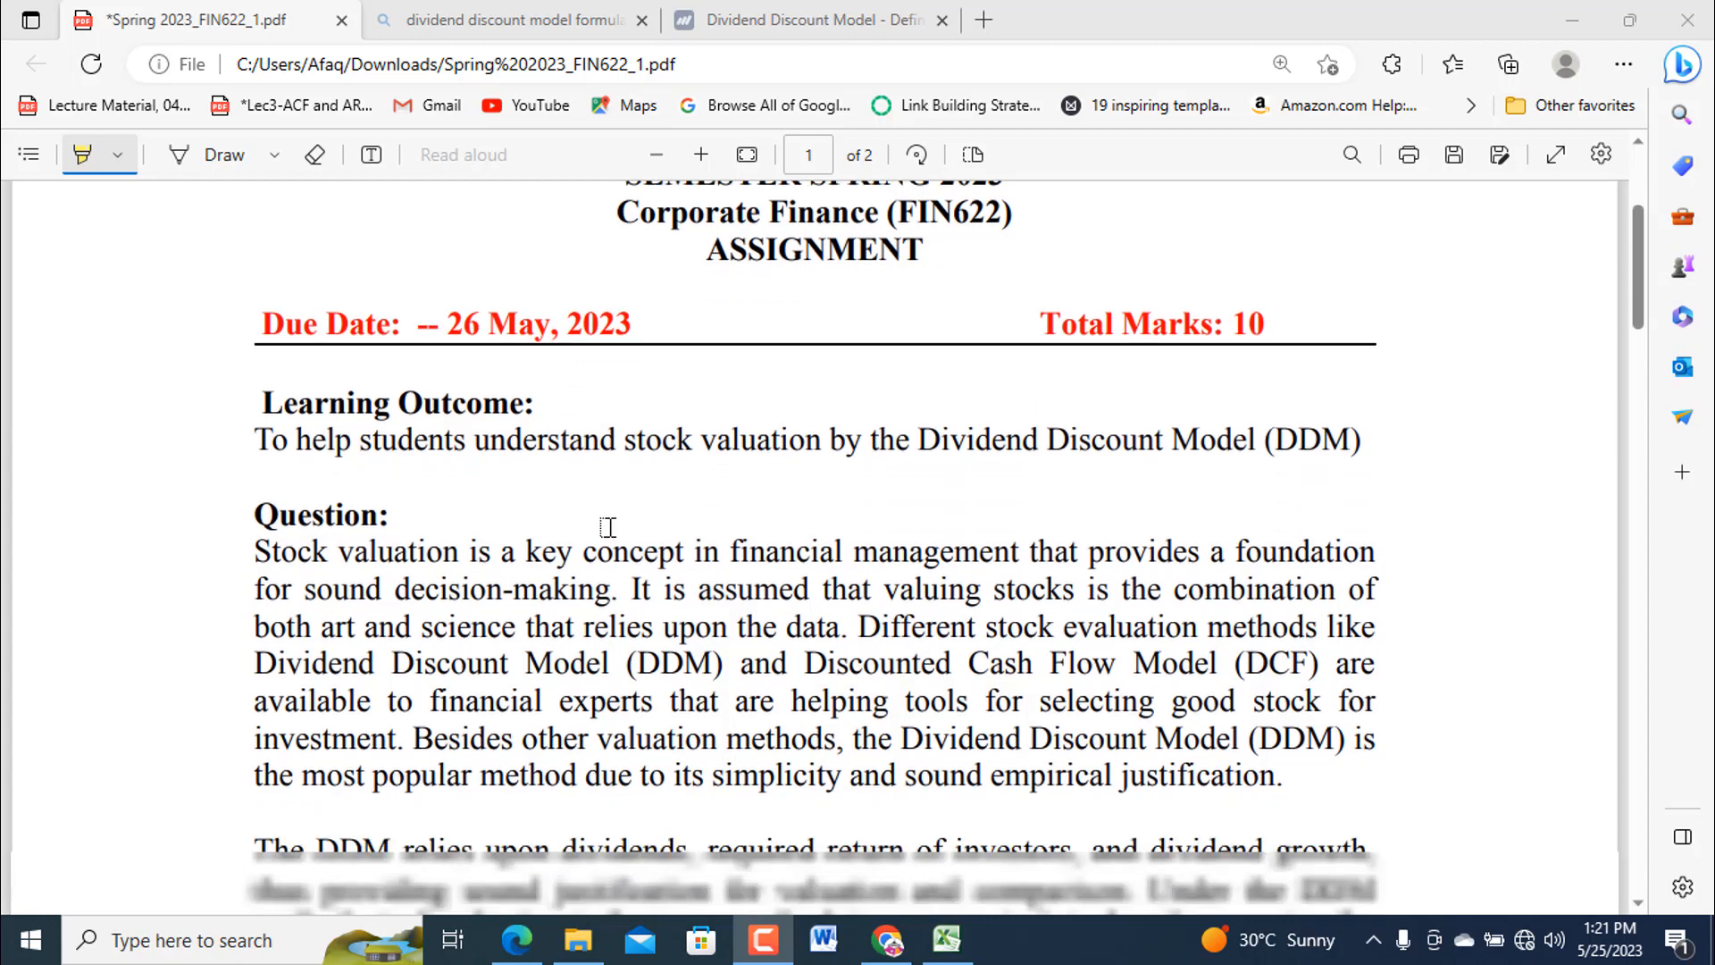
pyautogui.scroll(-3)
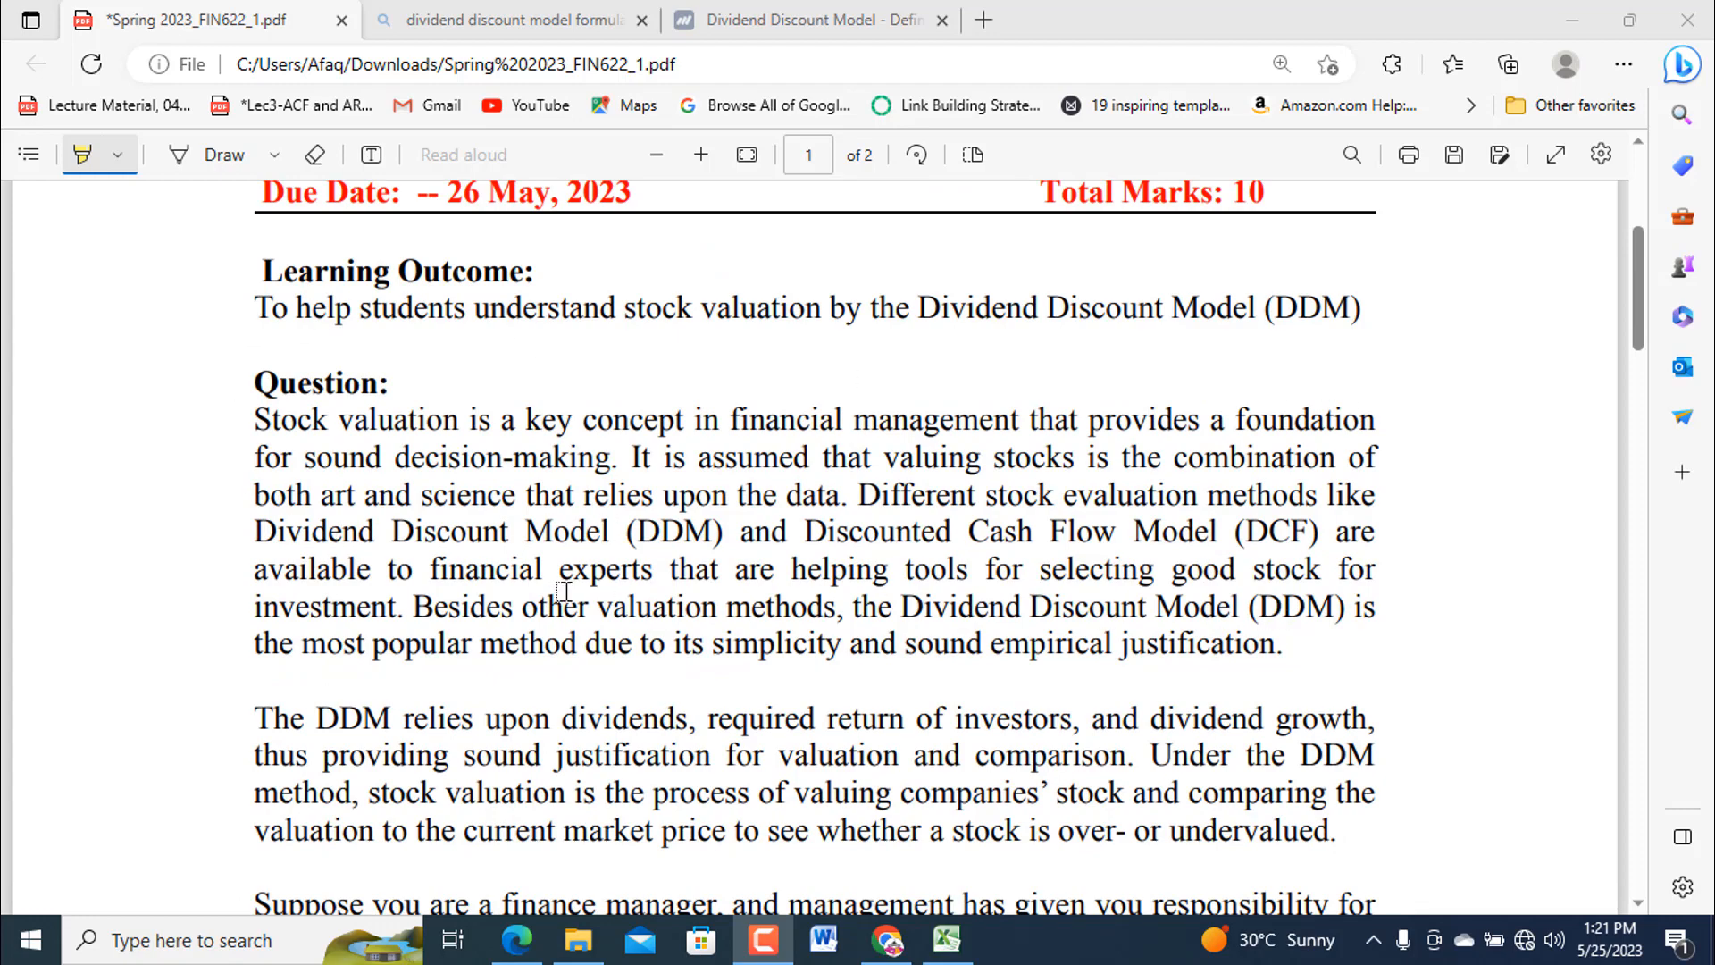
pyautogui.scroll(-3)
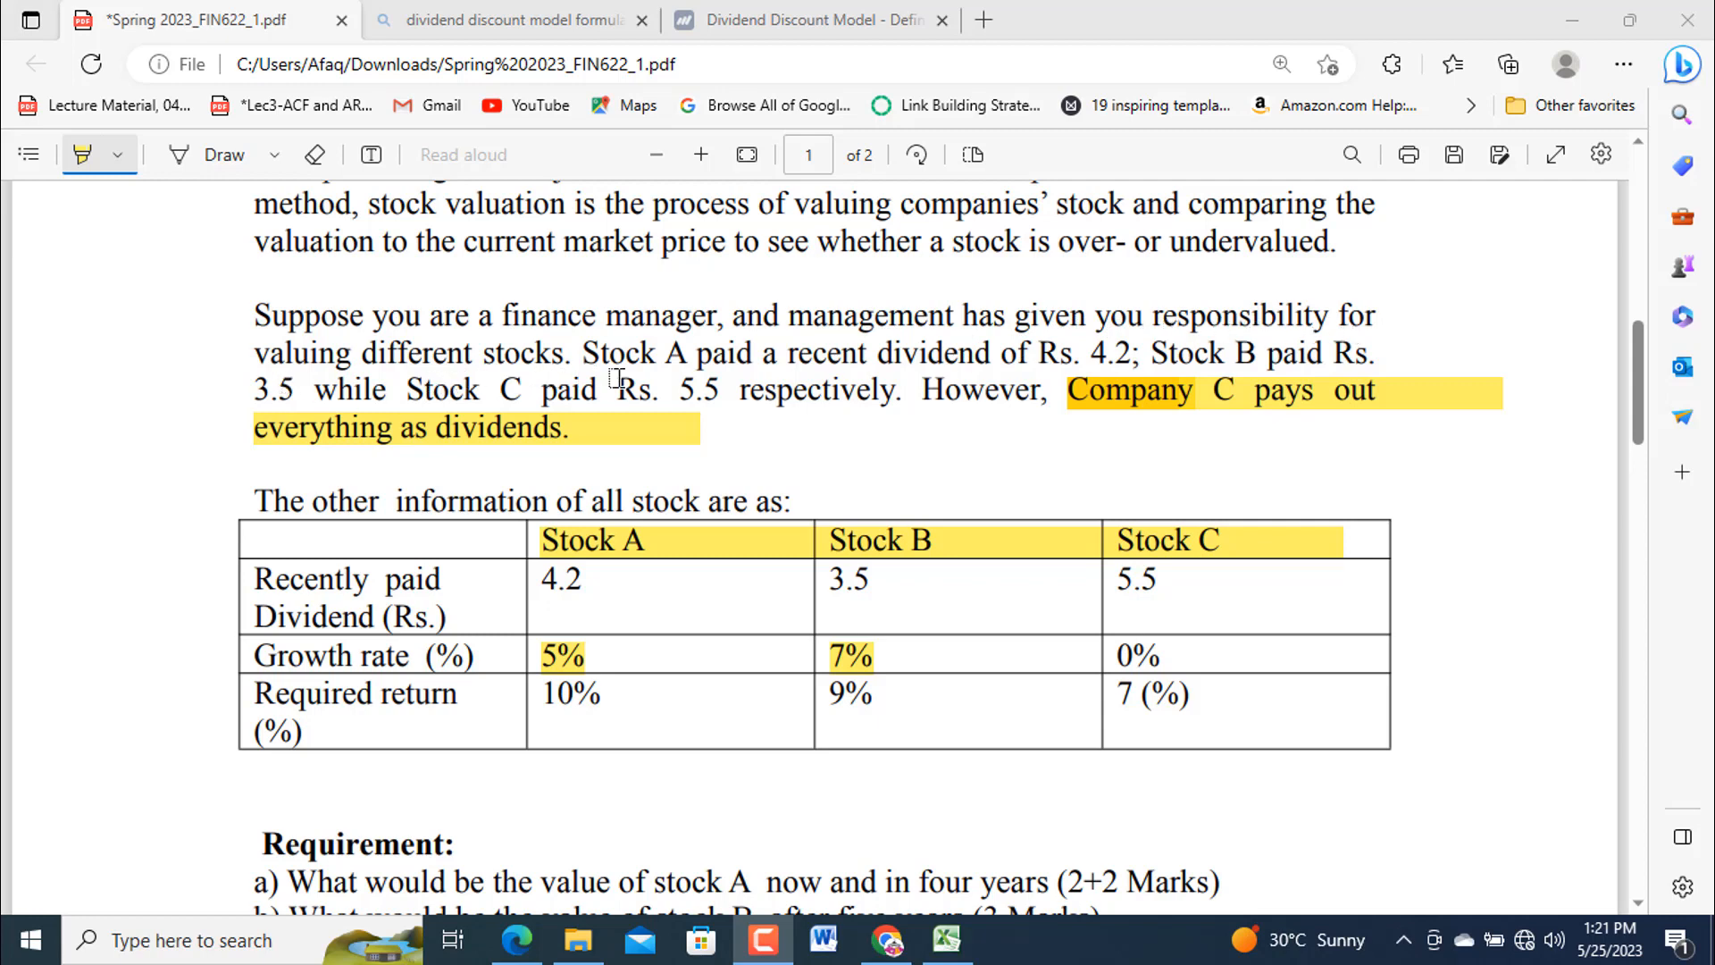
pyautogui.moveTo(809, 357)
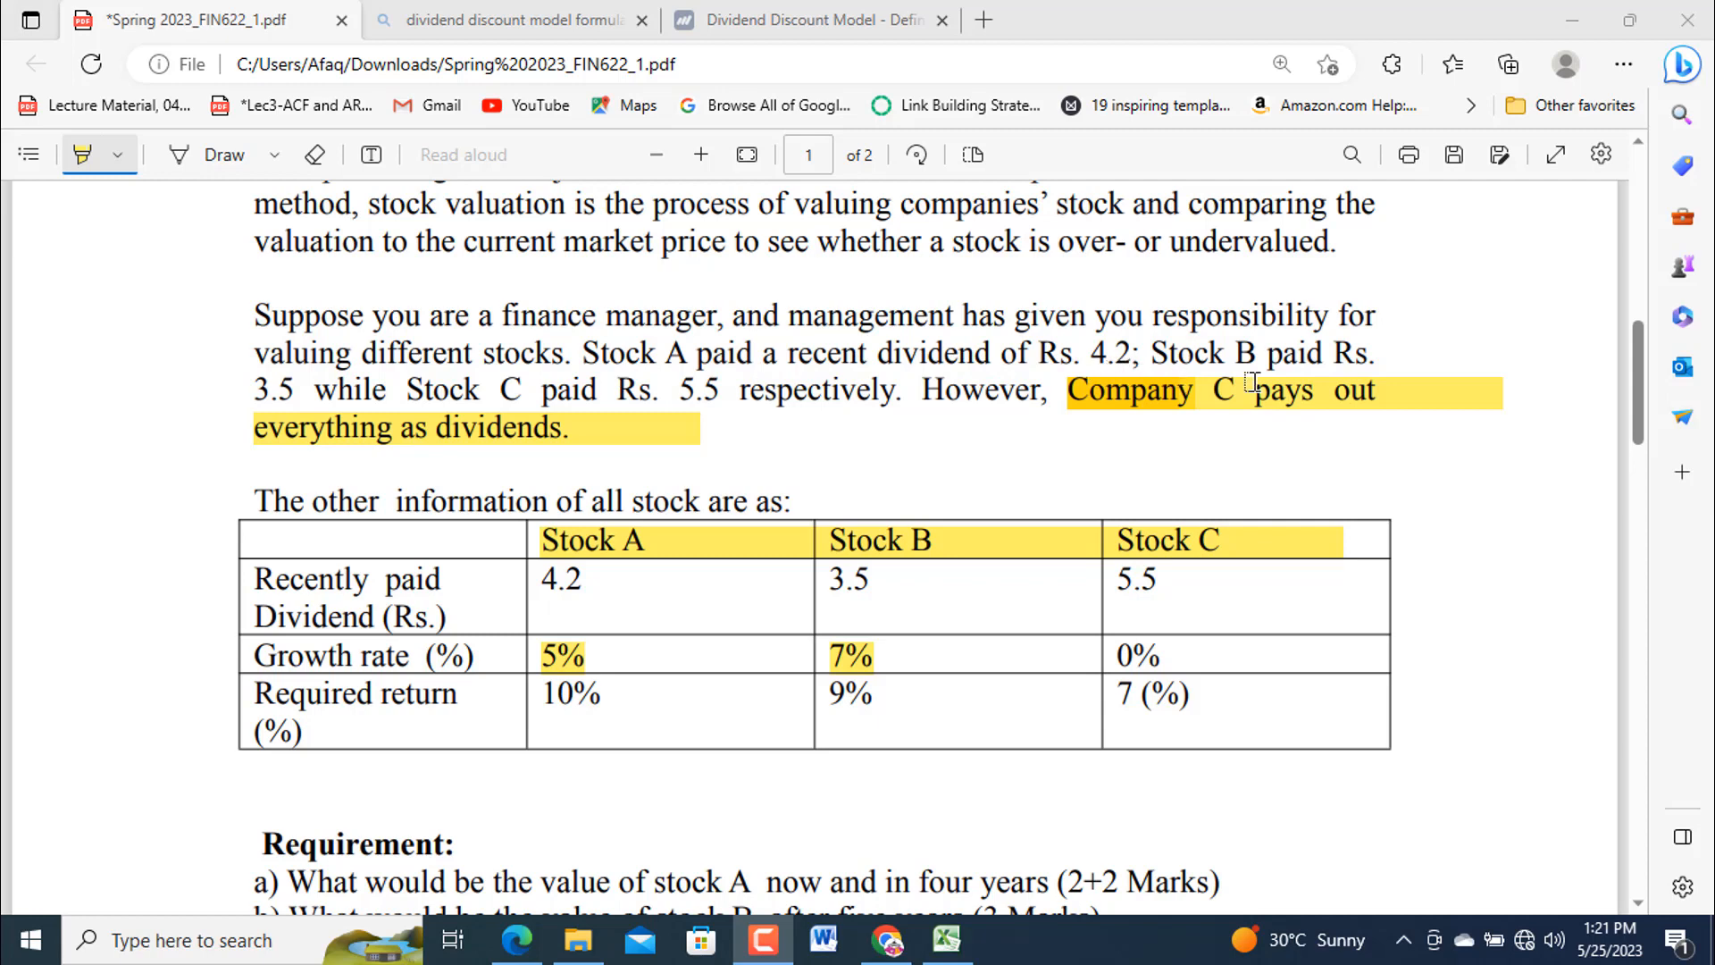
pyautogui.moveTo(399, 402)
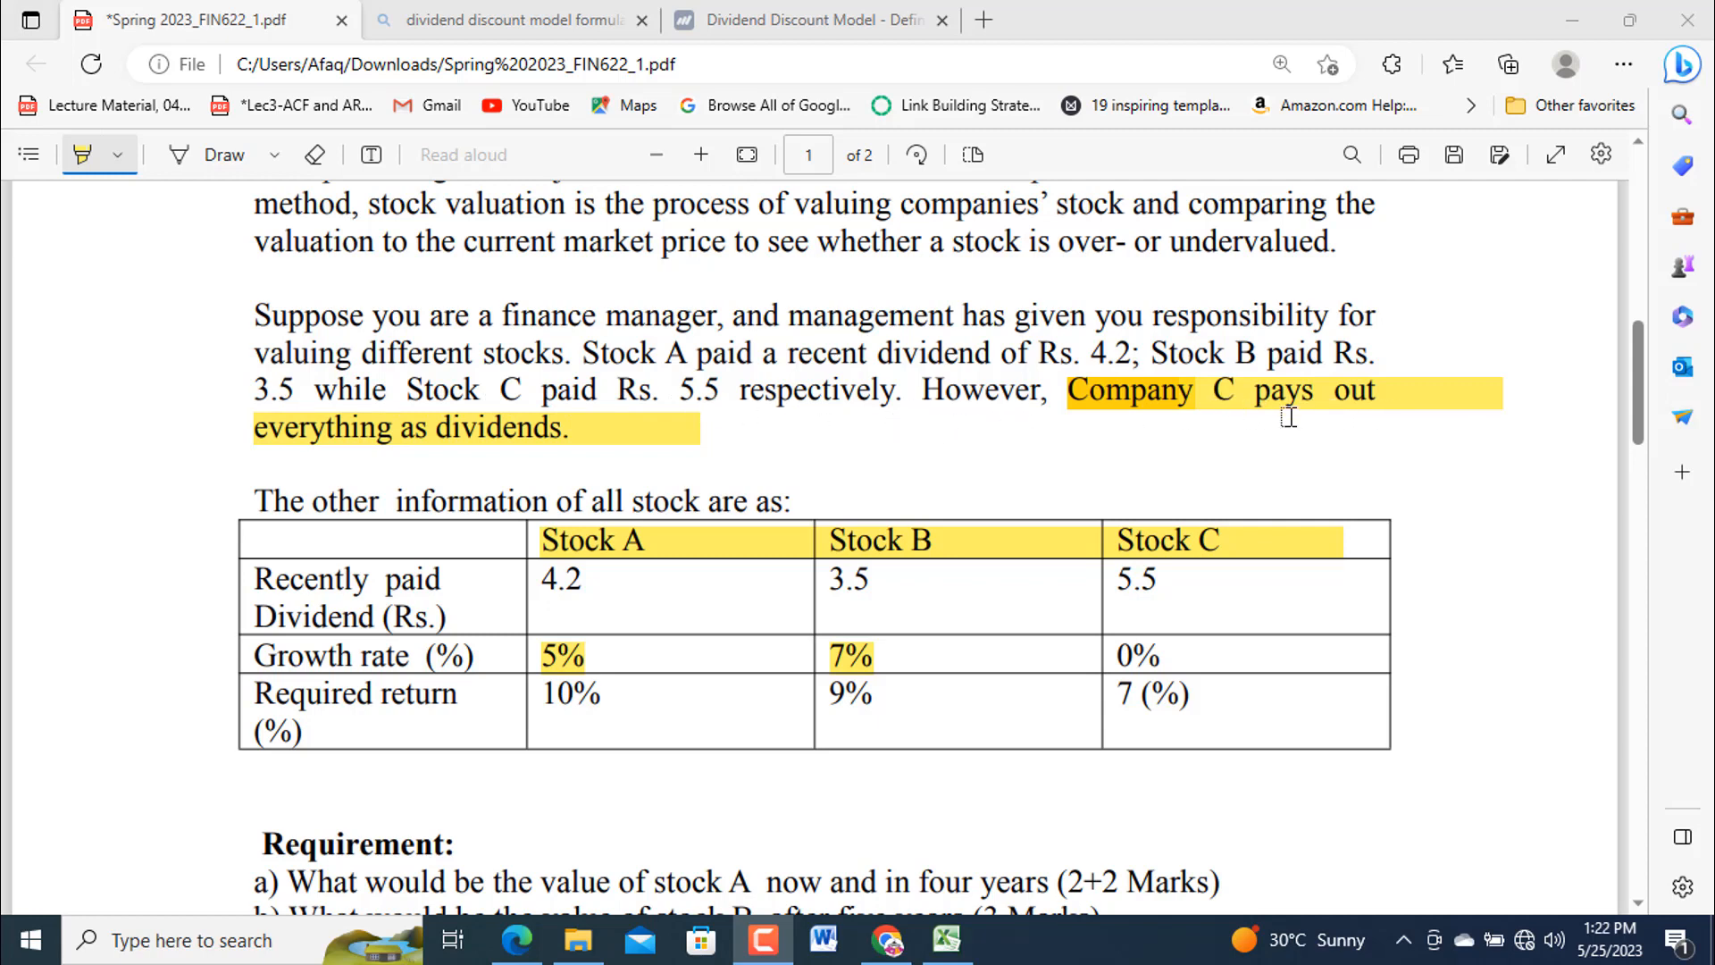
pyautogui.scroll(-3)
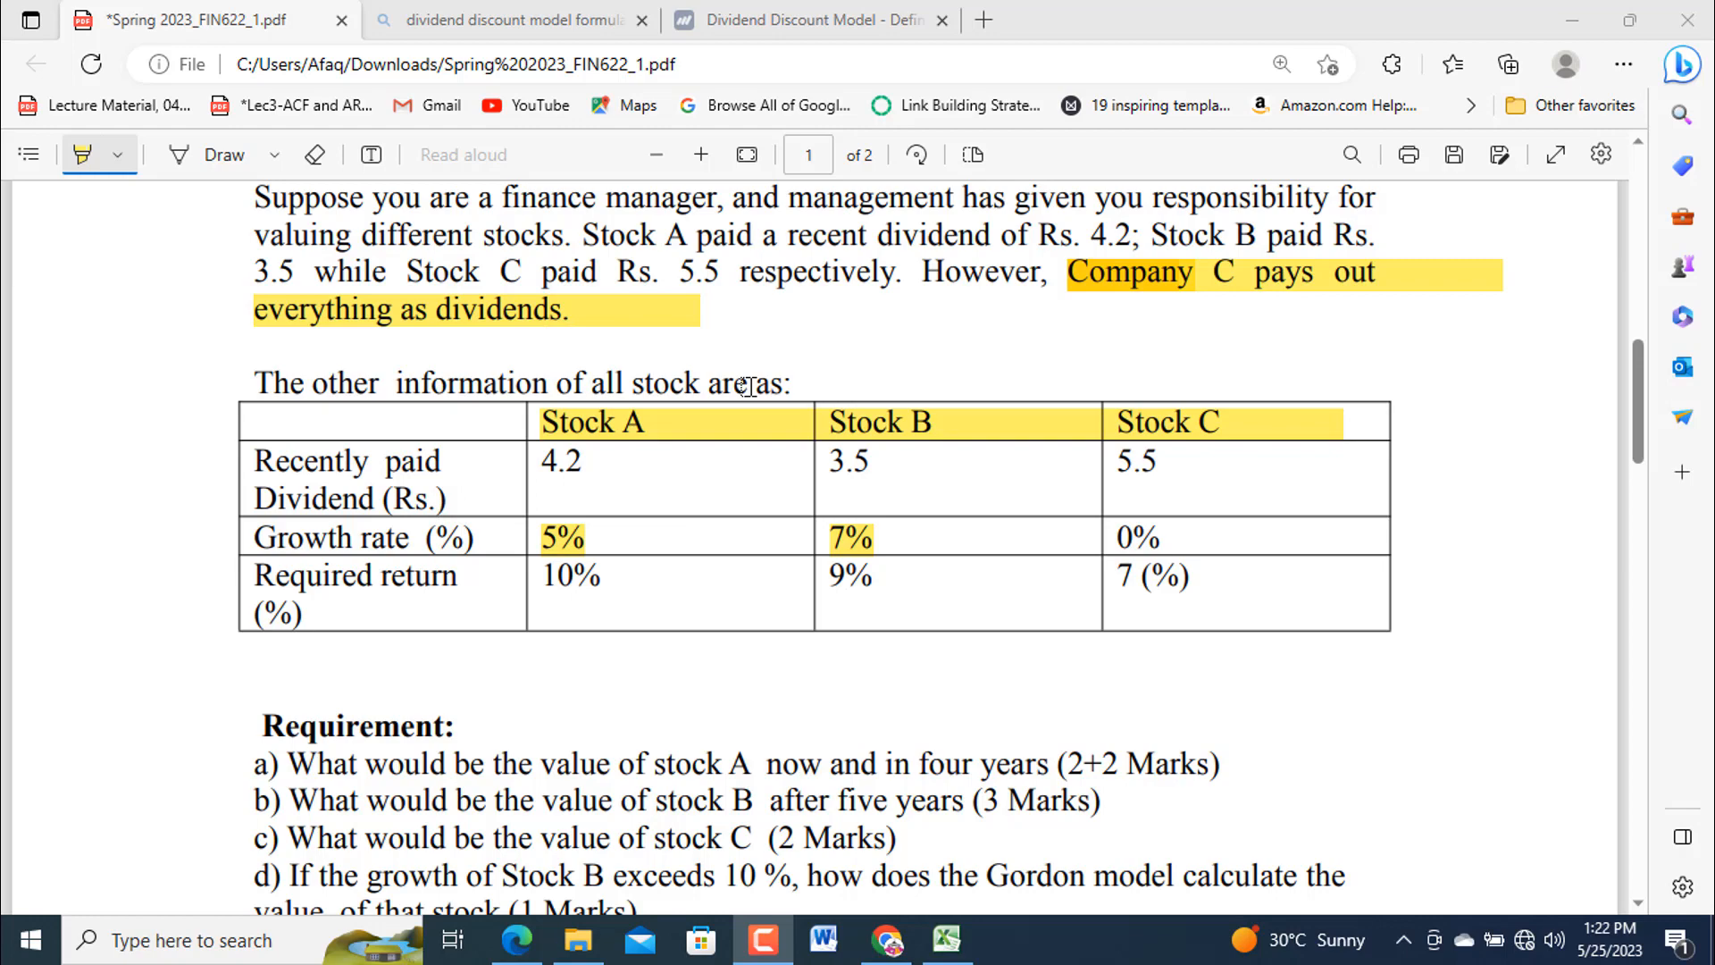
pyautogui.moveTo(674, 493)
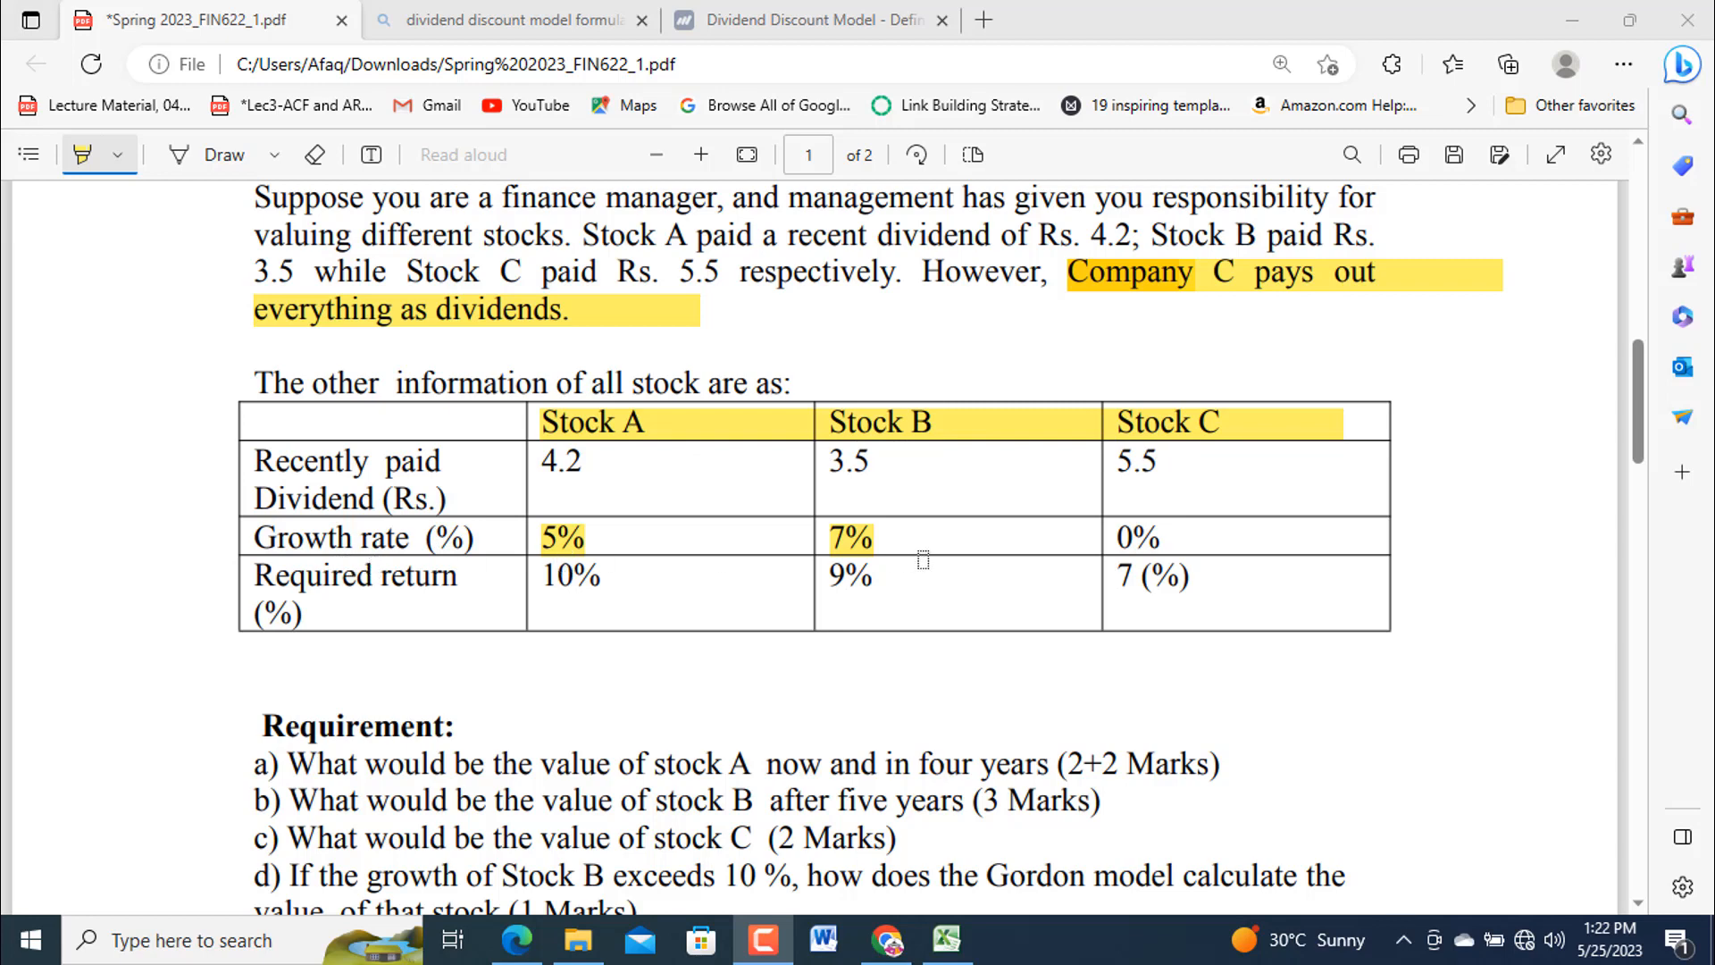
pyautogui.moveTo(1220, 525)
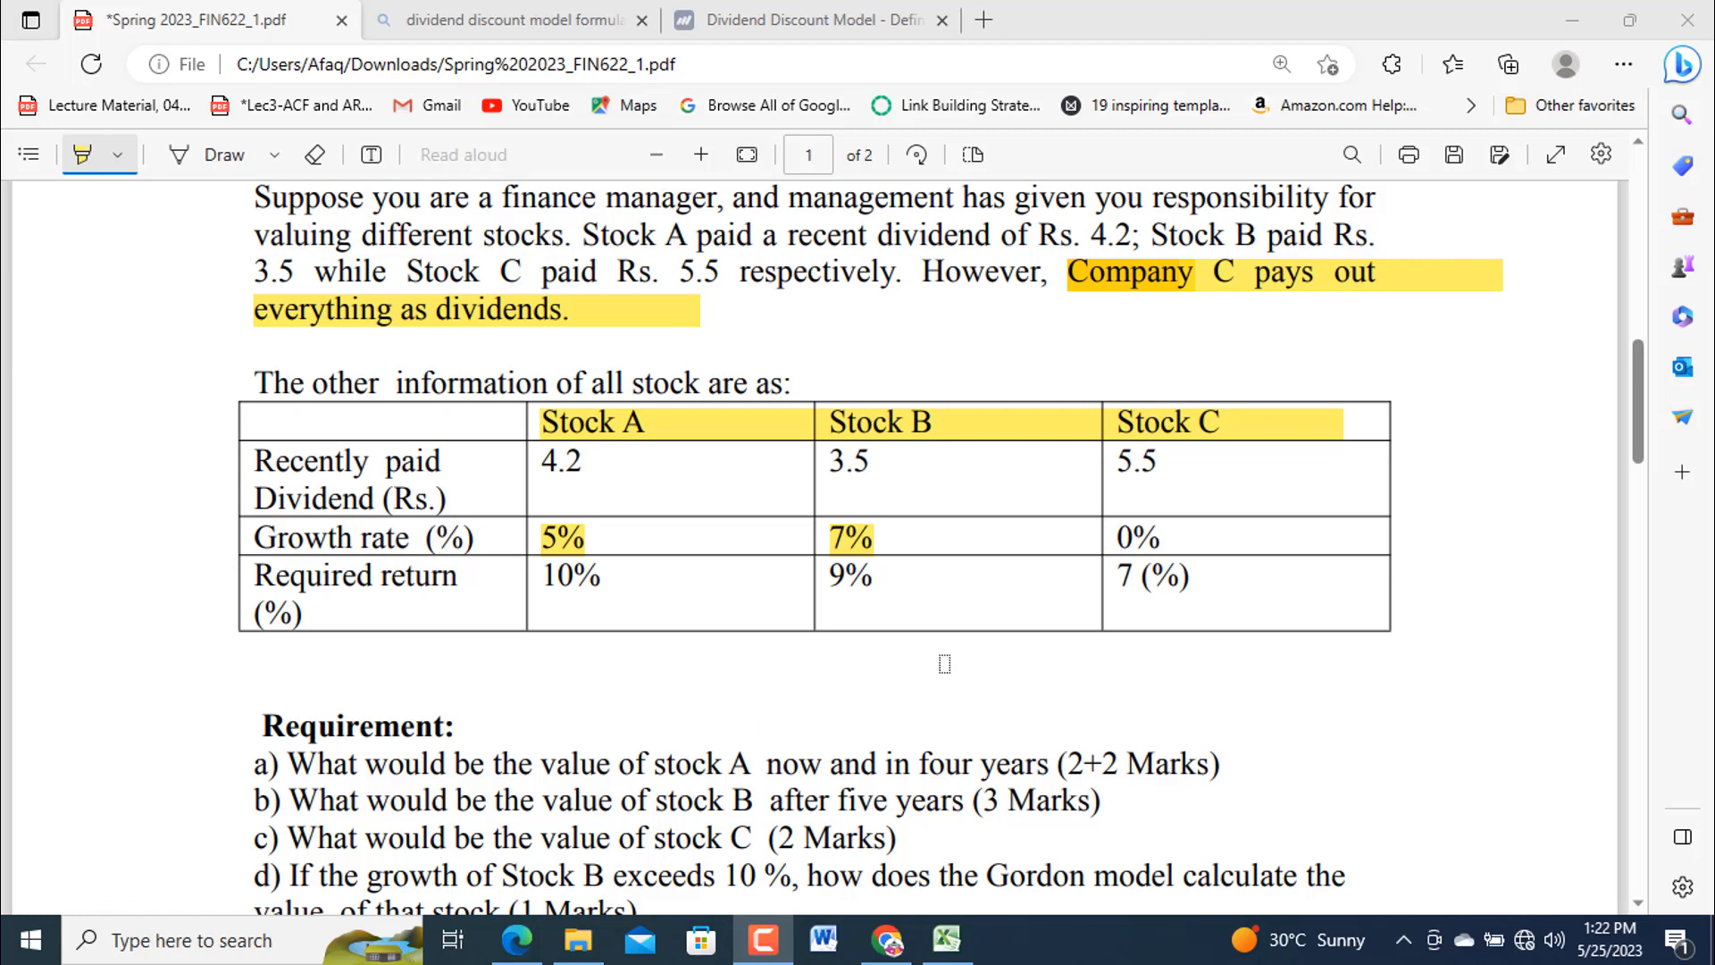
pyautogui.moveTo(377, 619)
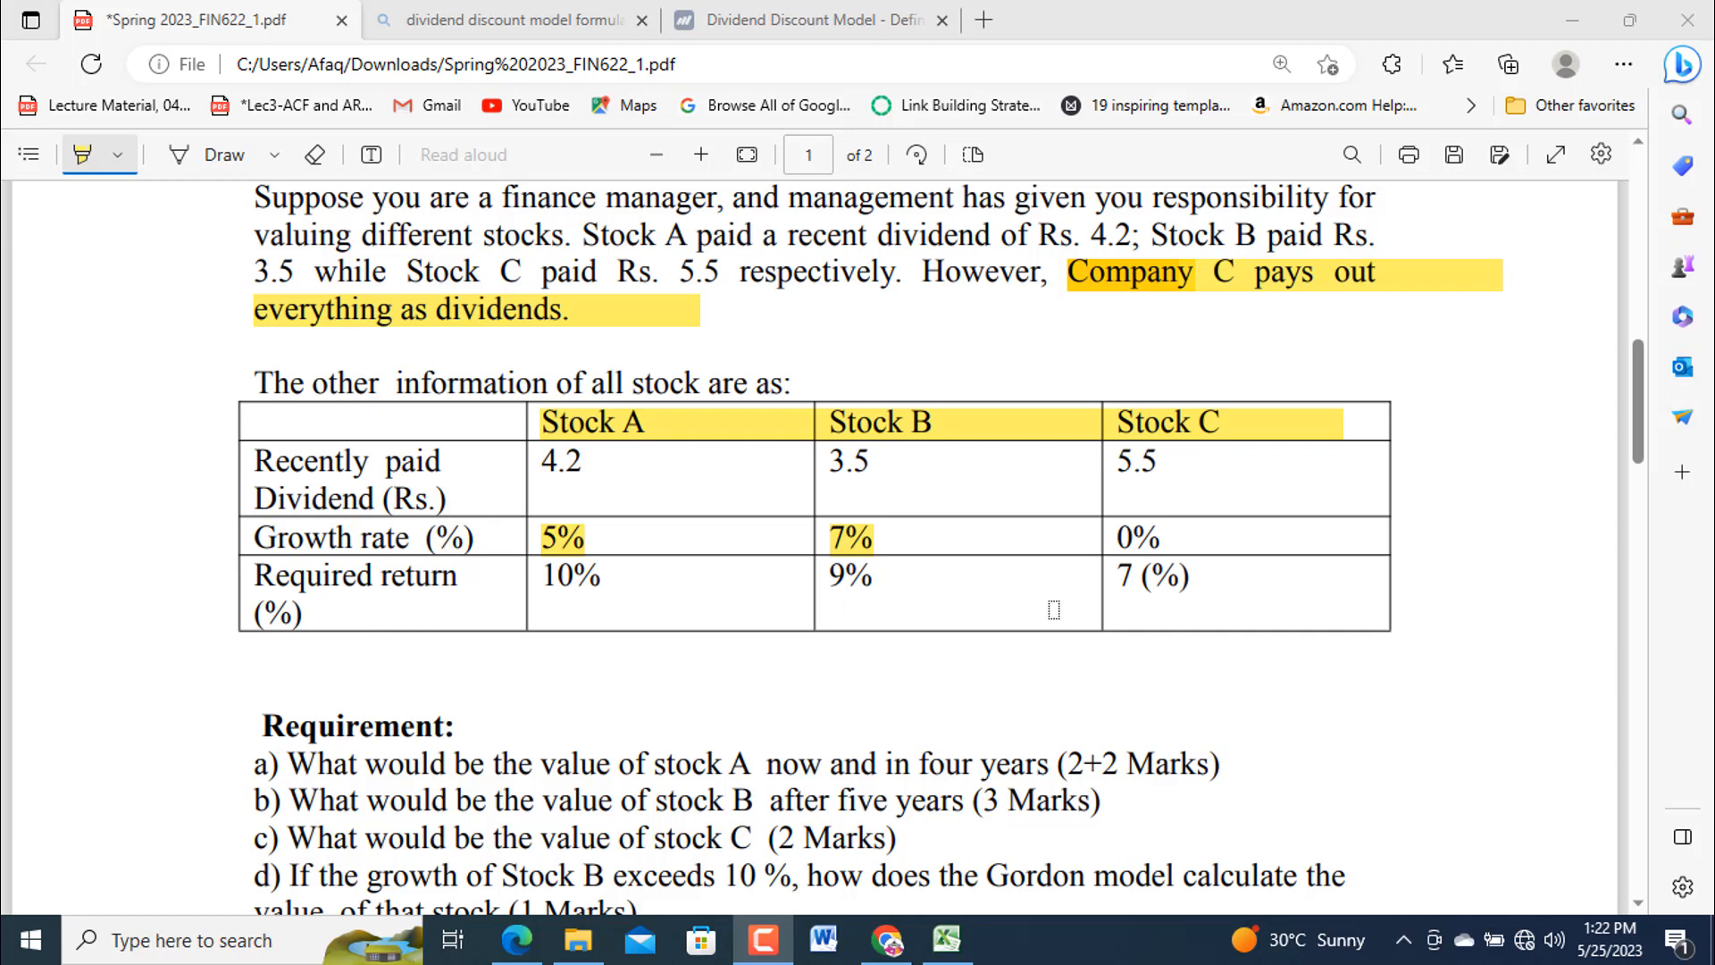
# Scroll further down to show requirement questions a–d in full.
pyautogui.scroll(-3)
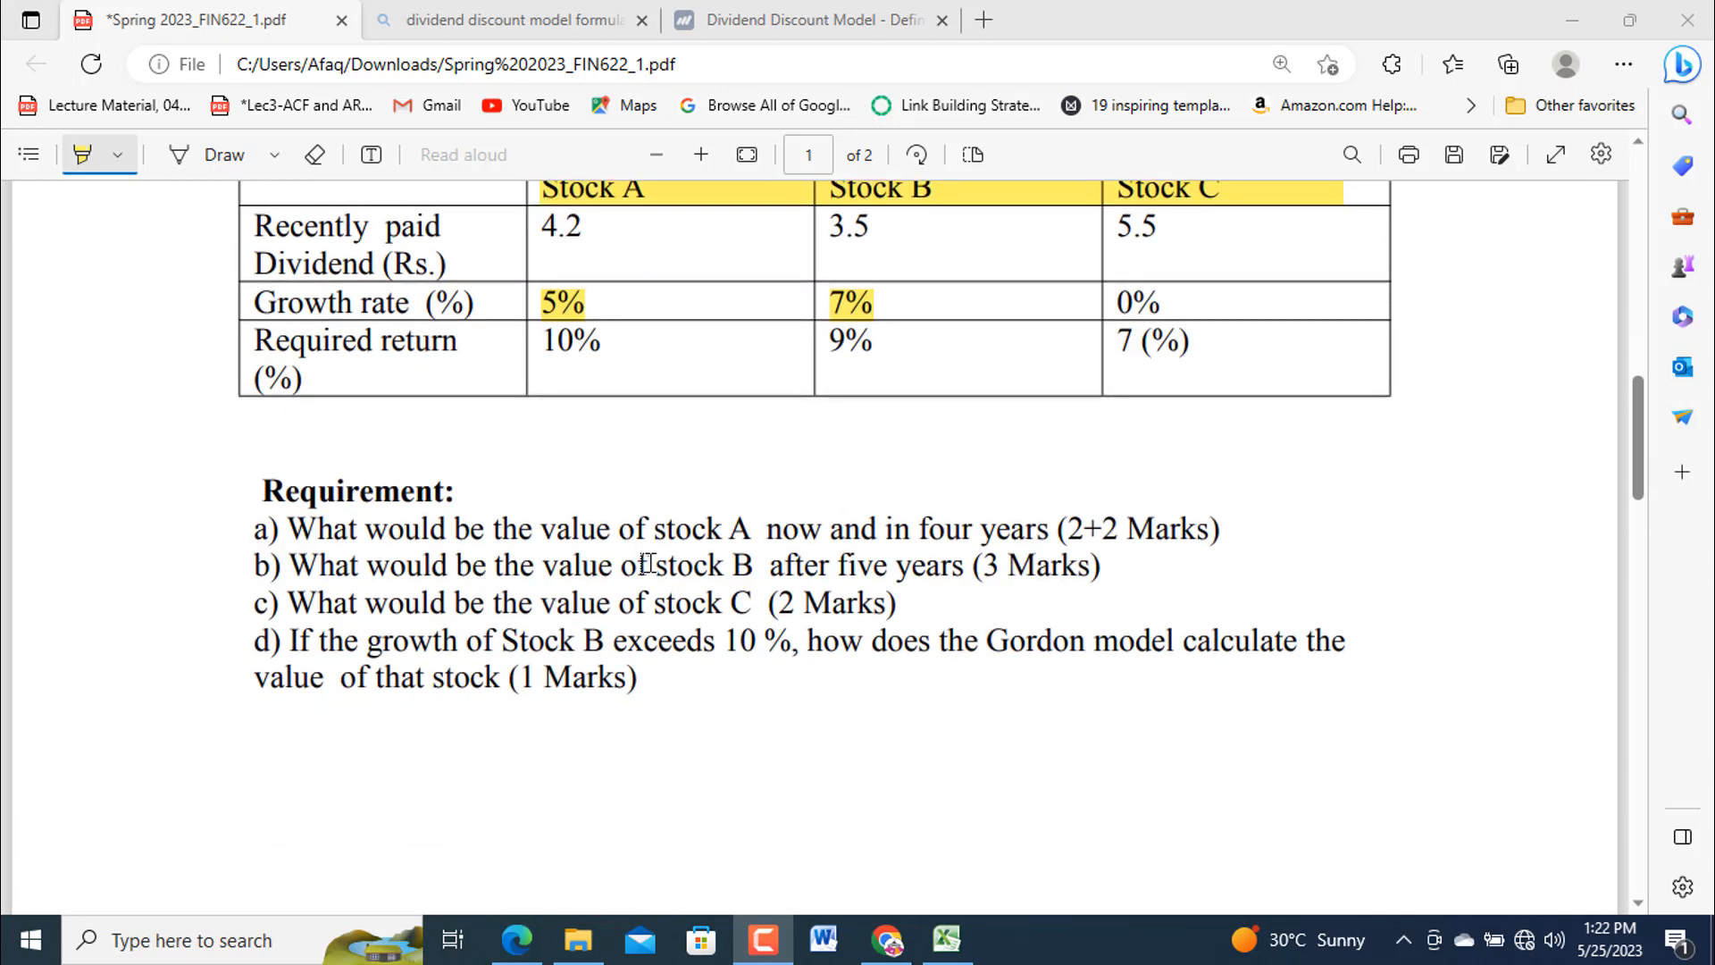
pyautogui.moveTo(836, 577)
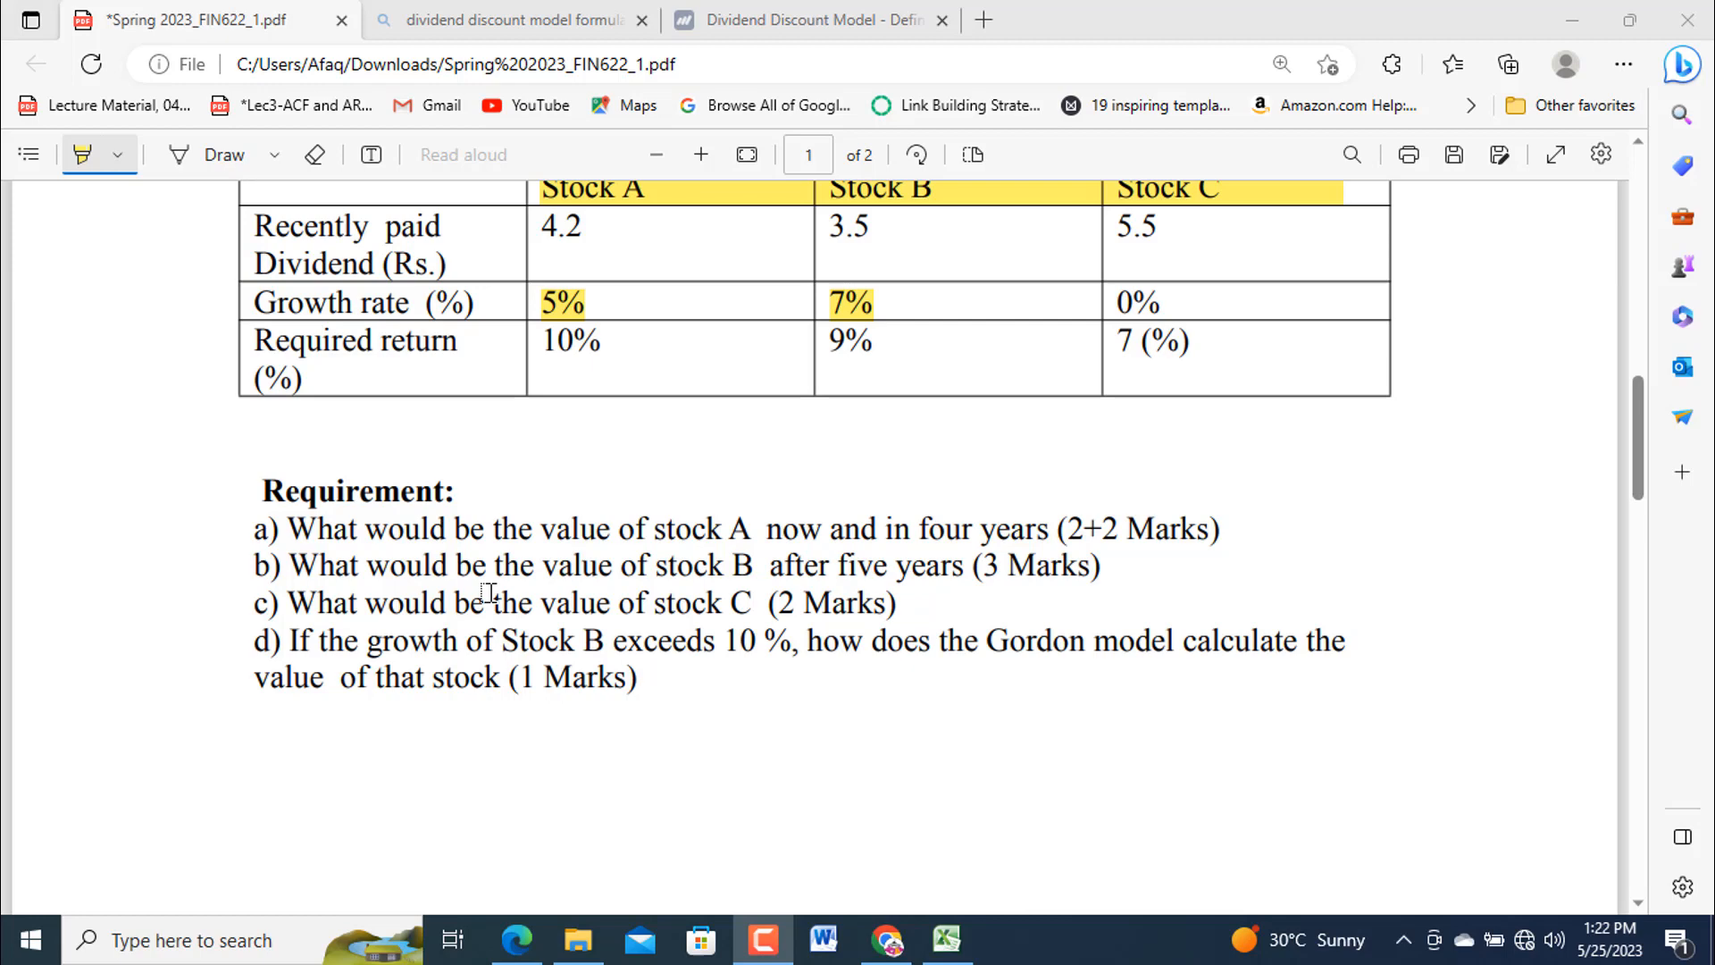
pyautogui.moveTo(611, 577)
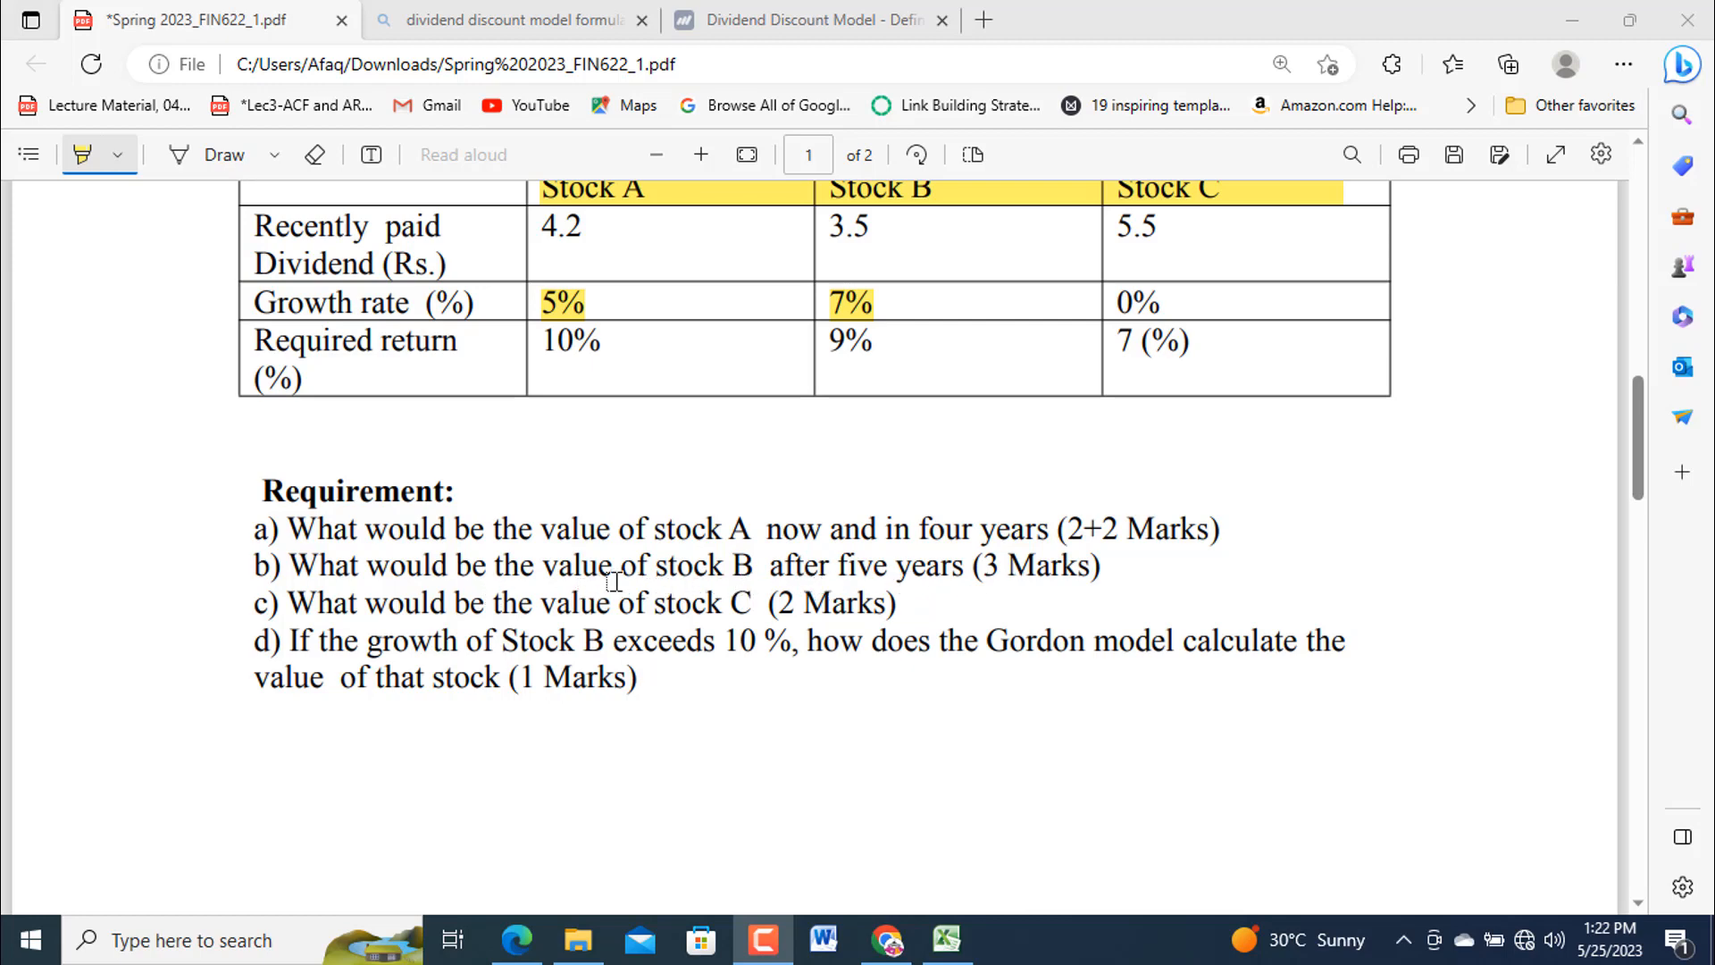
pyautogui.moveTo(698, 620)
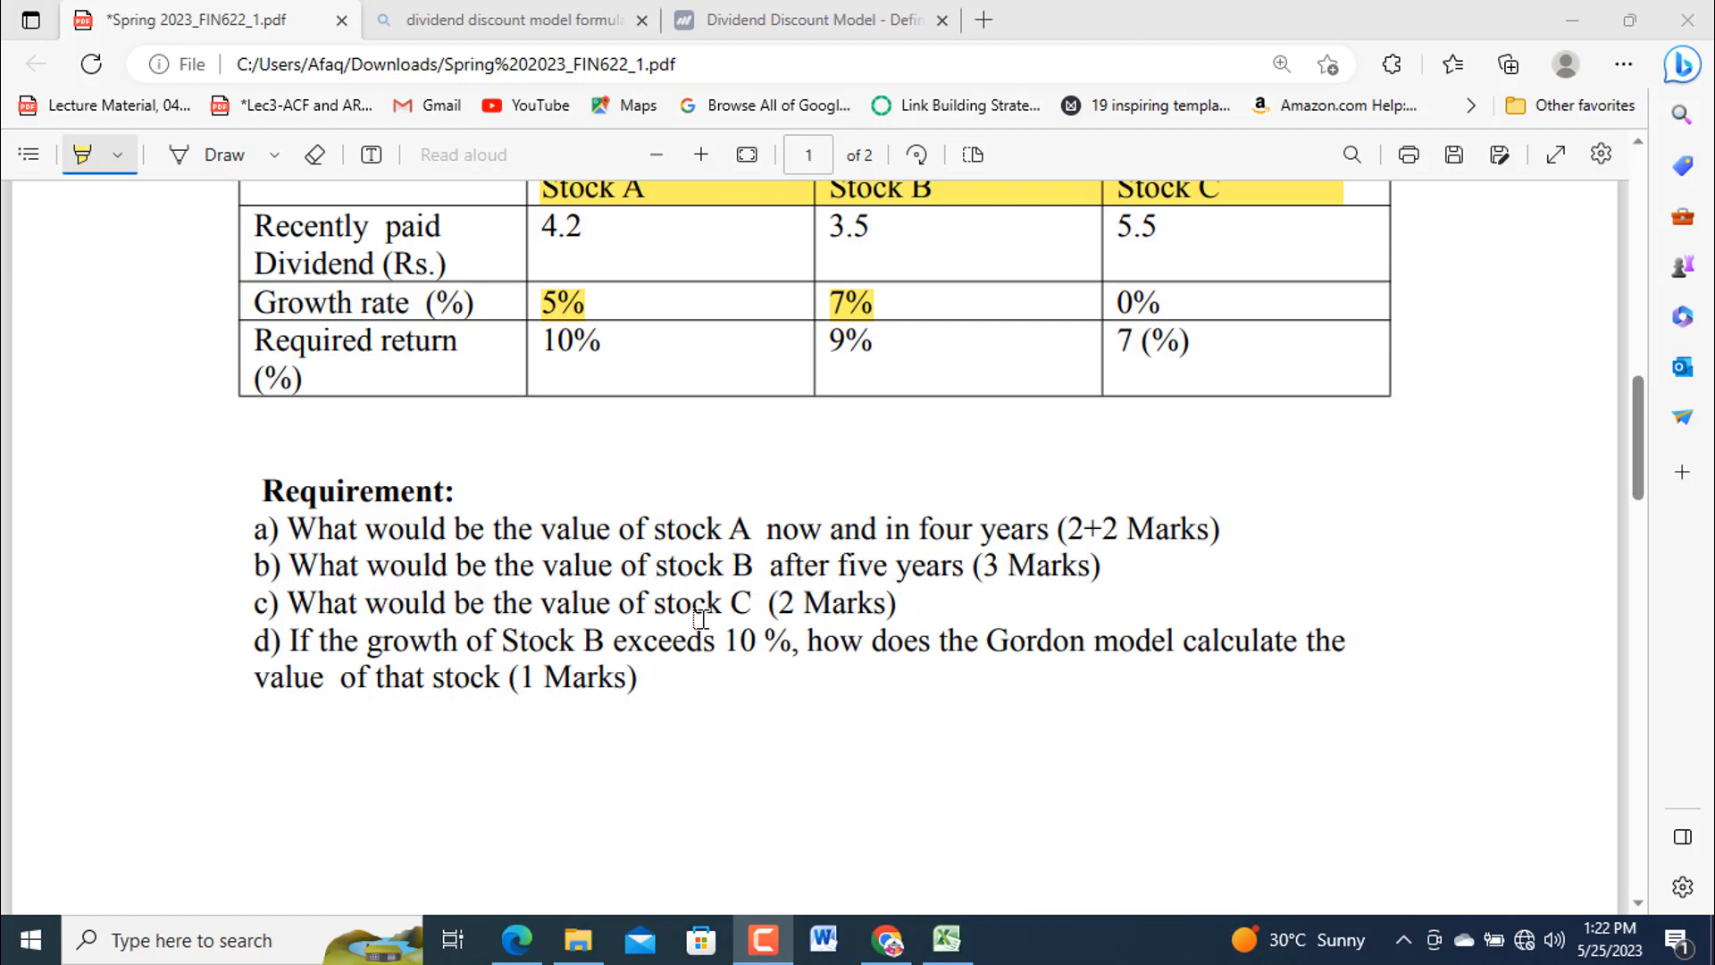
pyautogui.moveTo(649, 655)
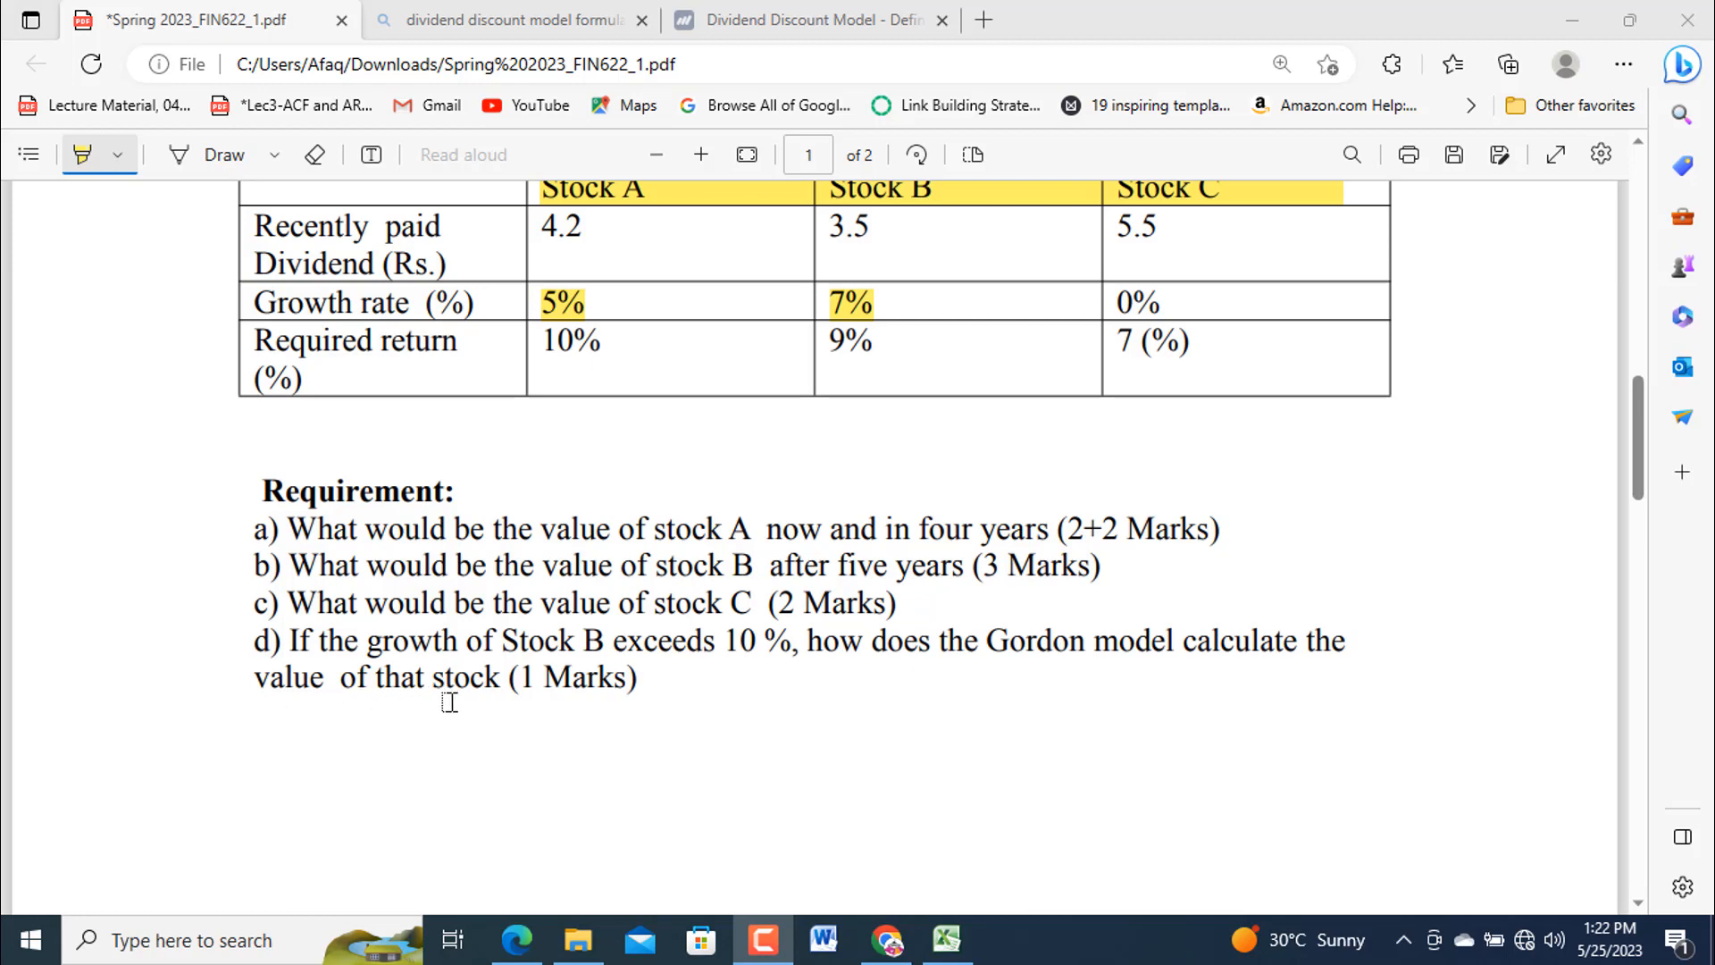
pyautogui.moveTo(581, 700)
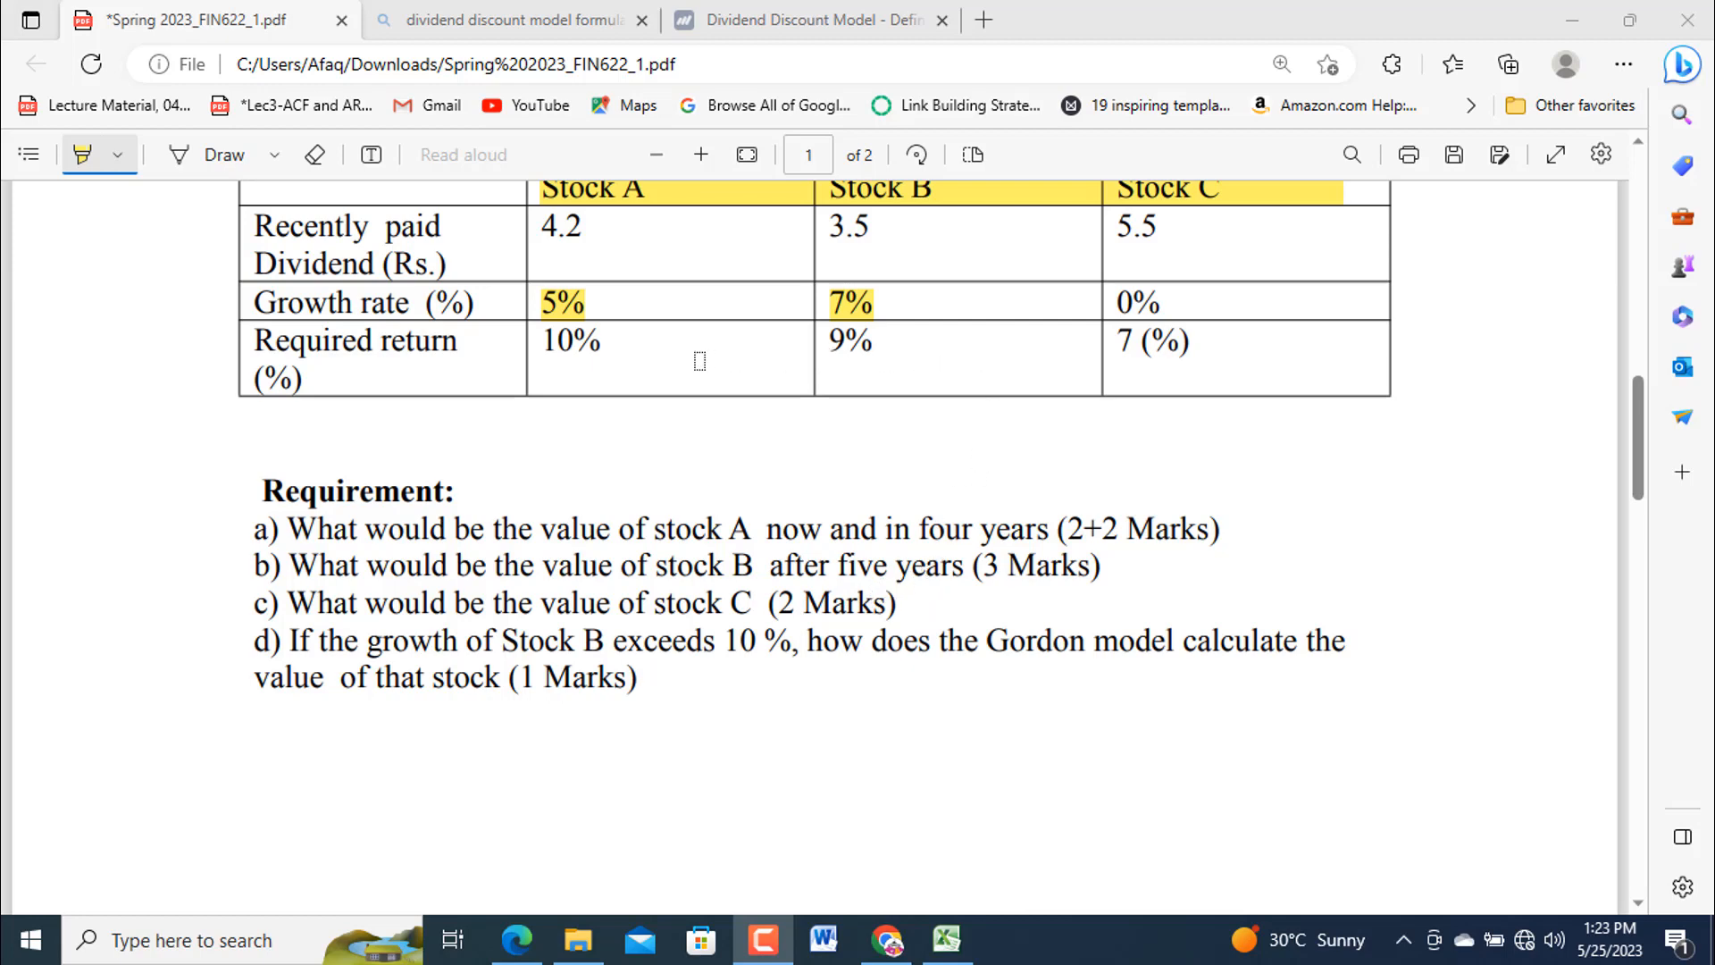
pyautogui.moveTo(810, 516)
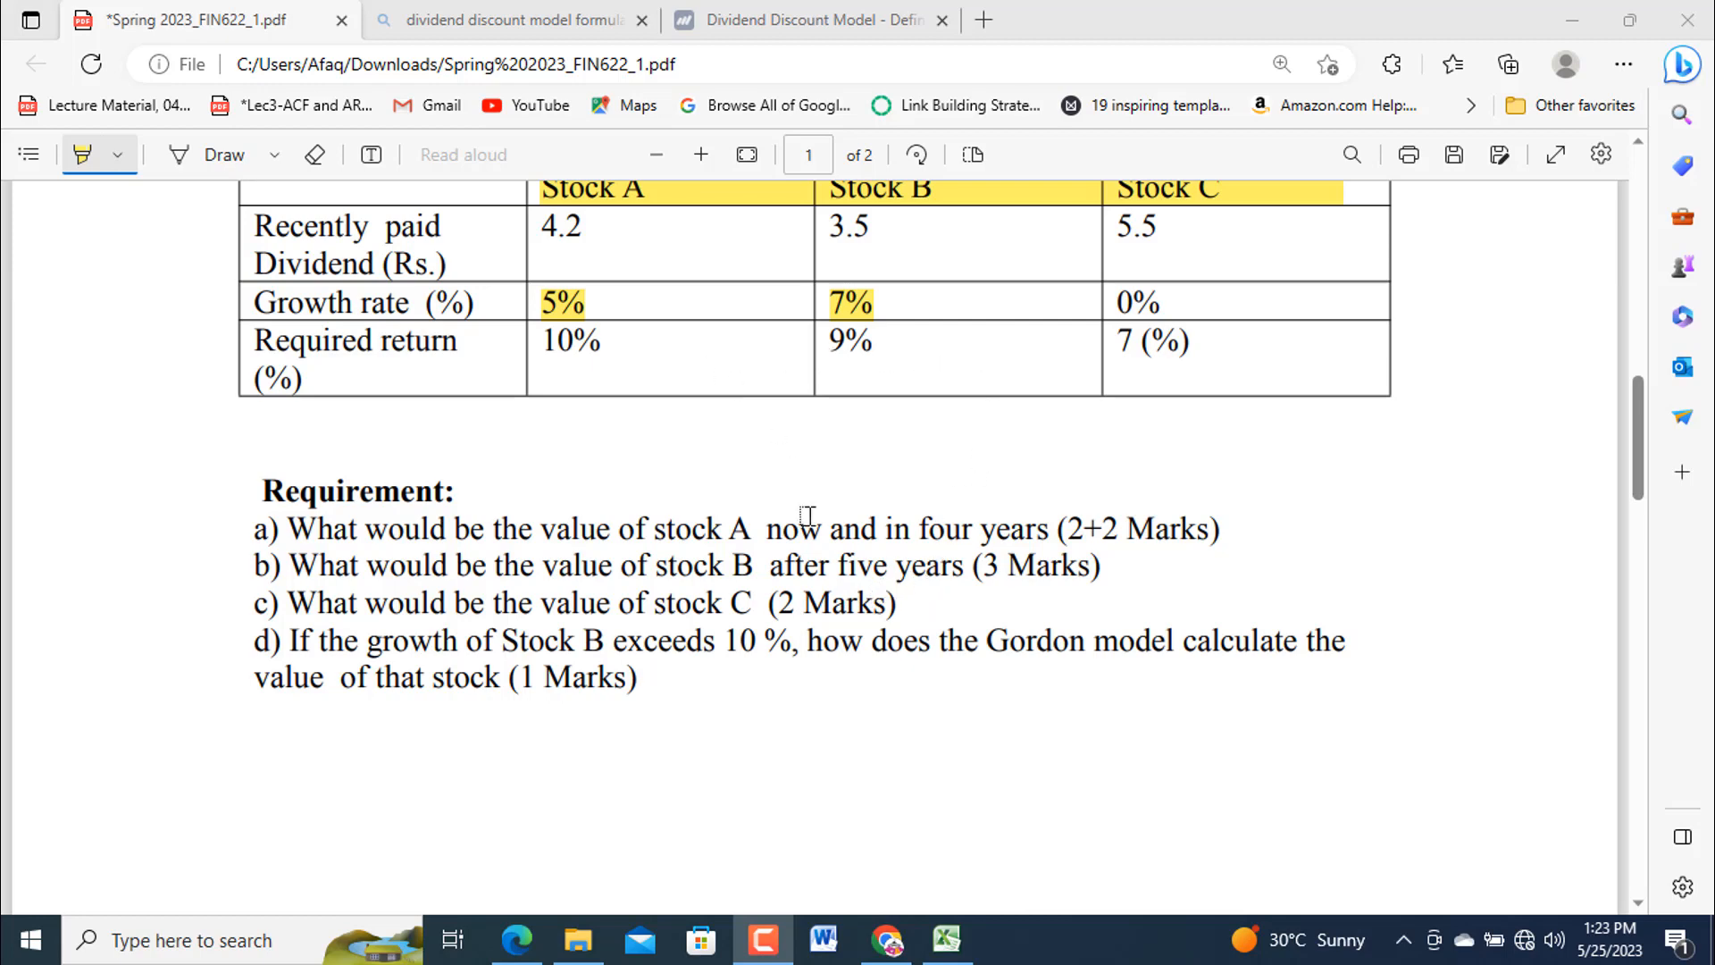
pyautogui.moveTo(772, 568)
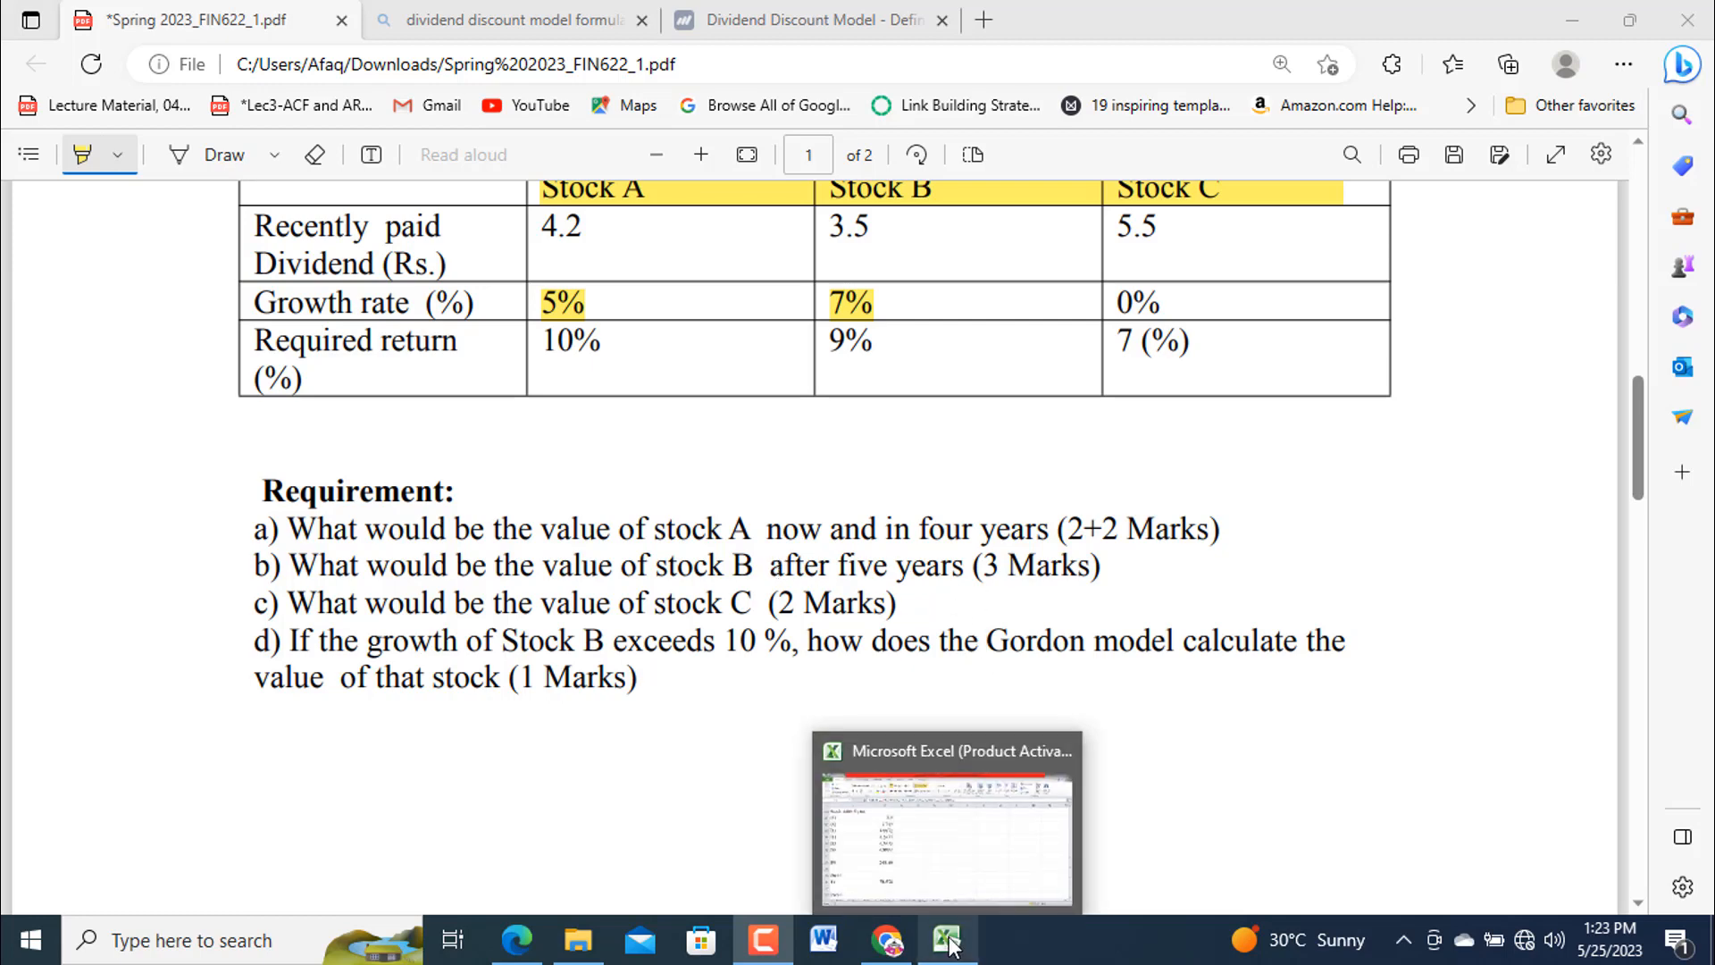
# Switch to the Excel solution sheet and select the Stock A to Stock C headings for bolding.
pyautogui.click(945, 938)
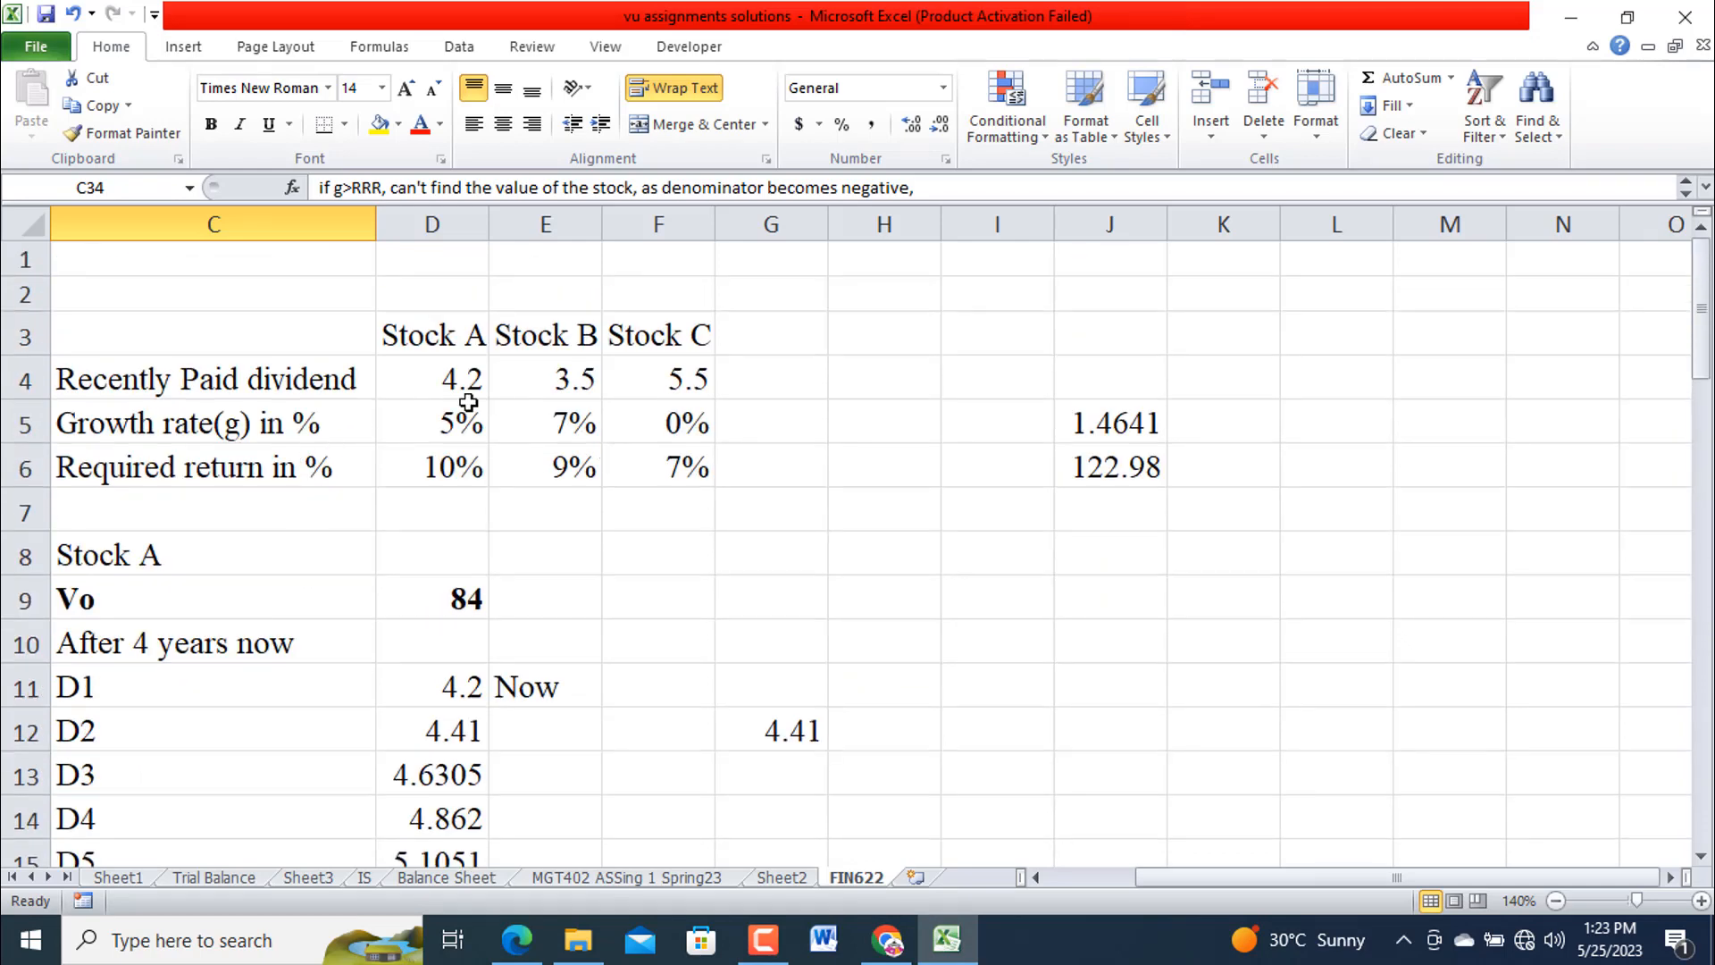
pyautogui.moveTo(213, 379); pyautogui.dragTo(213, 466)
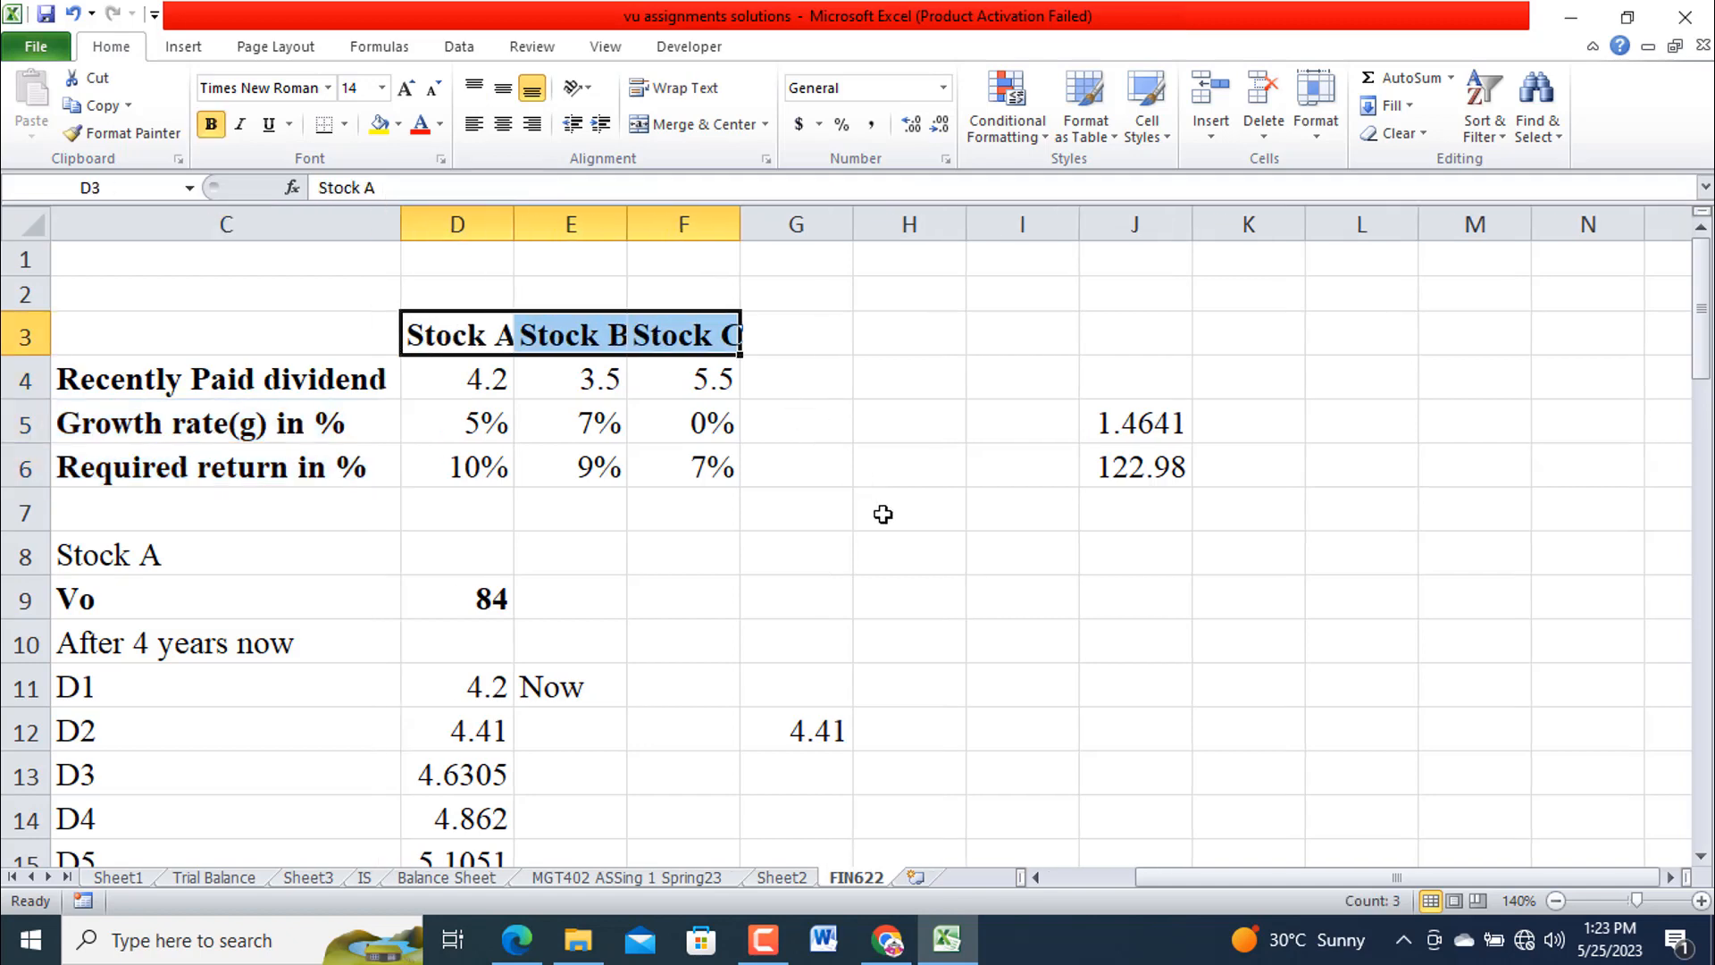
pyautogui.moveTo(897, 547)
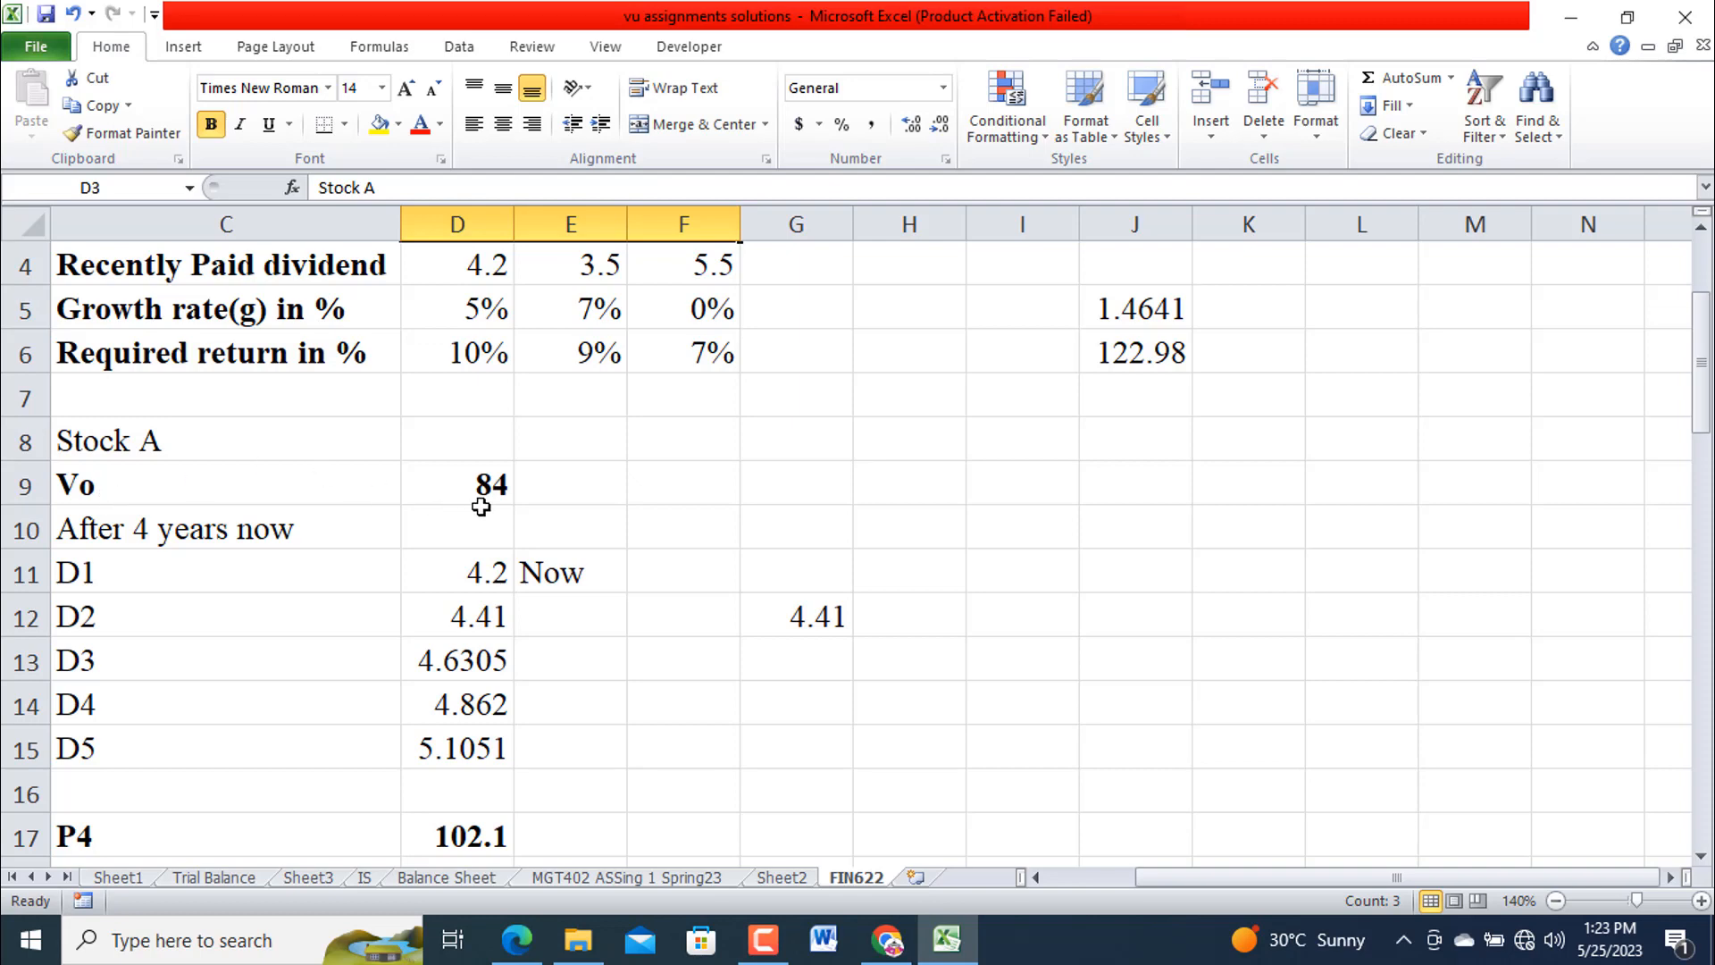
pyautogui.moveTo(254, 559)
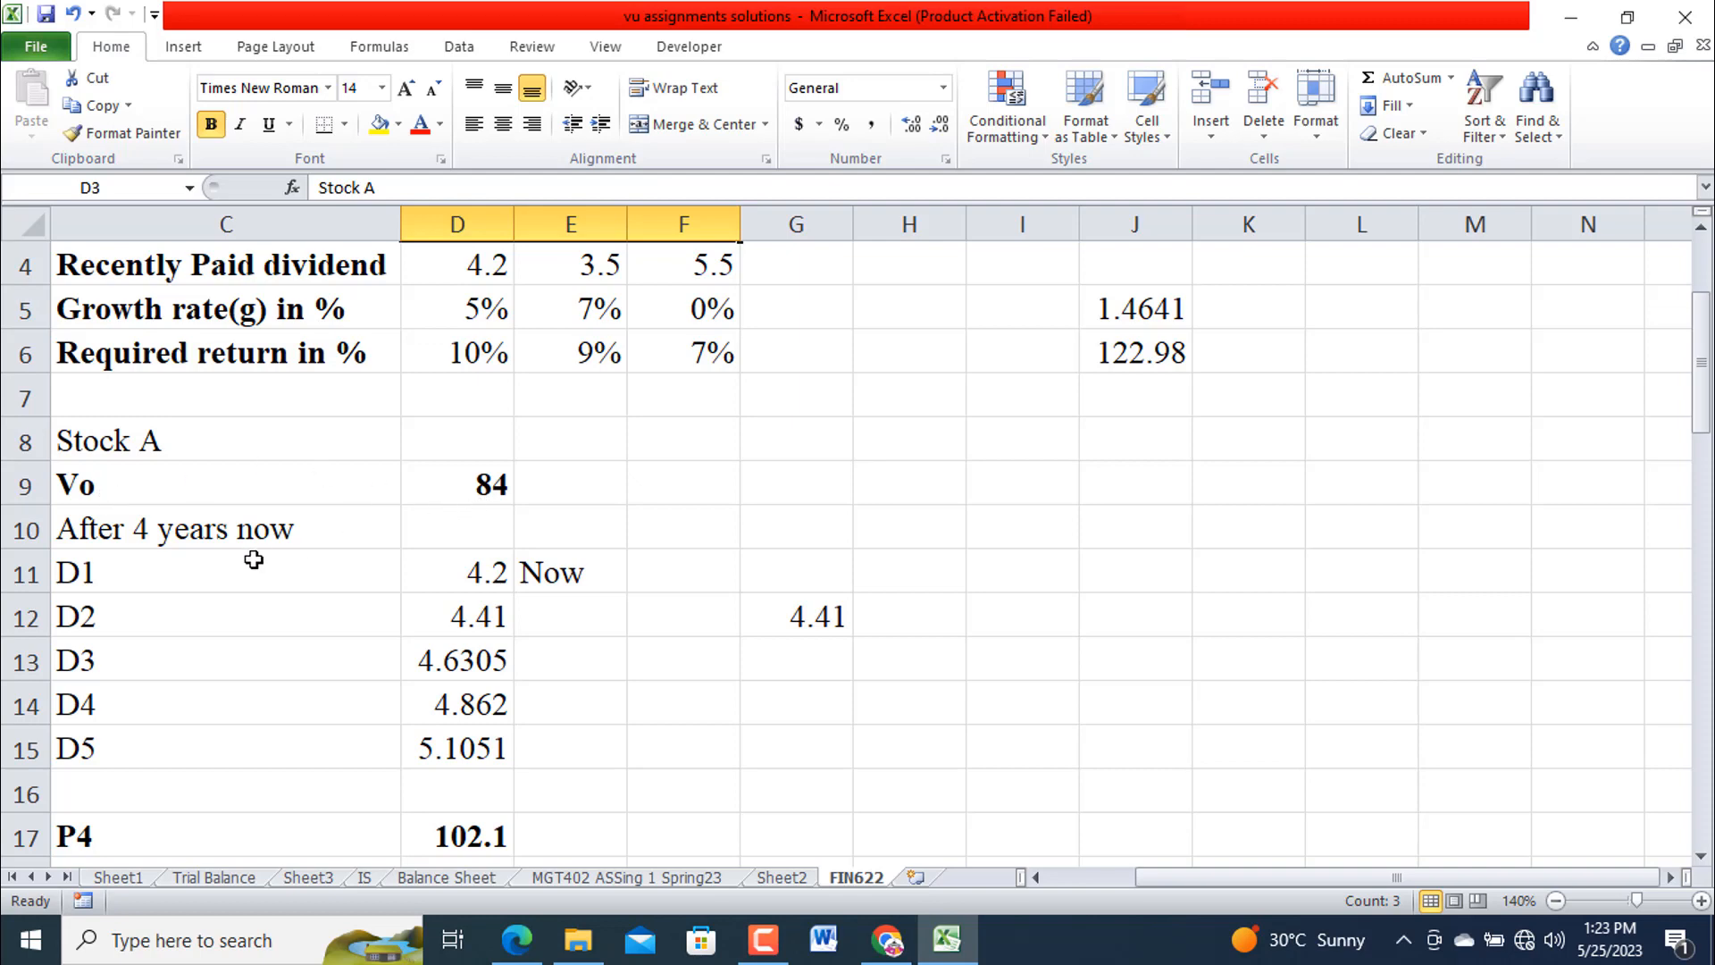
pyautogui.scroll(-3)
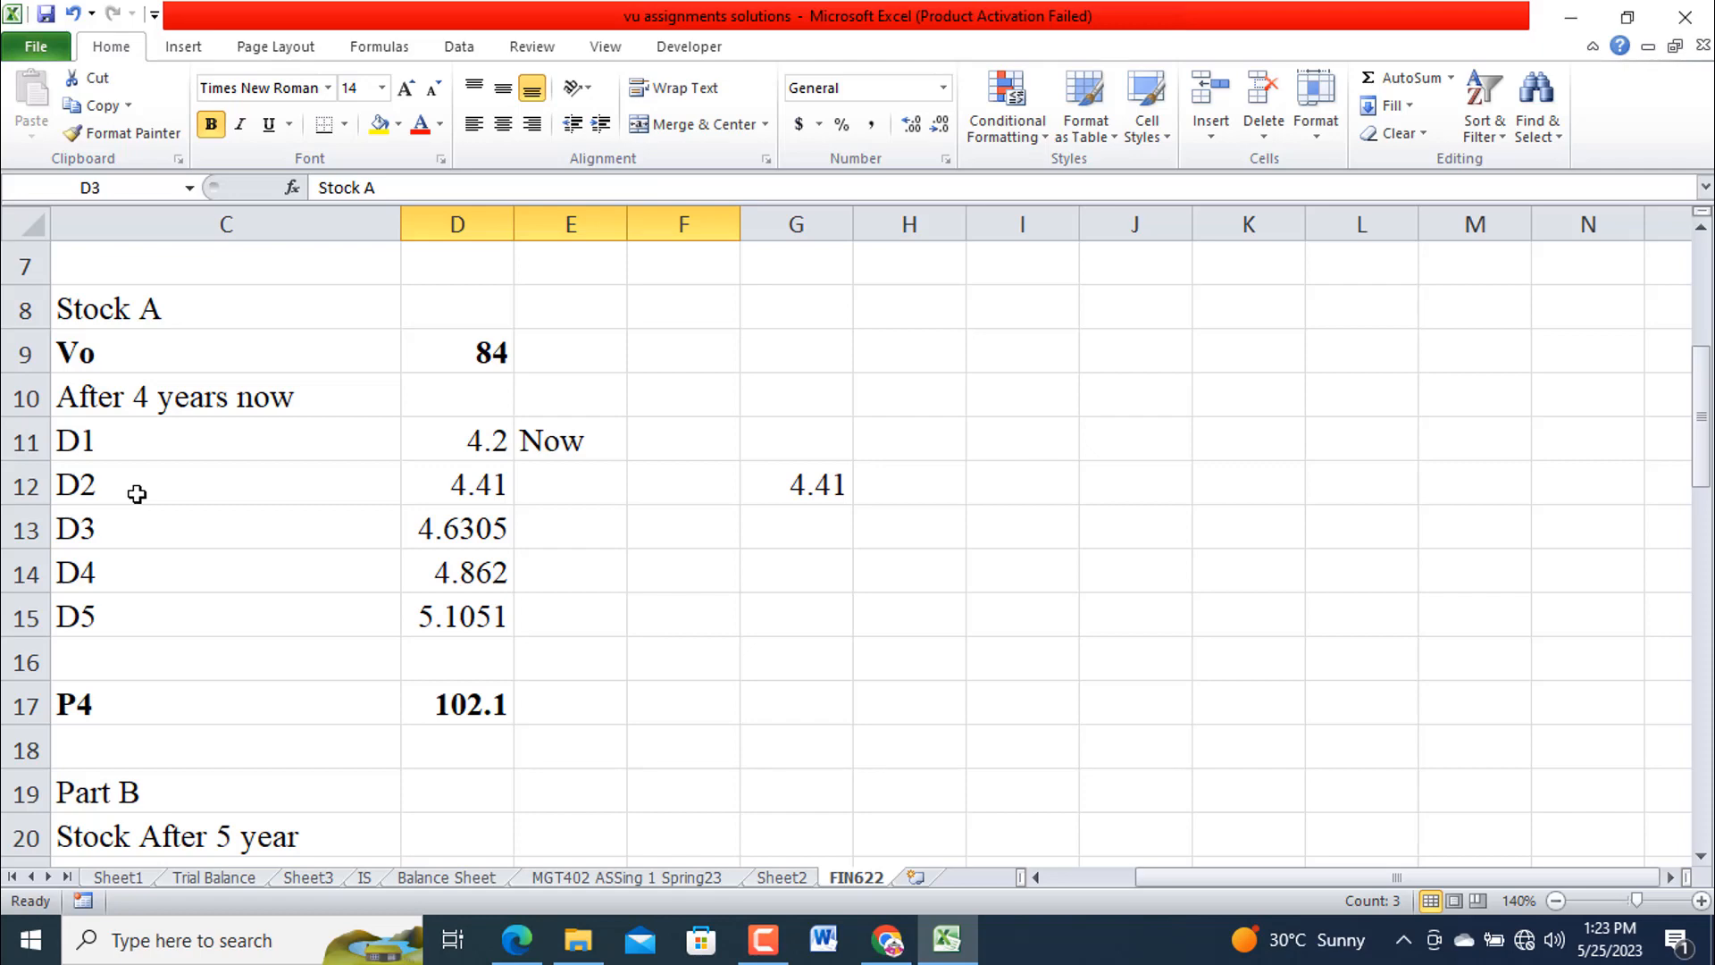
pyautogui.moveTo(161, 449)
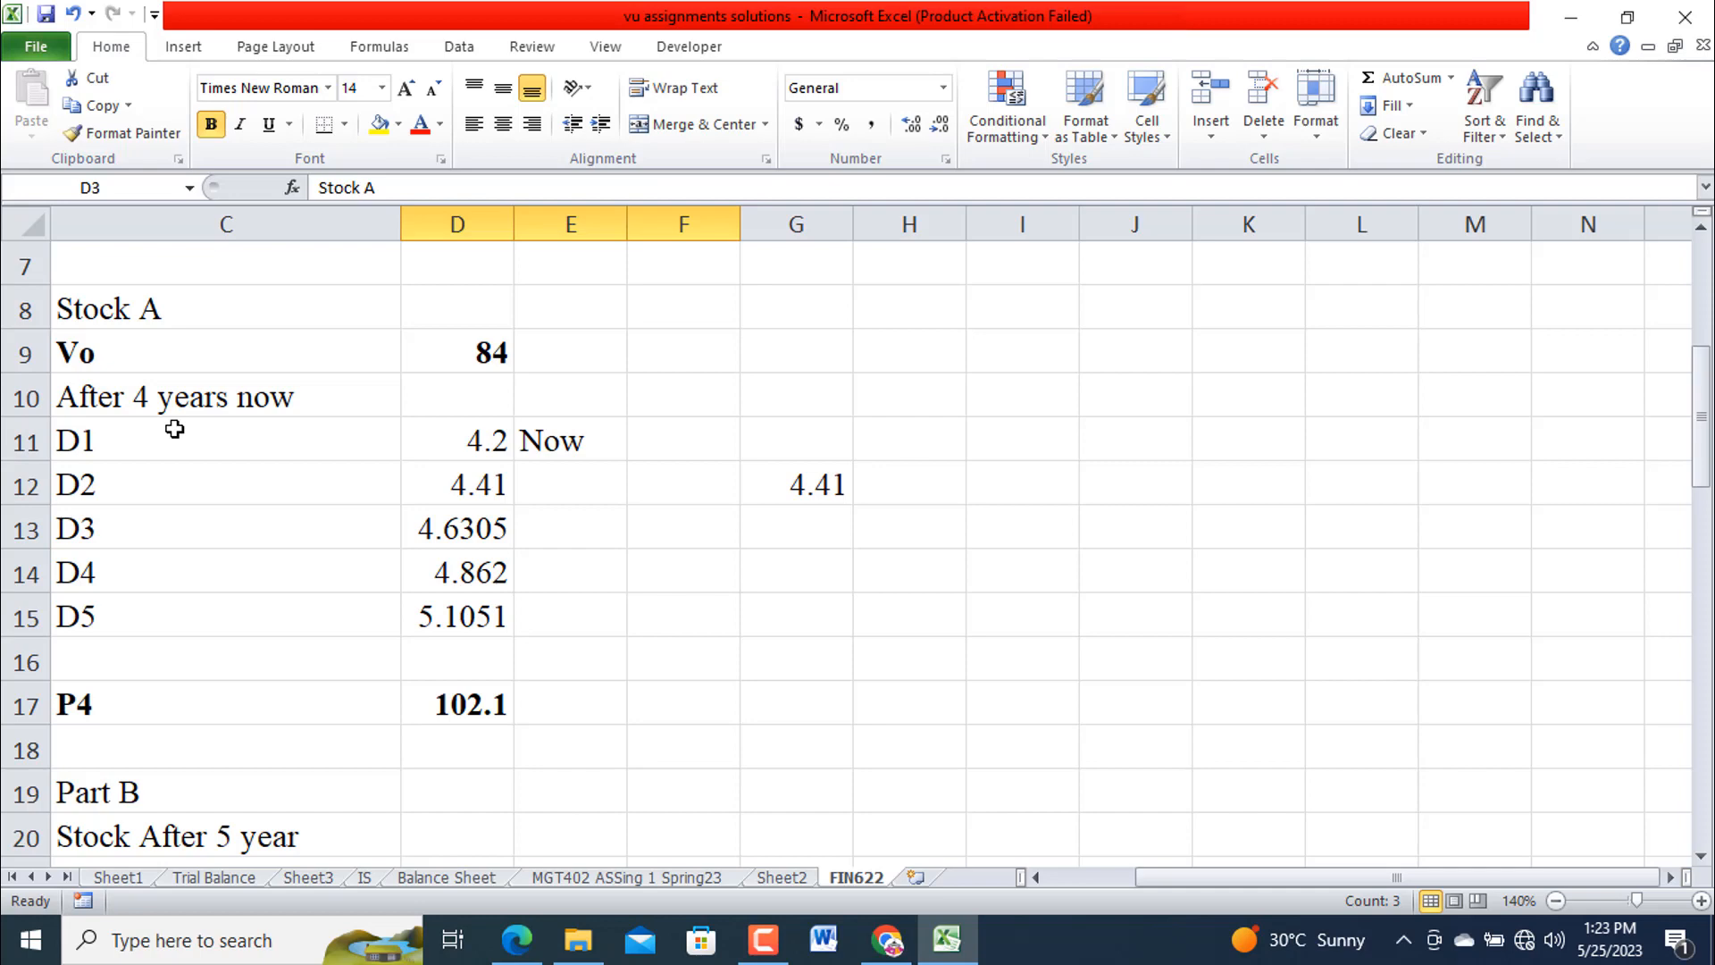
pyautogui.moveTo(168, 447)
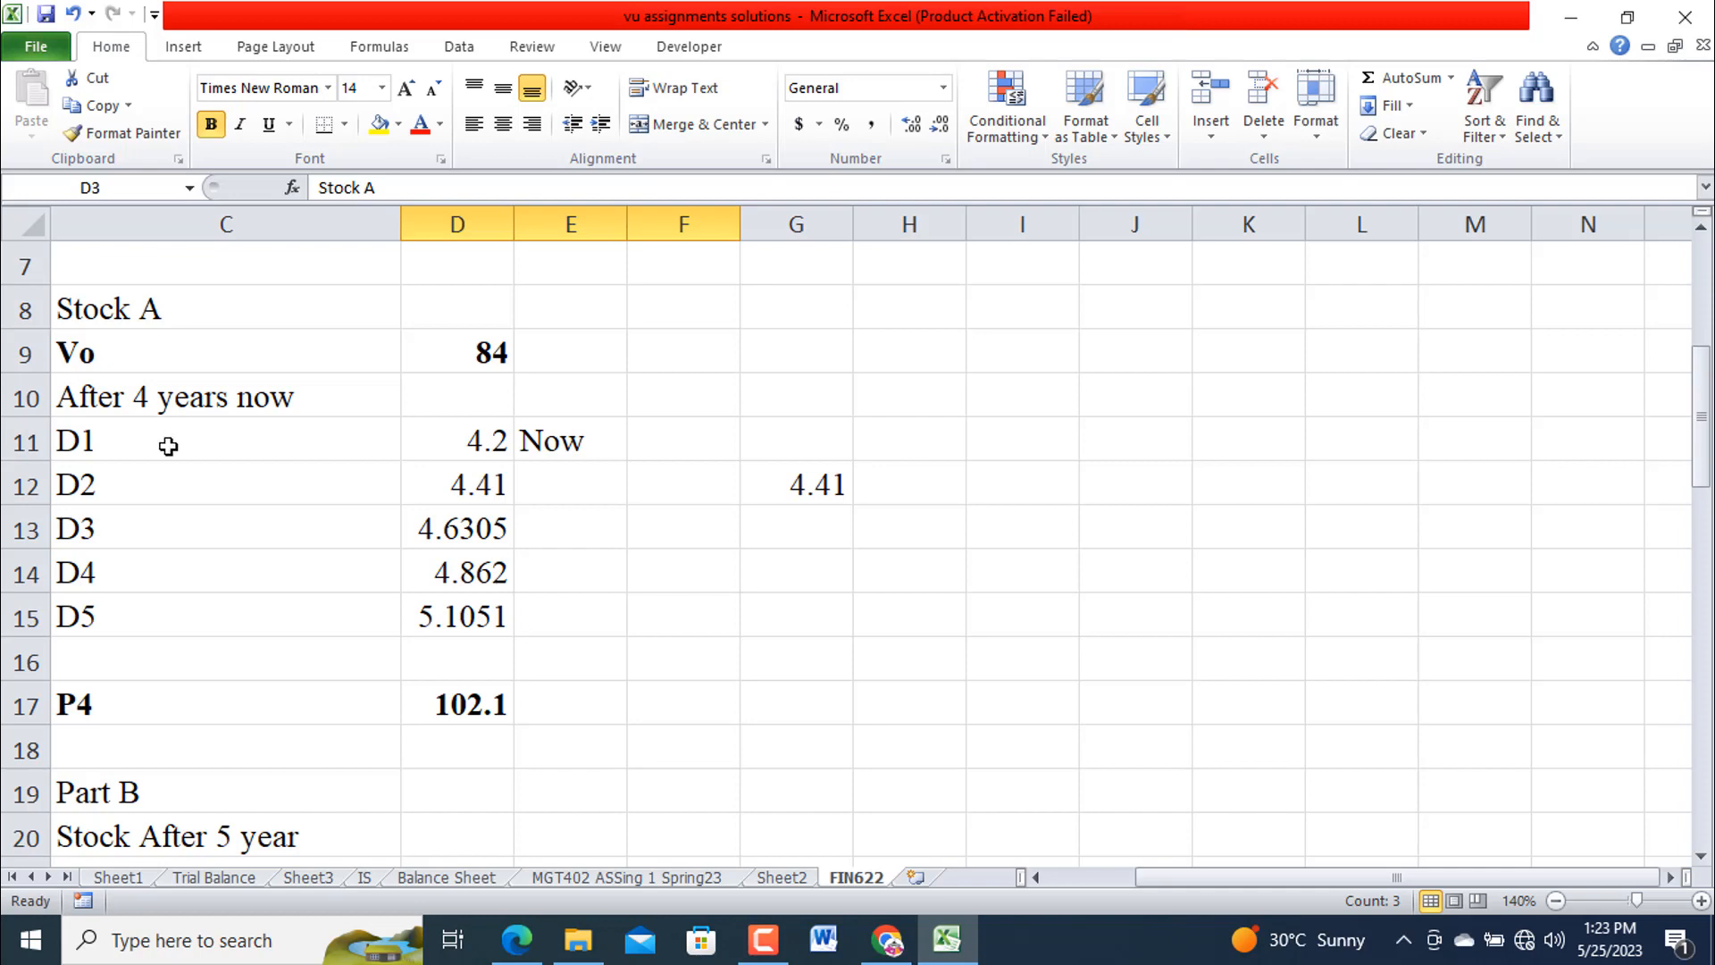
pyautogui.moveTo(135, 491)
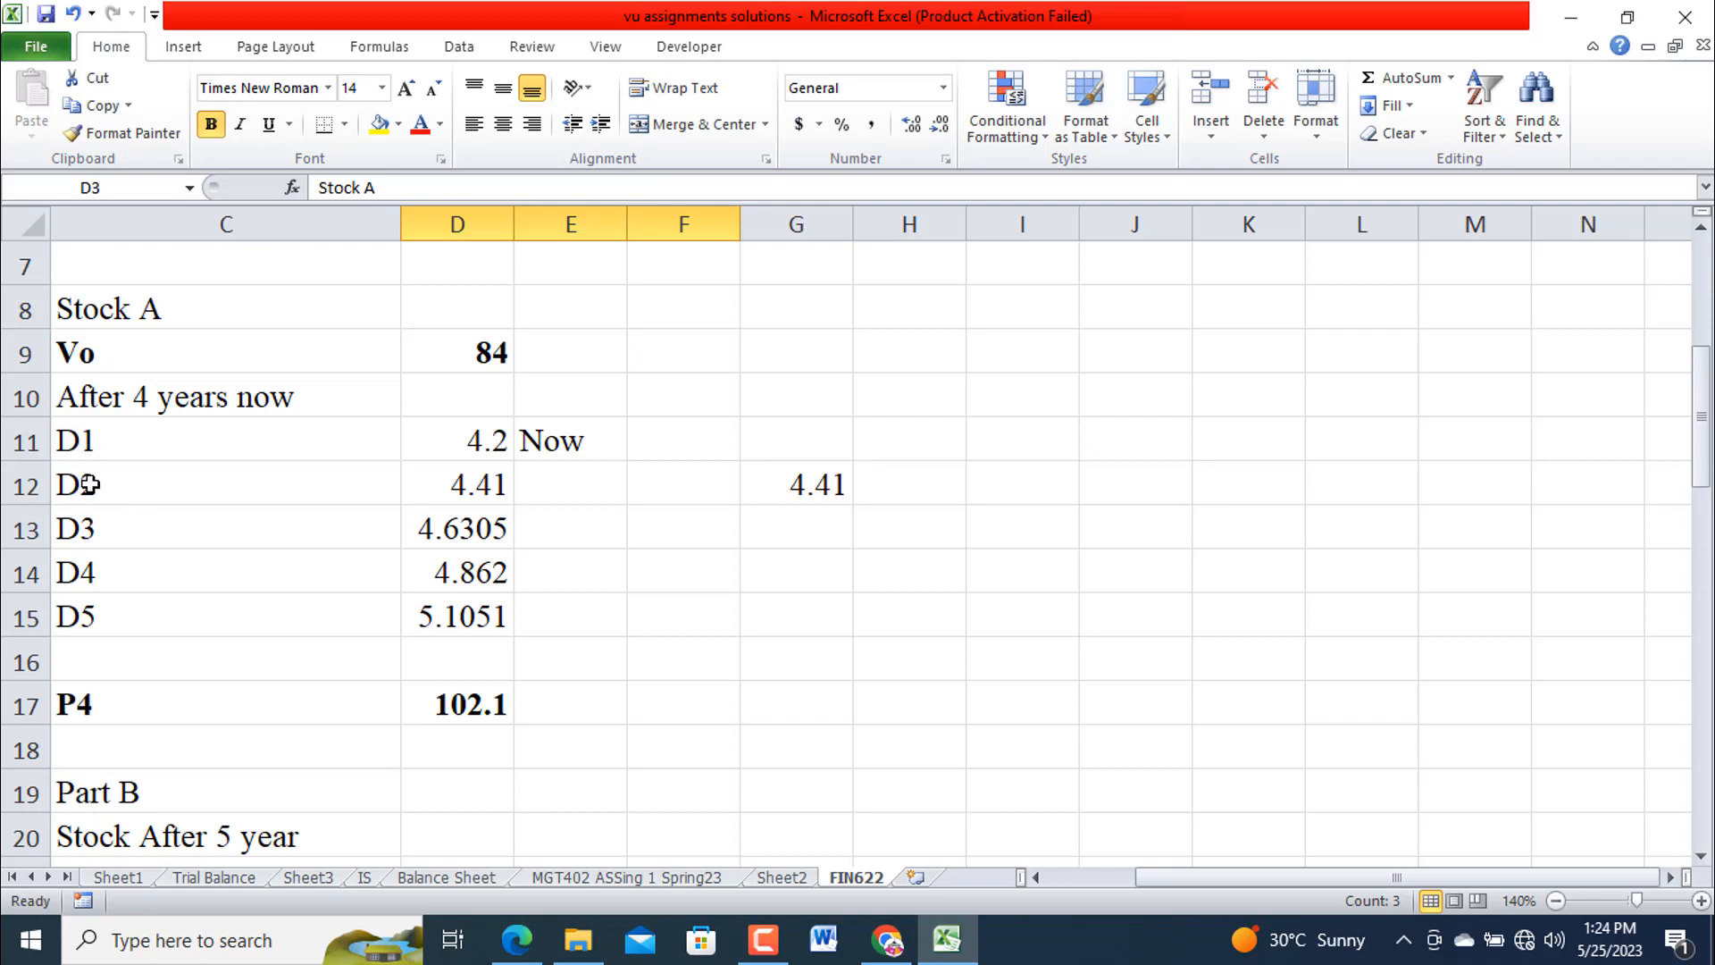
pyautogui.moveTo(77, 620)
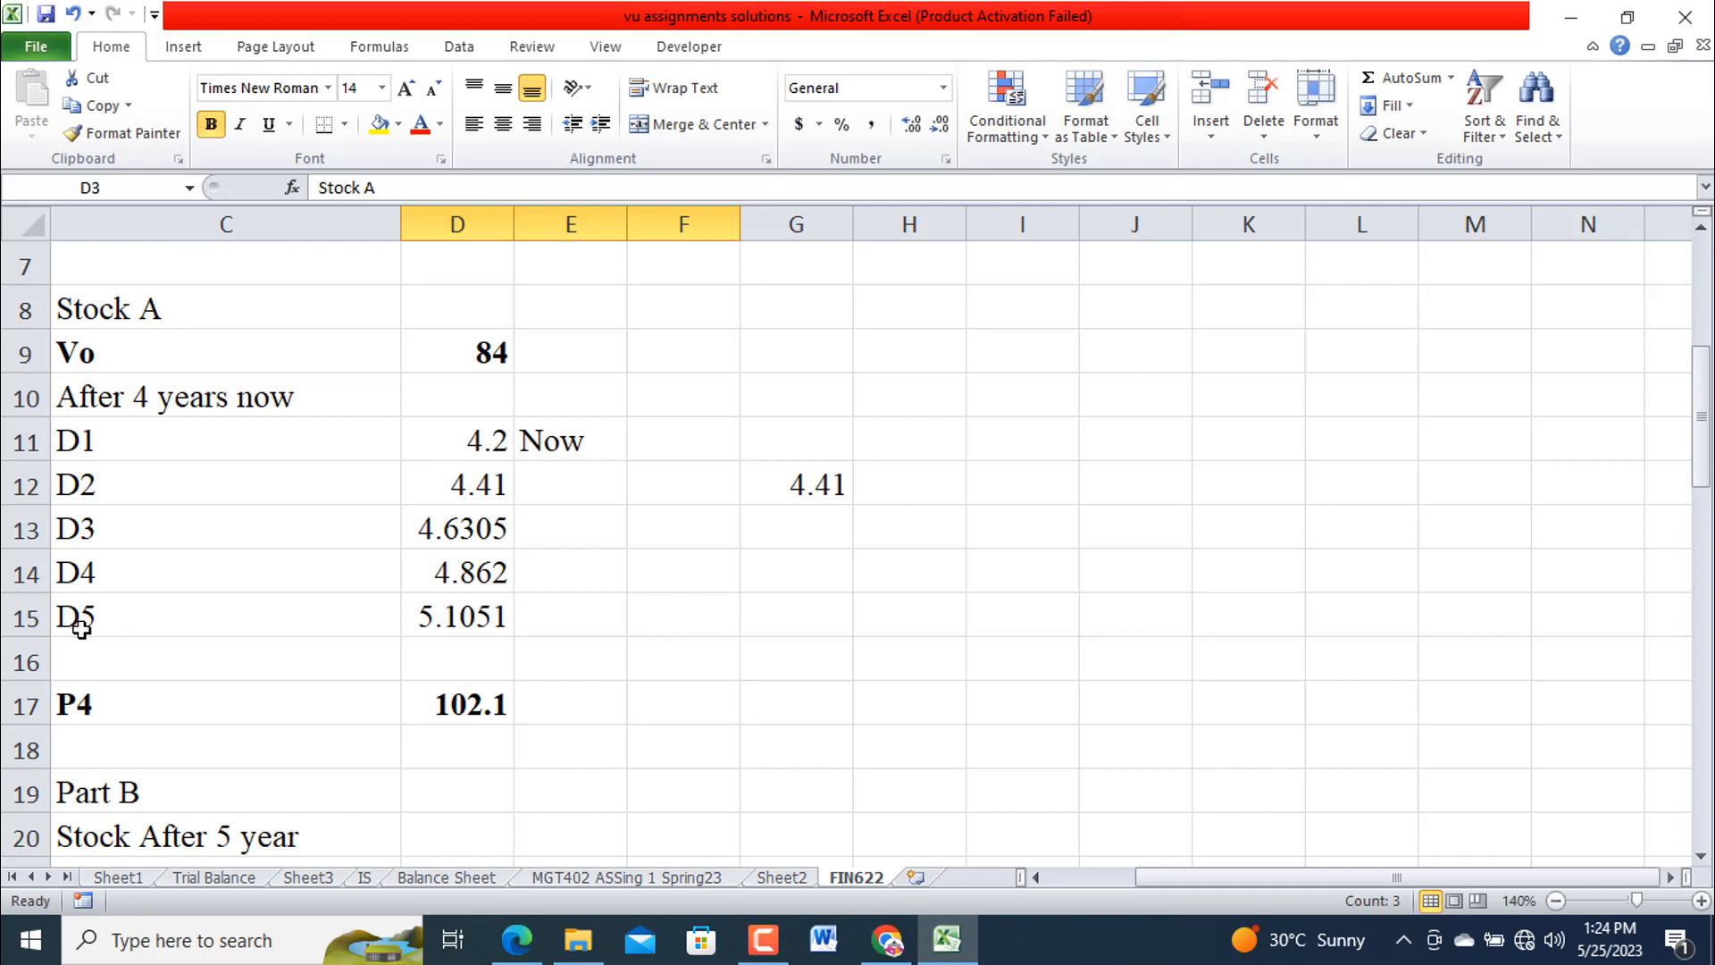
pyautogui.moveTo(481, 613)
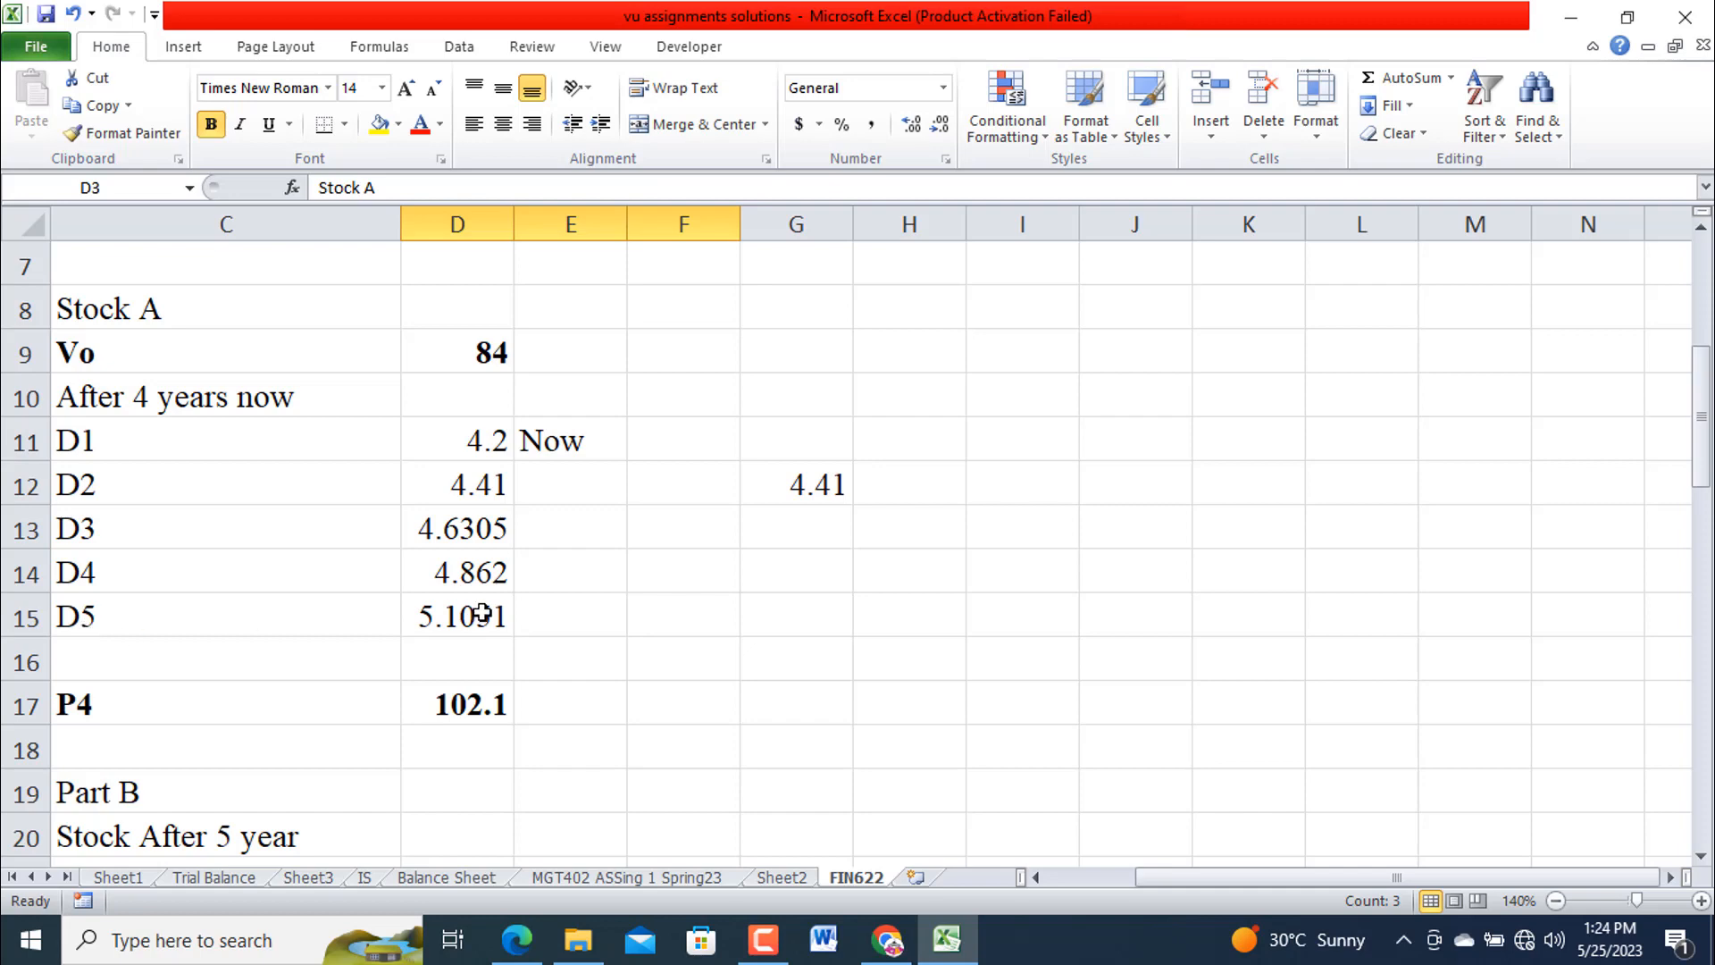
pyautogui.moveTo(416, 612)
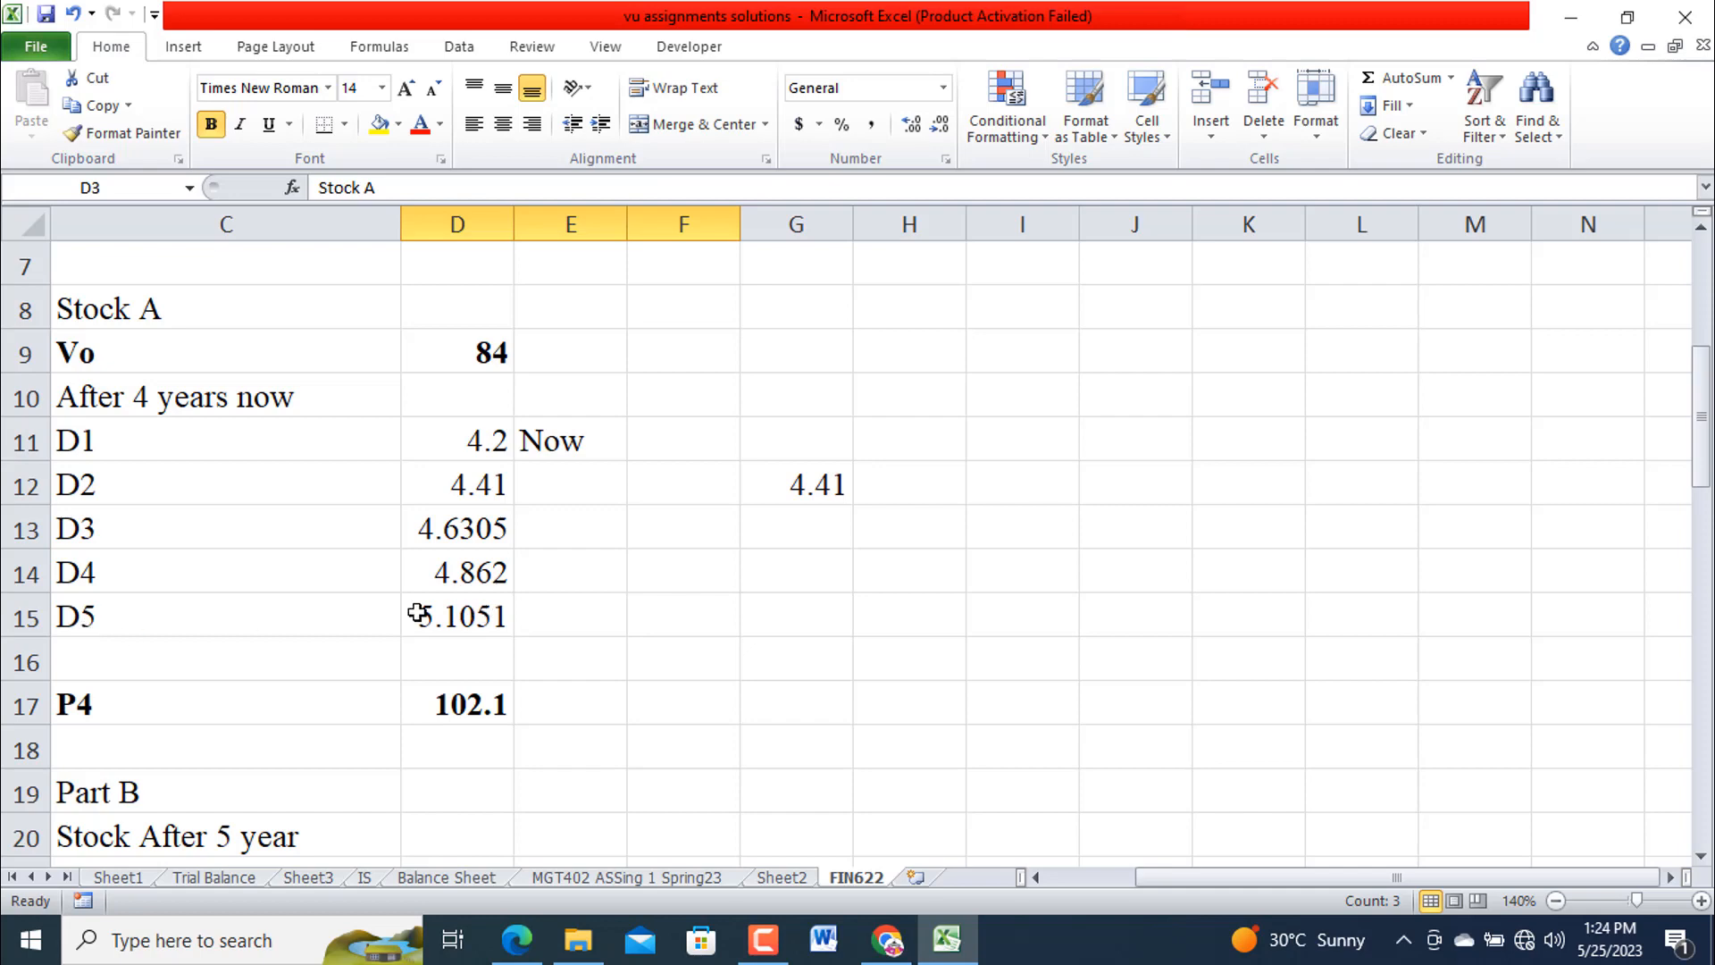
pyautogui.moveTo(93, 632)
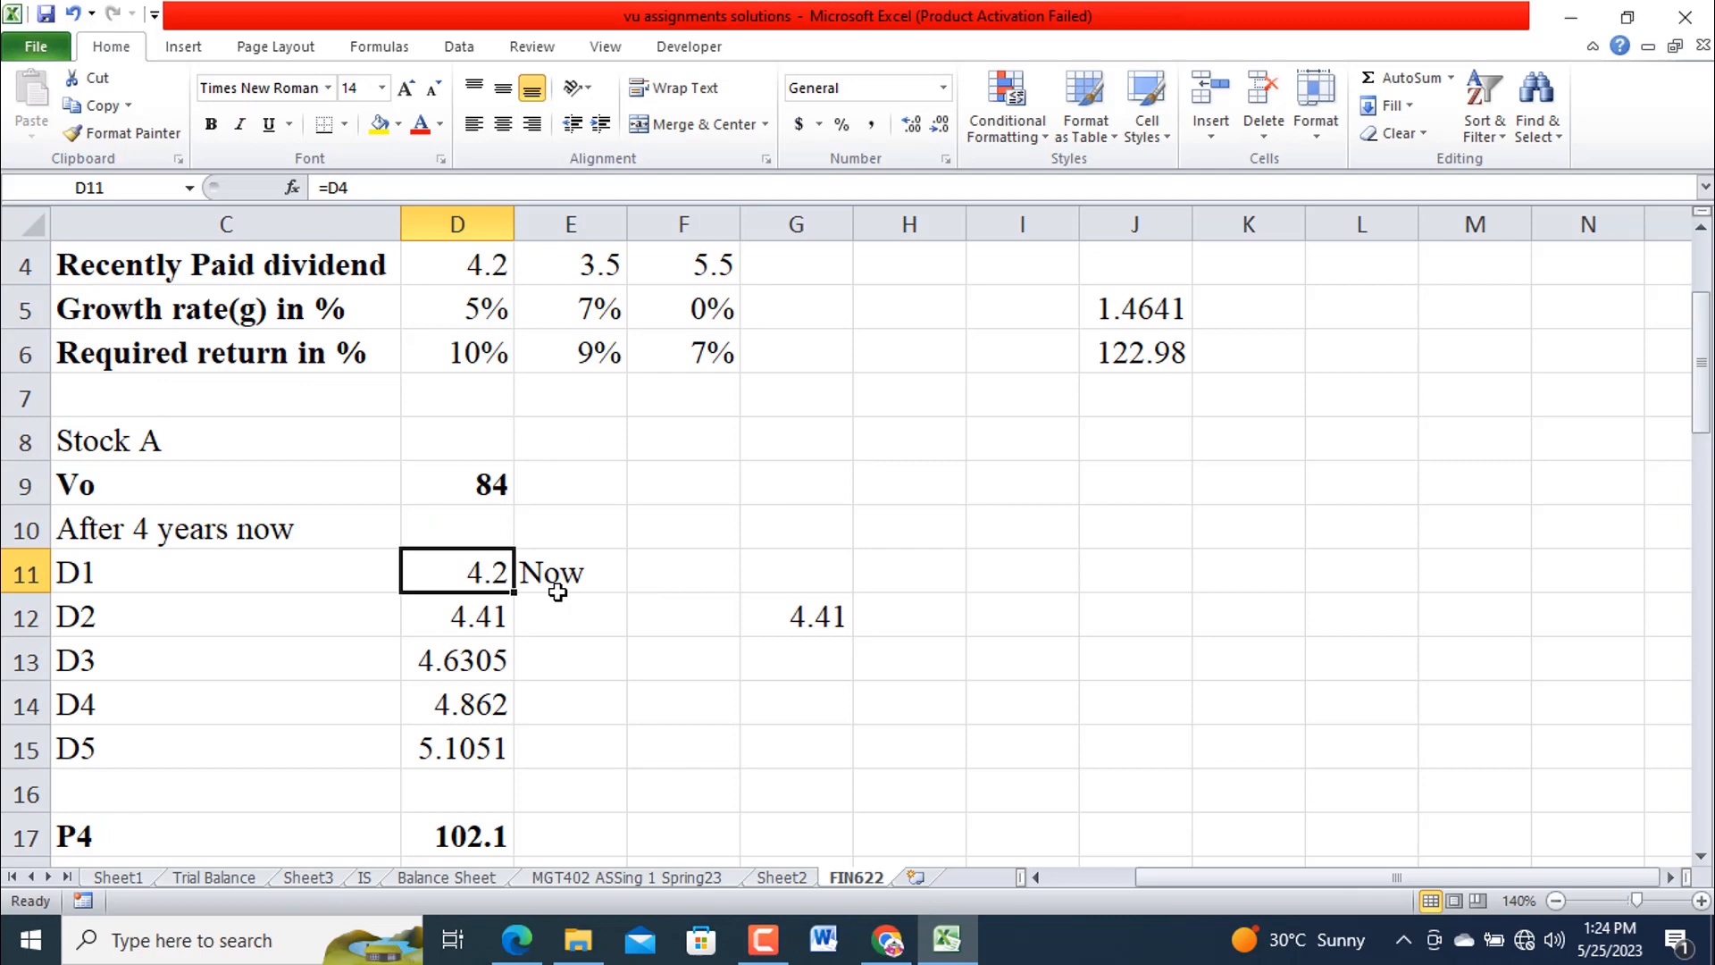
pyautogui.moveTo(591, 607)
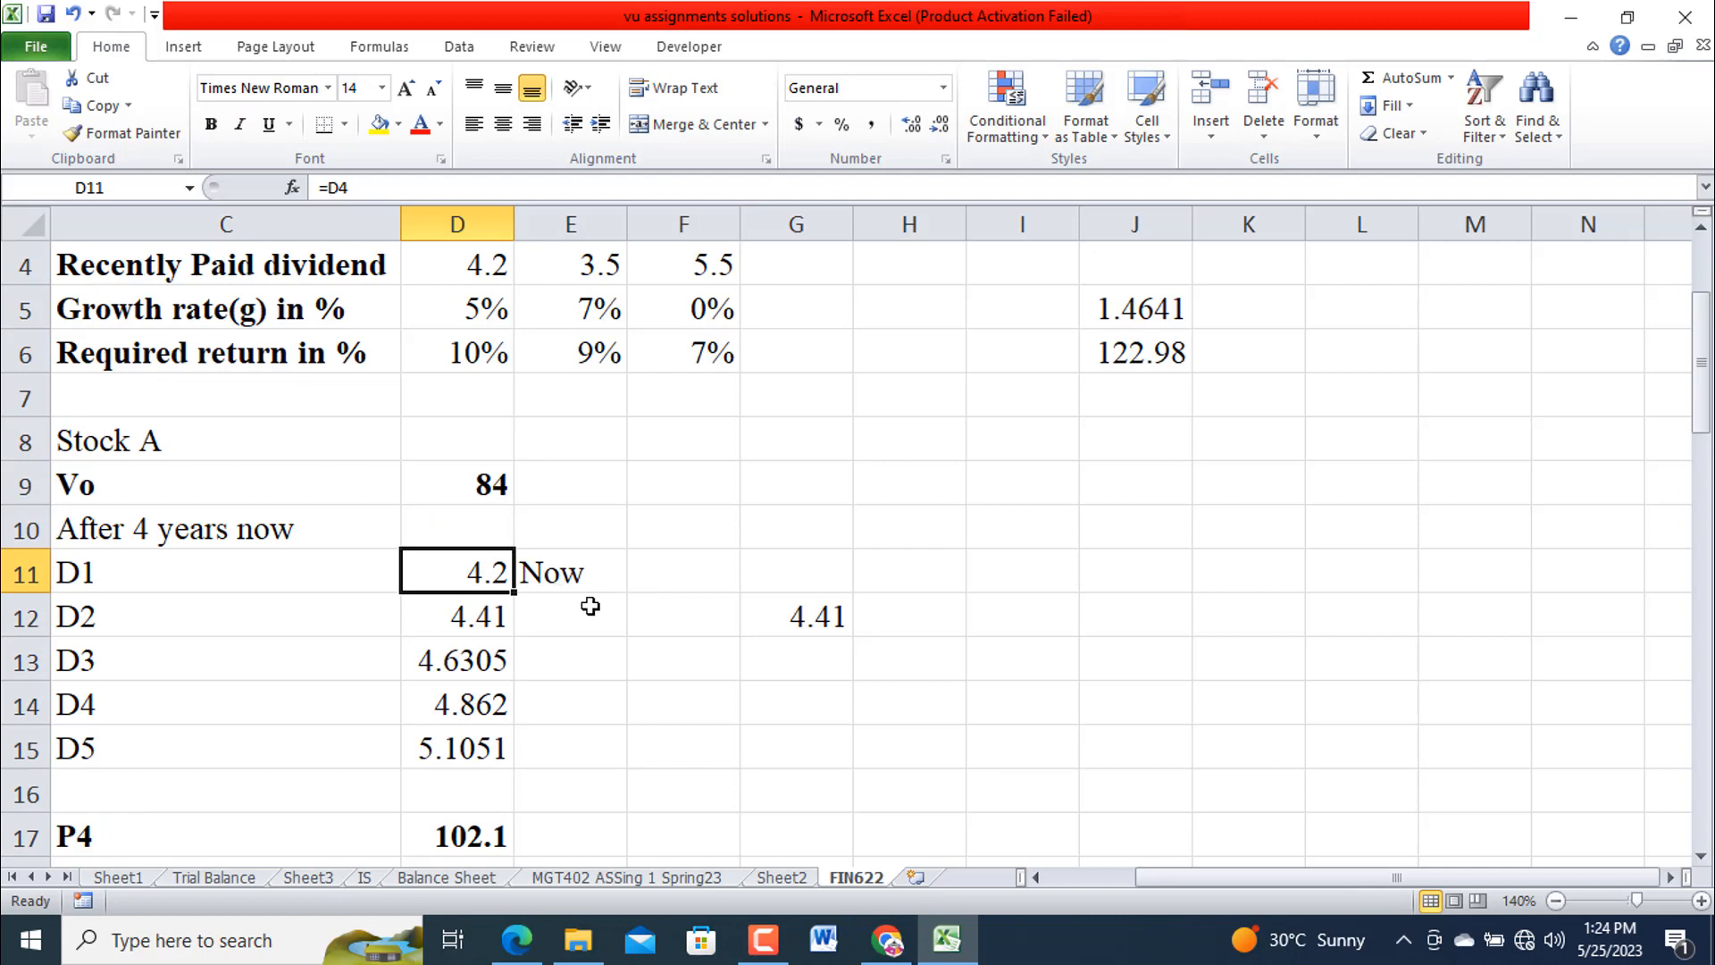
pyautogui.moveTo(464, 610)
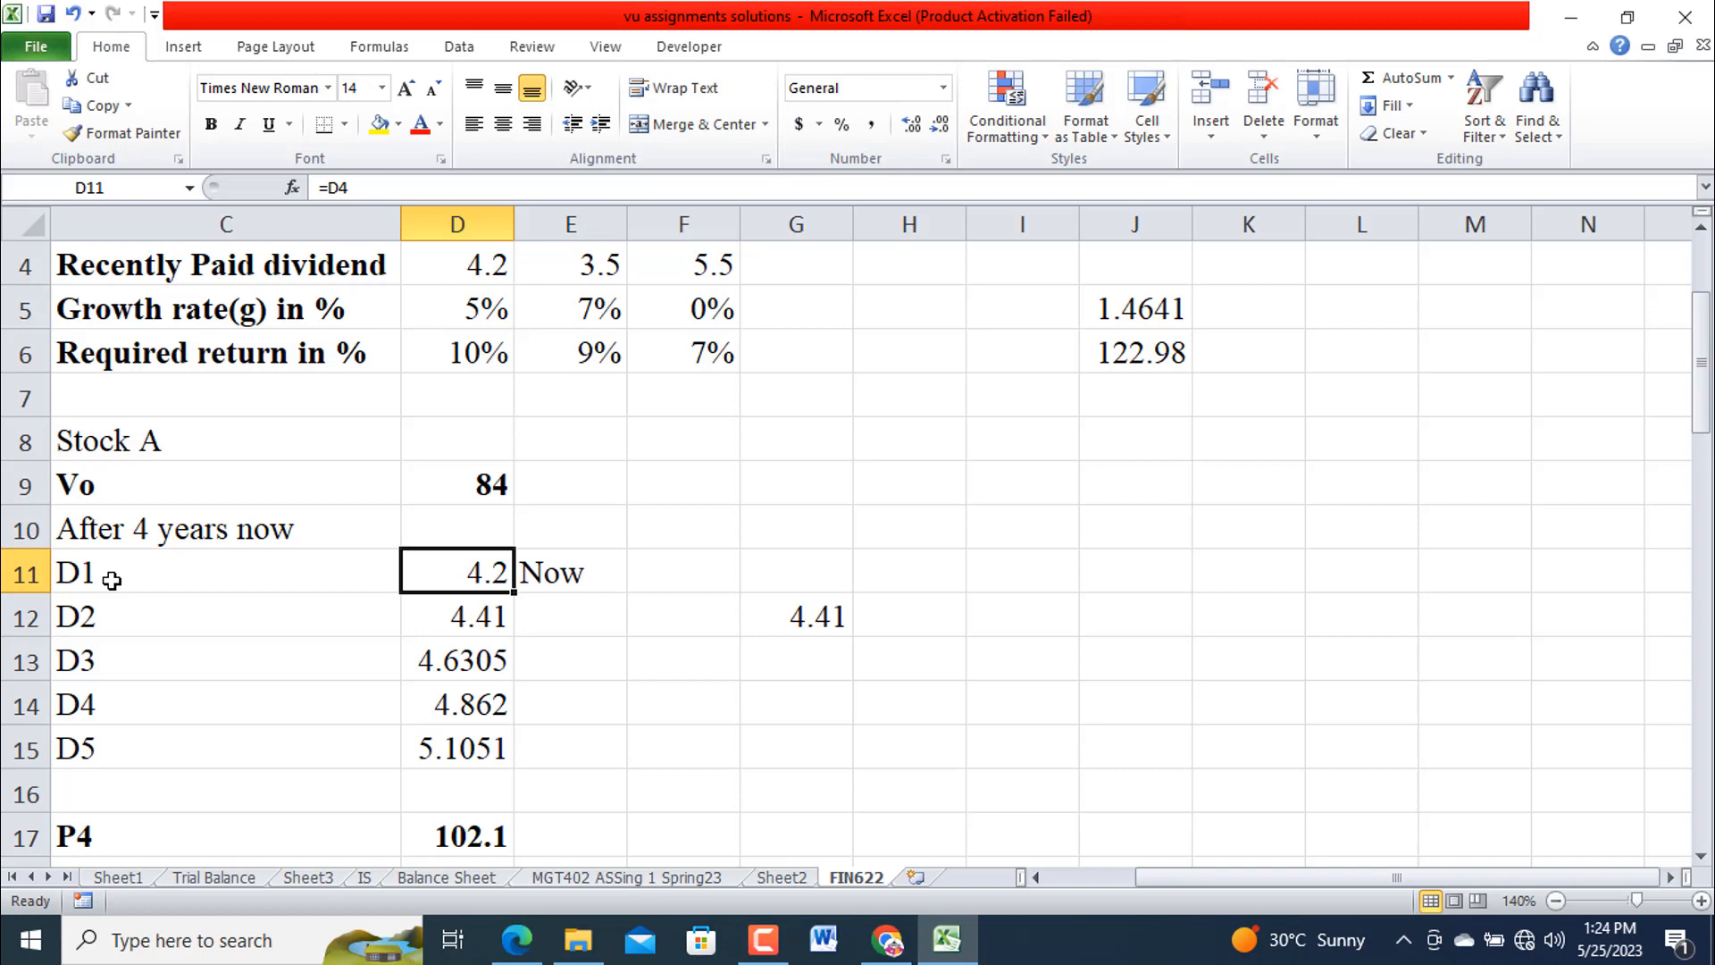
pyautogui.moveTo(715, 667)
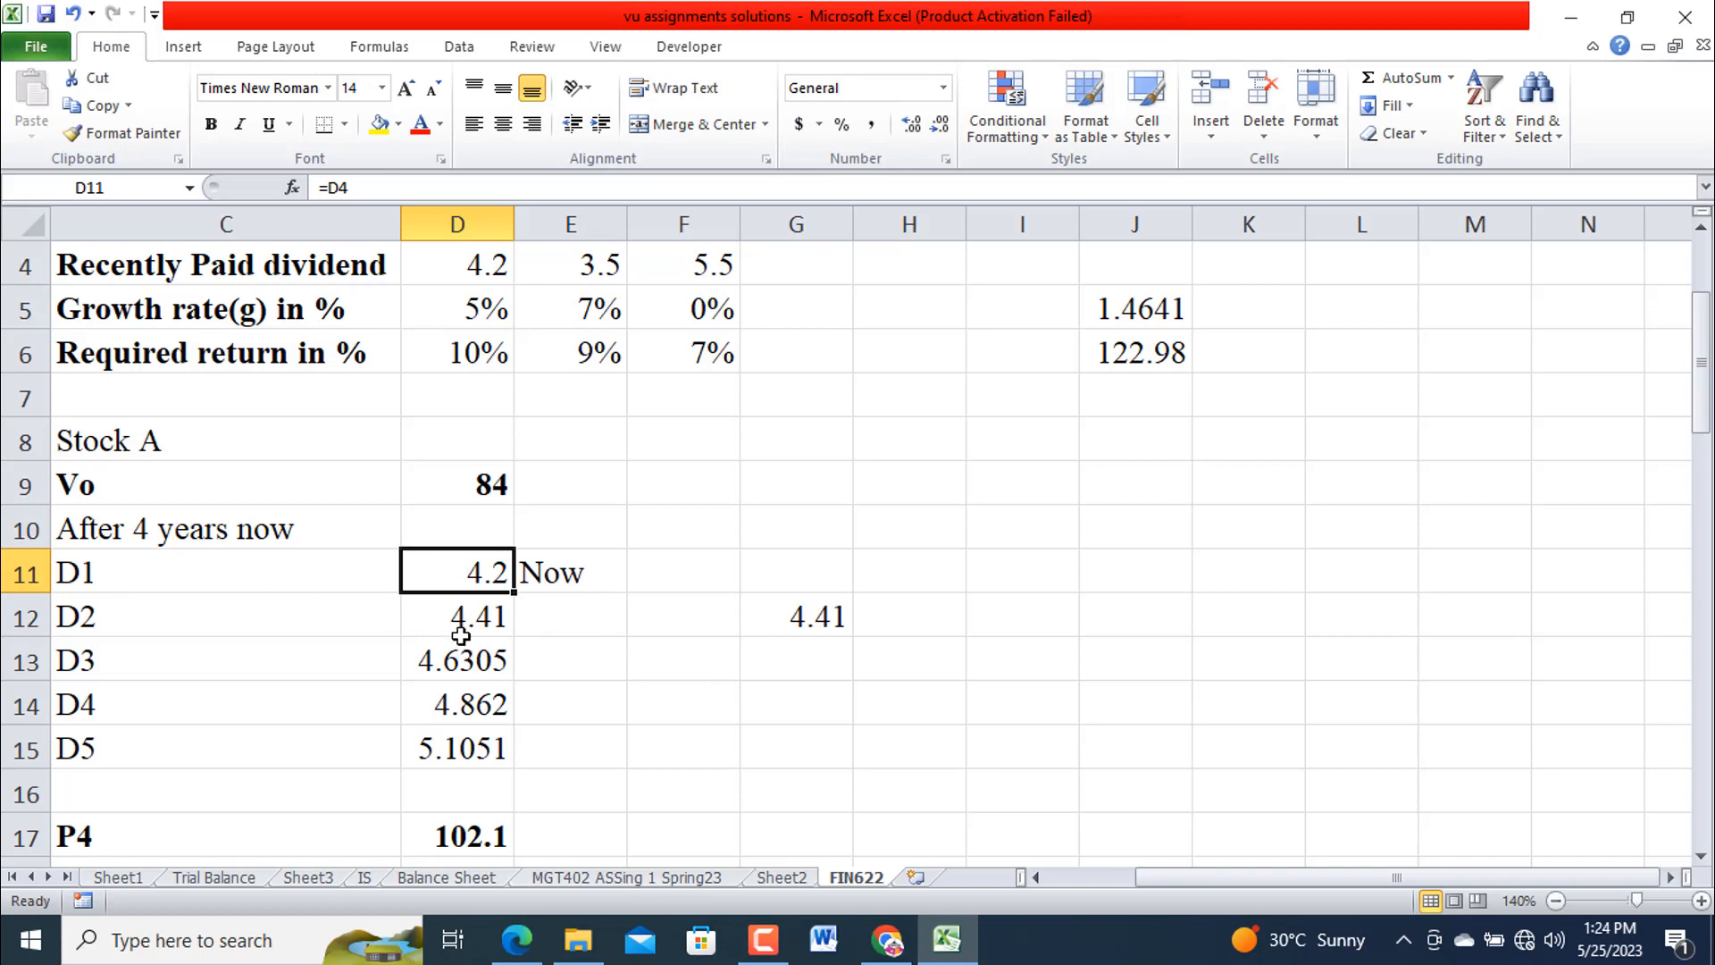
pyautogui.click(456, 616)
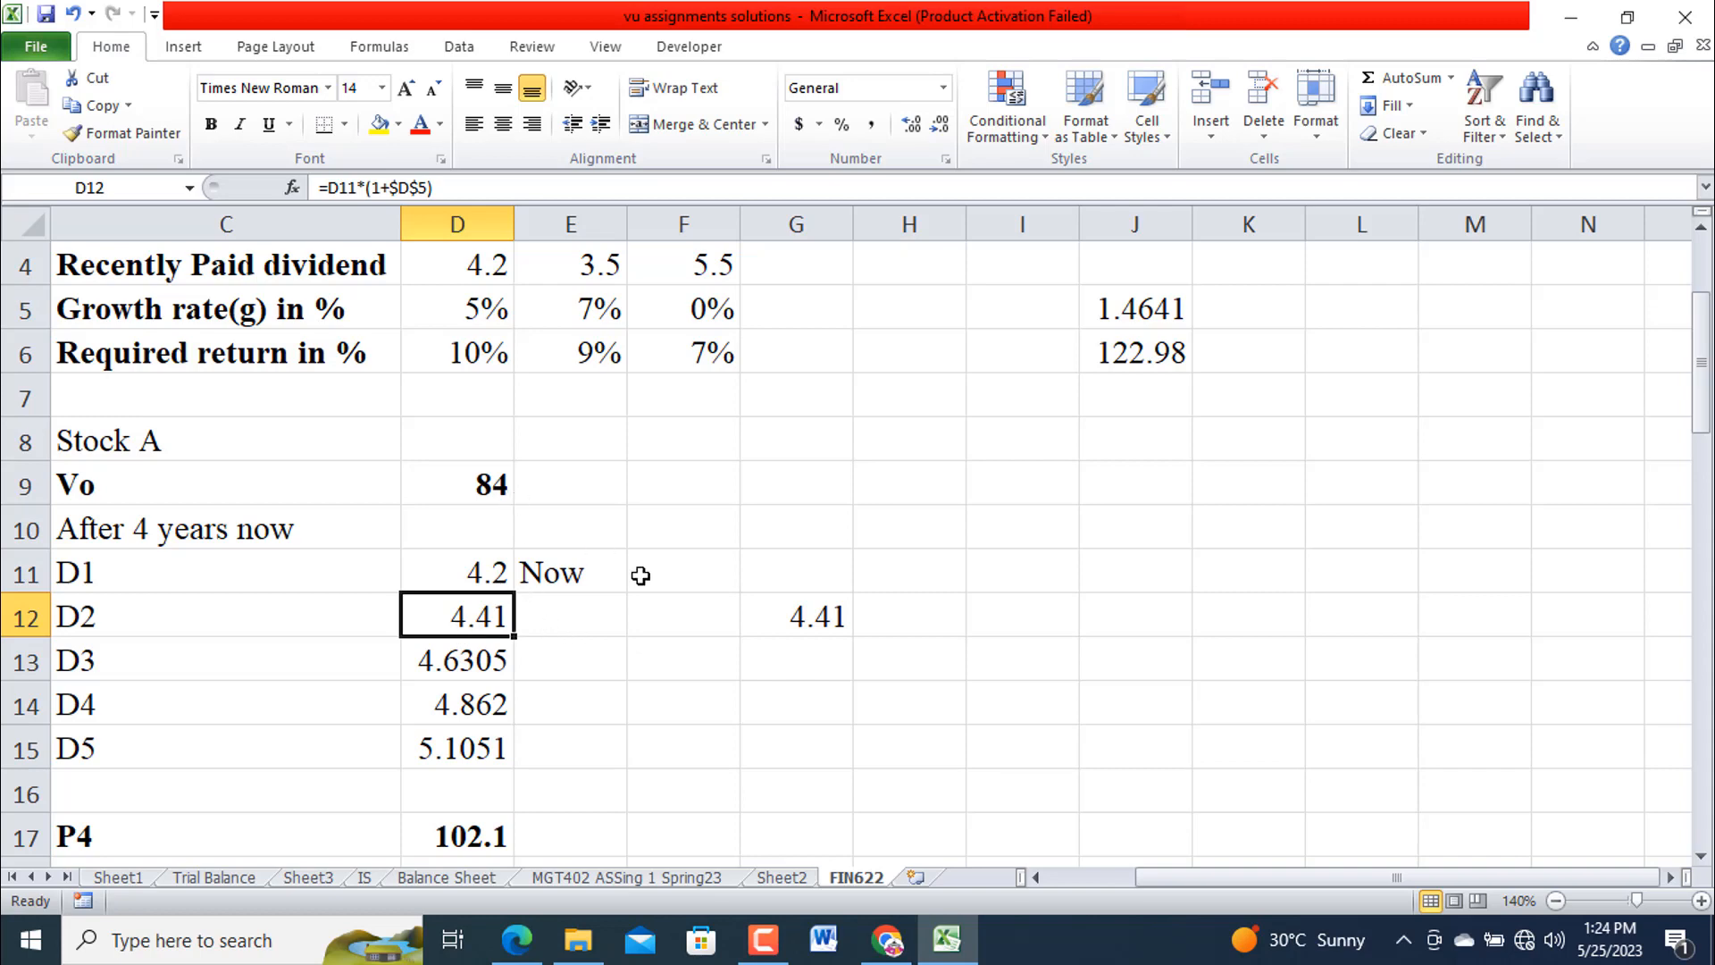
pyautogui.moveTo(491, 323)
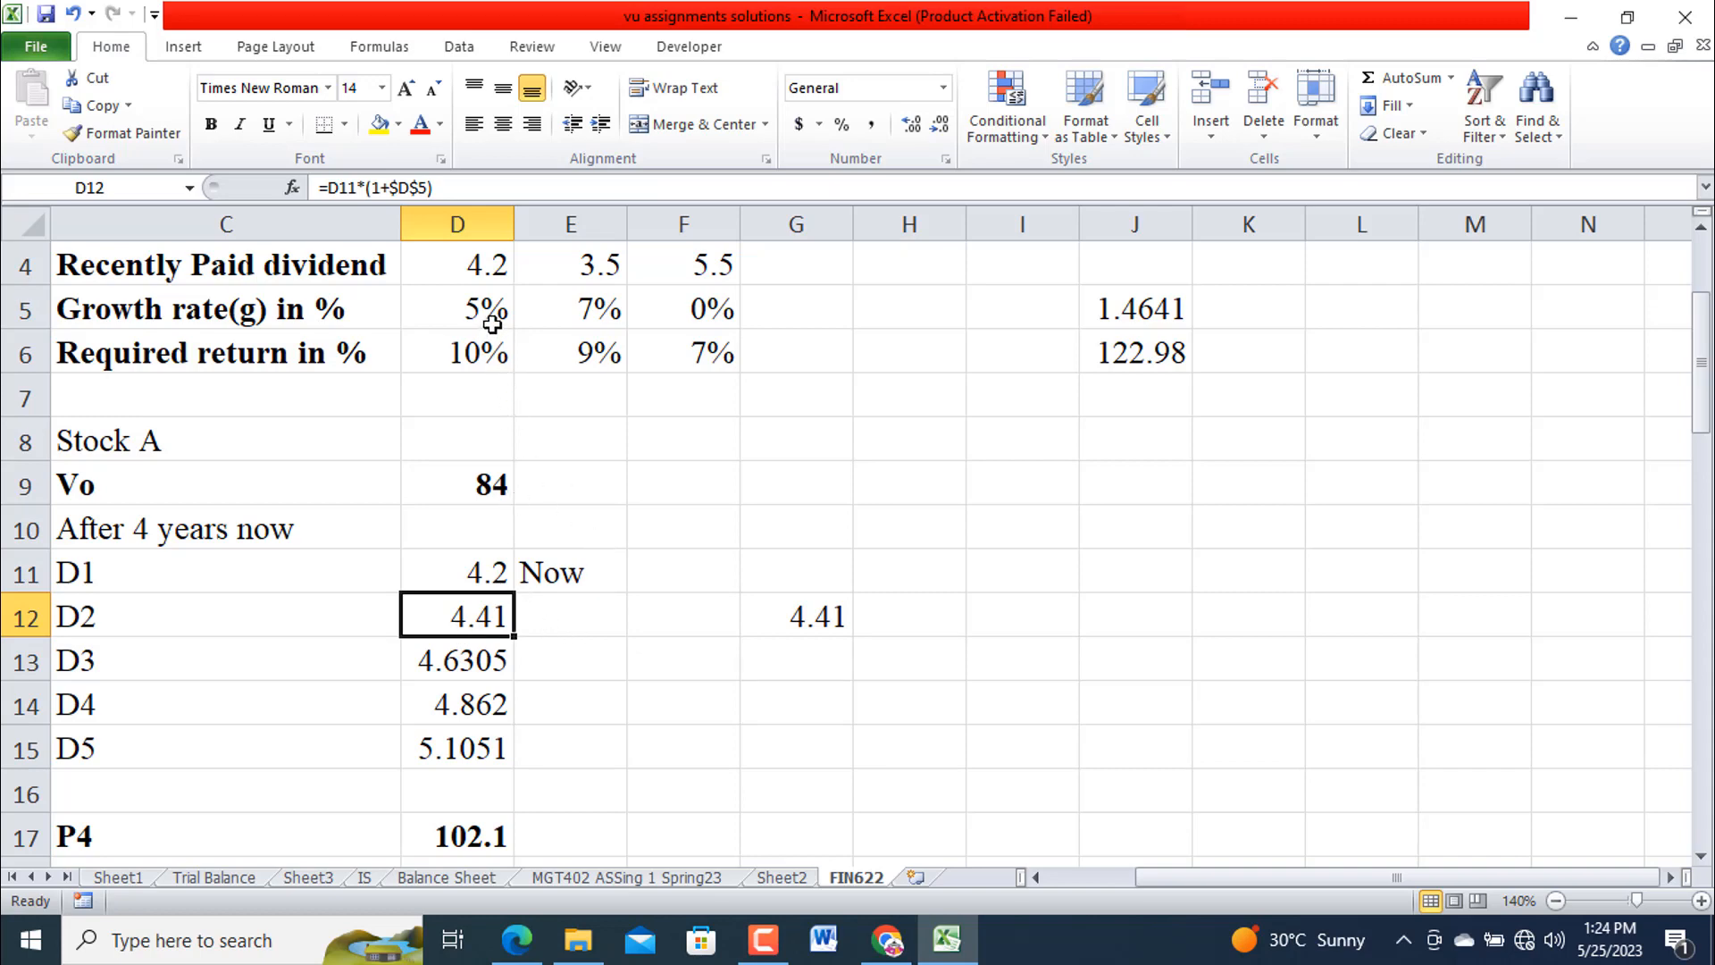
pyautogui.moveTo(358, 286)
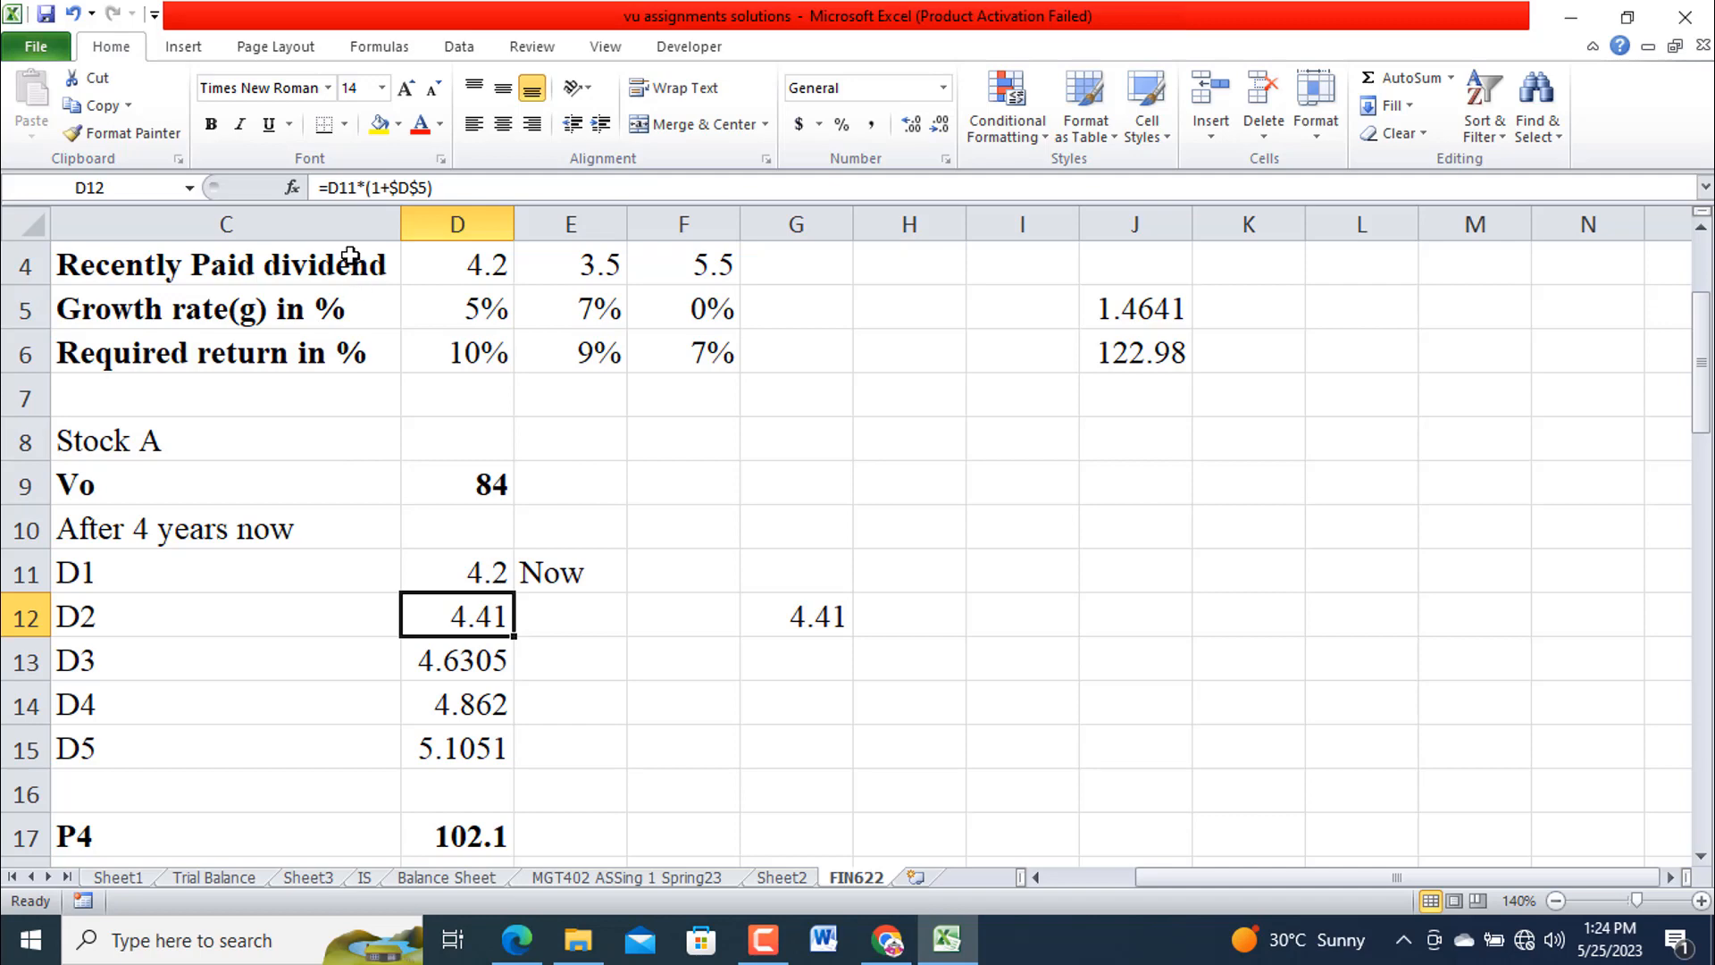
pyautogui.moveTo(486, 317)
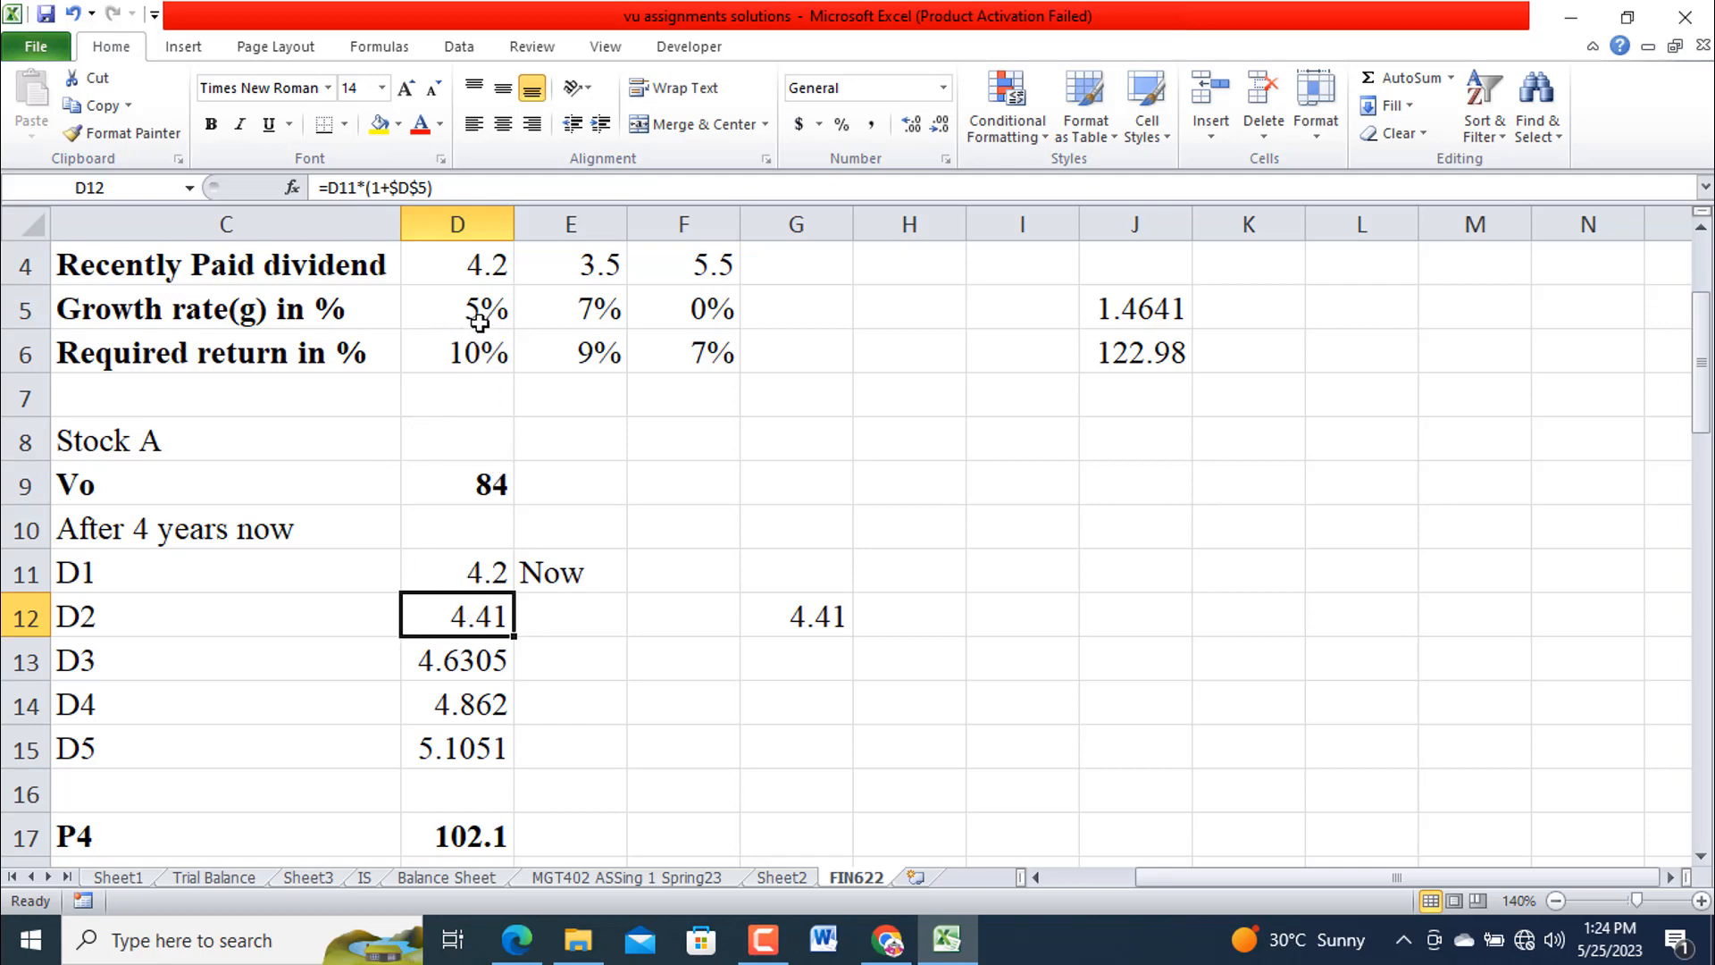
pyautogui.moveTo(481, 334)
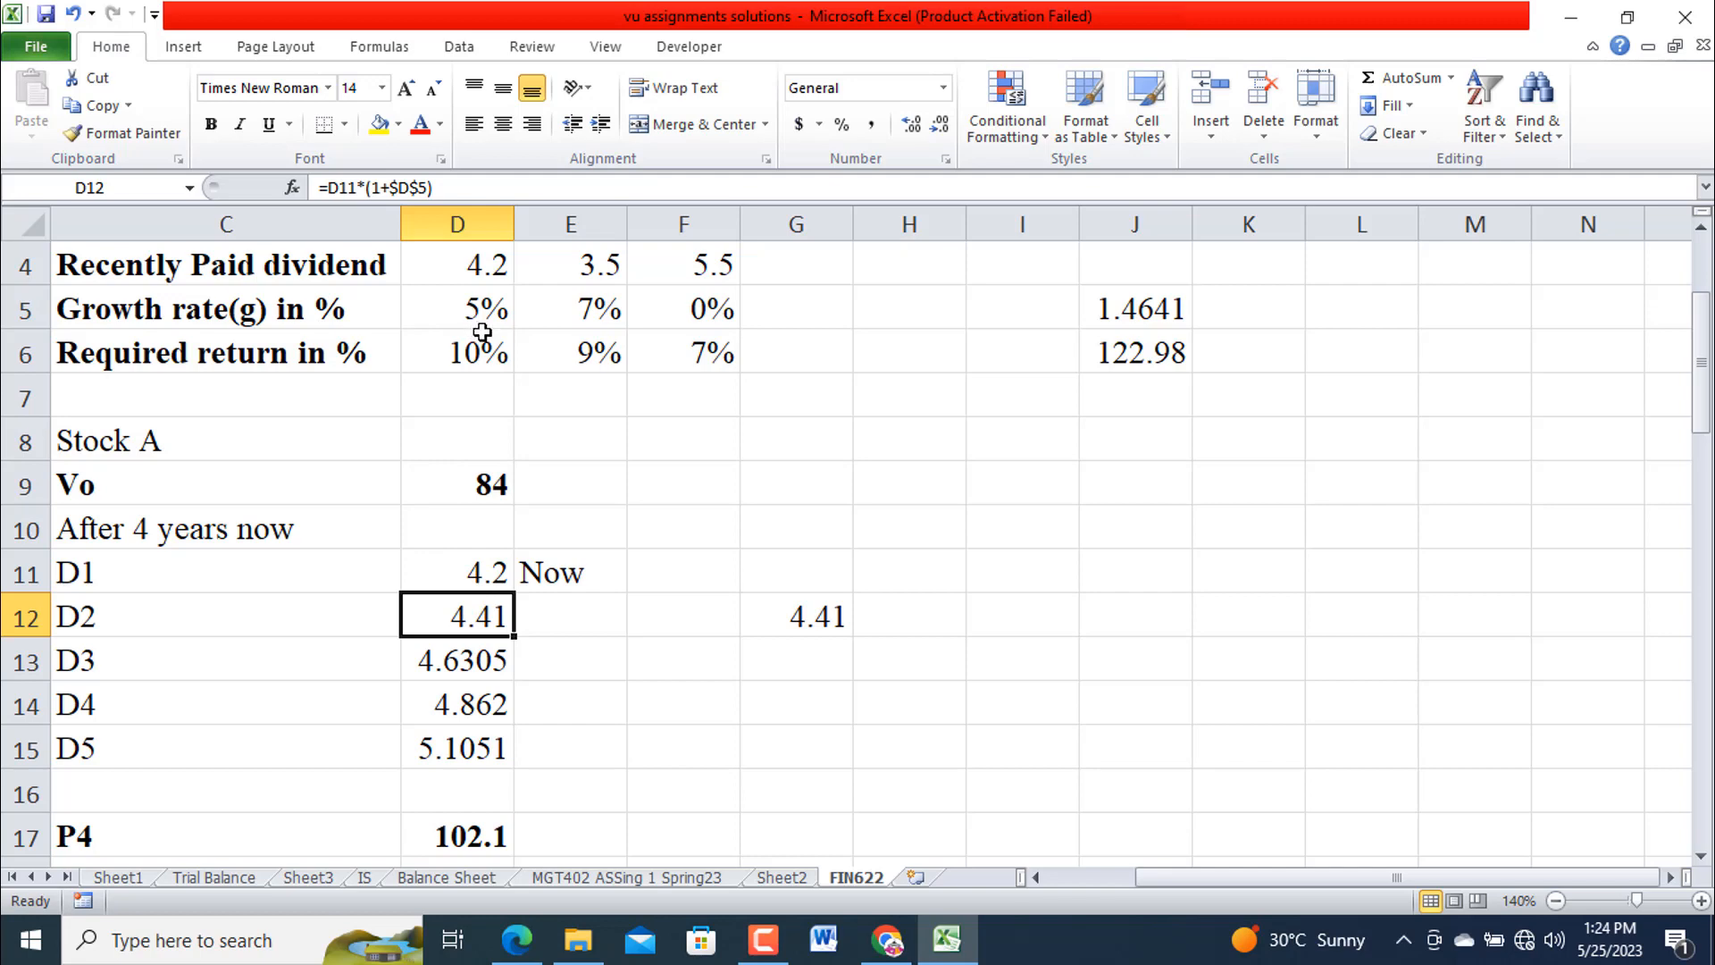
pyautogui.moveTo(434, 697)
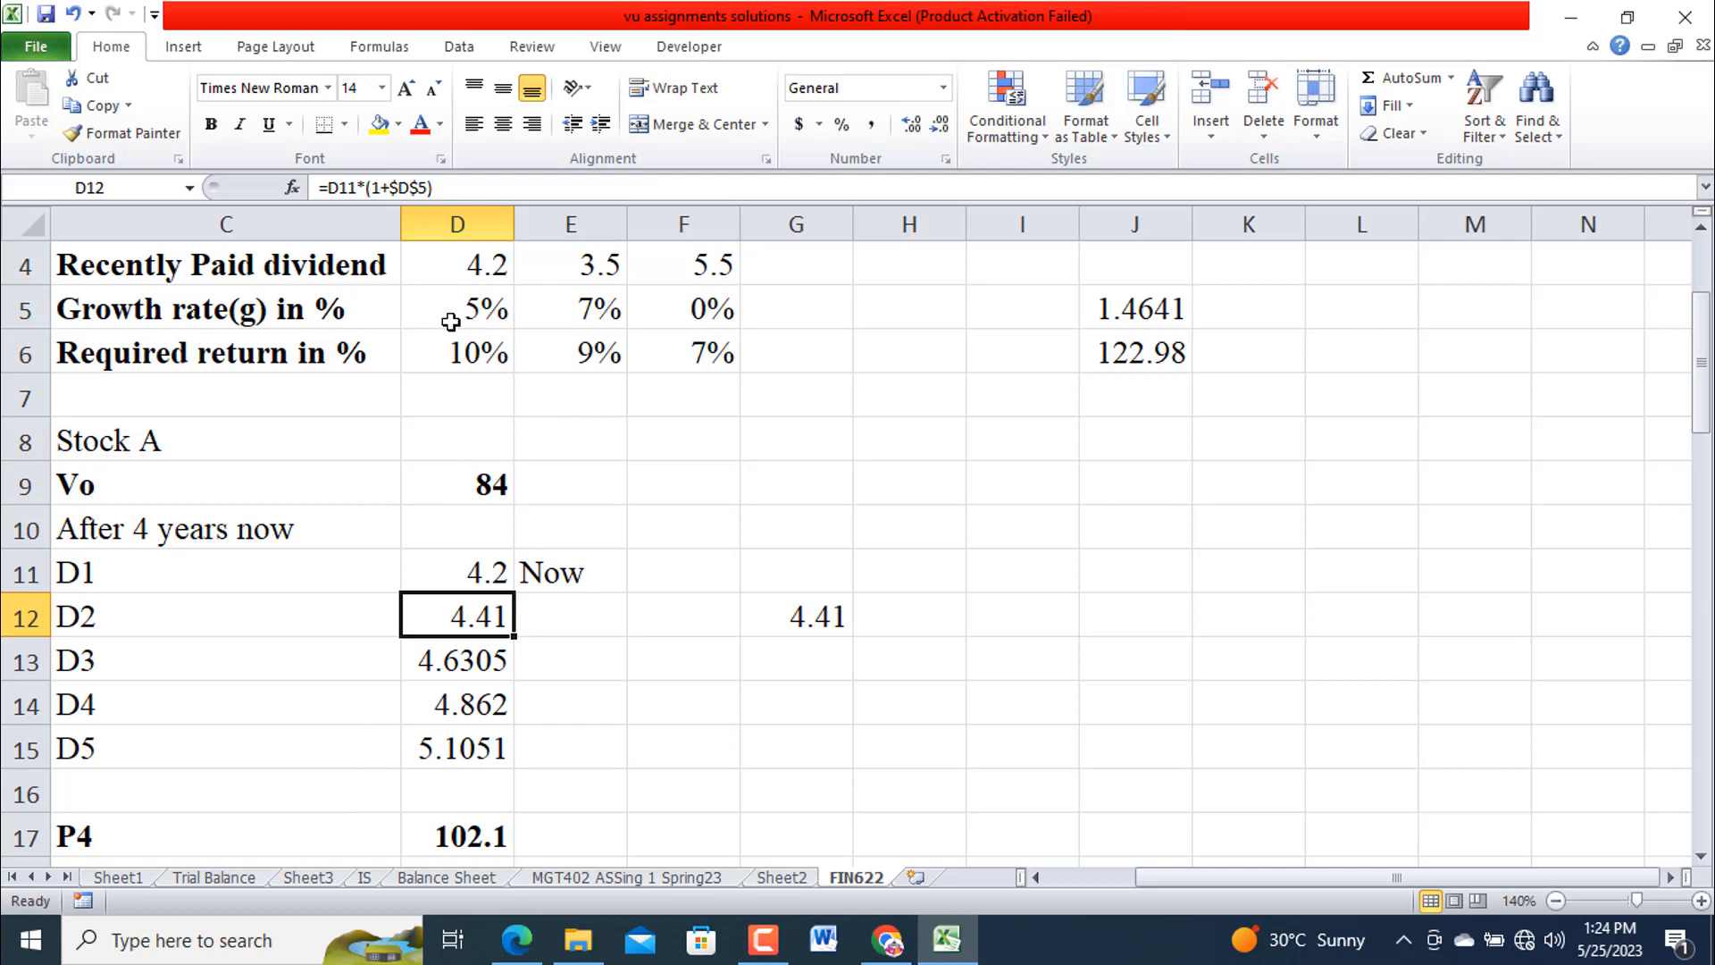
pyautogui.moveTo(411, 186)
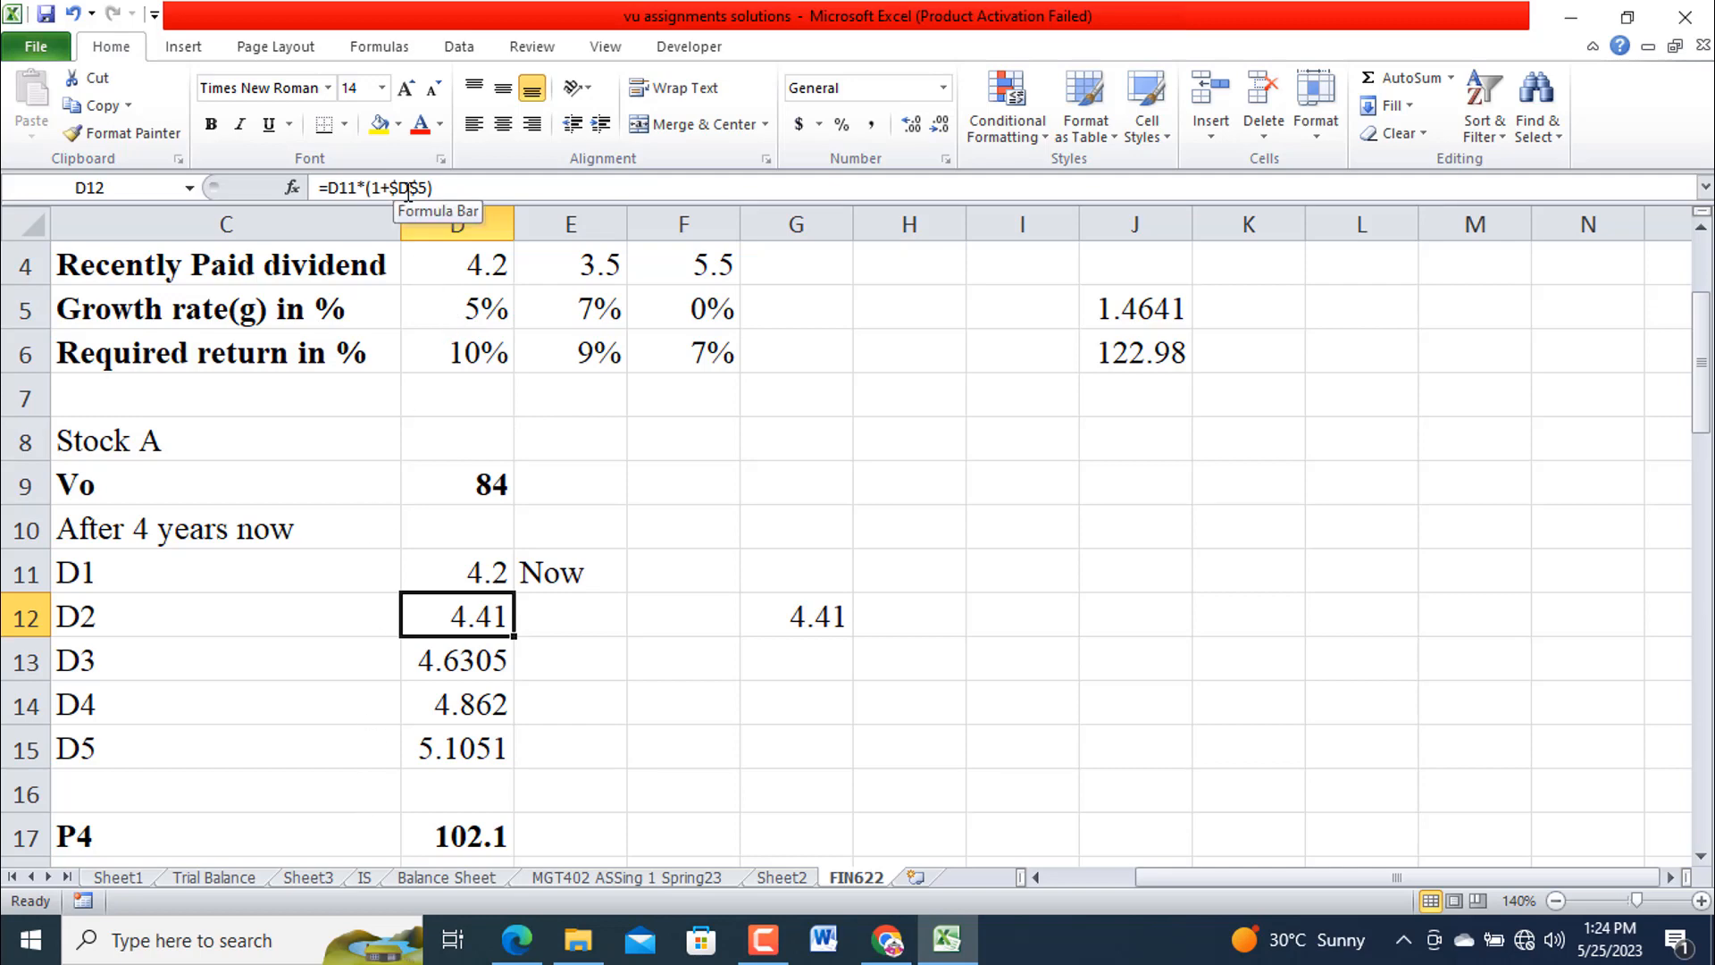
pyautogui.moveTo(525, 373)
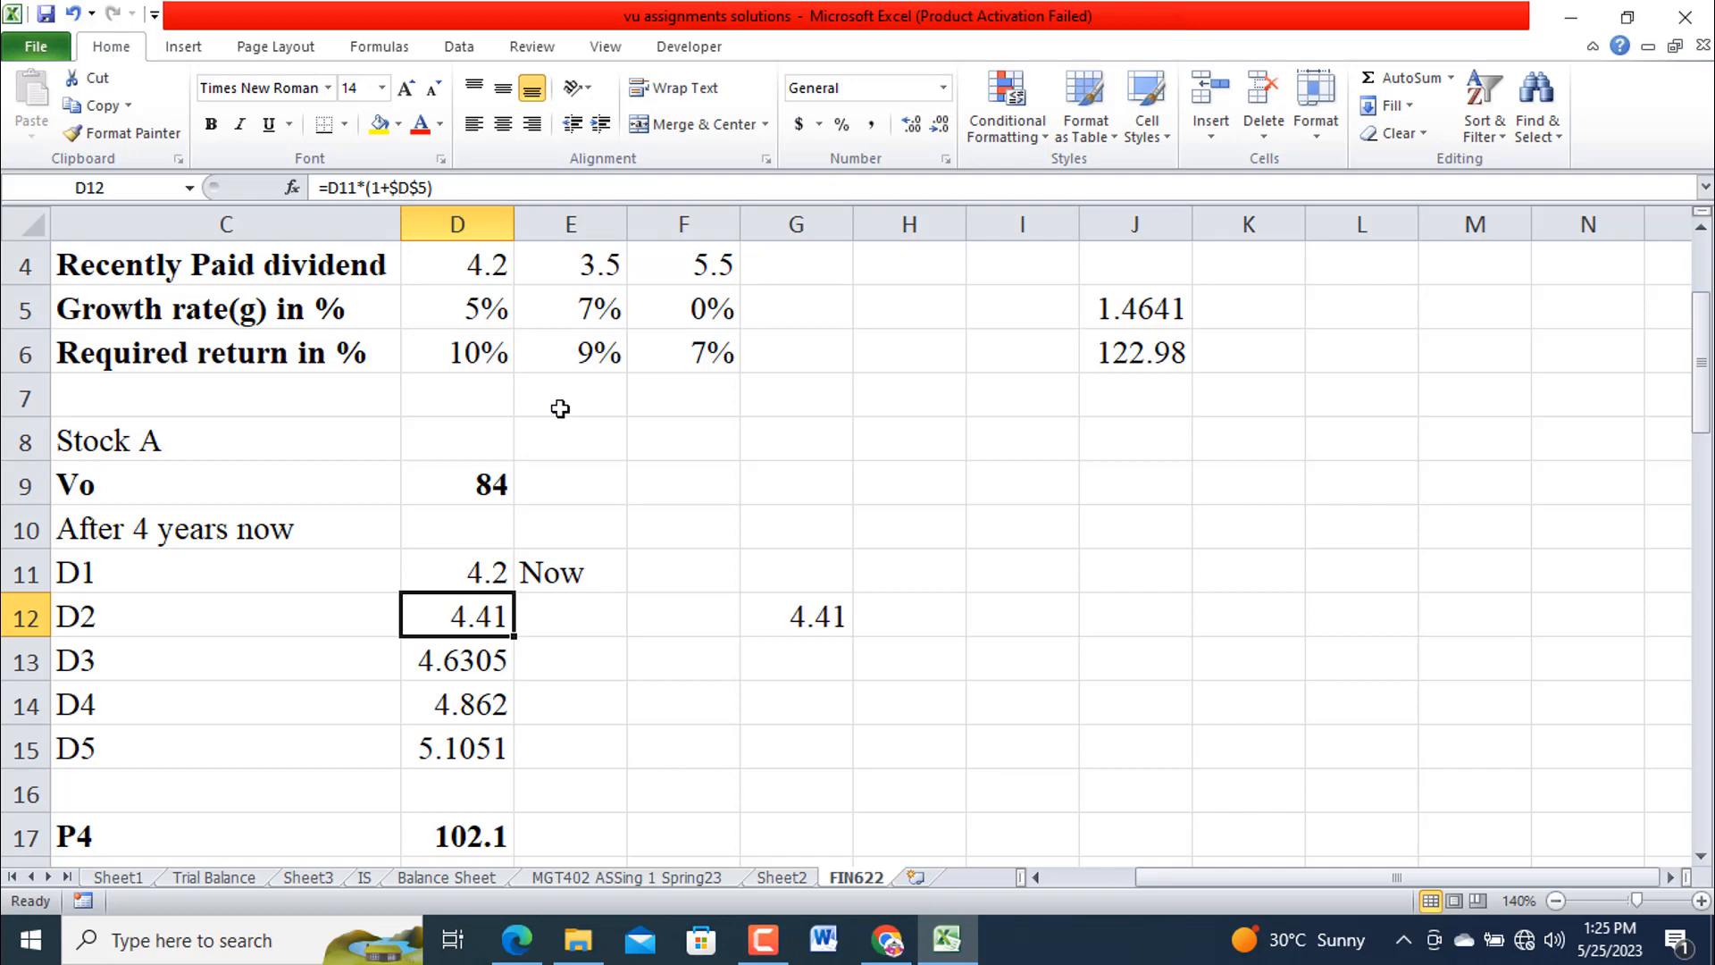
pyautogui.moveTo(613, 600)
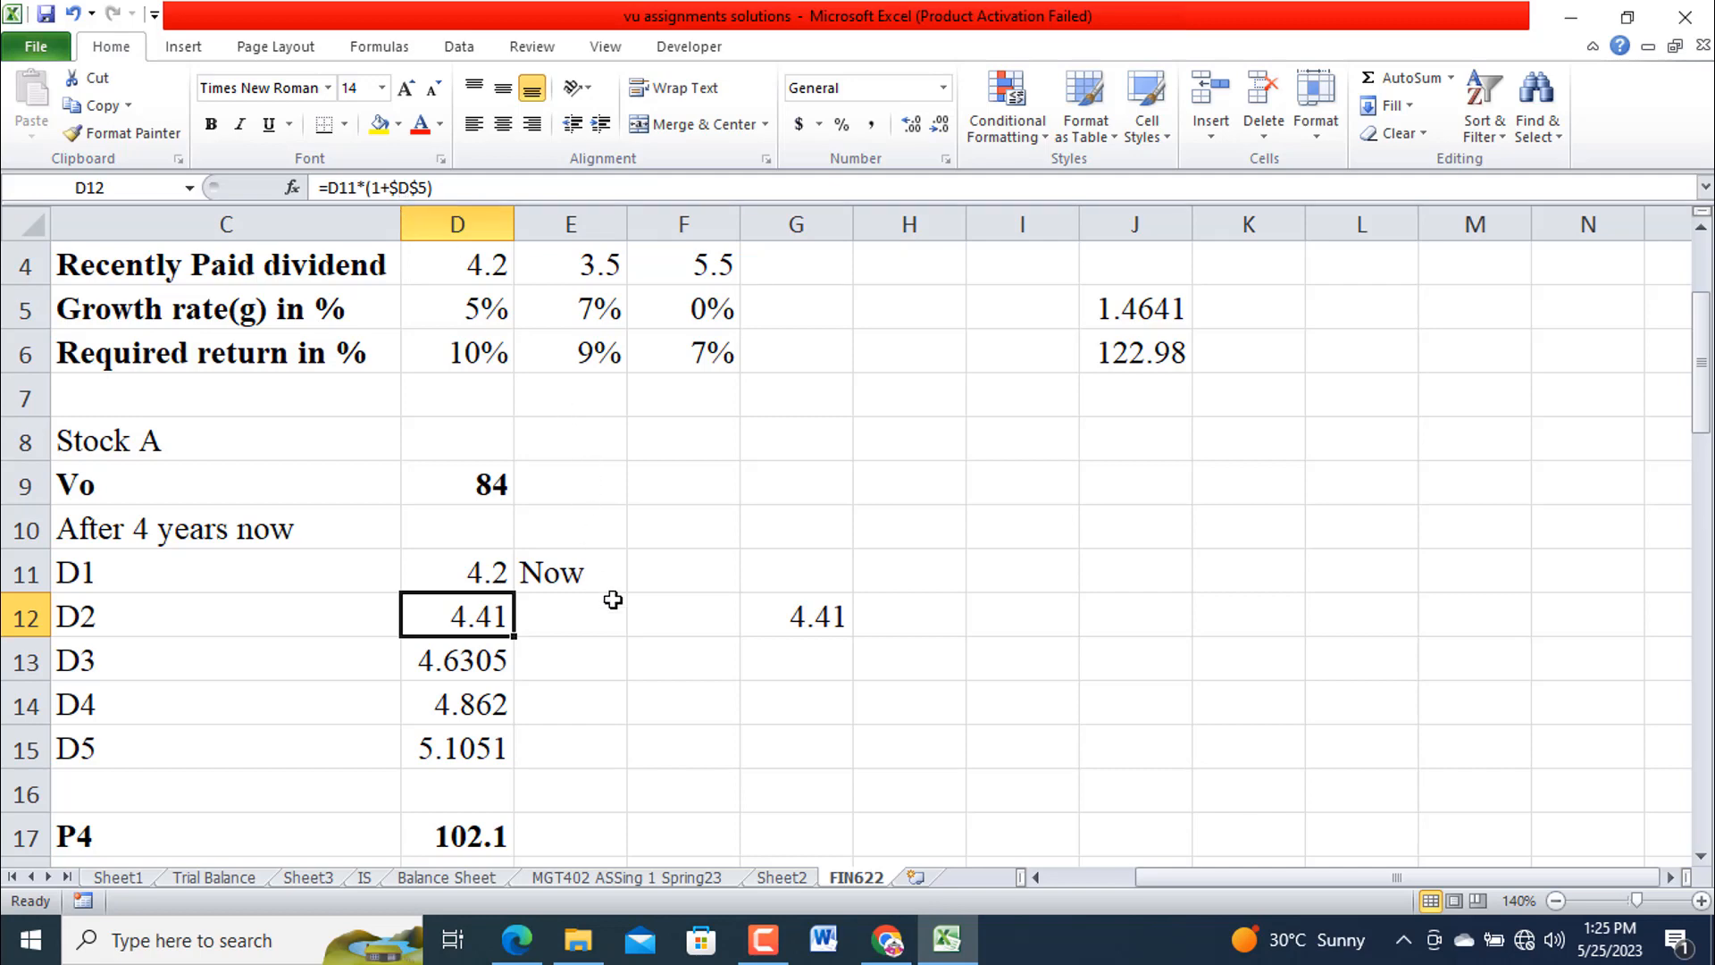
pyautogui.scroll(-3)
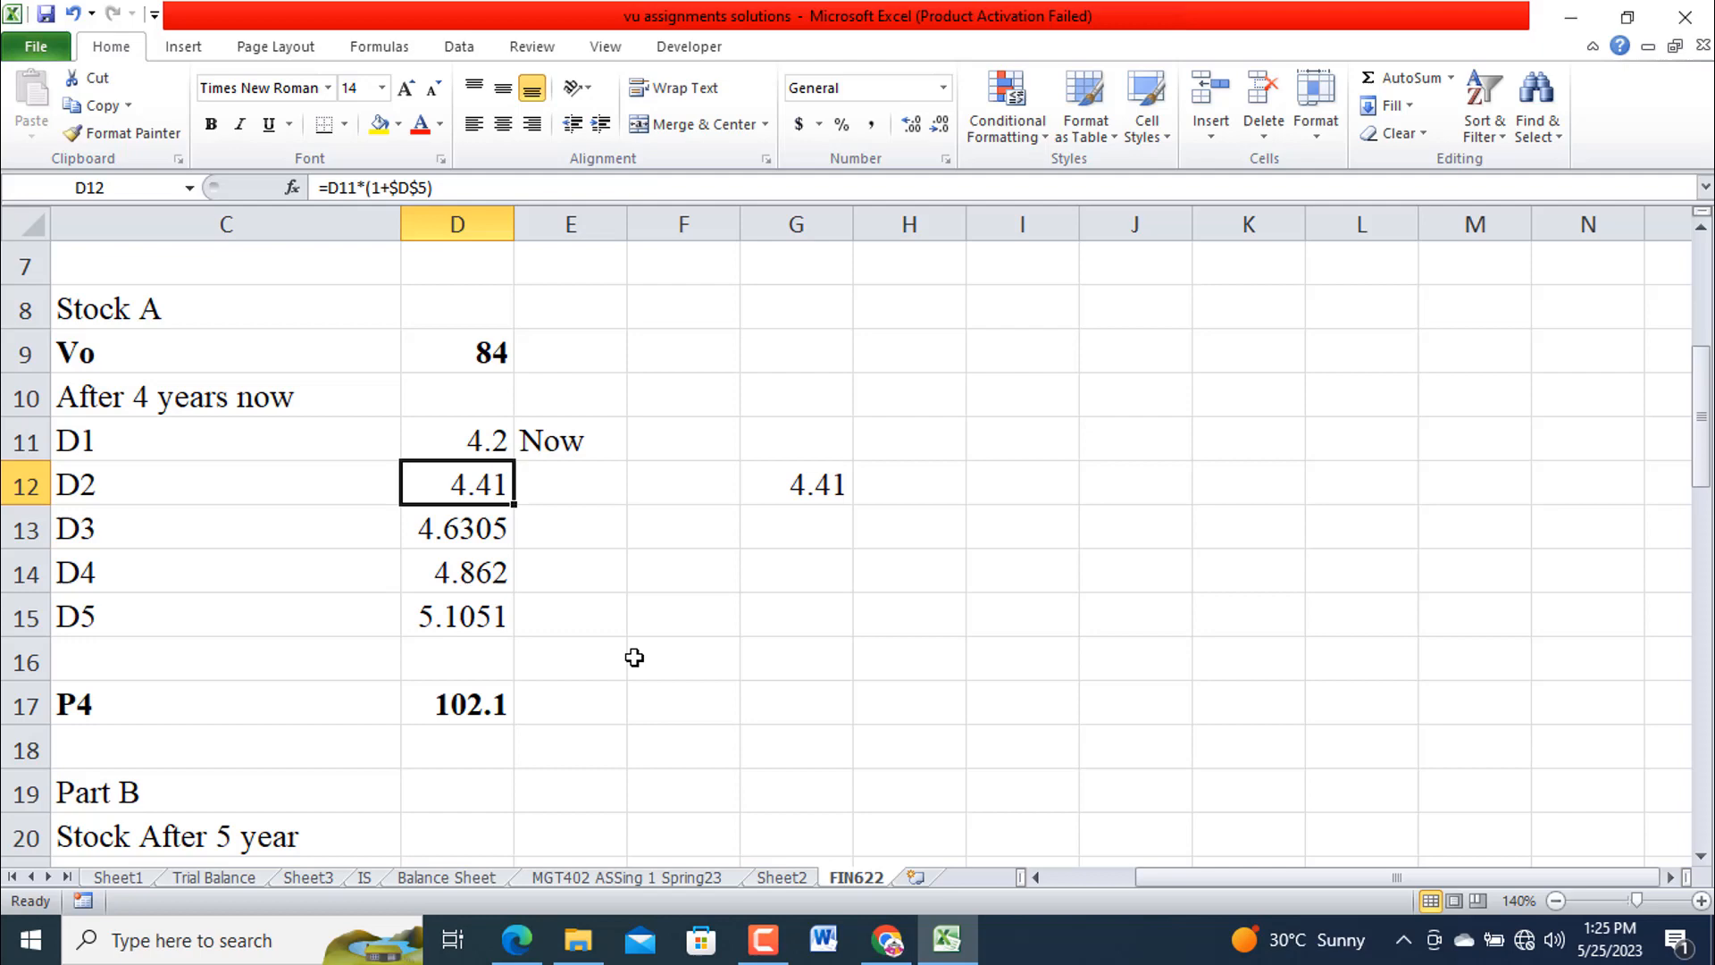
pyautogui.scroll(-3)
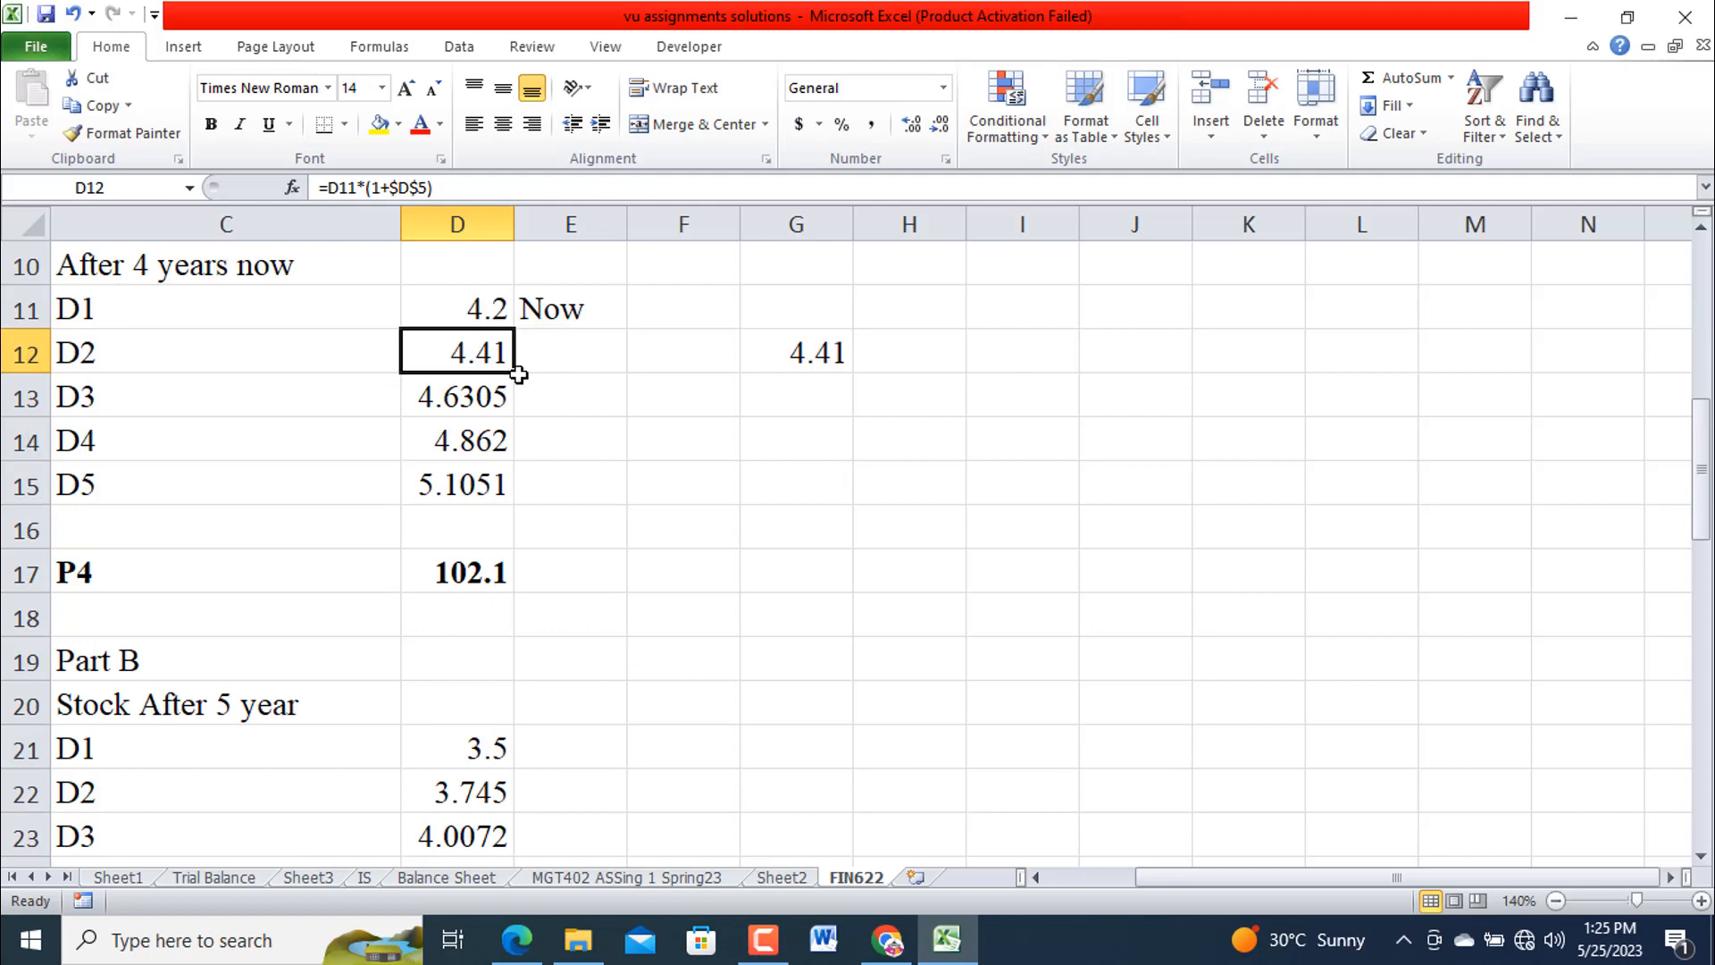
pyautogui.moveTo(456, 352); pyautogui.dragTo(455, 484)
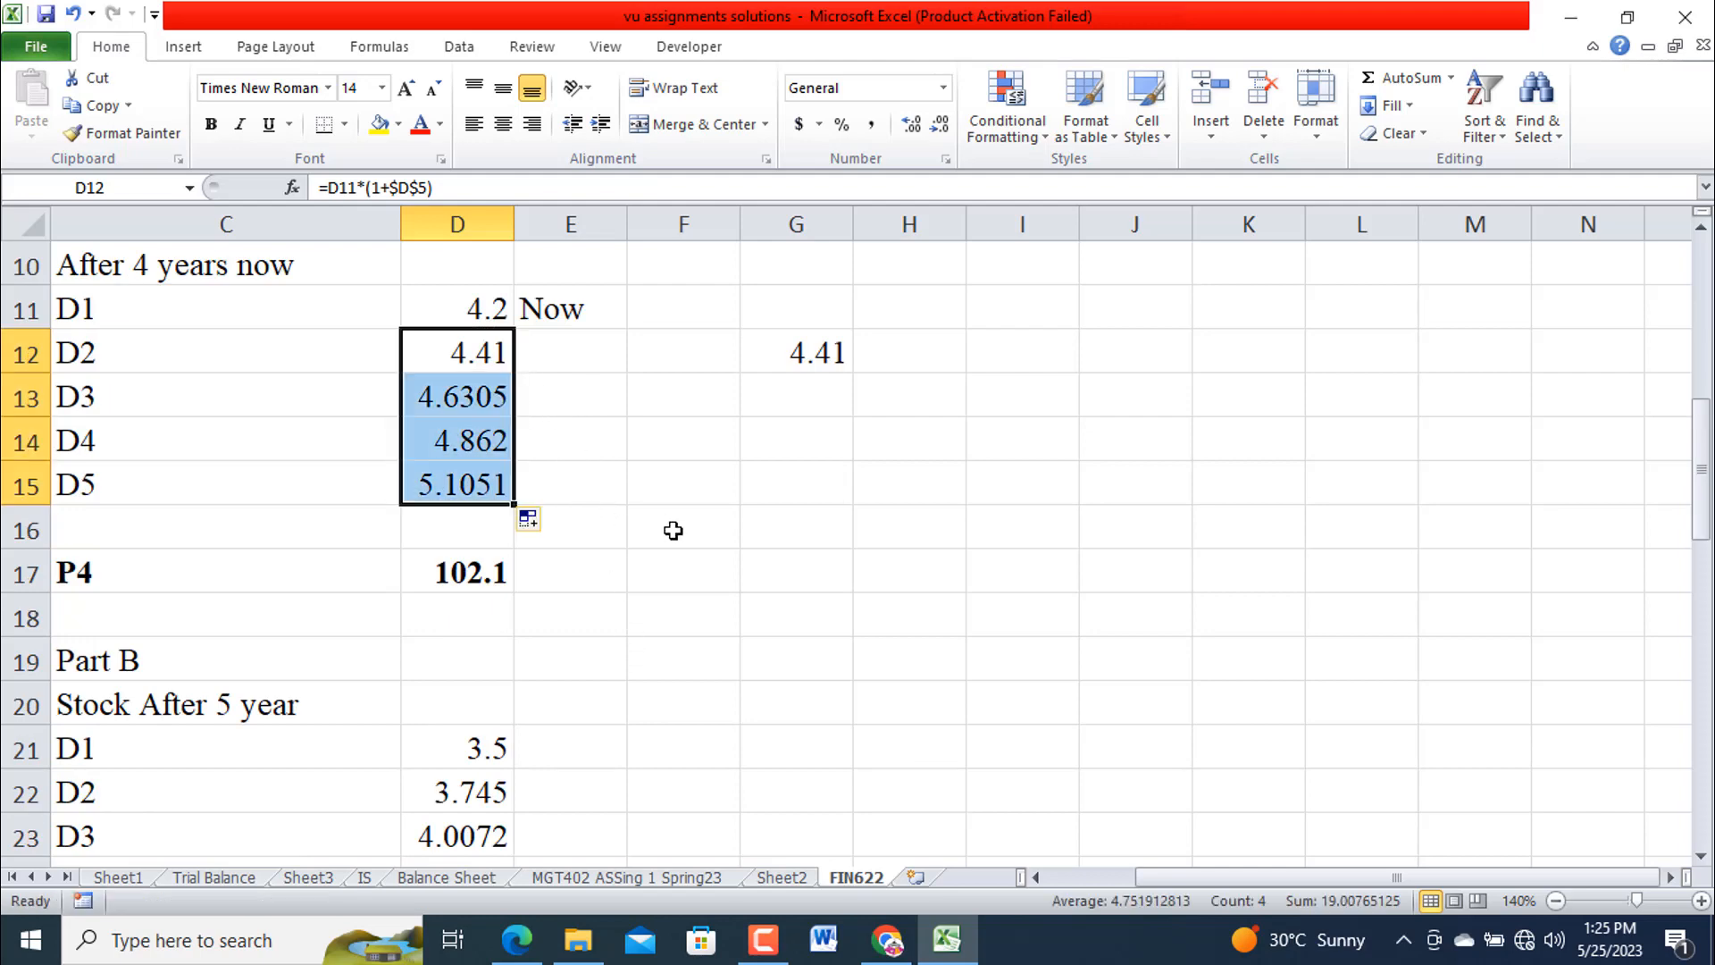
pyautogui.moveTo(713, 570)
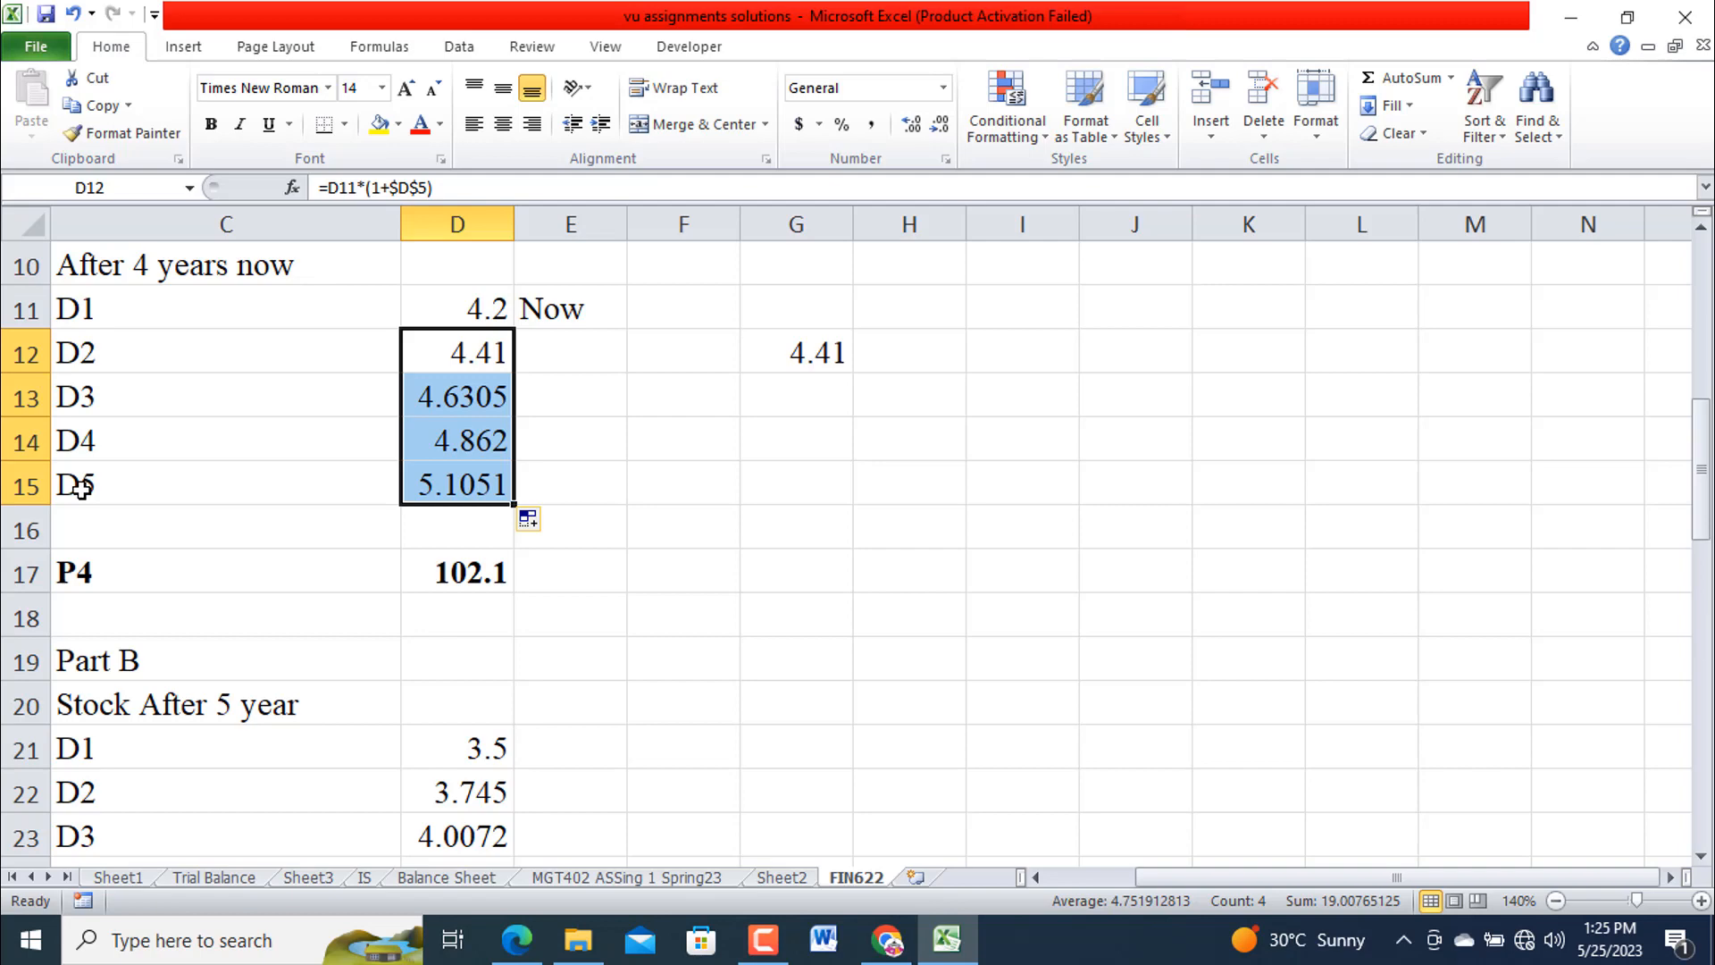
pyautogui.moveTo(459, 571)
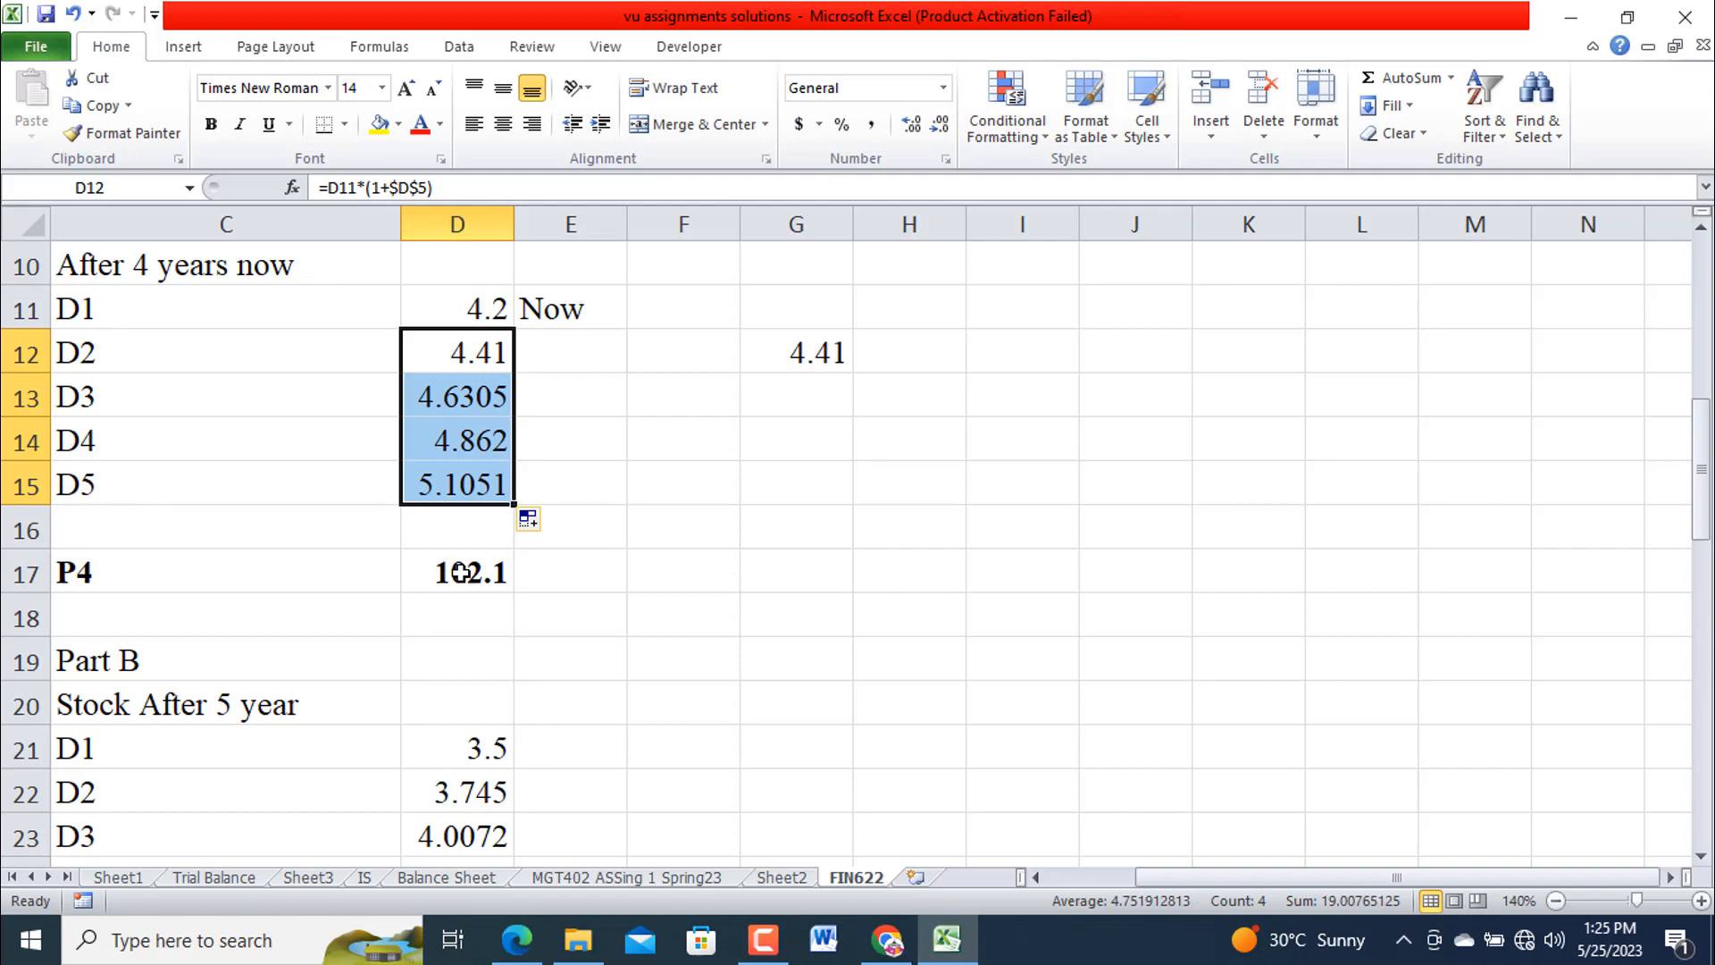
pyautogui.click(456, 572)
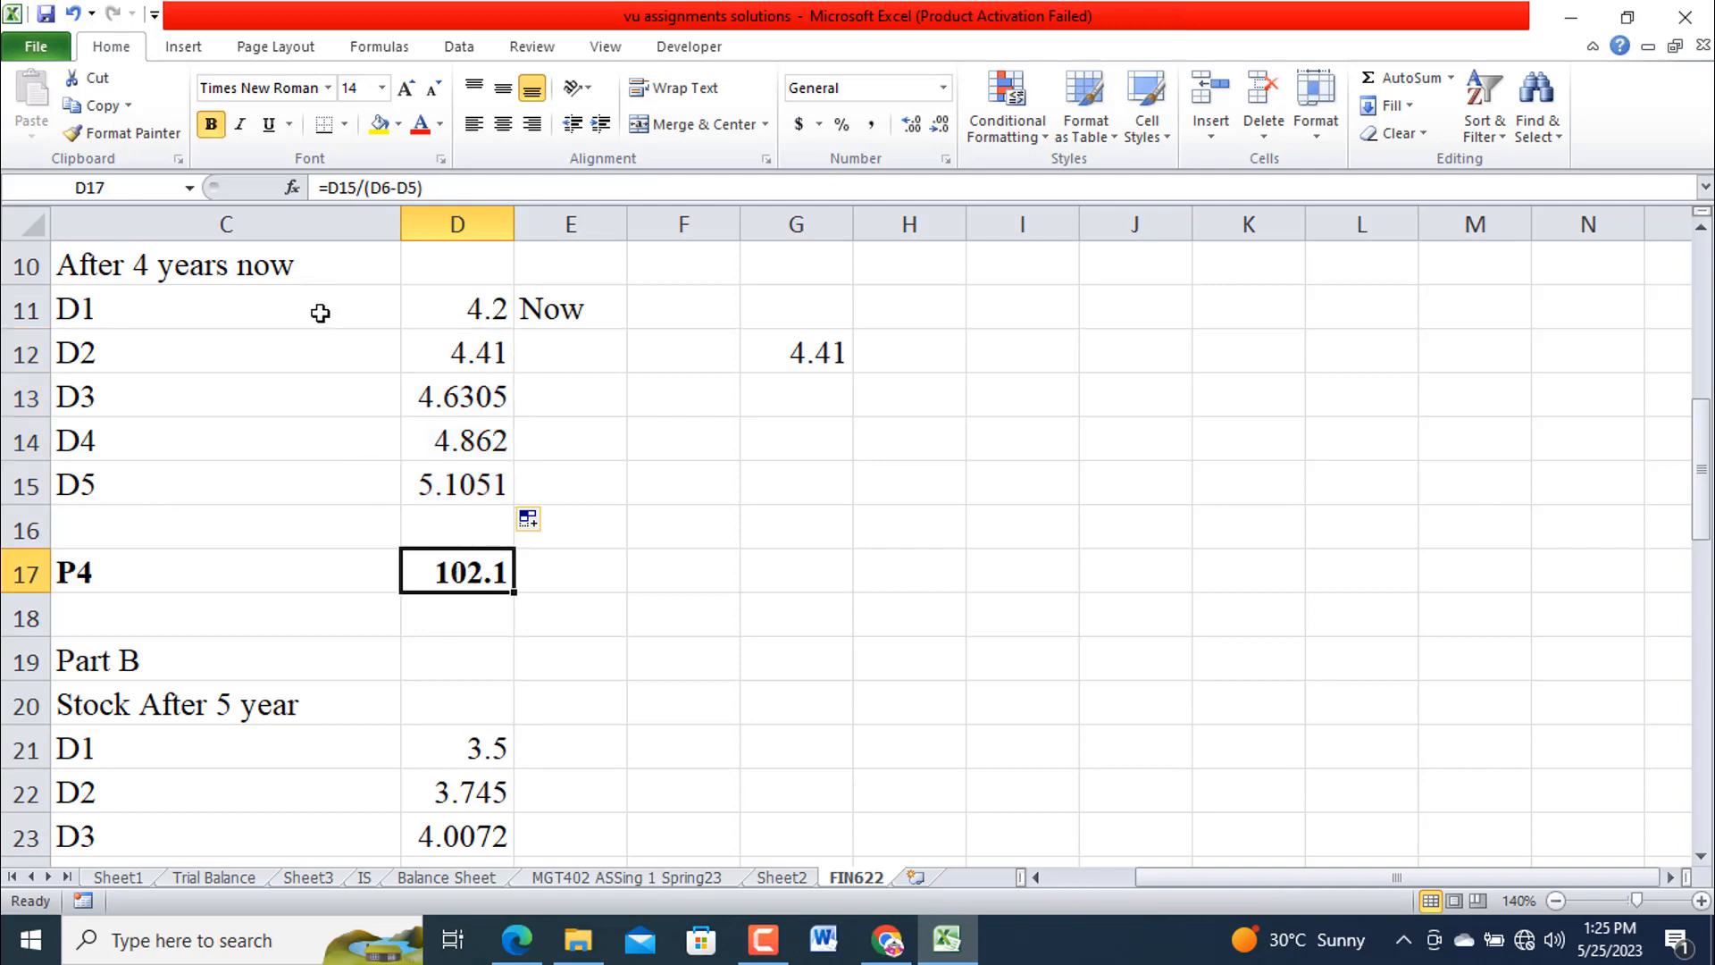
pyautogui.doubleClick(455, 571)
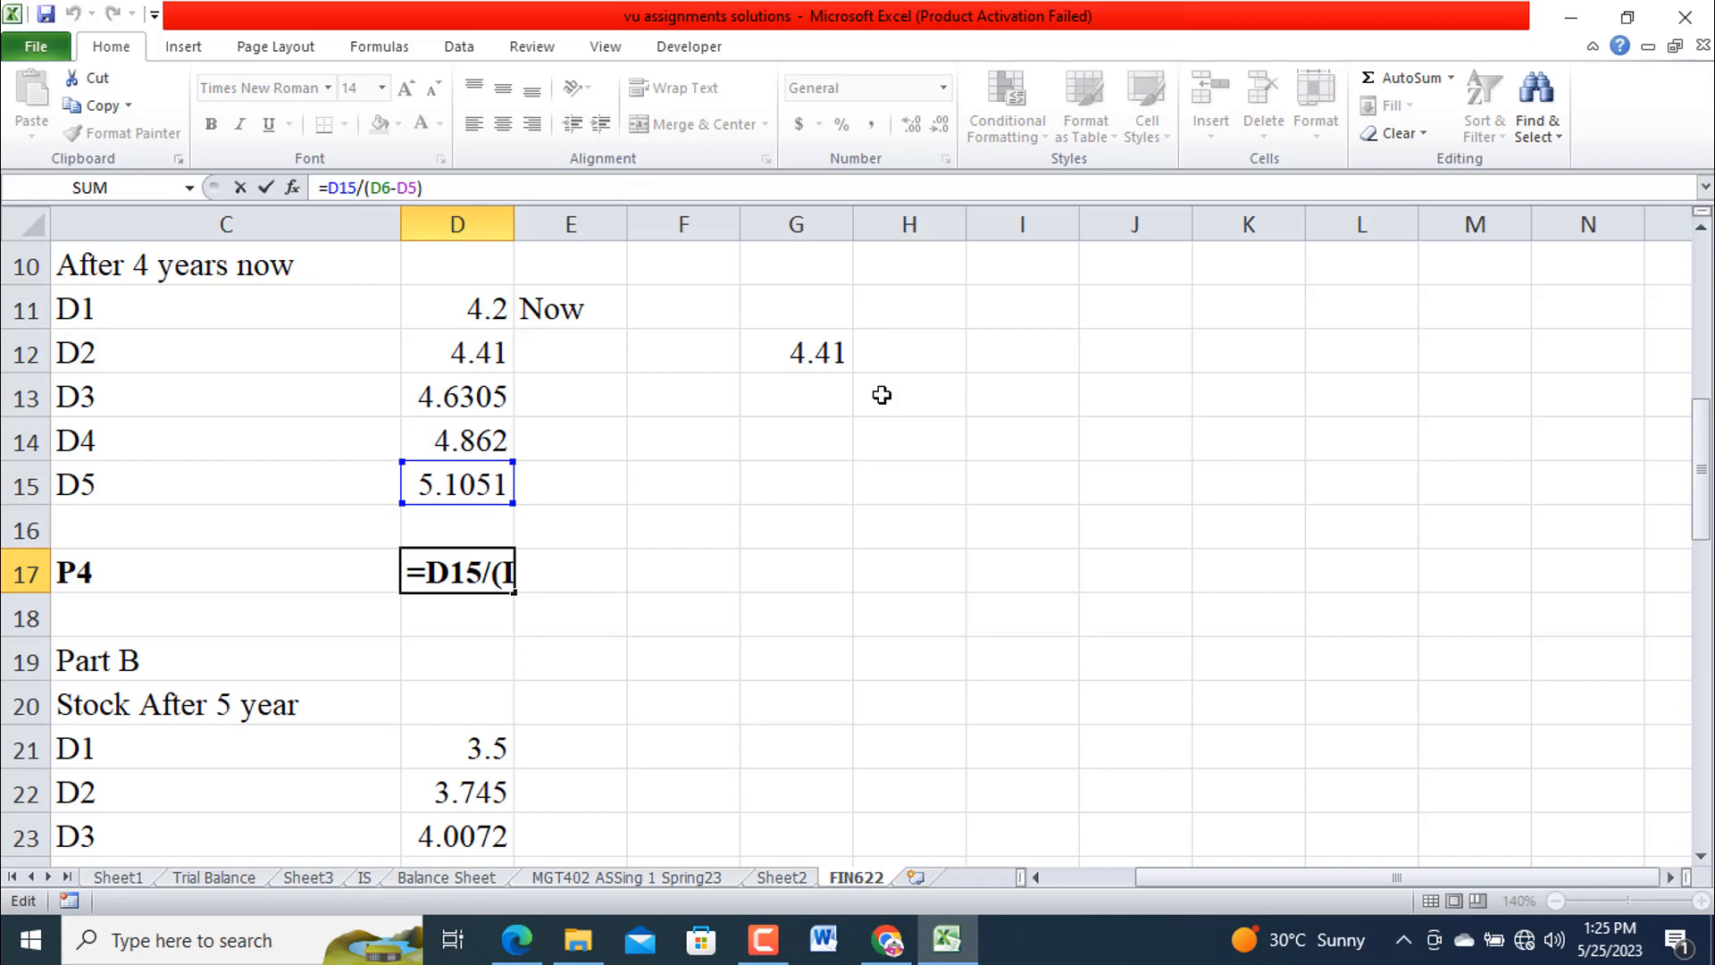
pyautogui.write('*1')
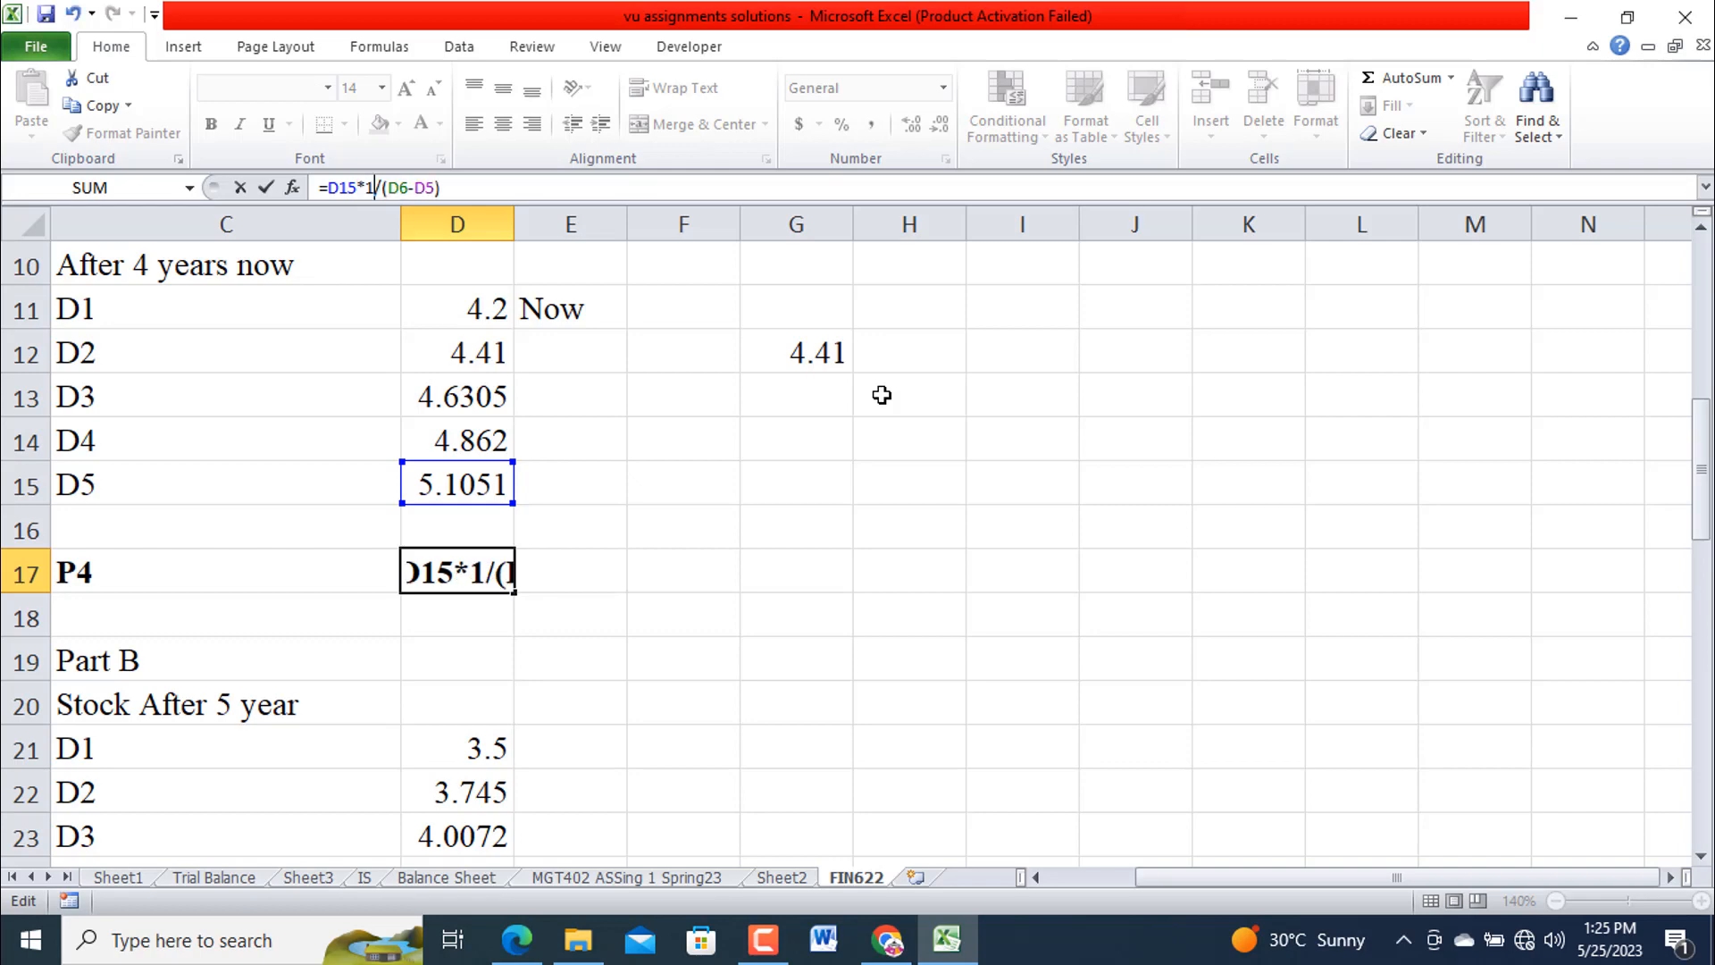
pyautogui.write('.05')
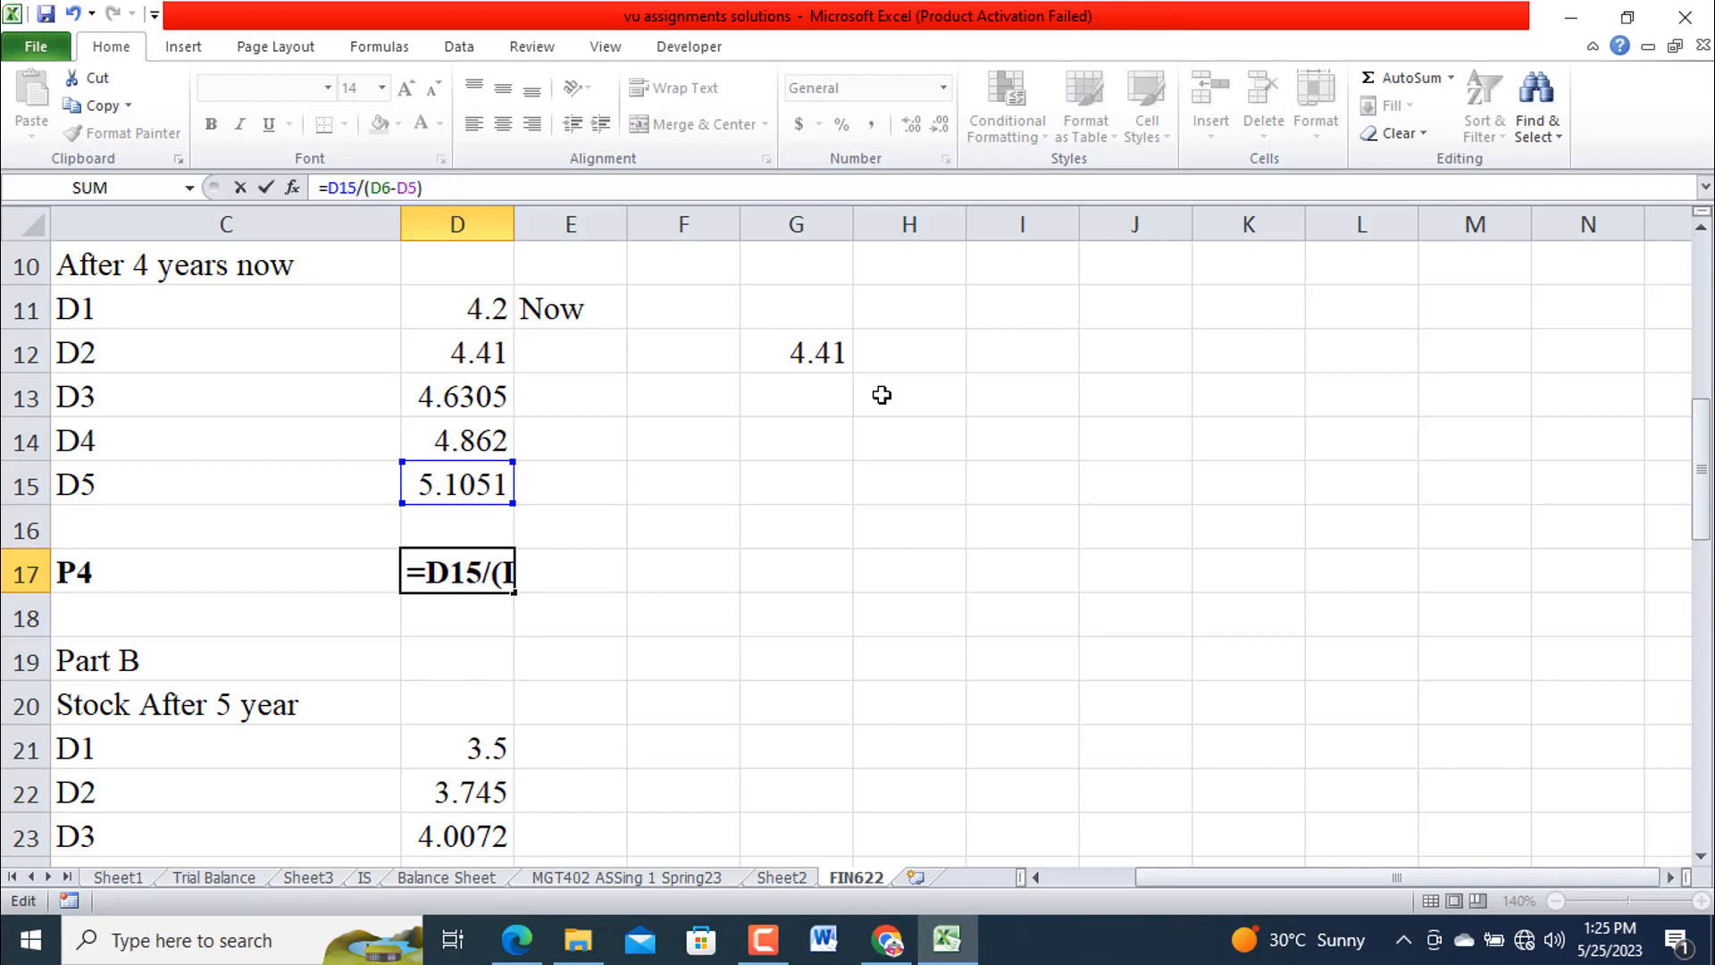
pyautogui.press('enter')
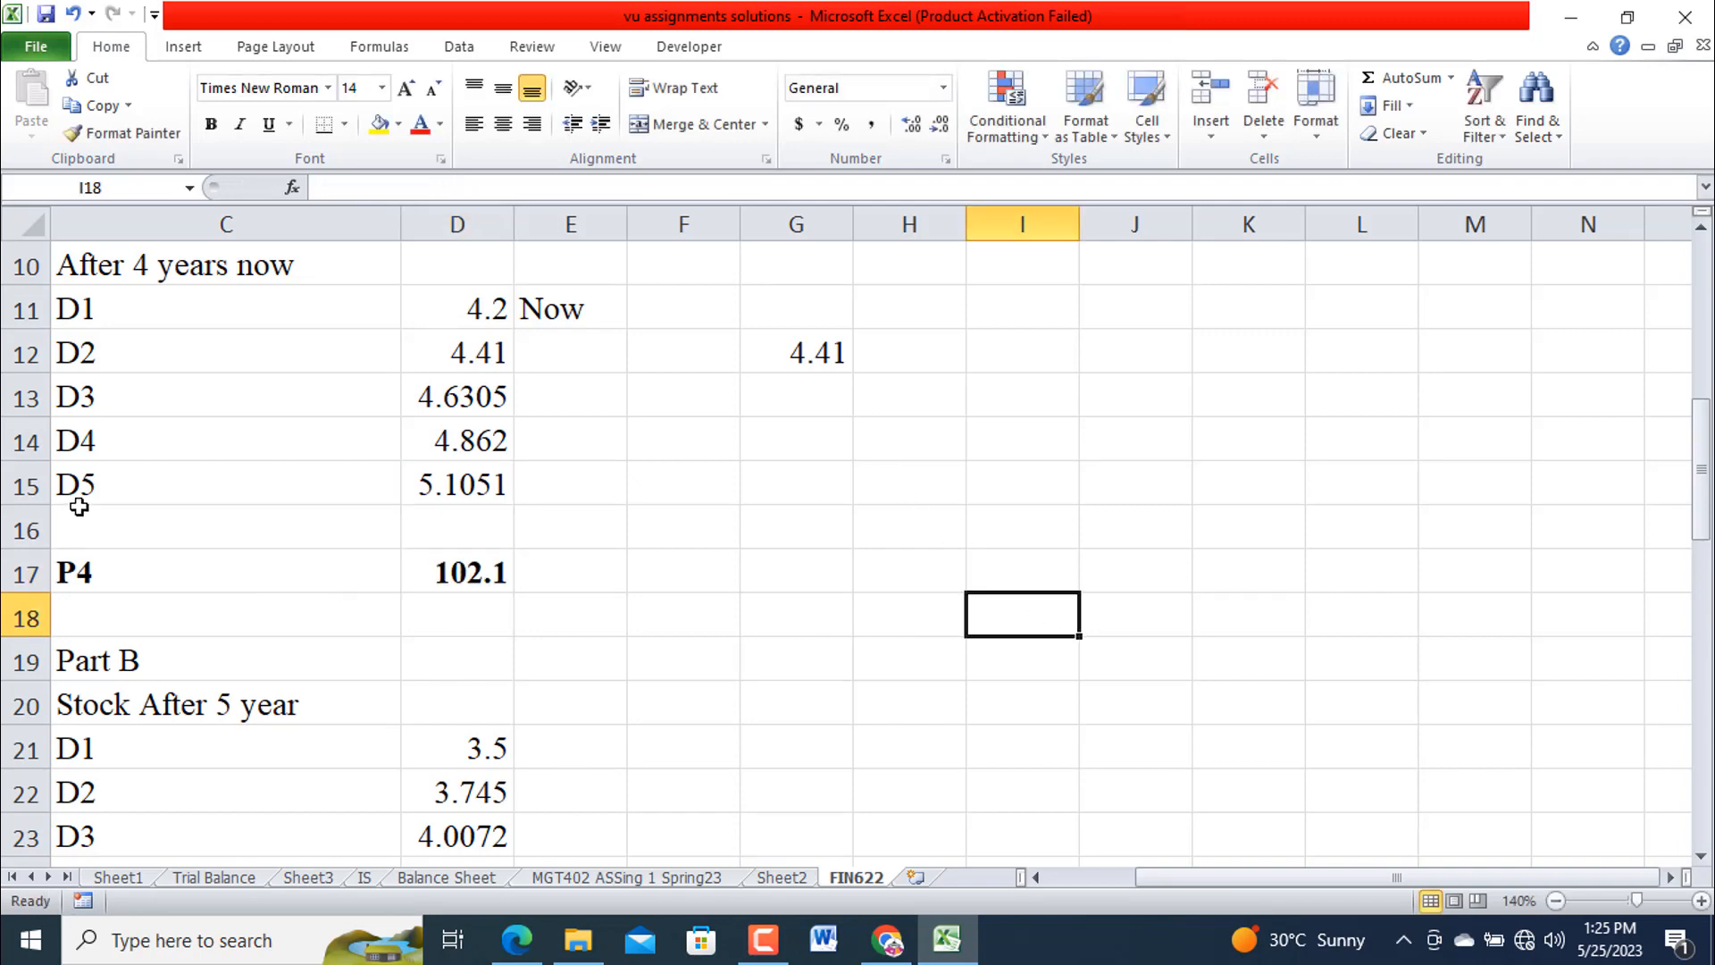
pyautogui.moveTo(499, 484)
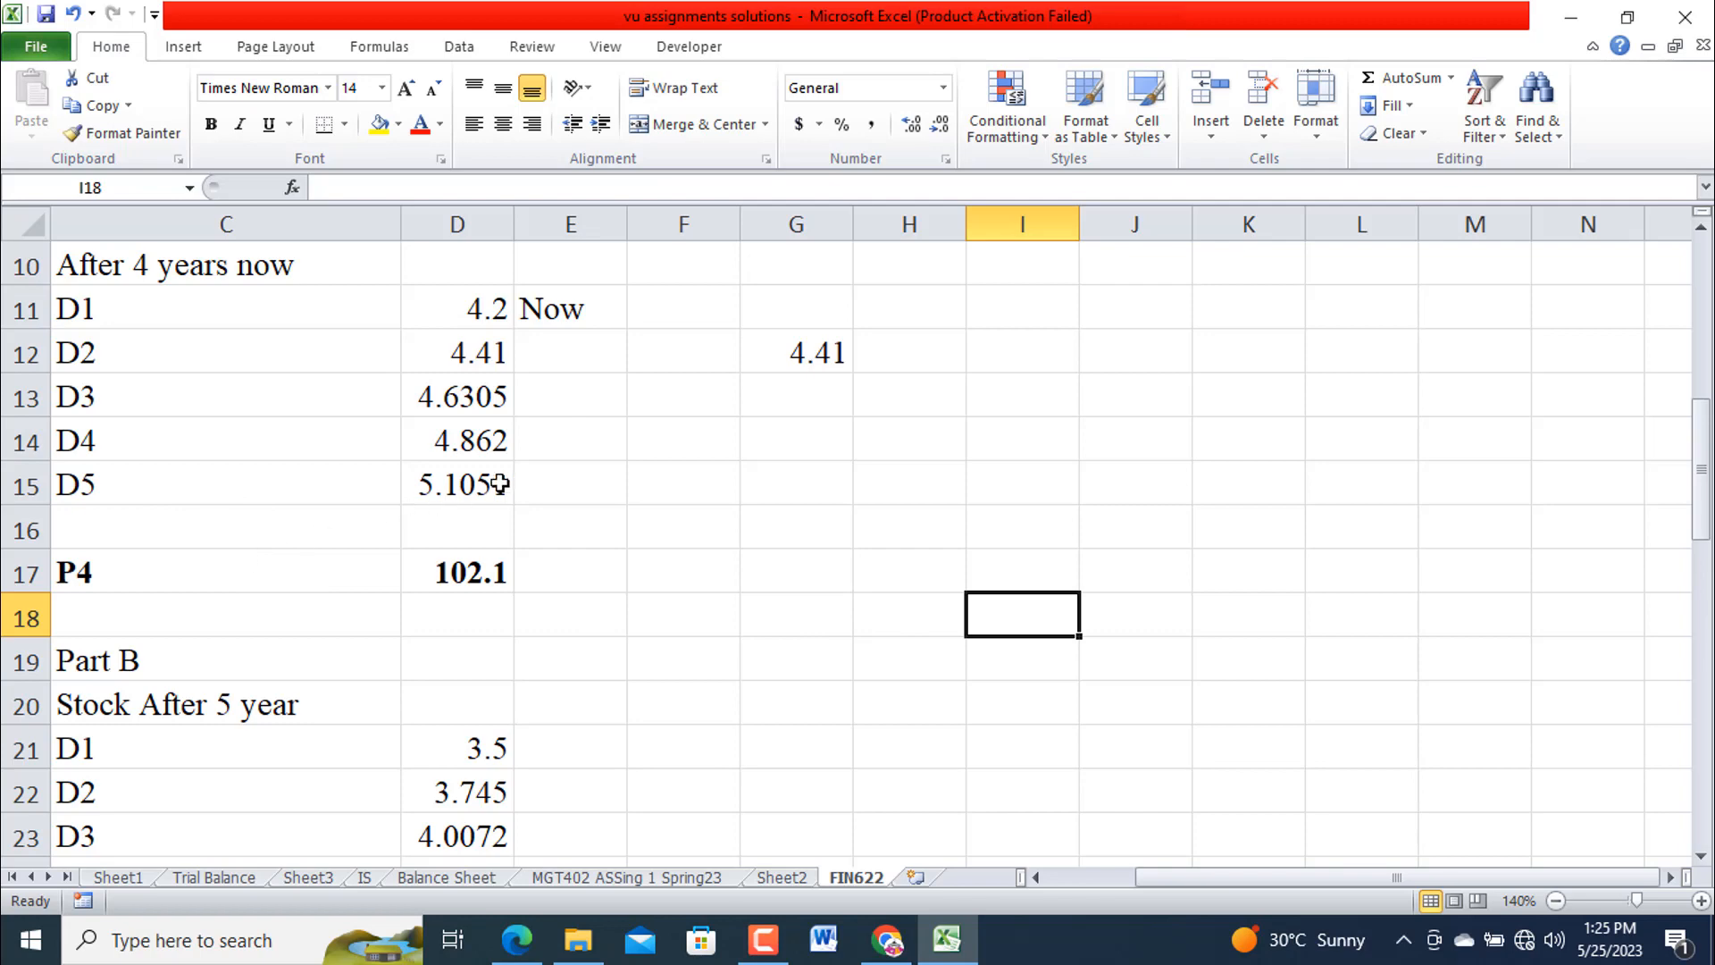
pyautogui.click(456, 572)
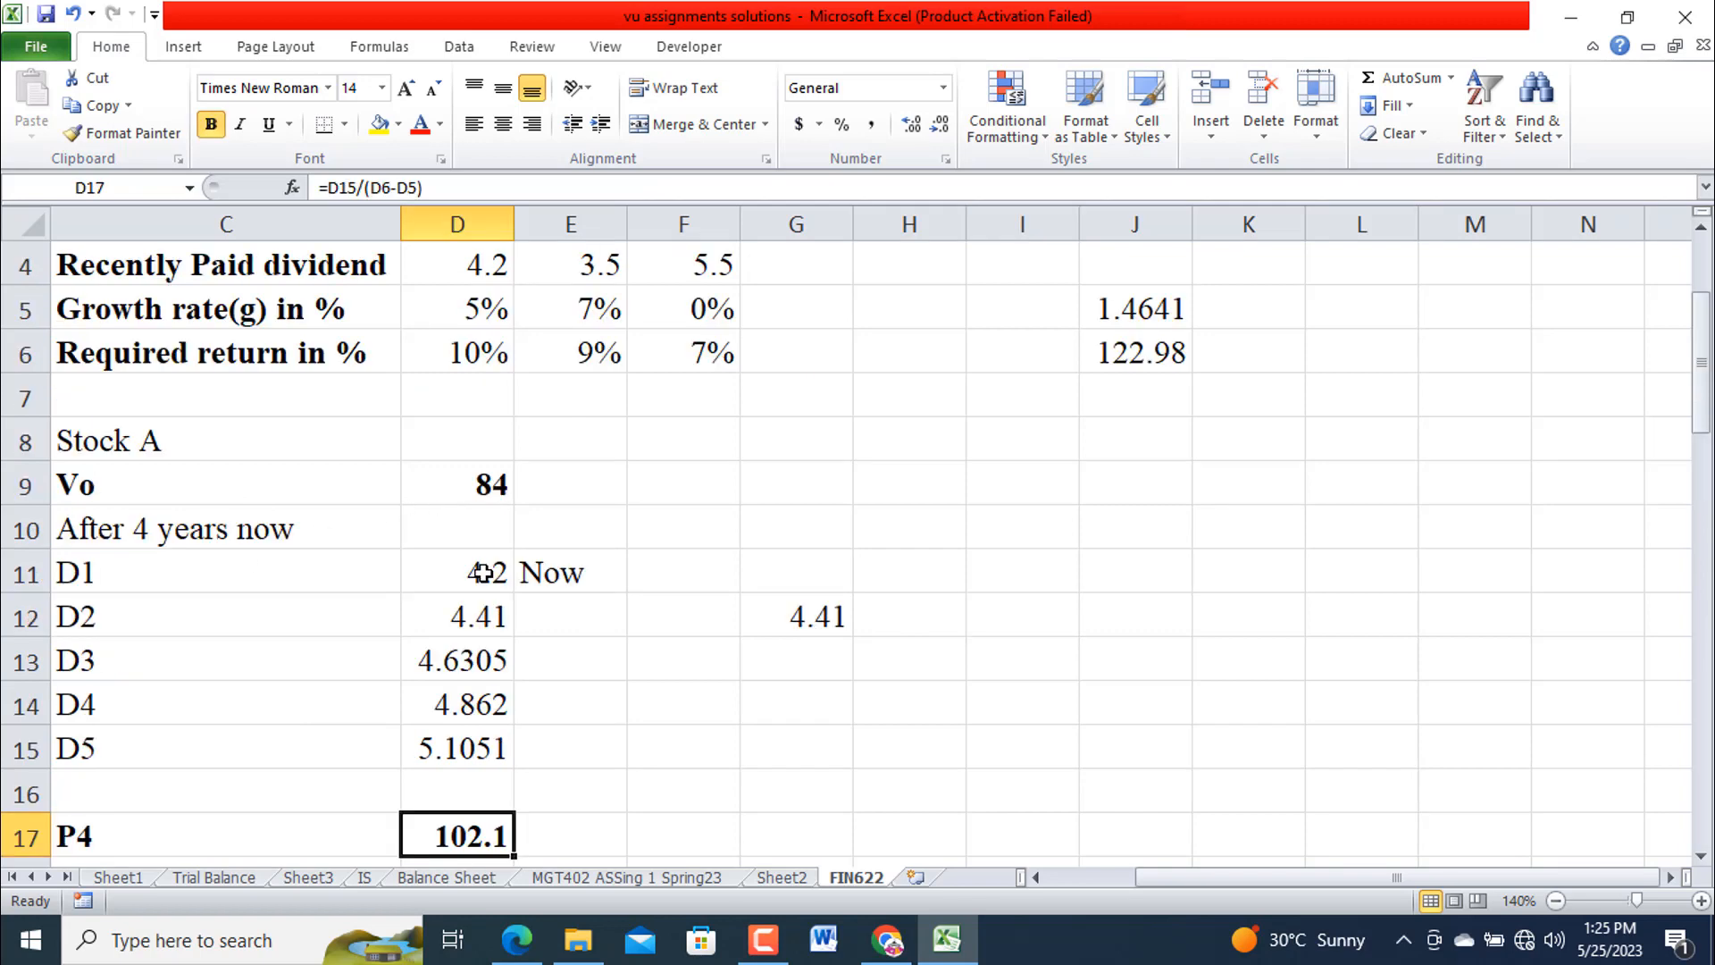
pyautogui.scroll(3)
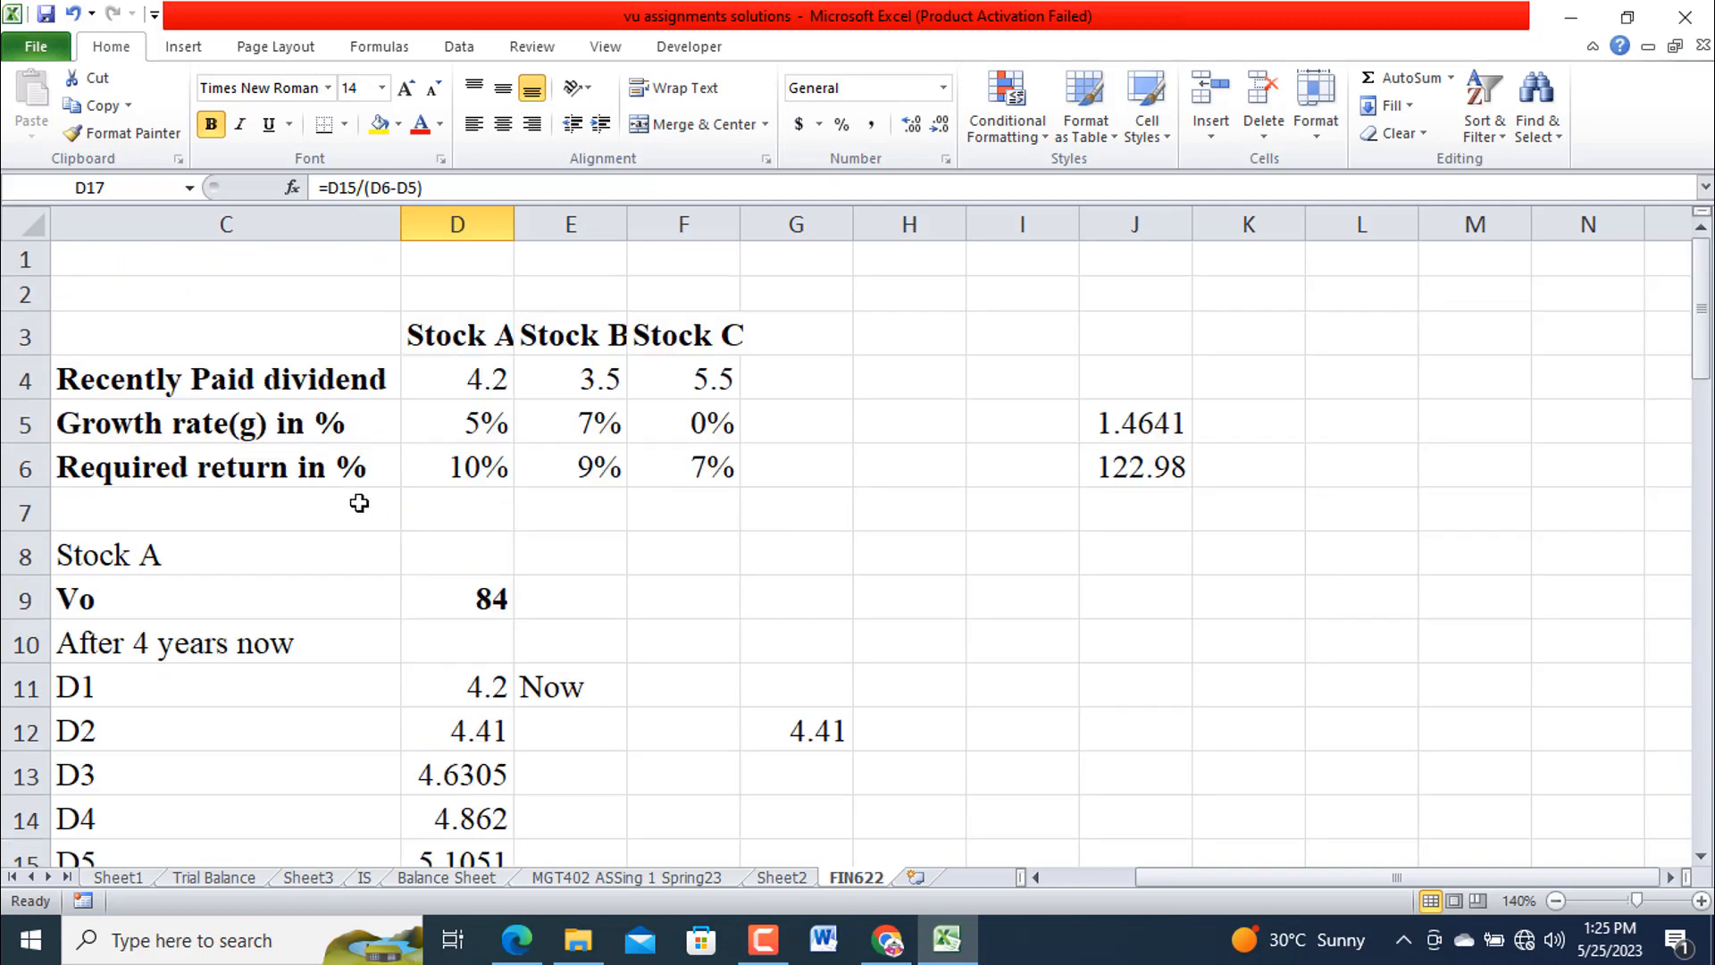
pyautogui.moveTo(484, 479)
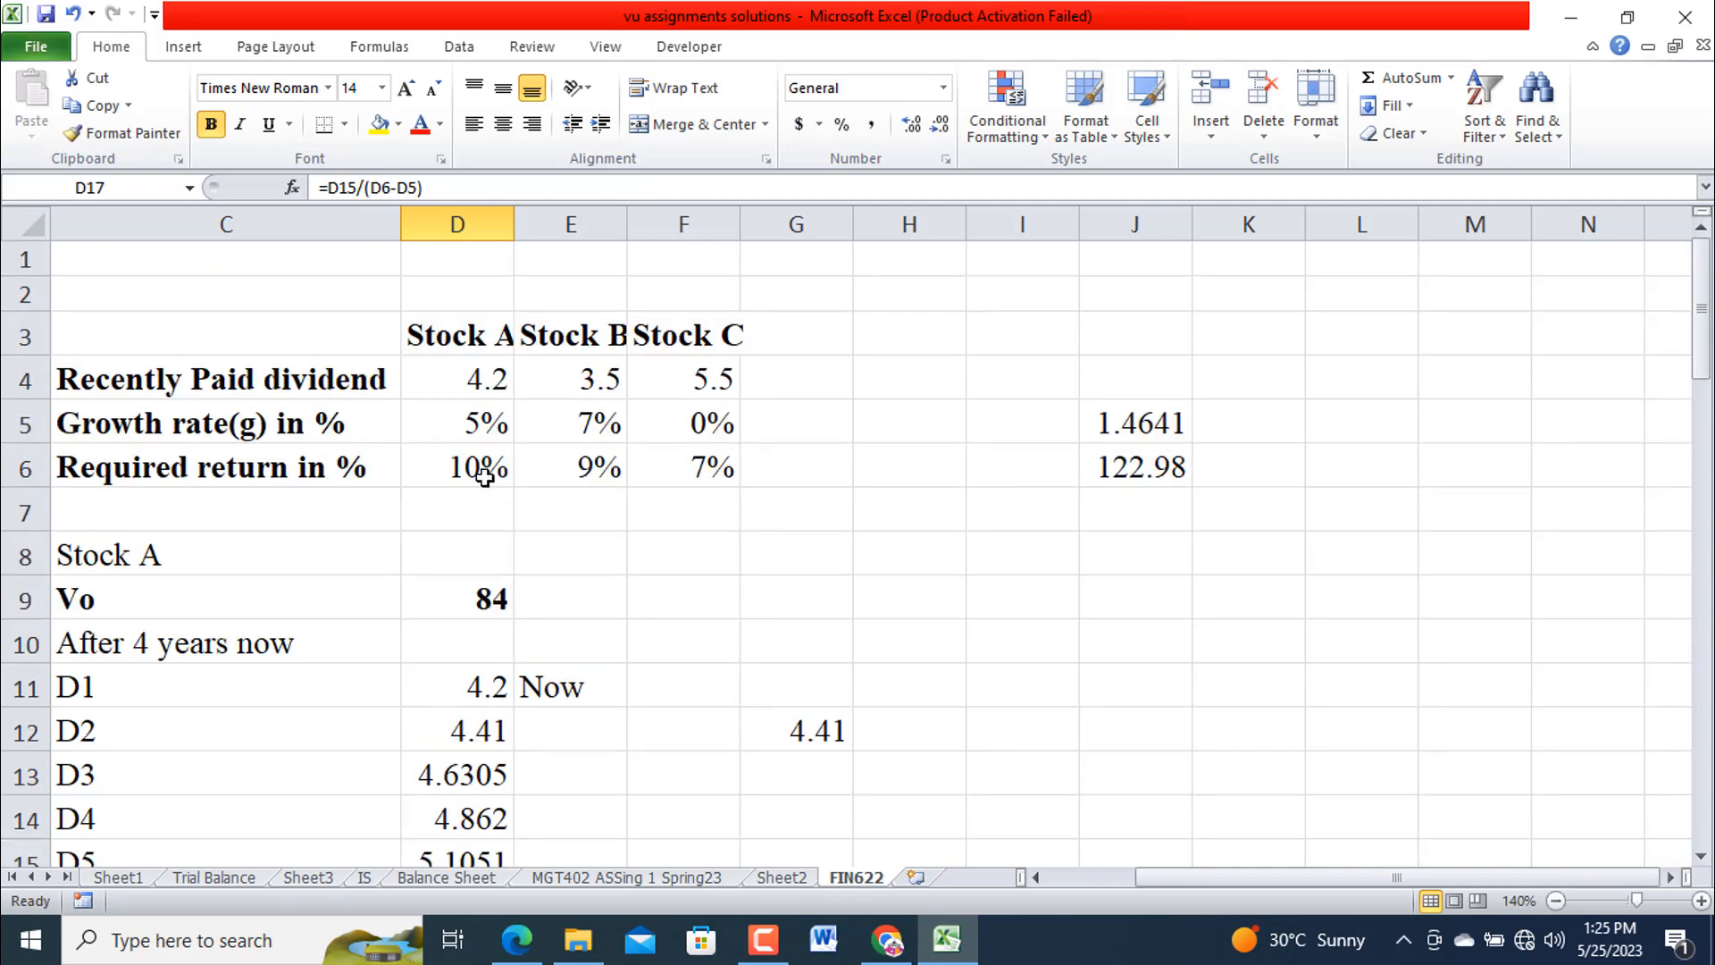
pyautogui.moveTo(588, 593)
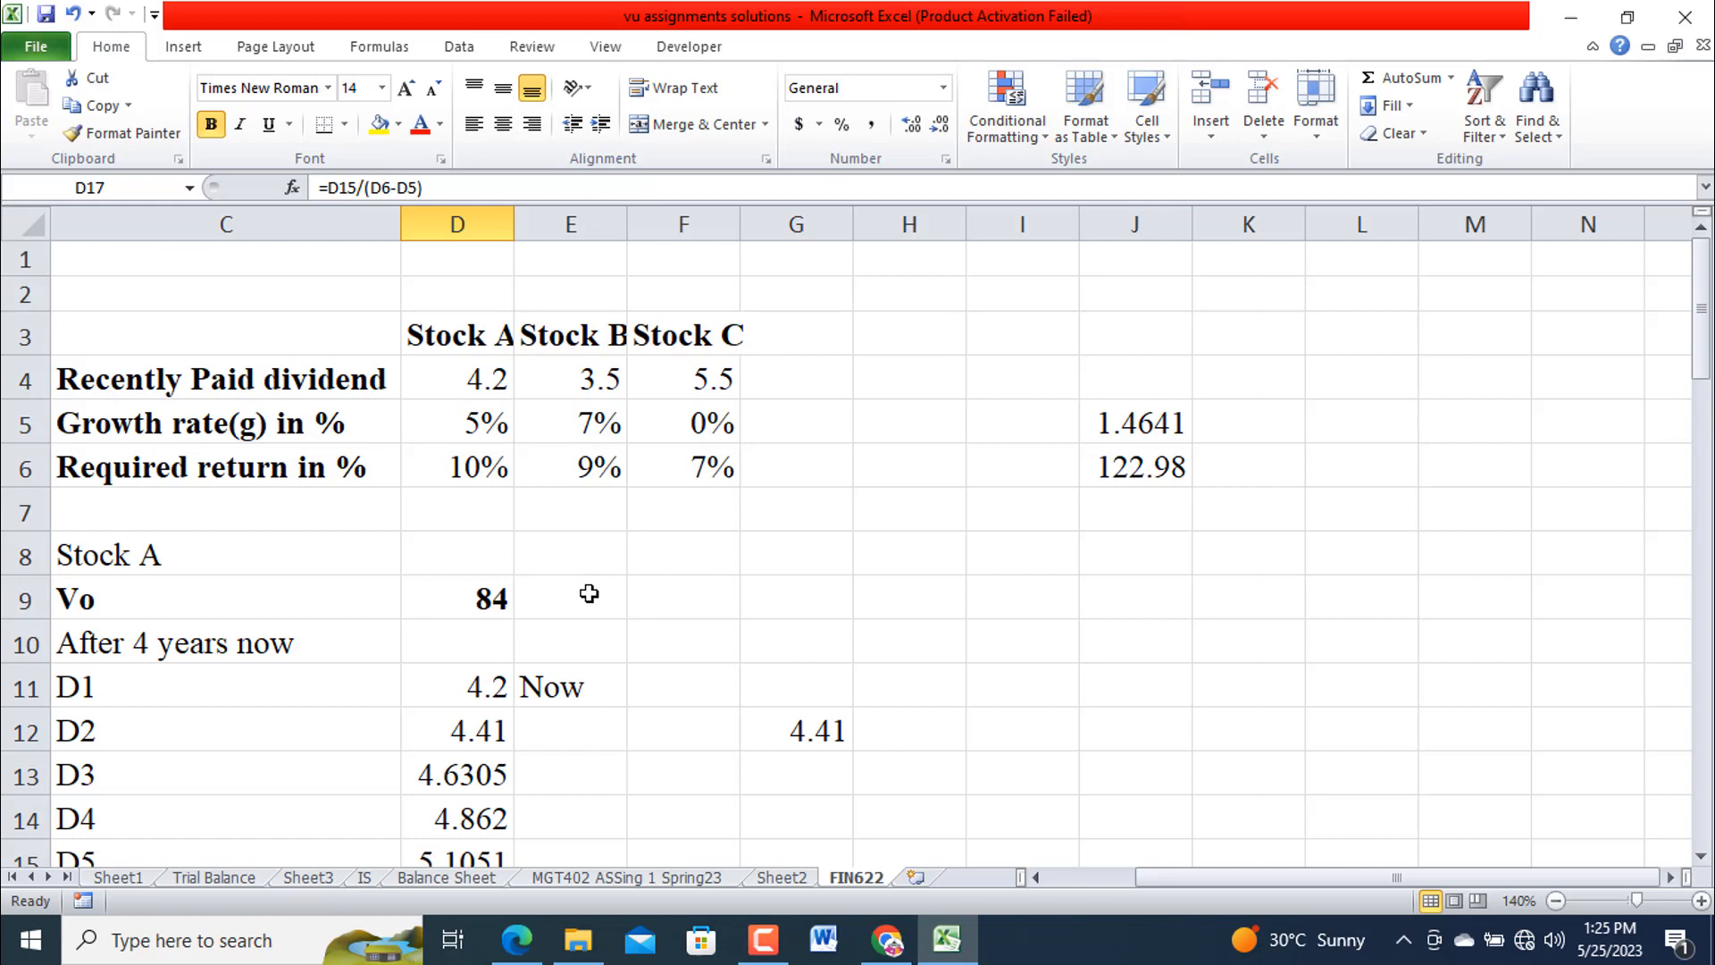
pyautogui.scroll(-3)
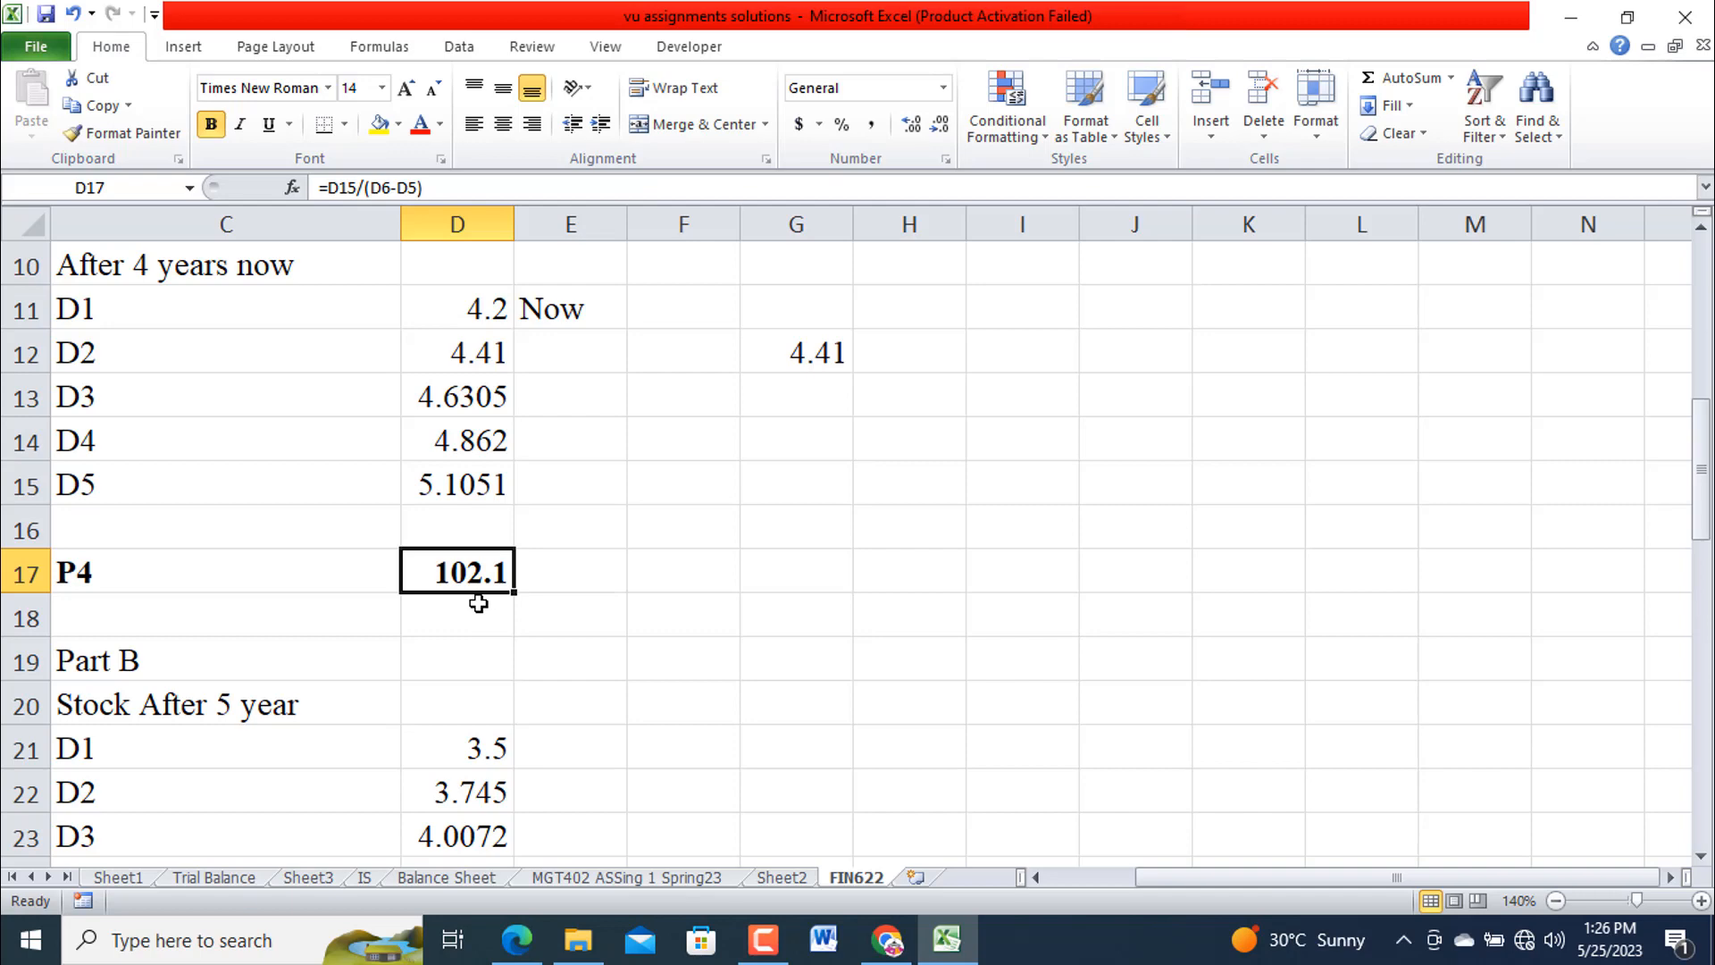
pyautogui.scroll(-3)
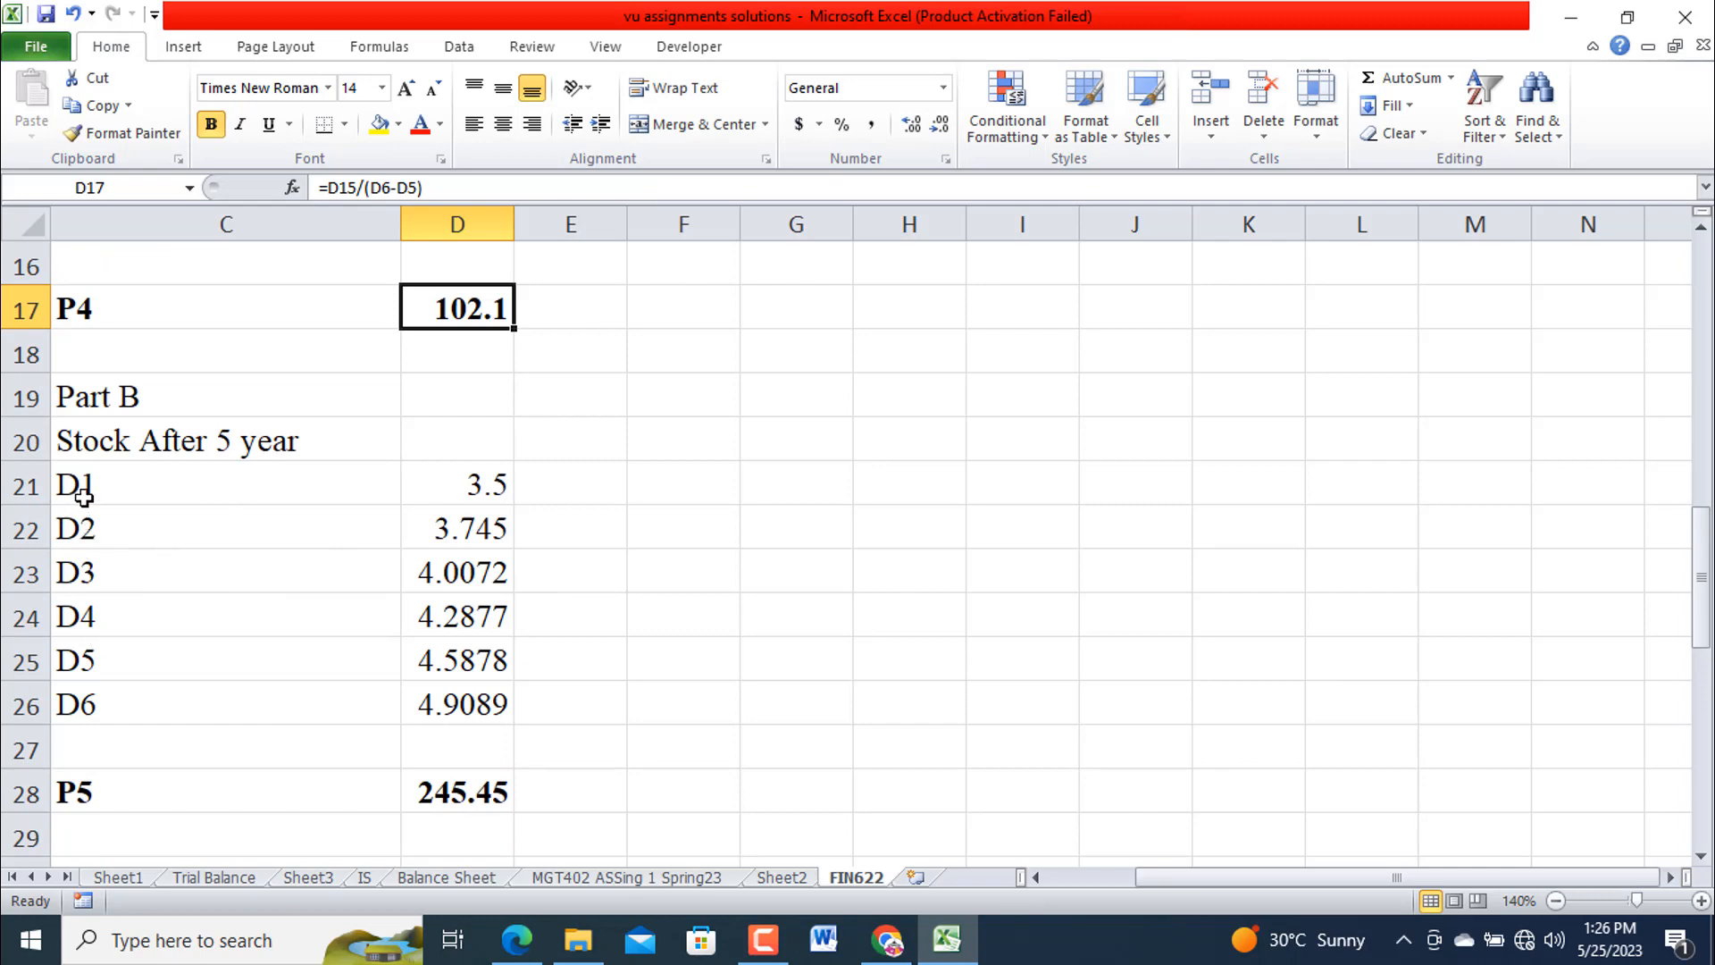
pyautogui.moveTo(78, 534)
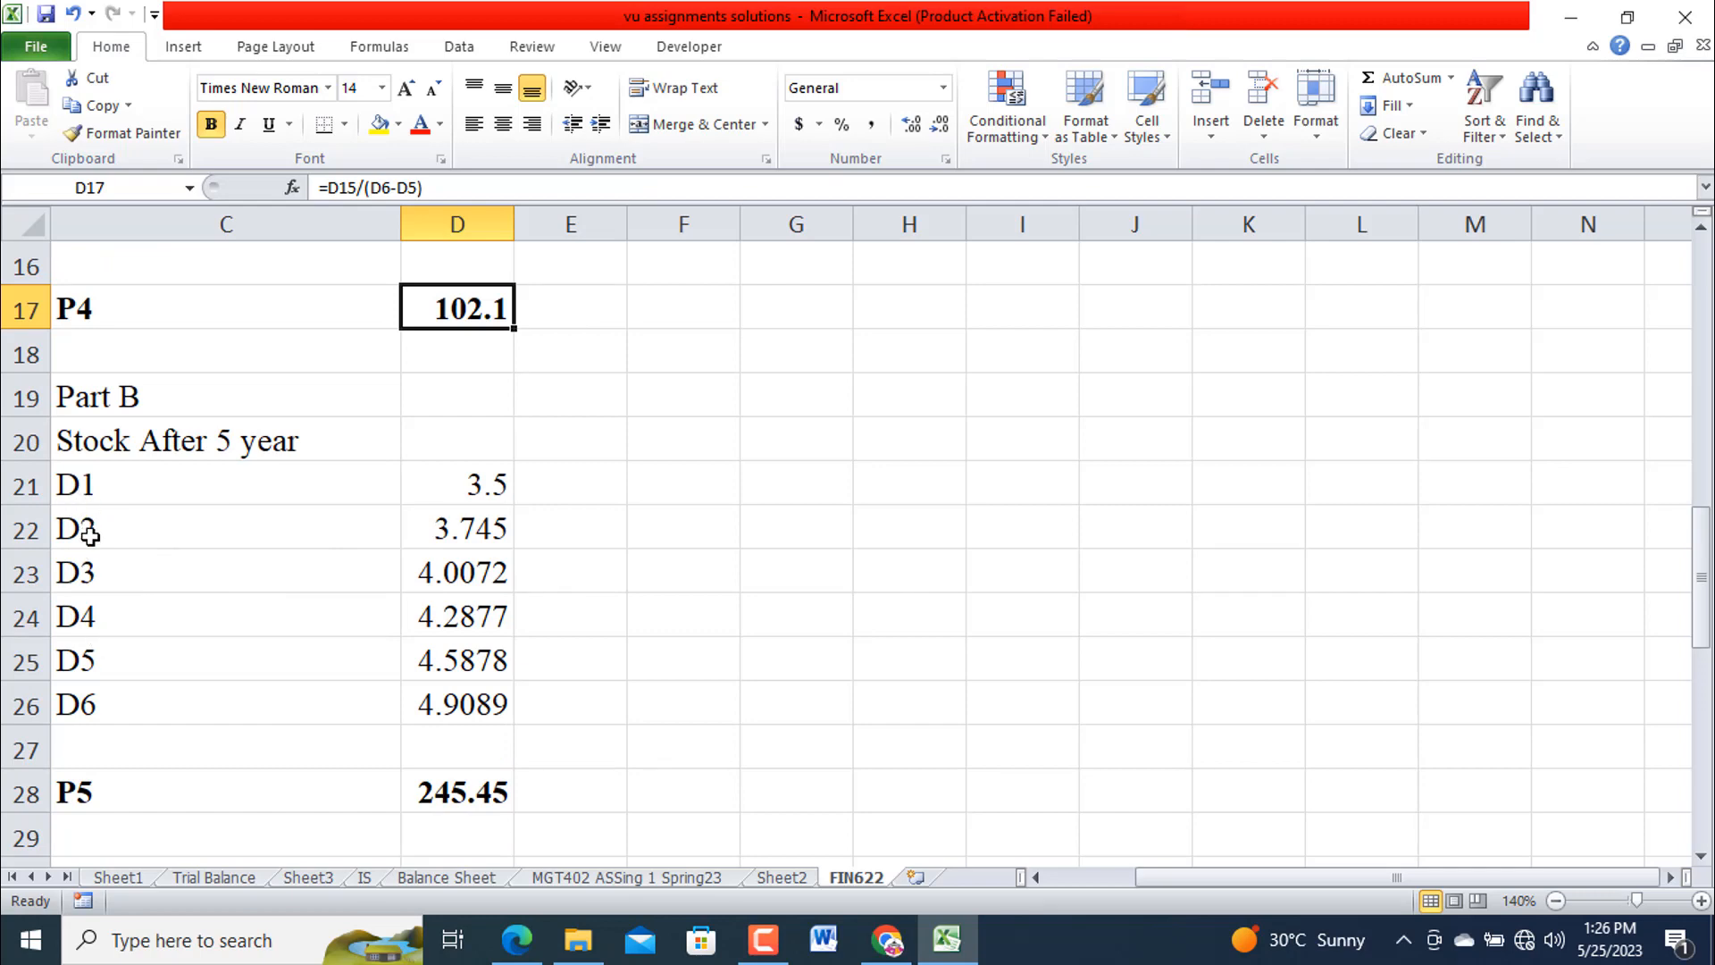
pyautogui.moveTo(174, 698)
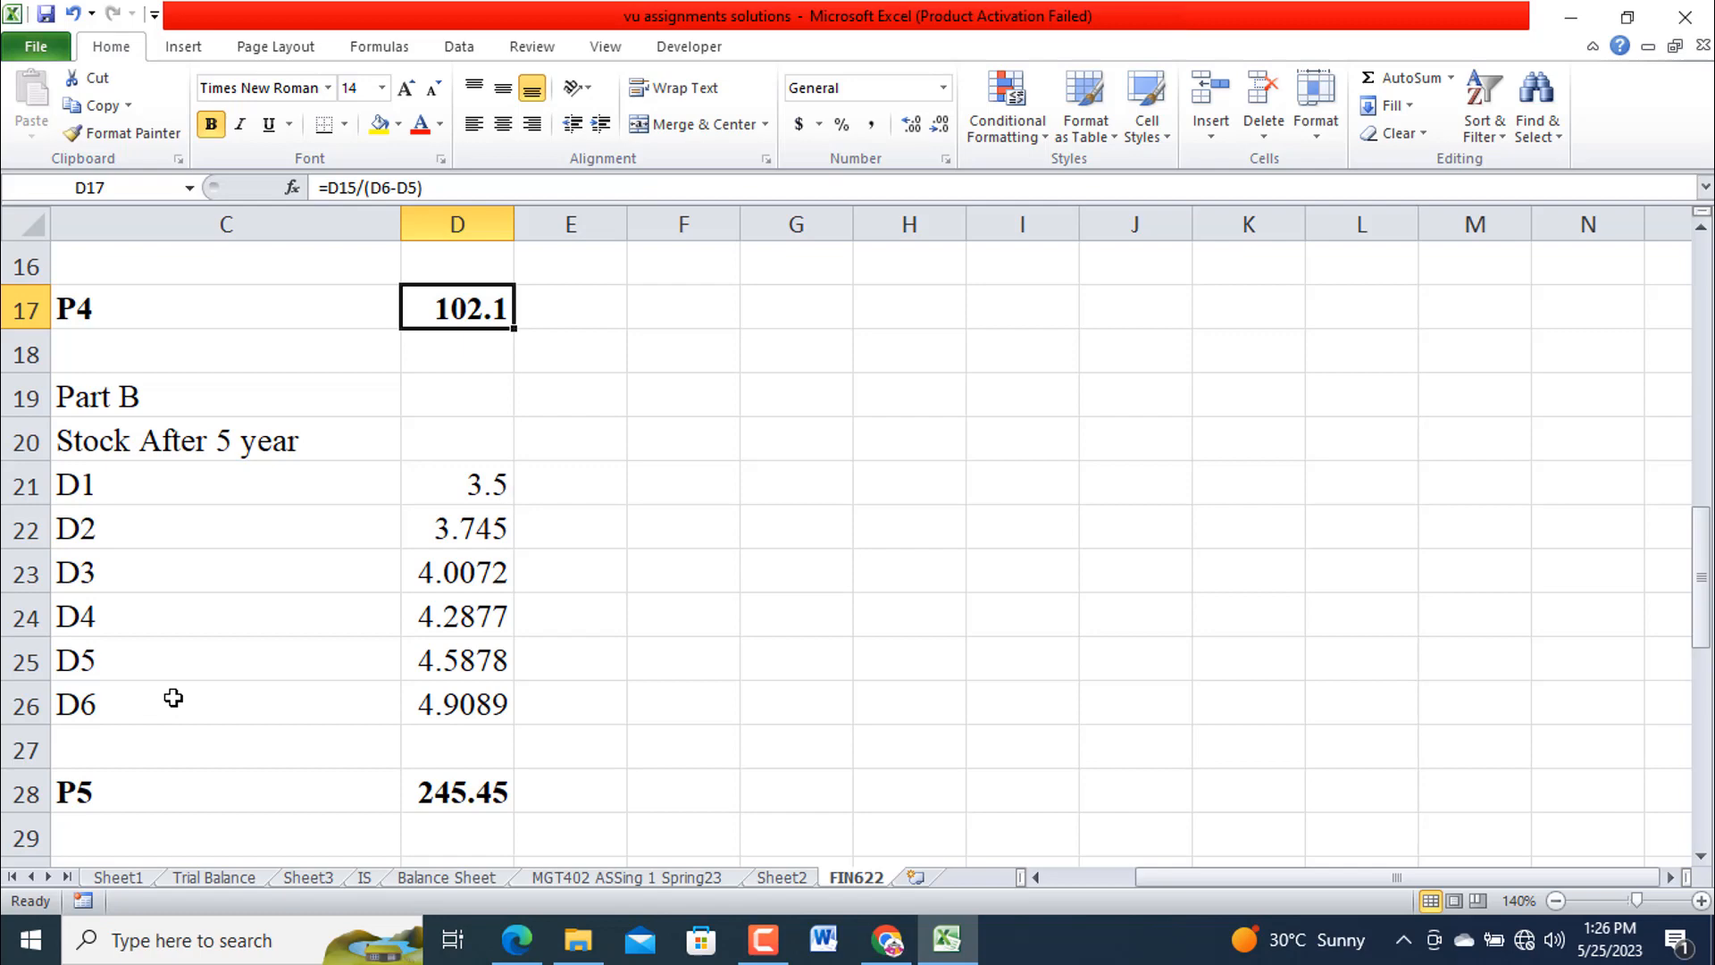
pyautogui.scroll(-3)
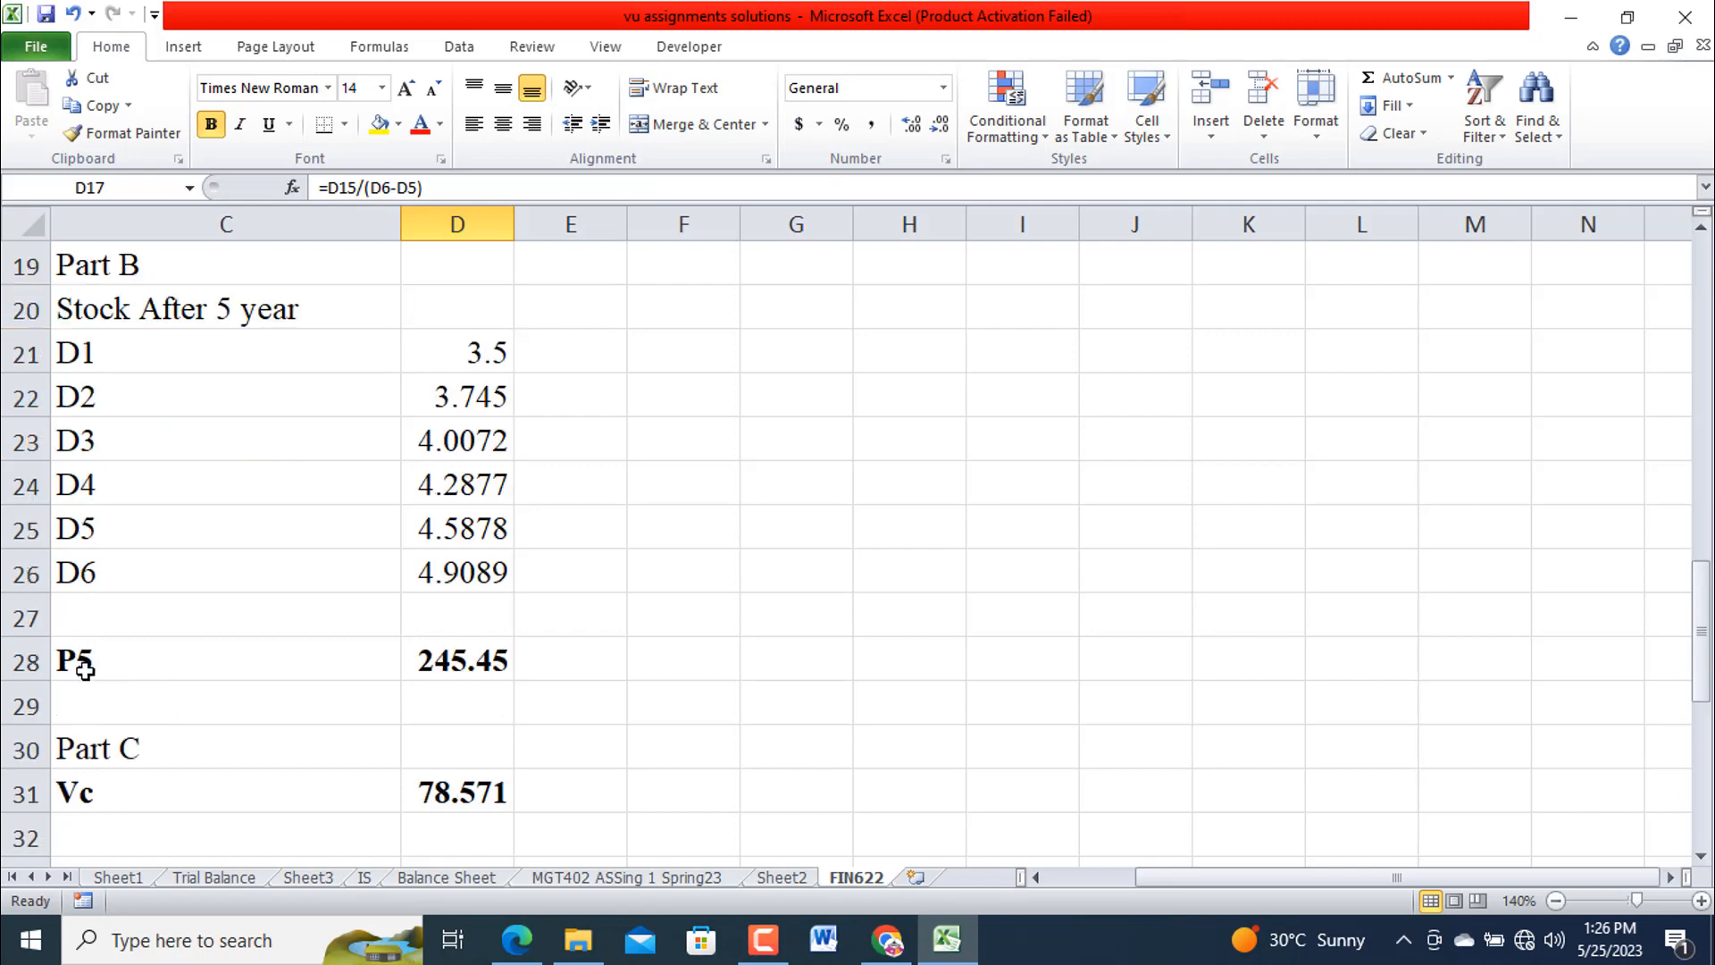
pyautogui.moveTo(88, 670)
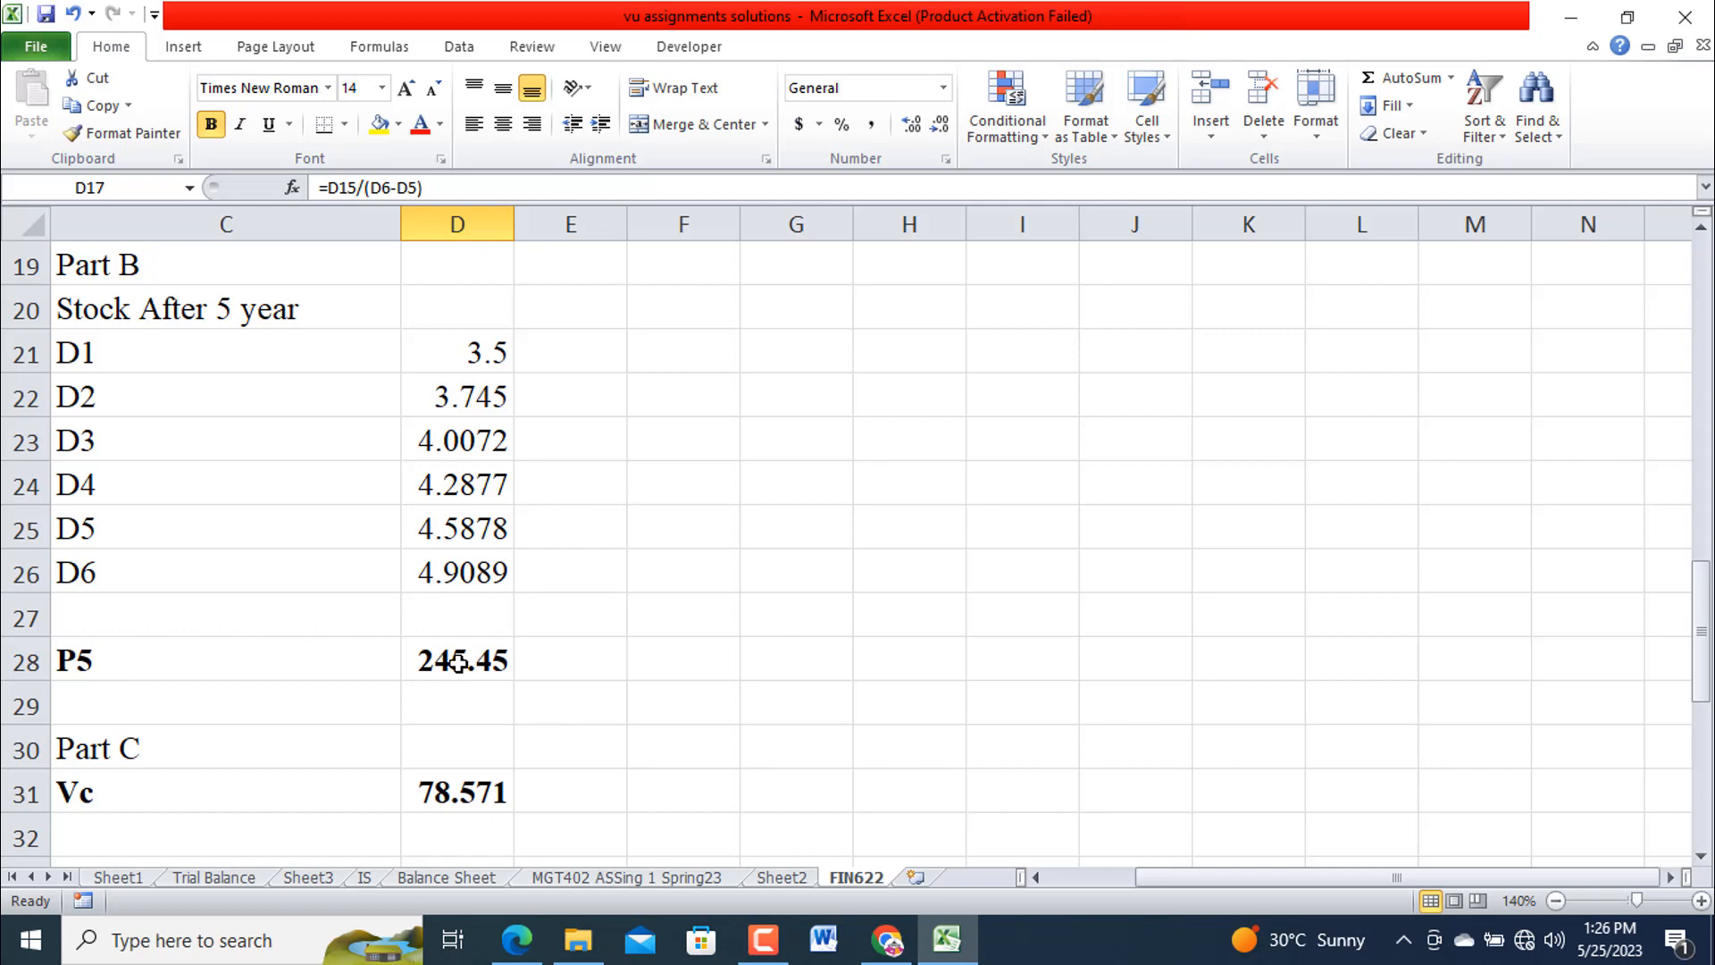
pyautogui.moveTo(93, 665)
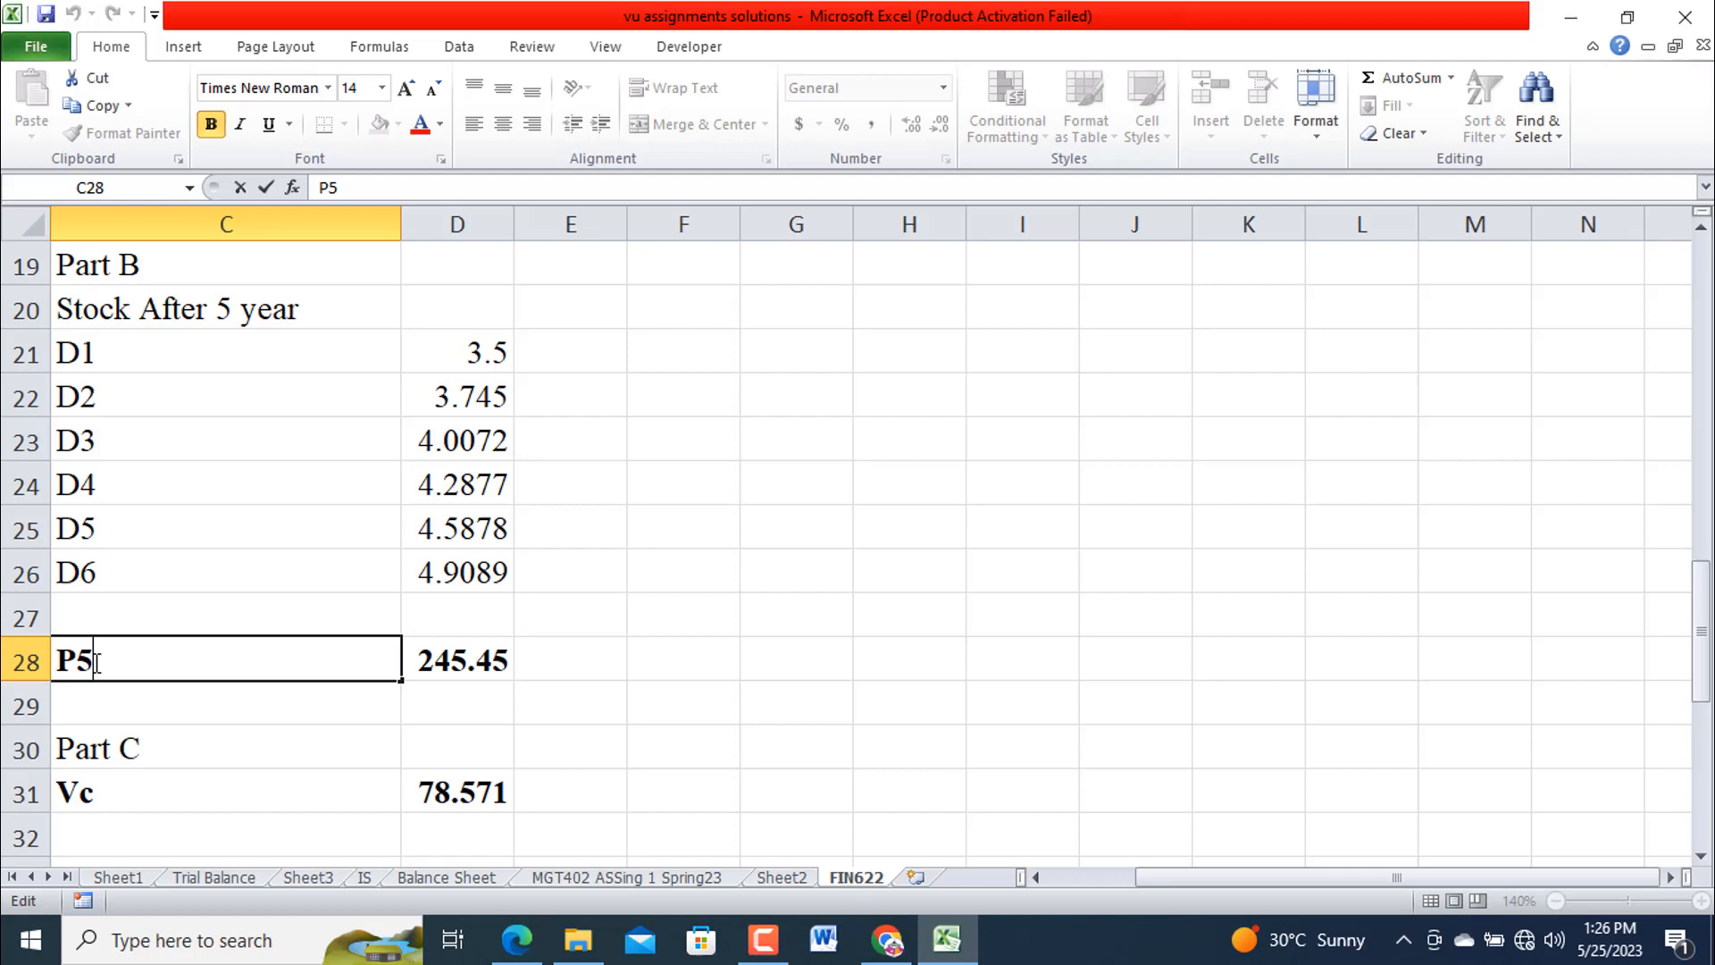
pyautogui.click(795, 701)
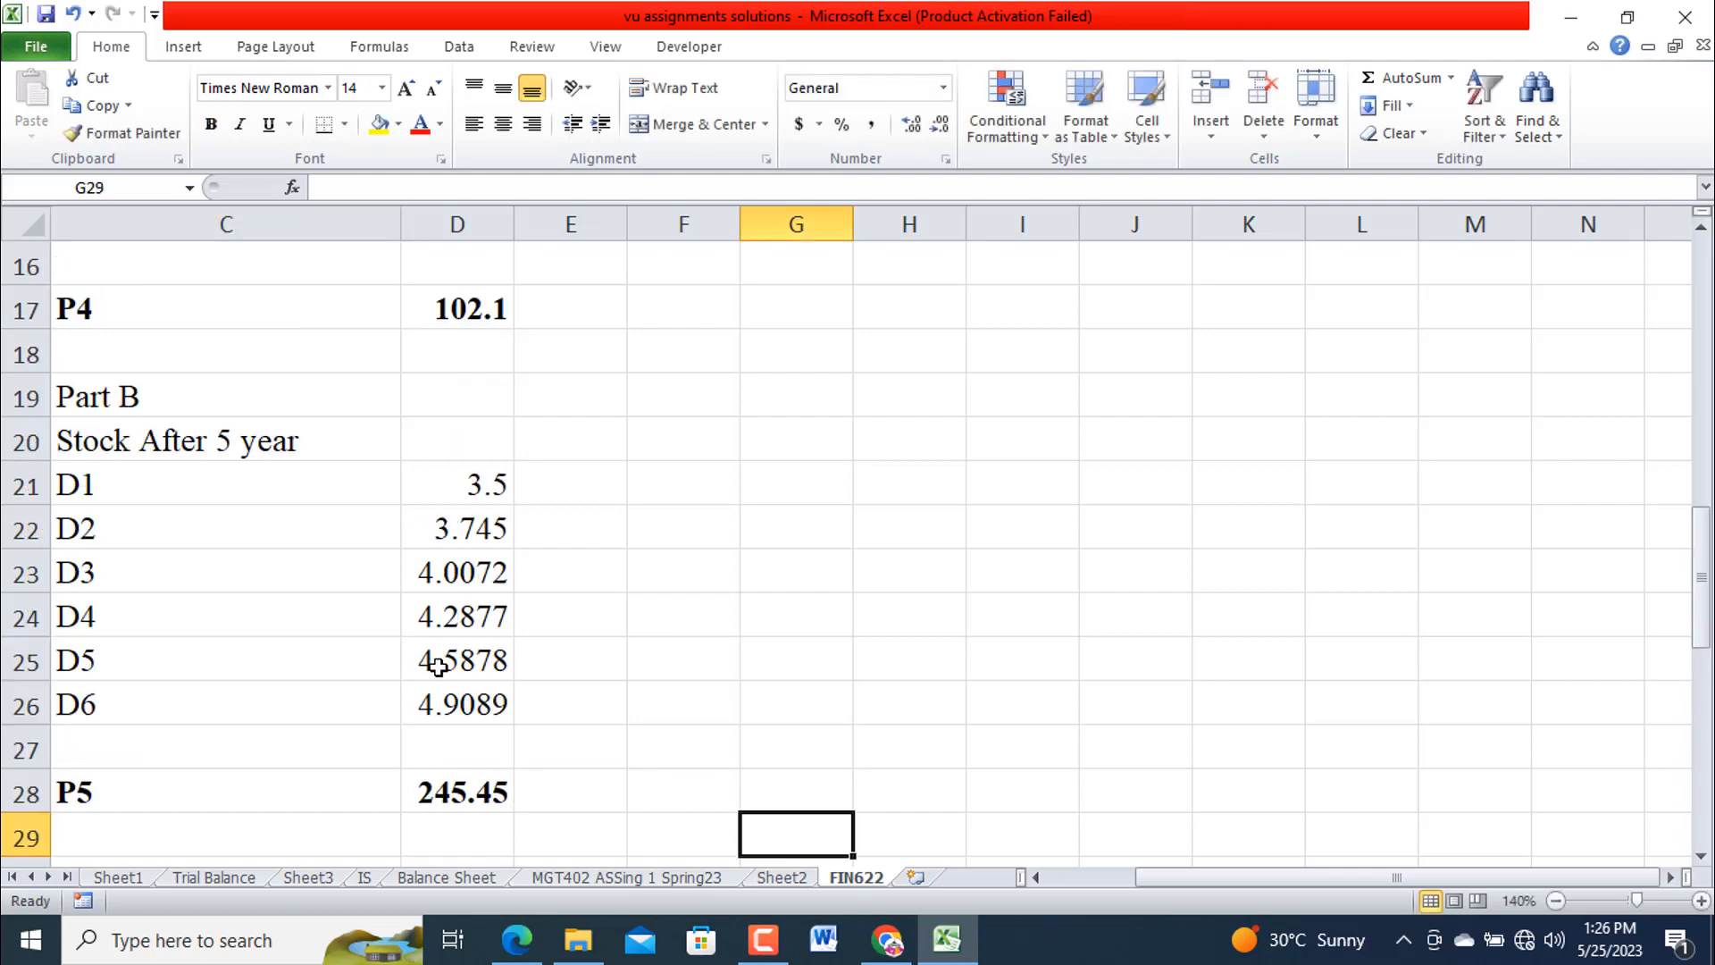
pyautogui.scroll(3)
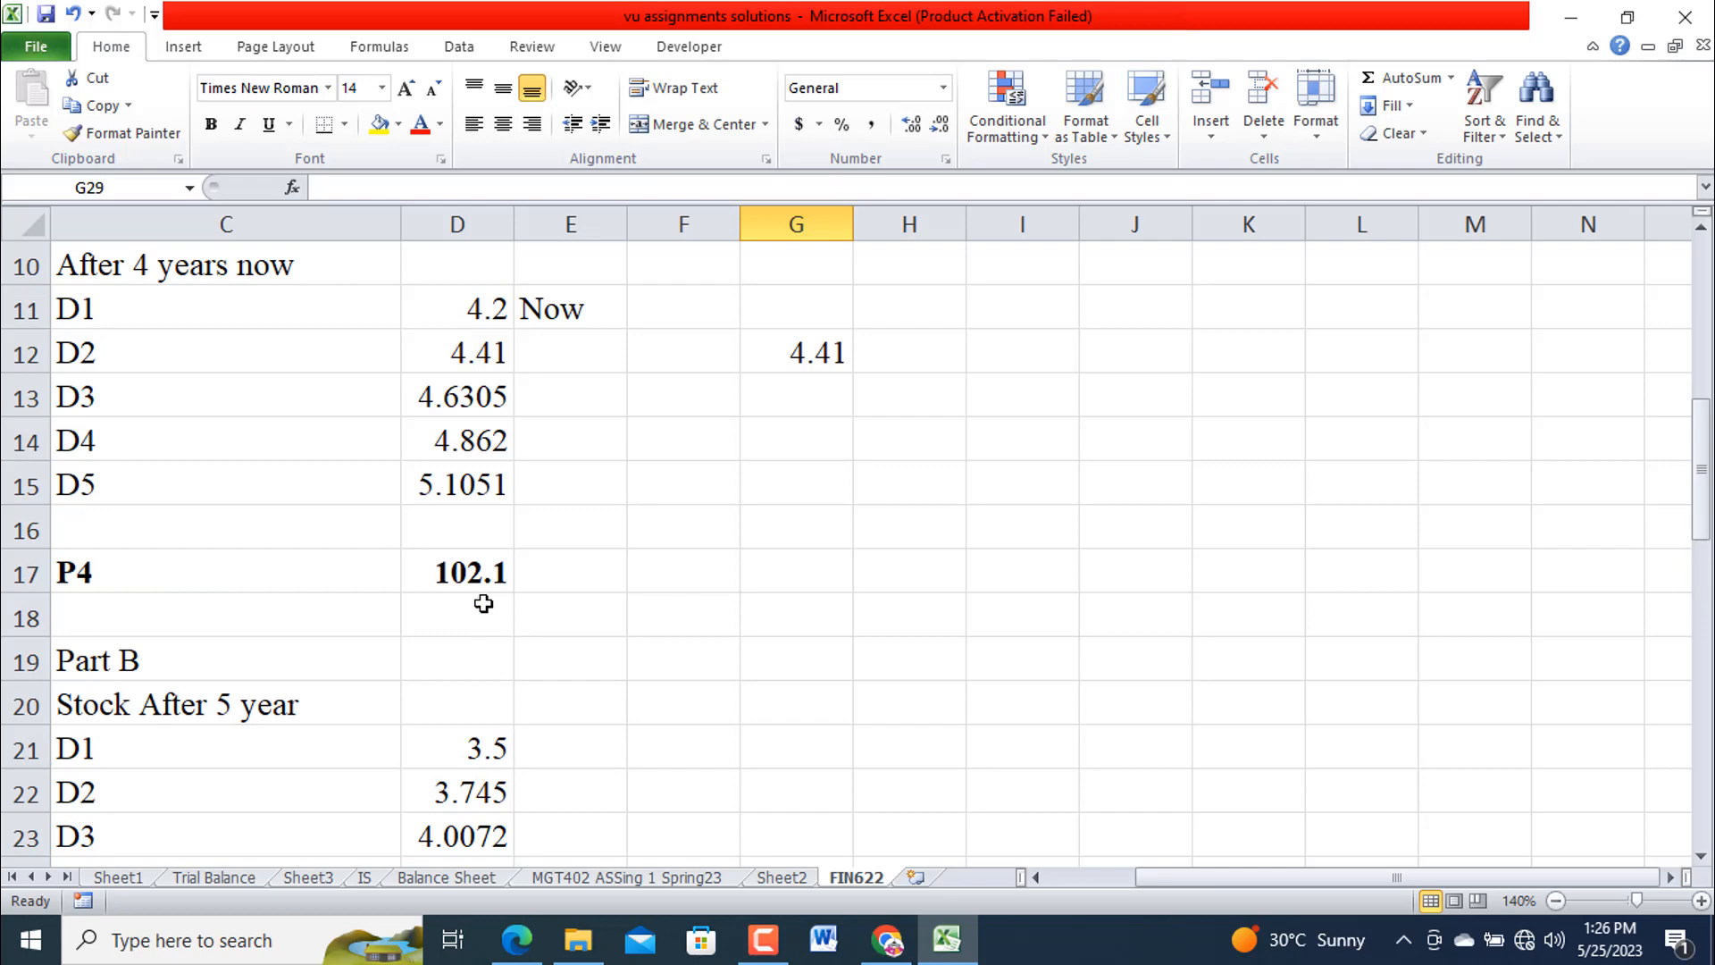
pyautogui.scroll(-3)
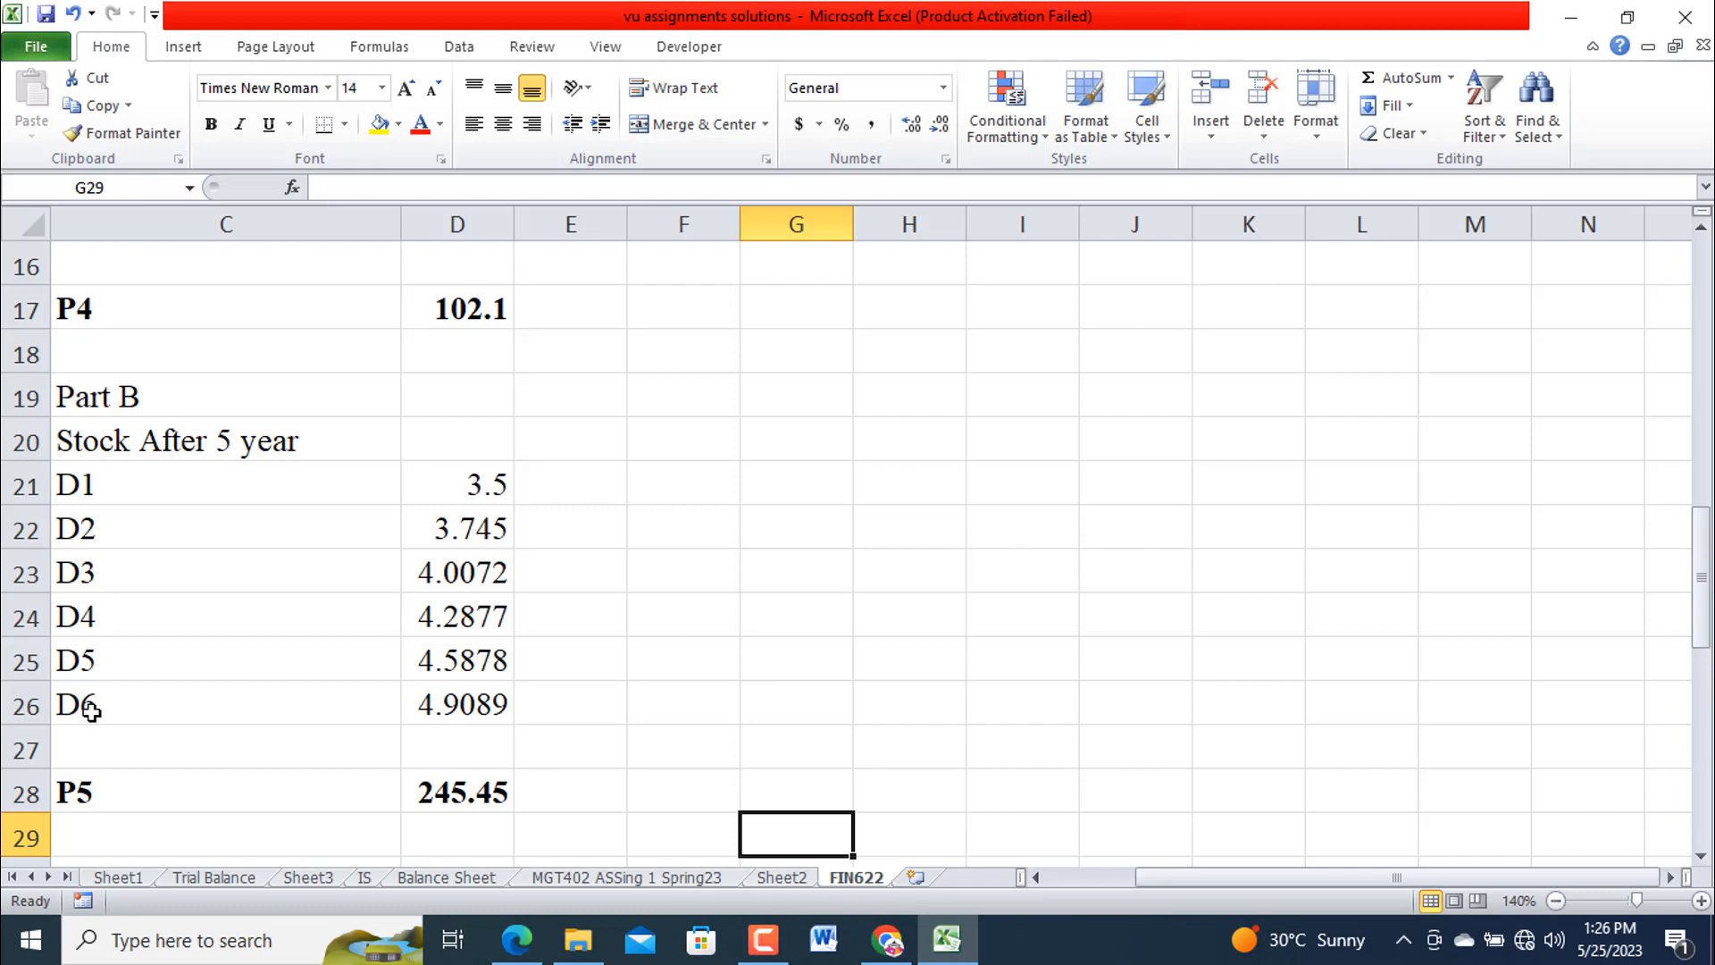
pyautogui.scroll(-3)
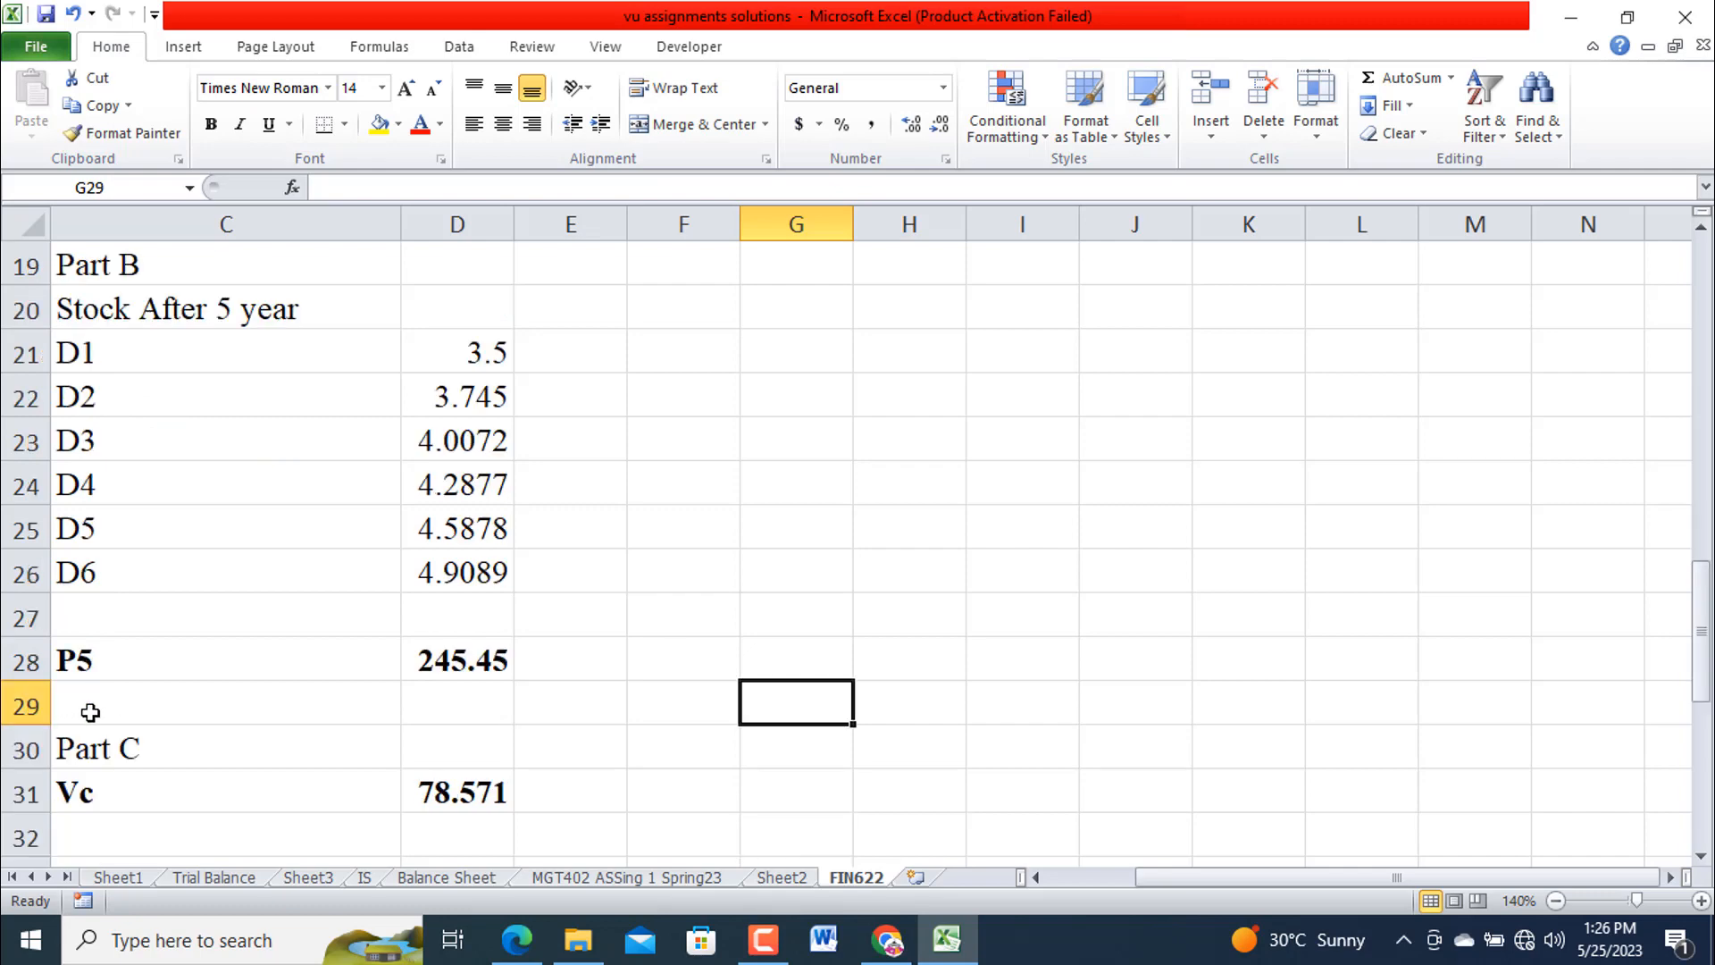
pyautogui.click(458, 659)
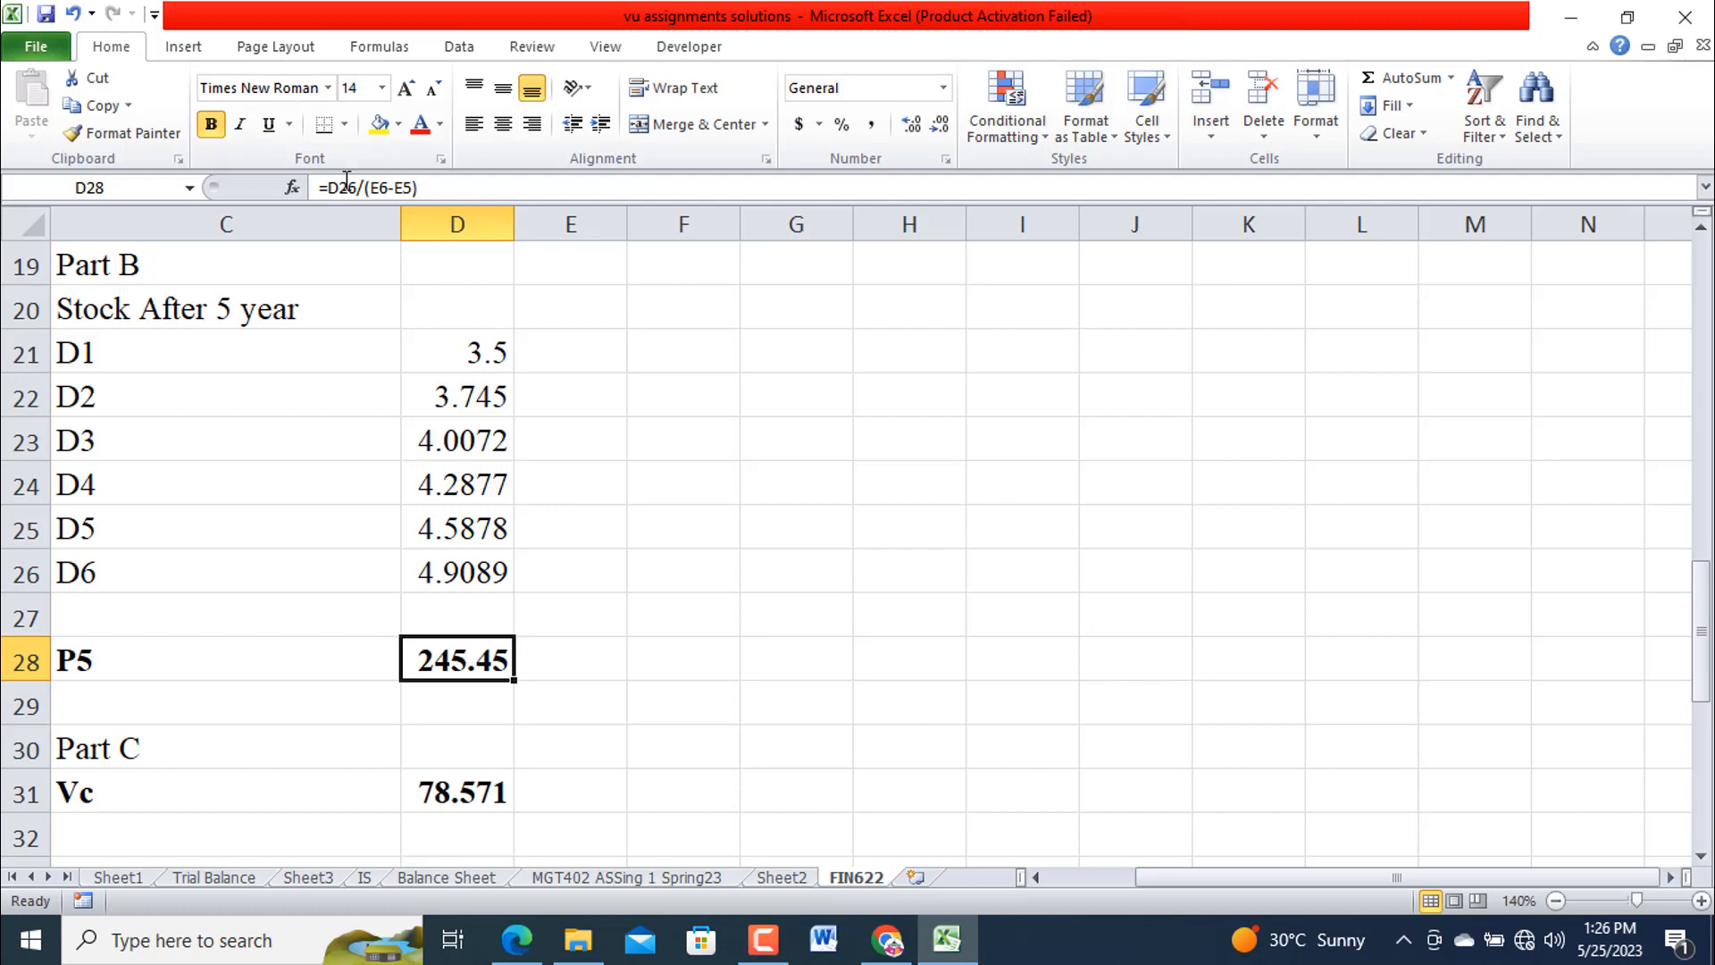
# Edit Stock A's P5 formula to multiply the dividend by a growth factor, checking row 5 rates.
pyautogui.doubleClick(456, 660)
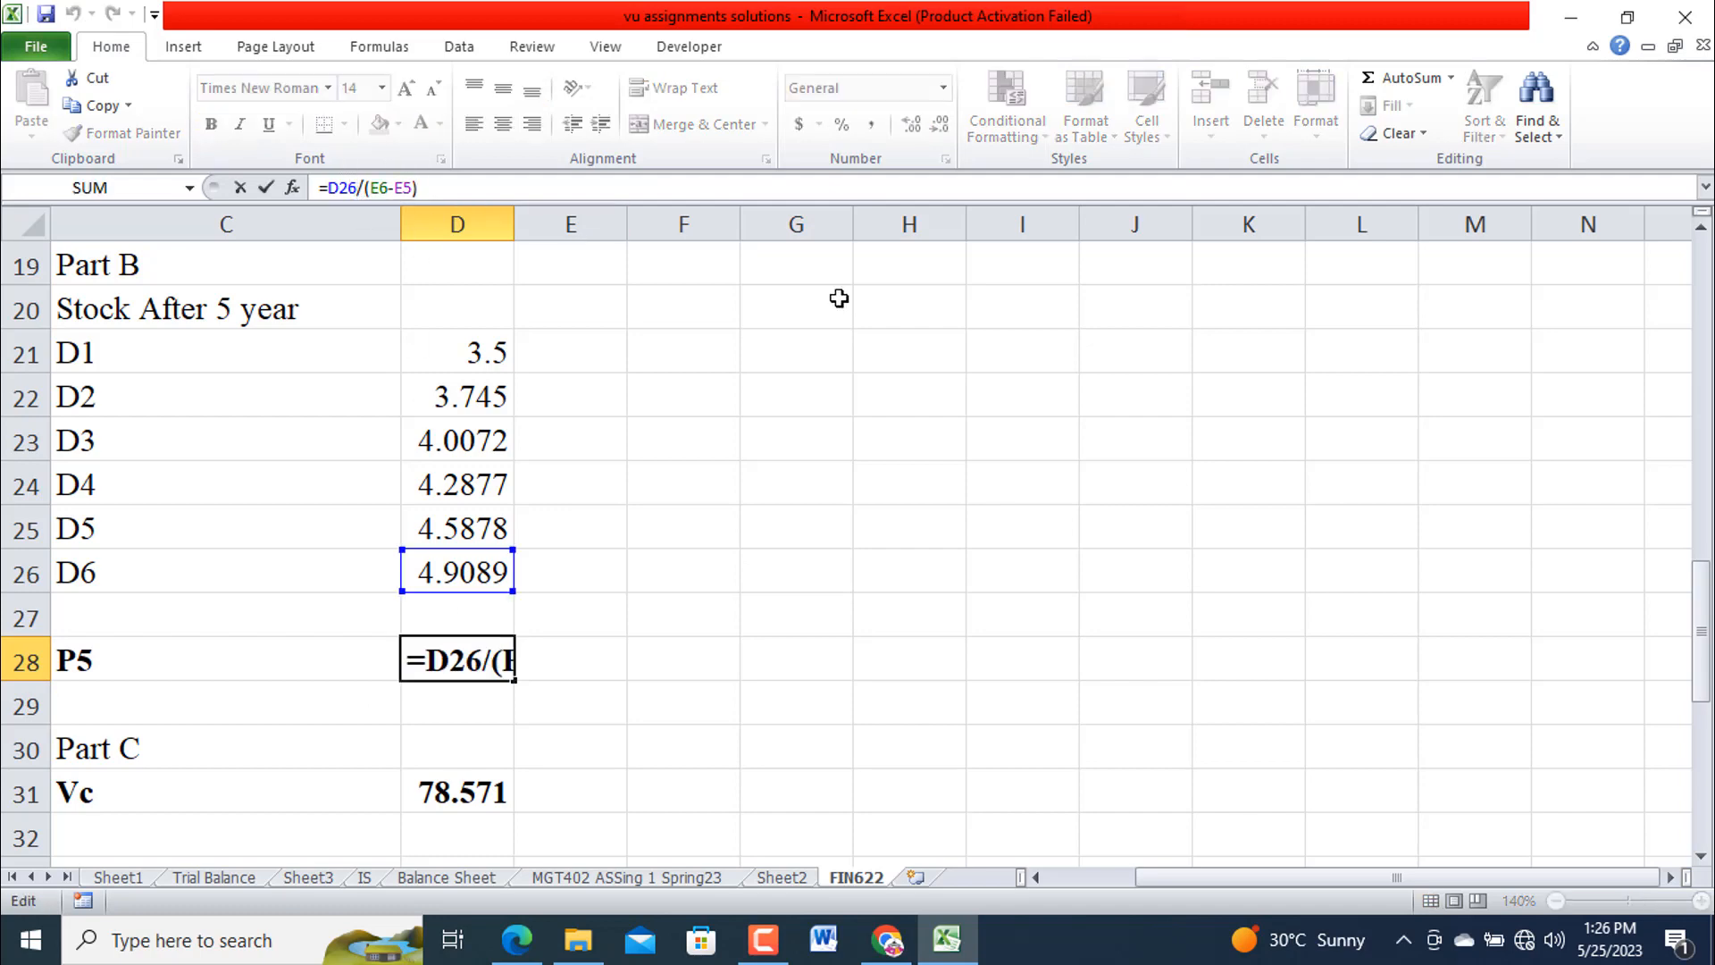
pyautogui.write('*')
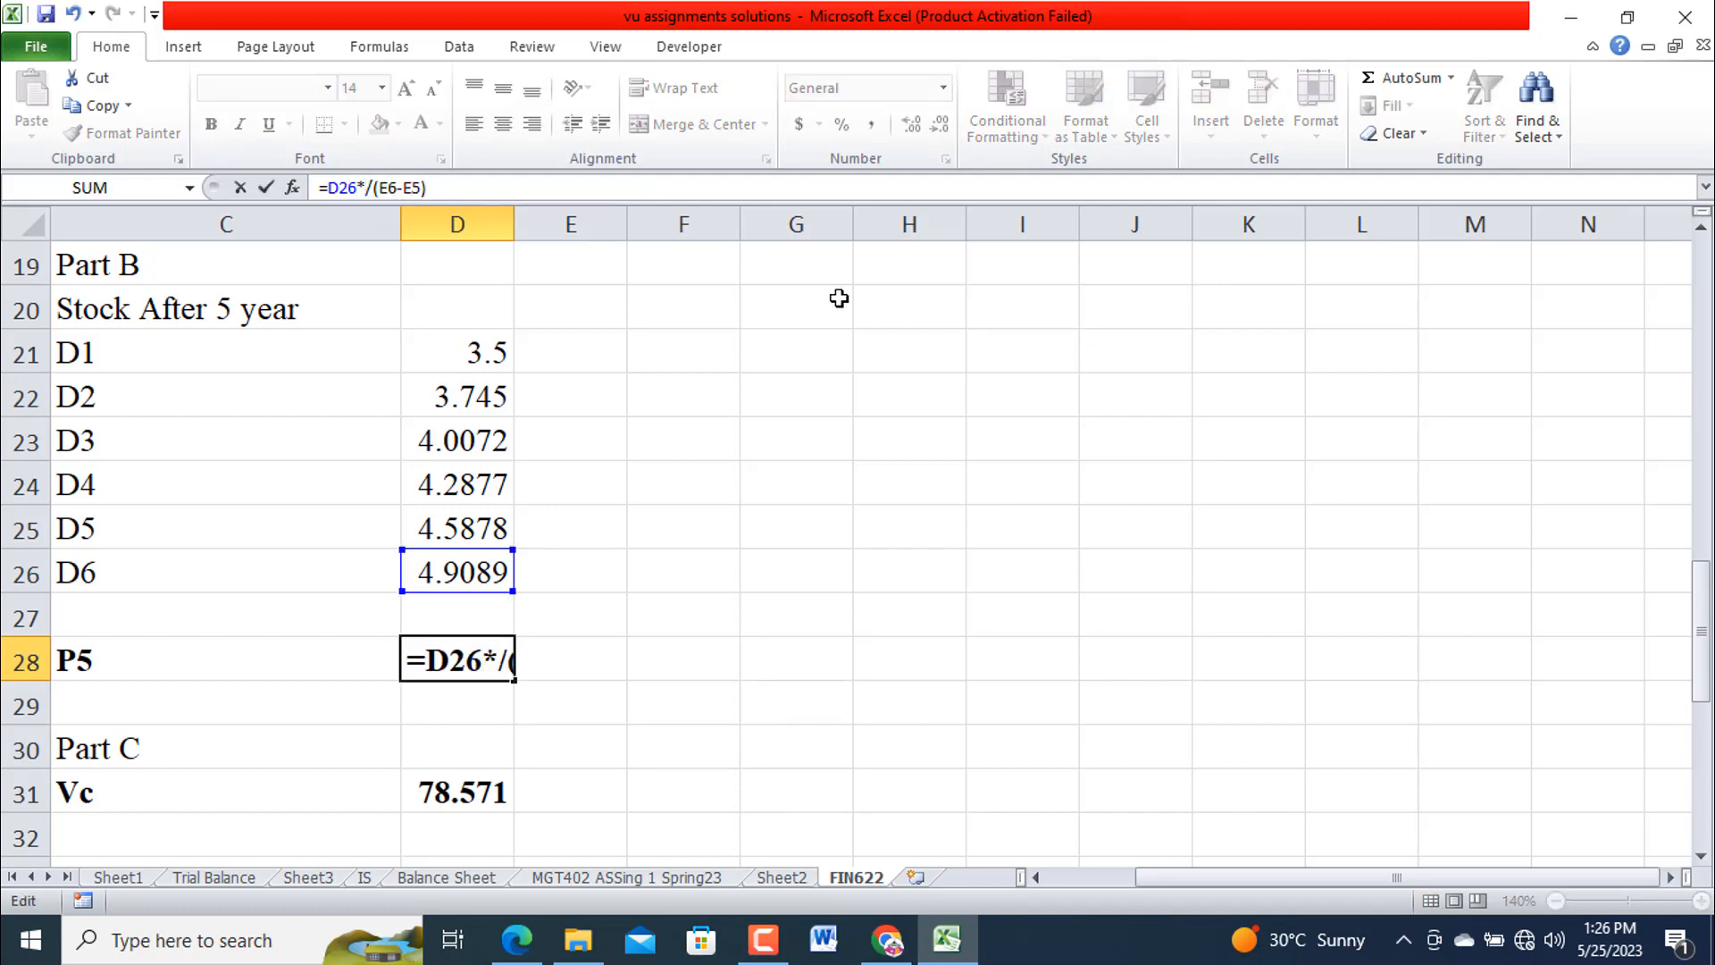
pyautogui.write('(')
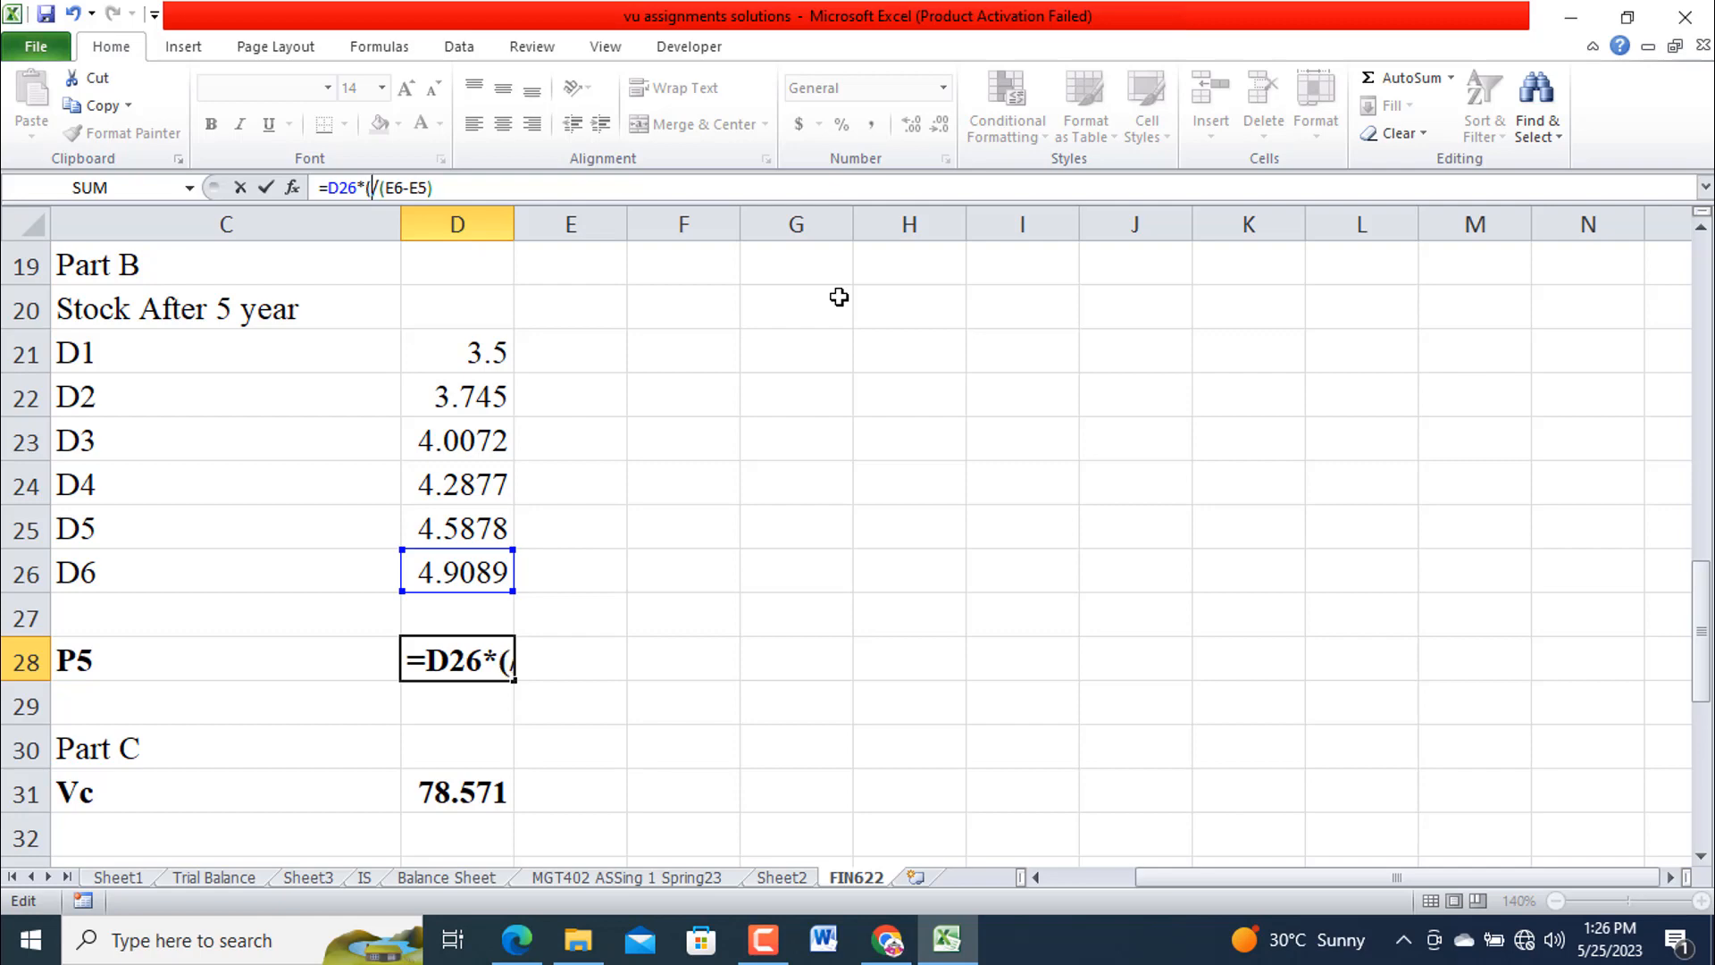
pyautogui.write('1./')
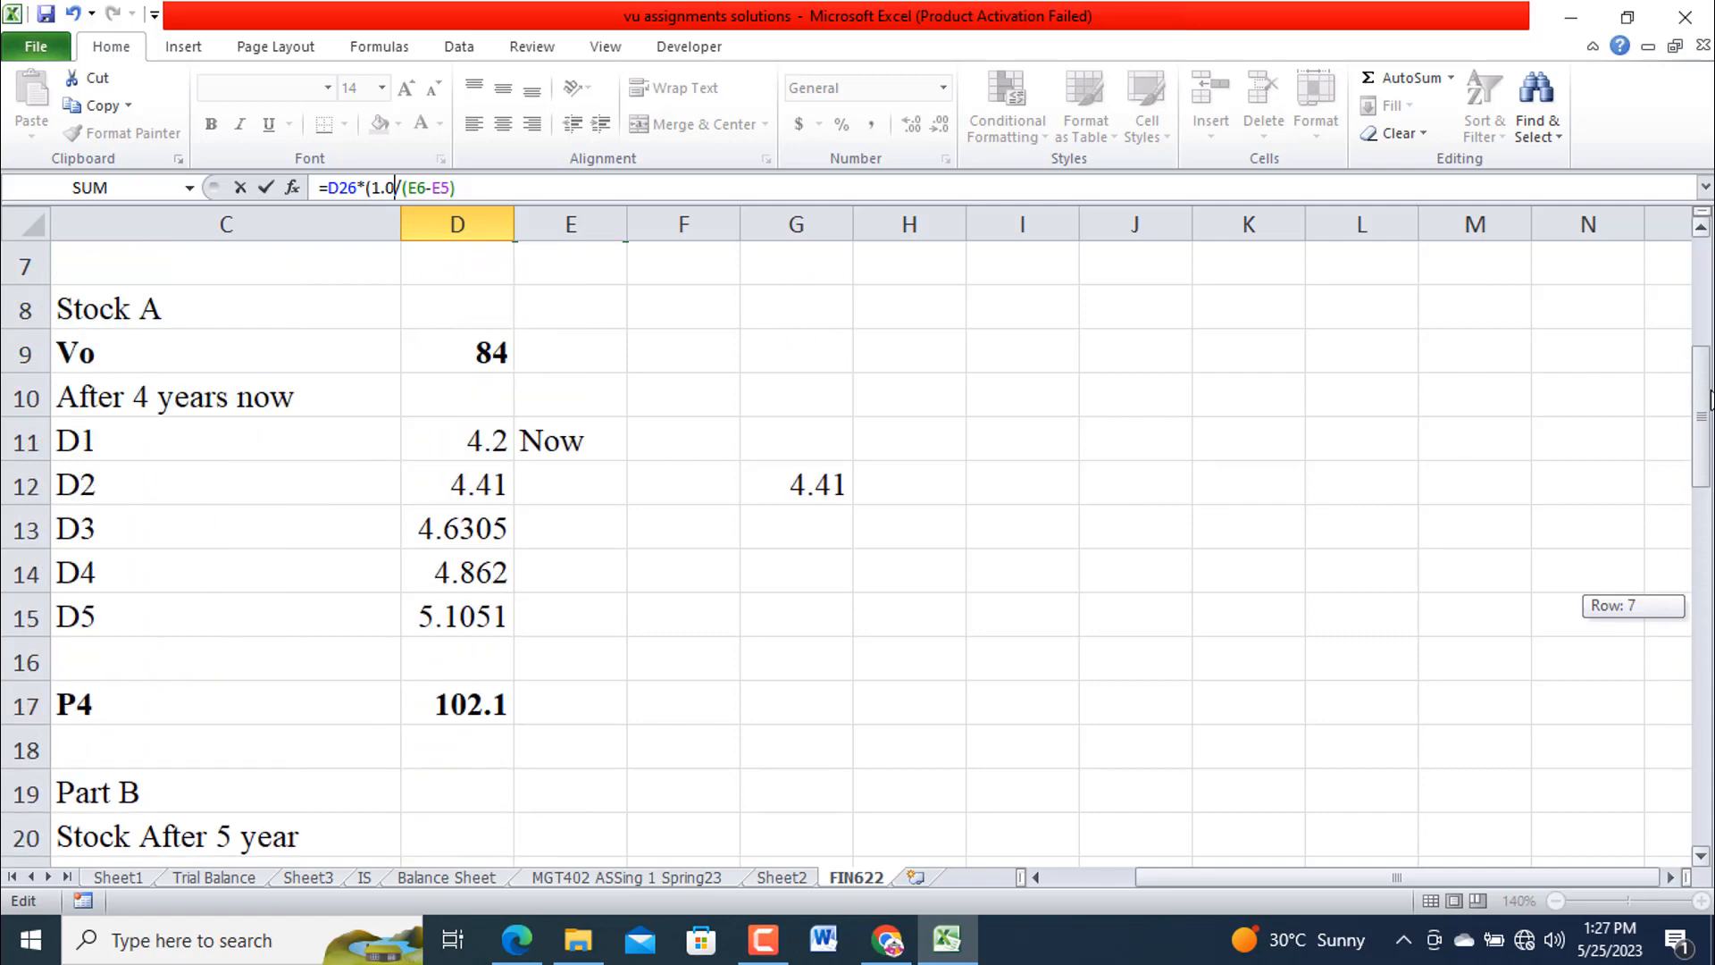
pyautogui.scroll(3)
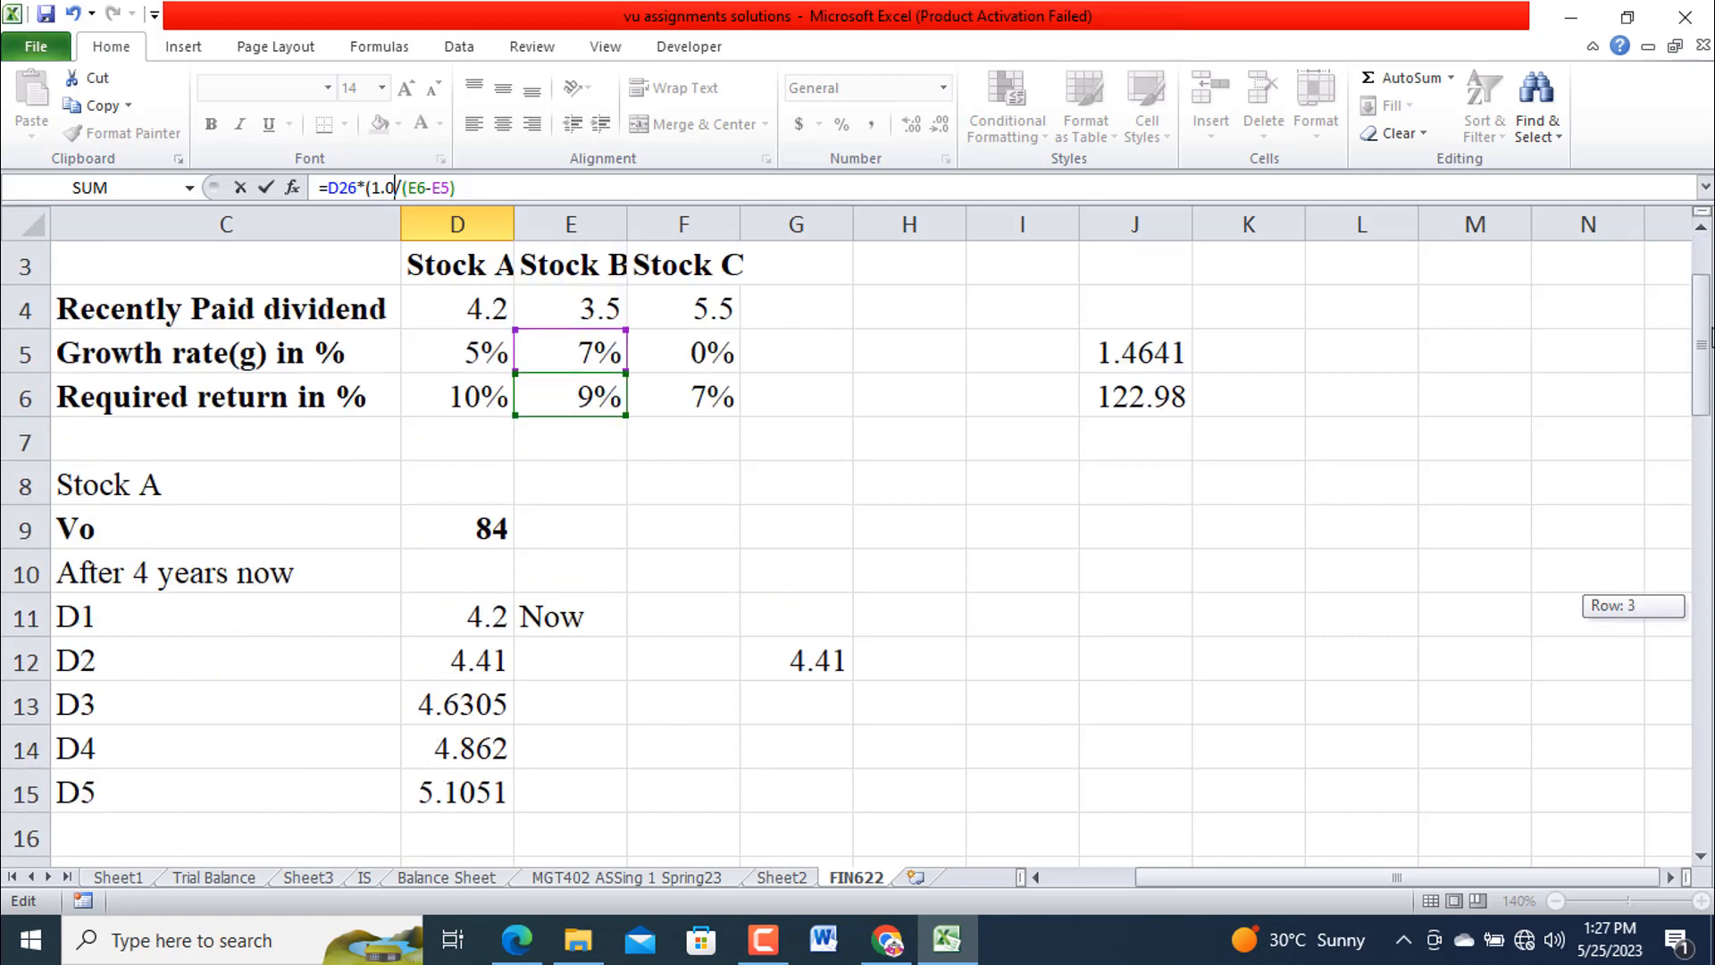
pyautogui.scroll(-3)
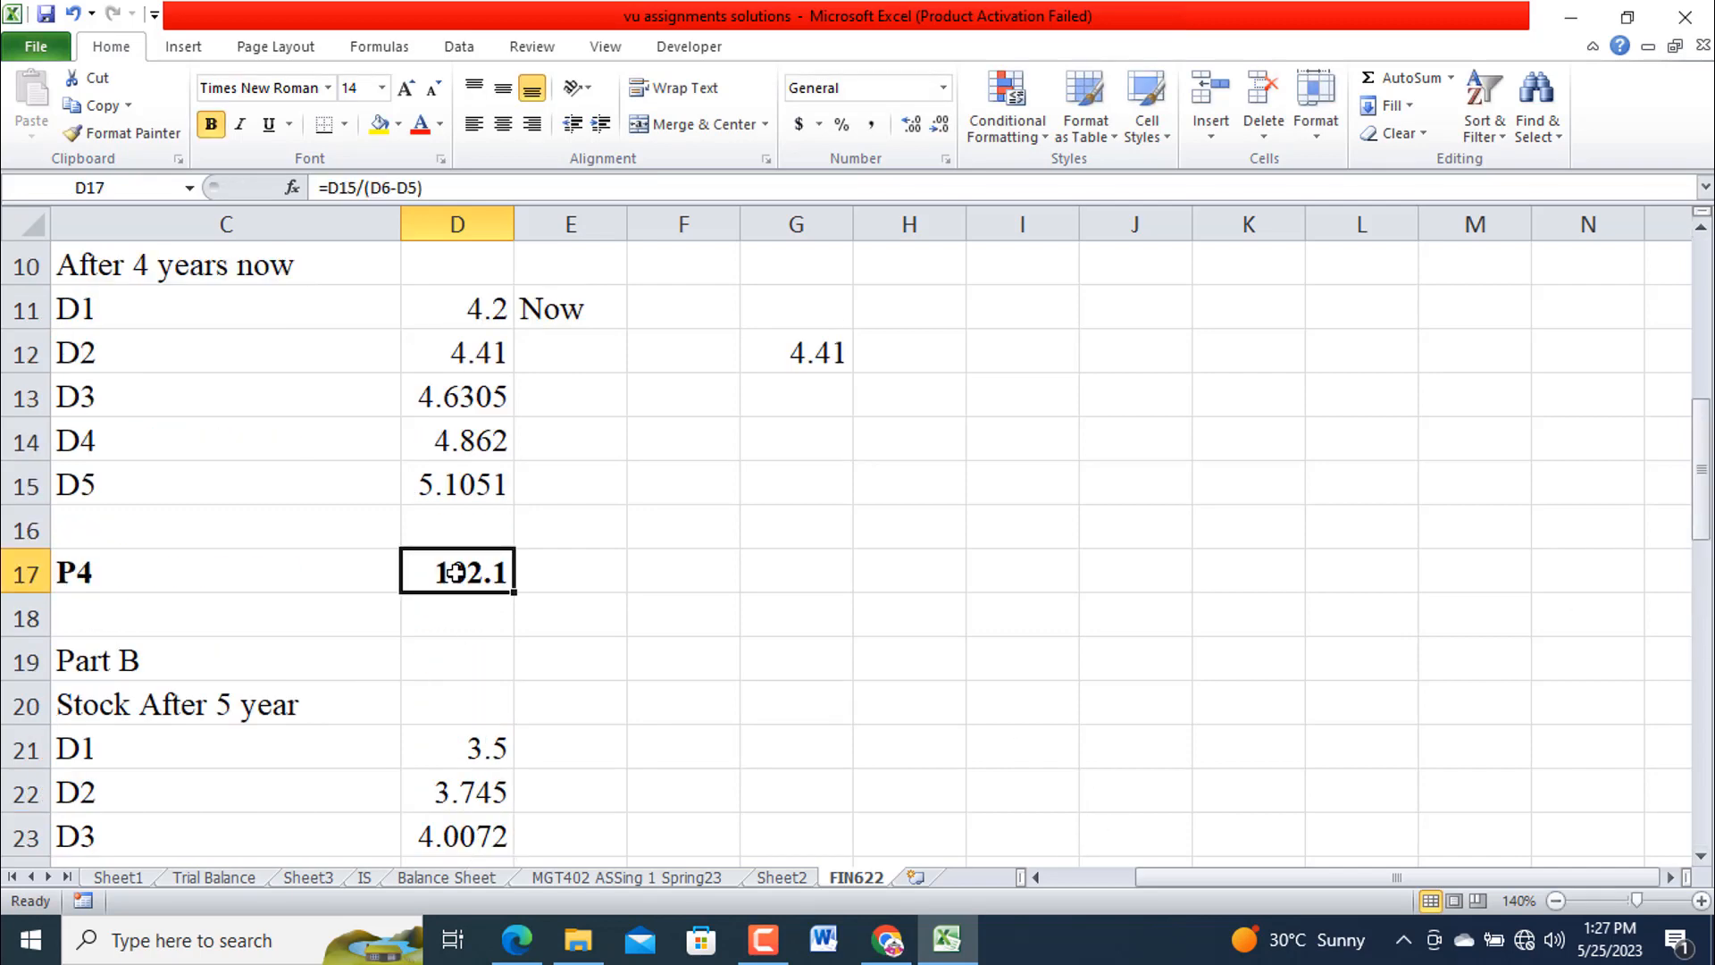
# Edit Stock A's P4 formula to grow the D15 dividend by a factor, giving 107.21.
pyautogui.doubleClick(456, 572)
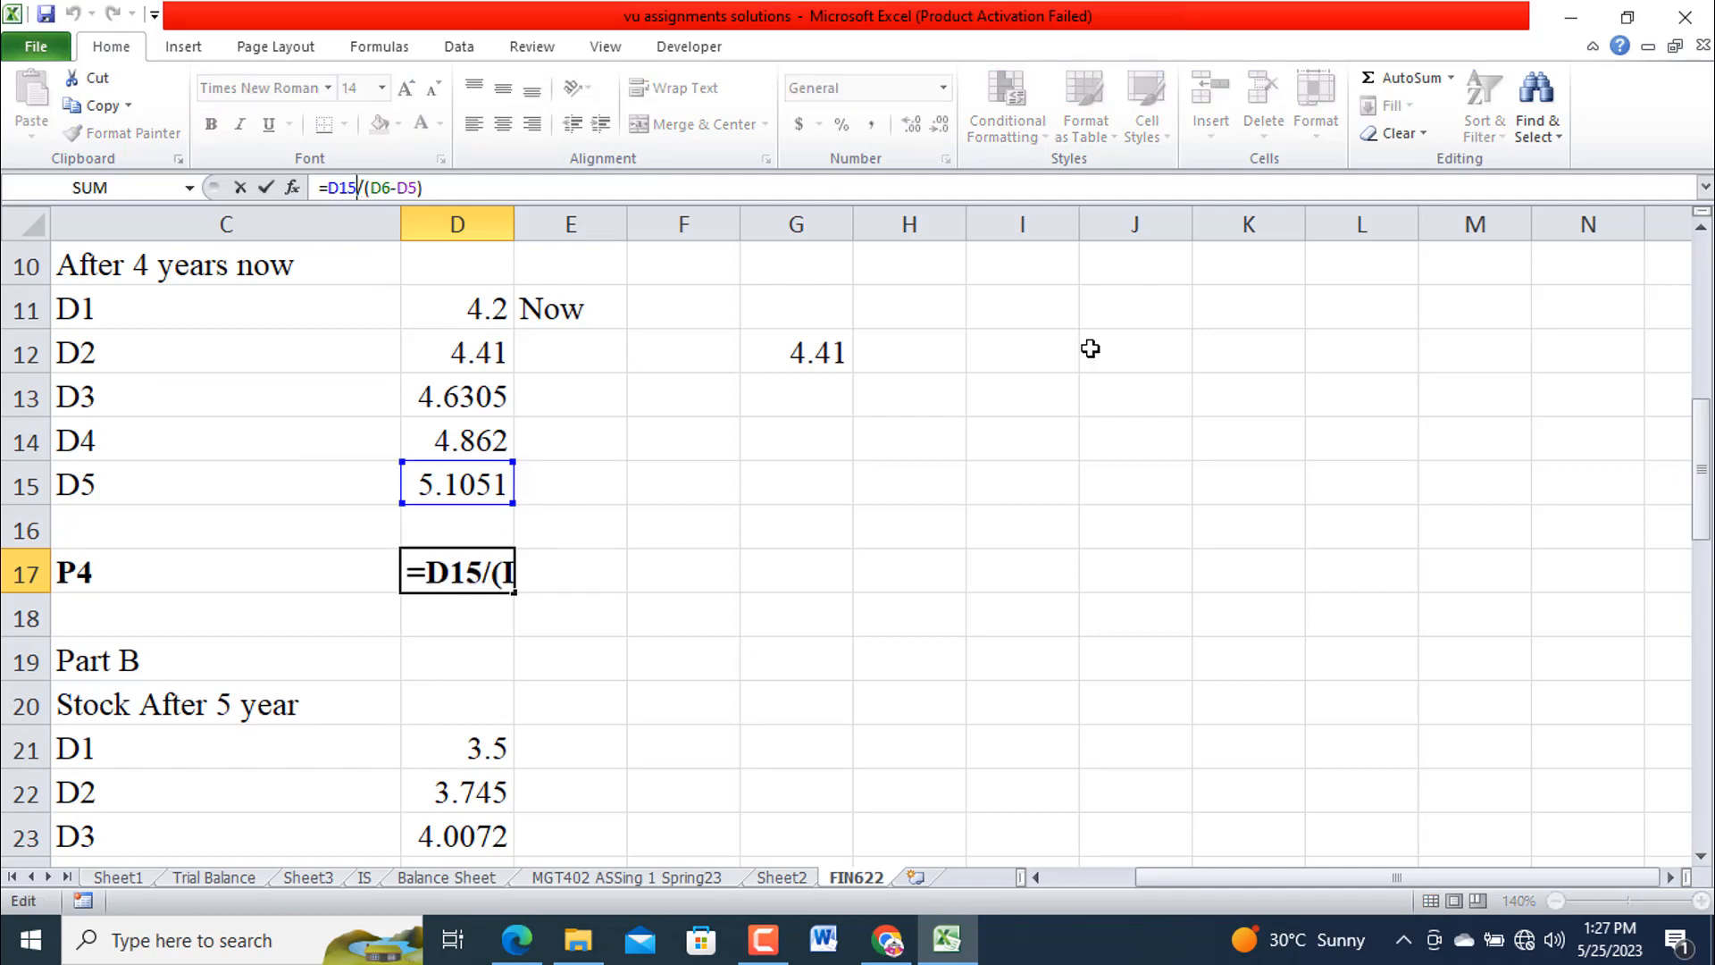
pyautogui.write('*')
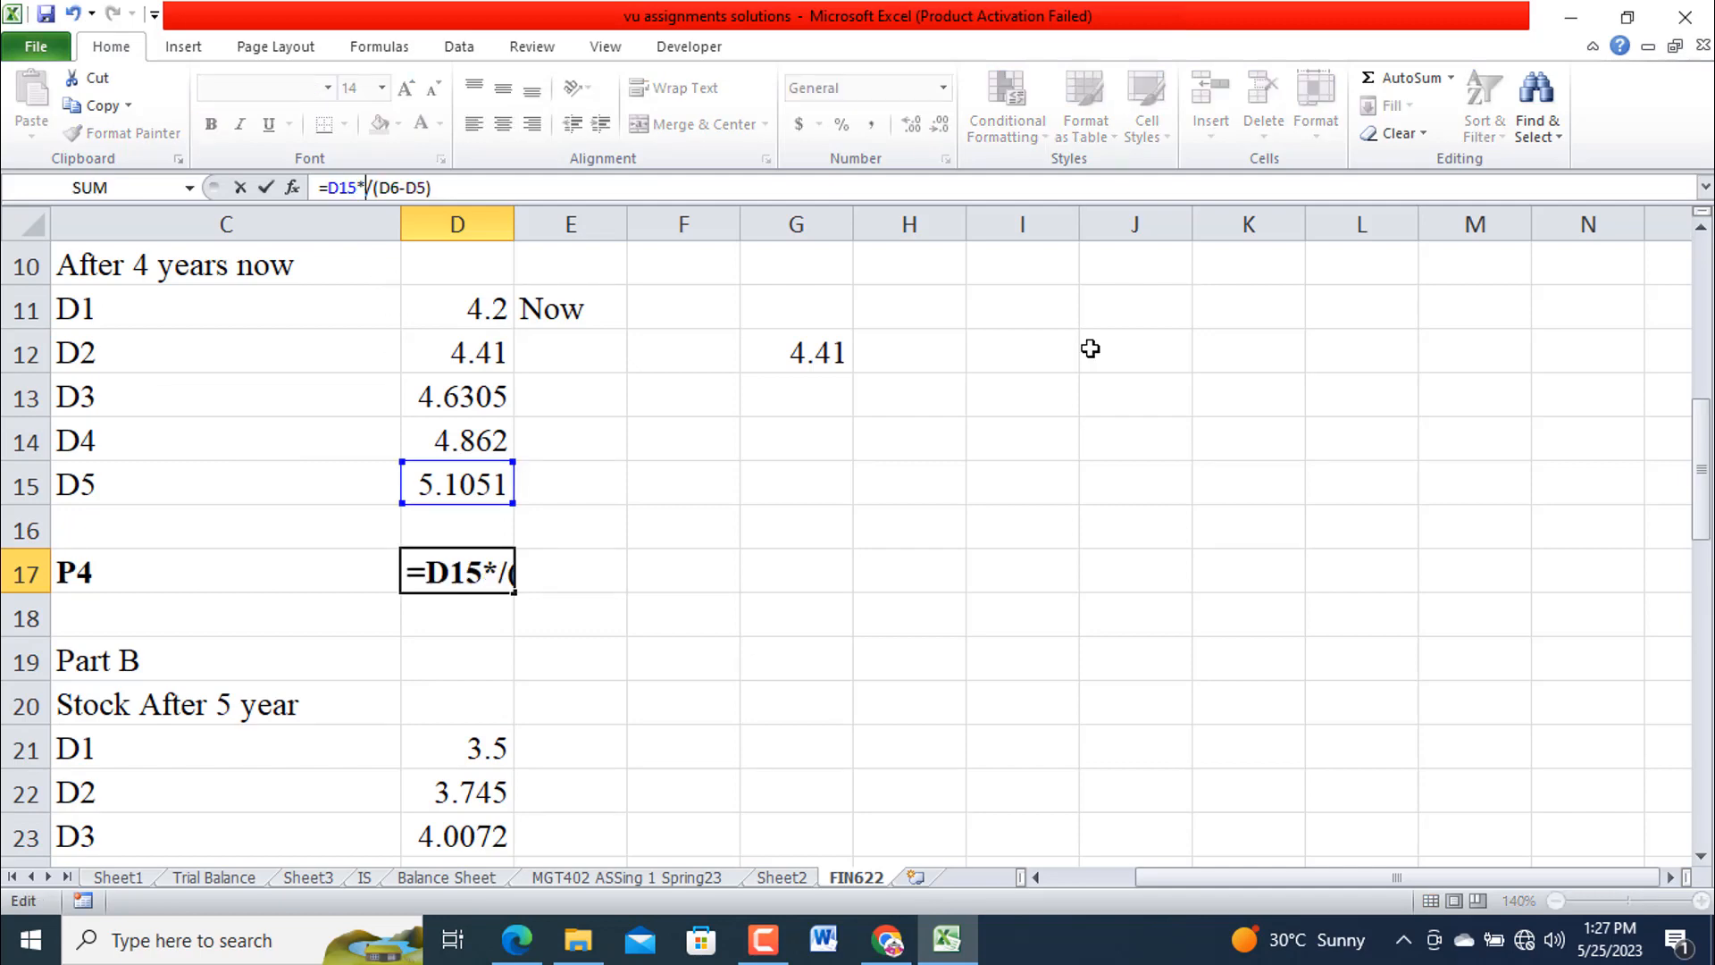
pyautogui.write('(1/(')
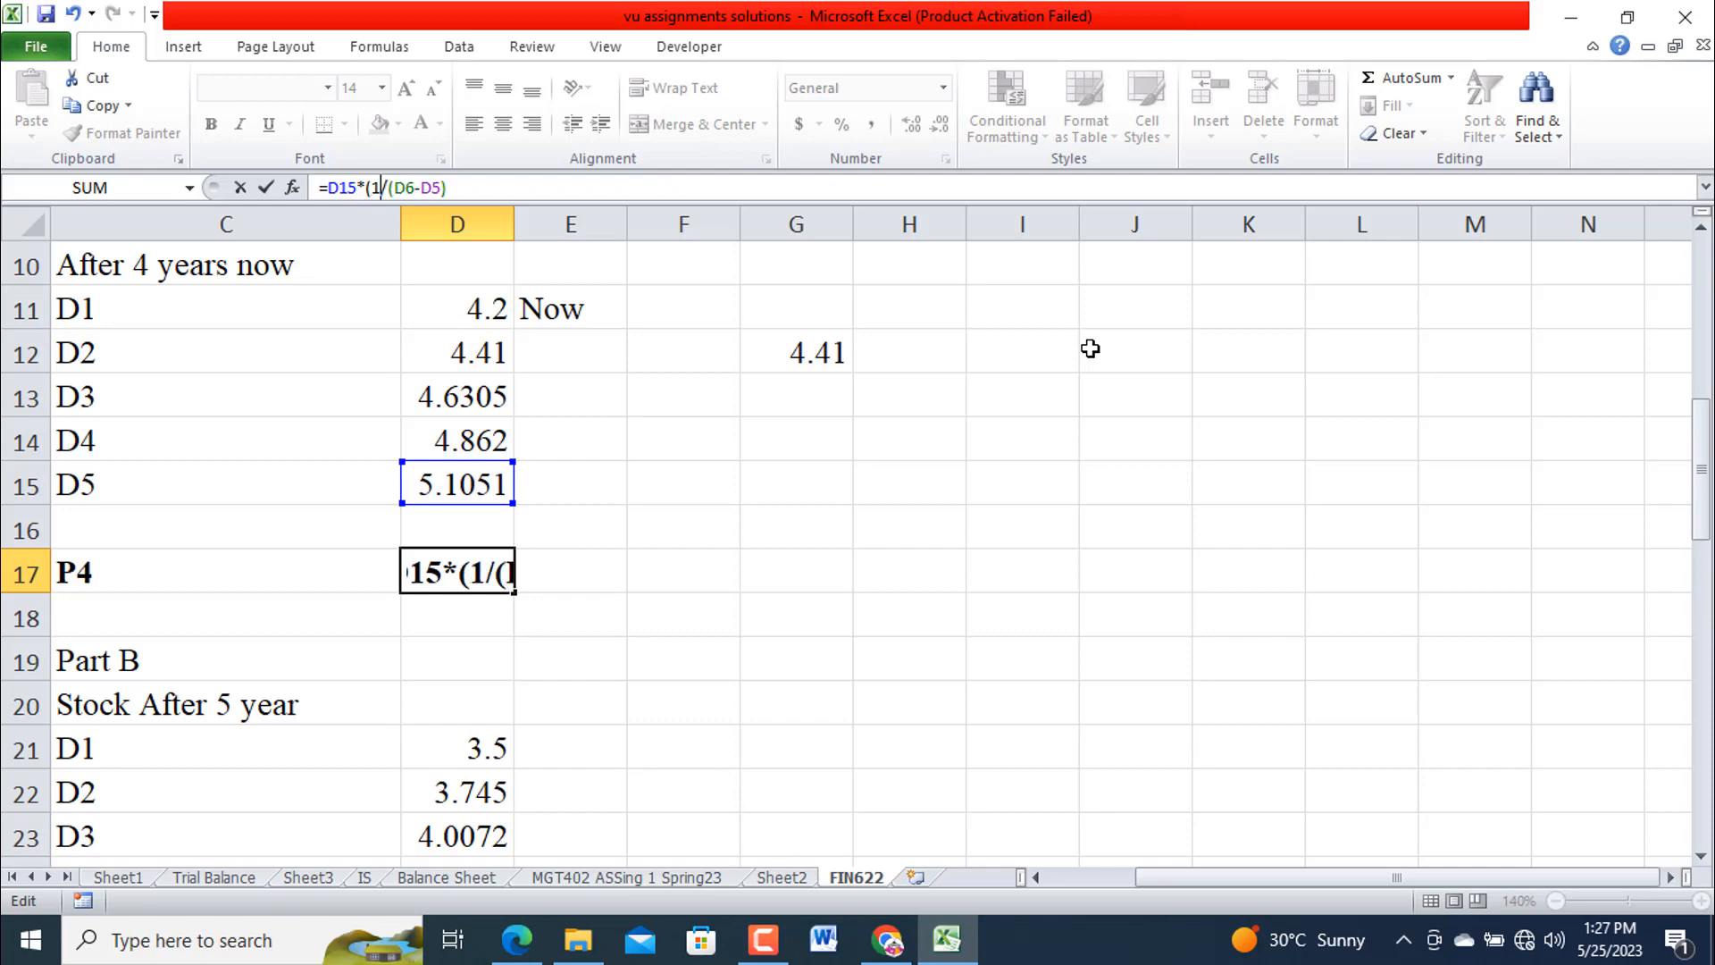
pyautogui.write('.0')
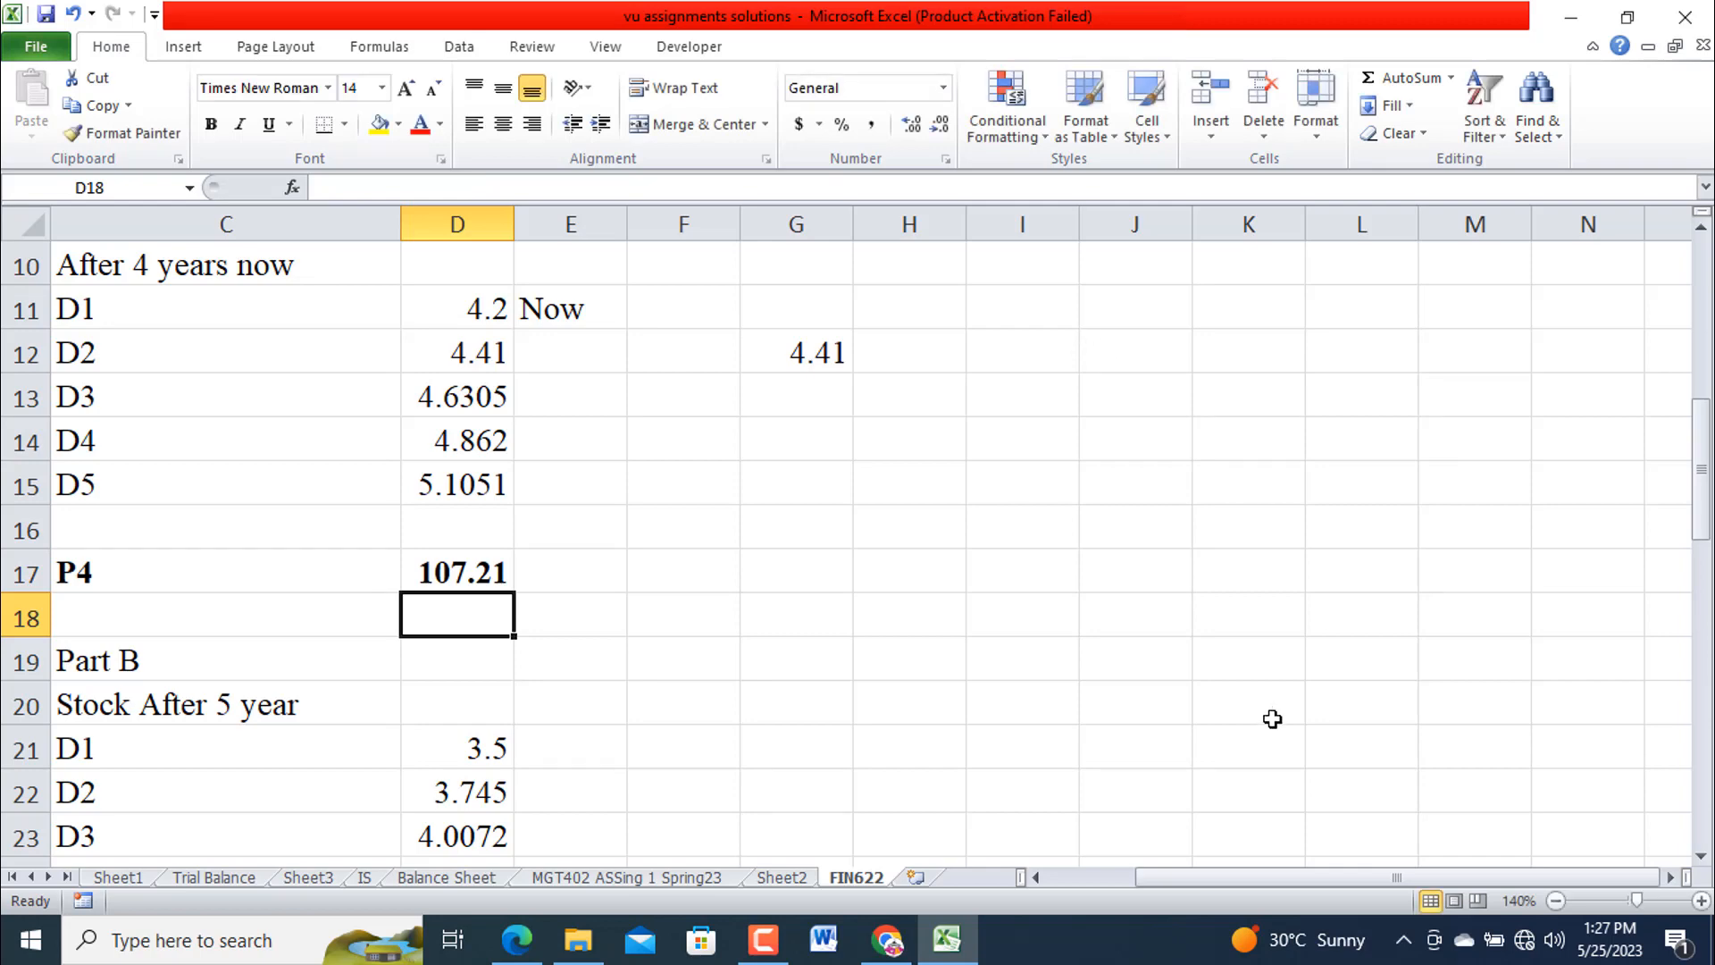
pyautogui.scroll(-3)
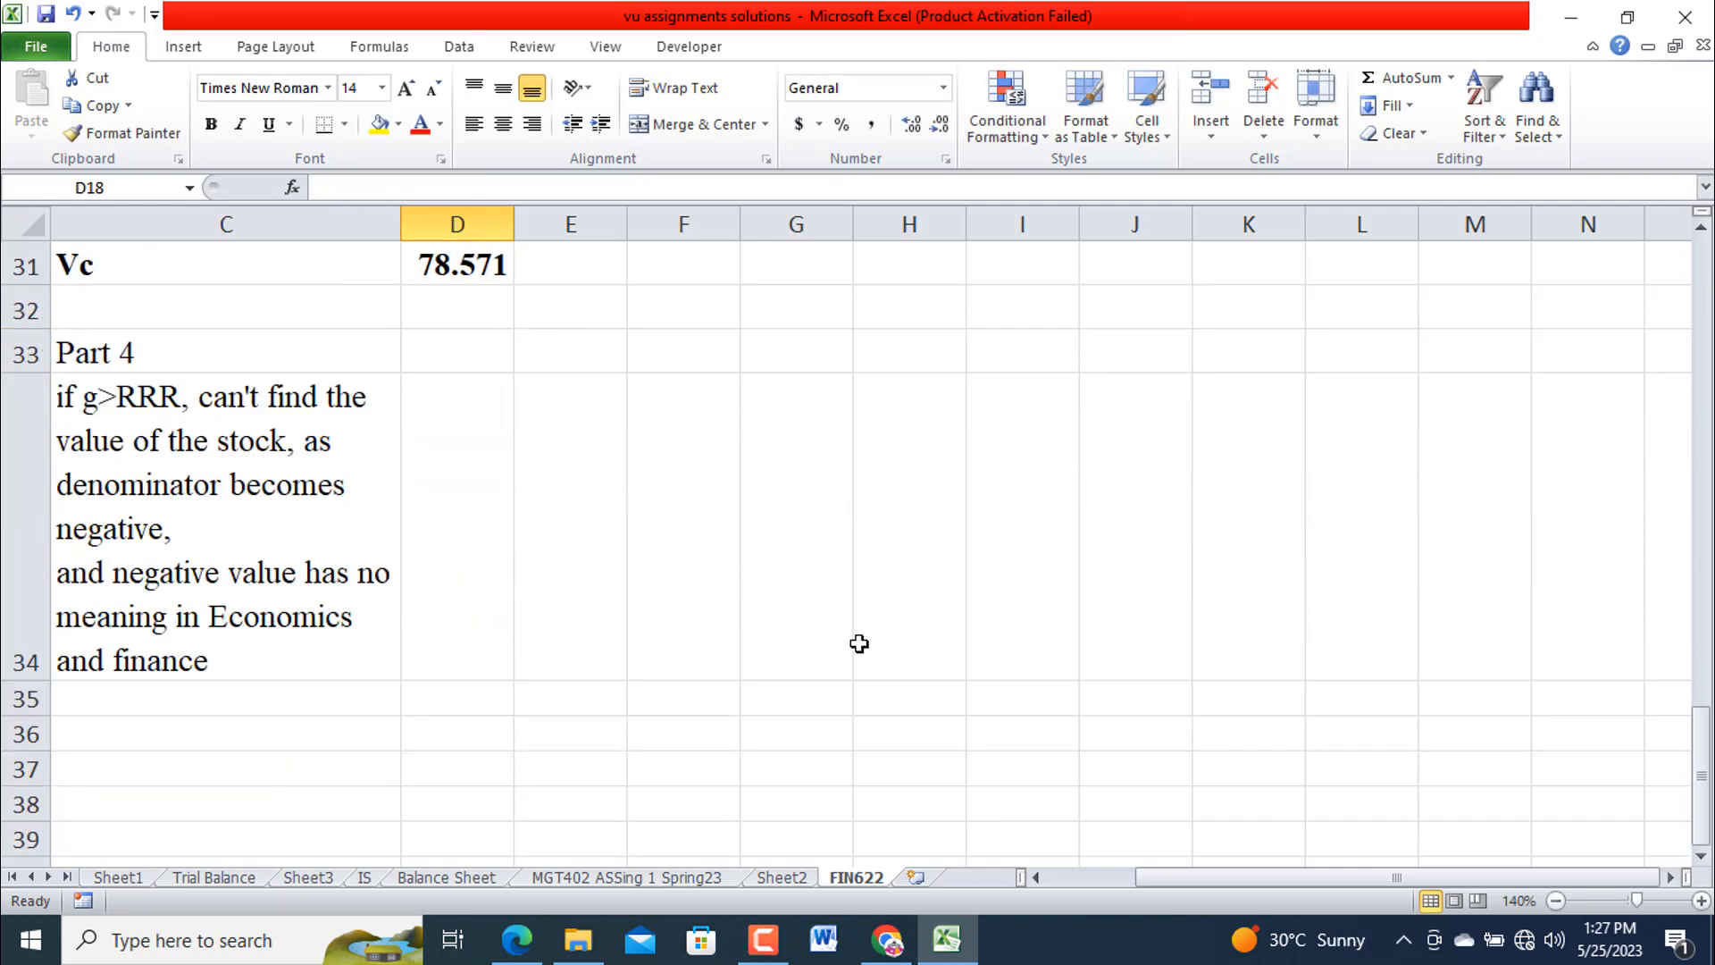
pyautogui.scroll(3)
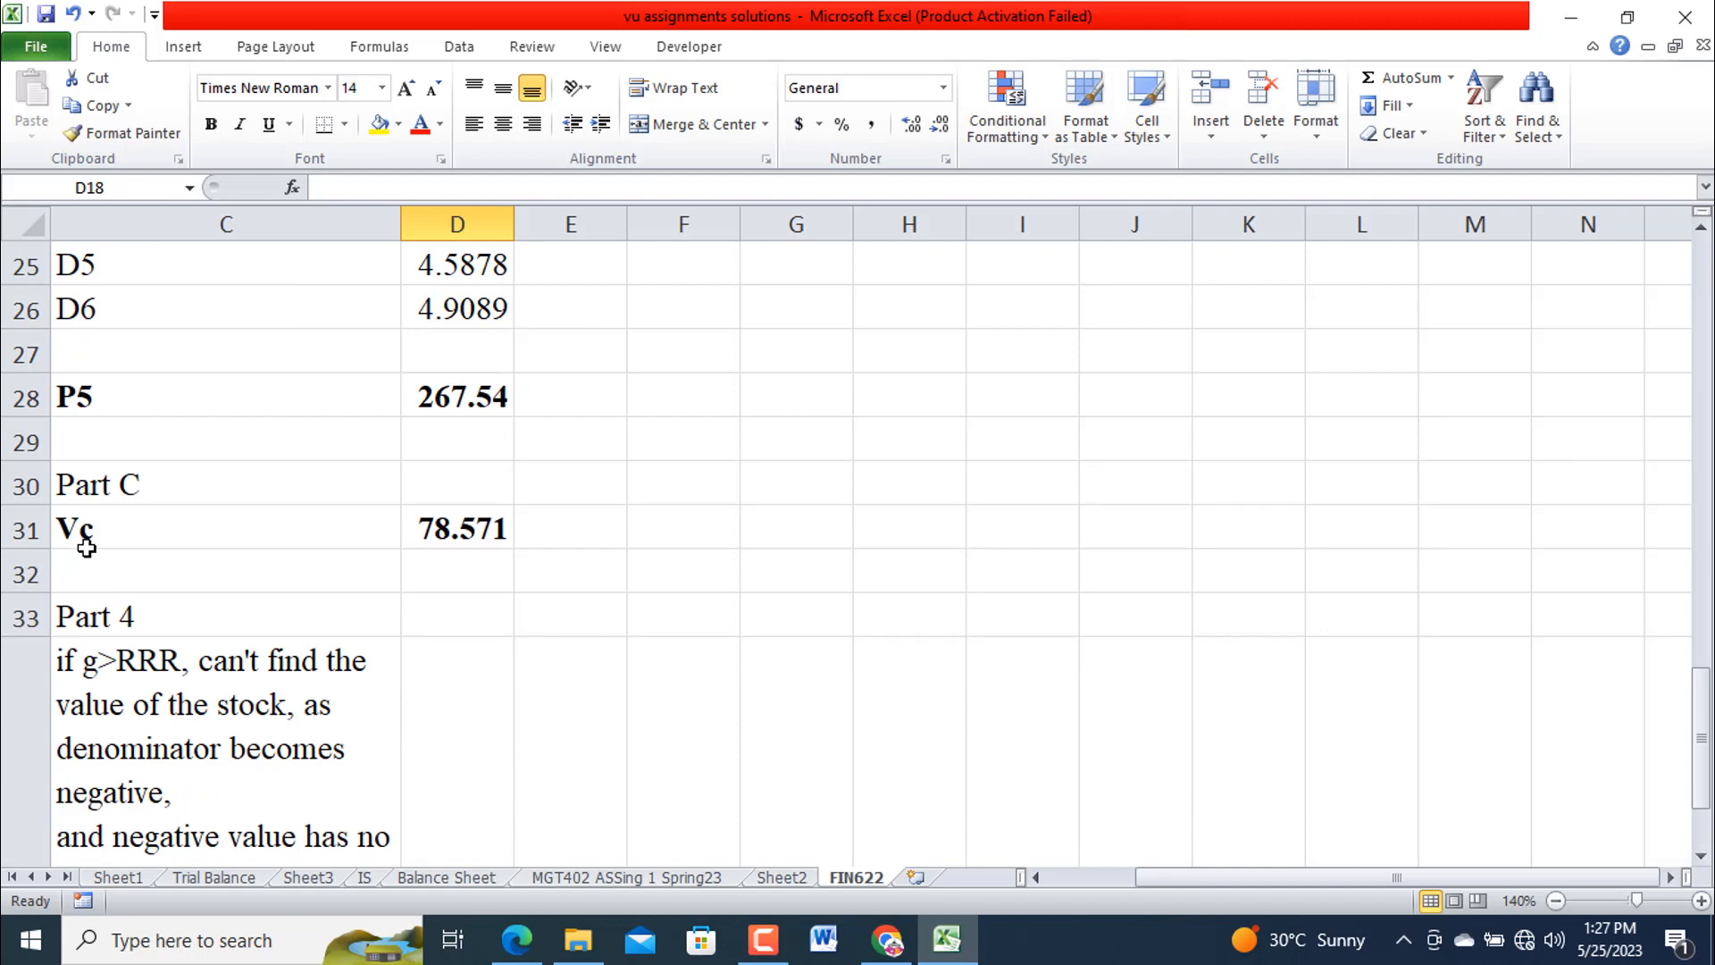
pyautogui.click(456, 529)
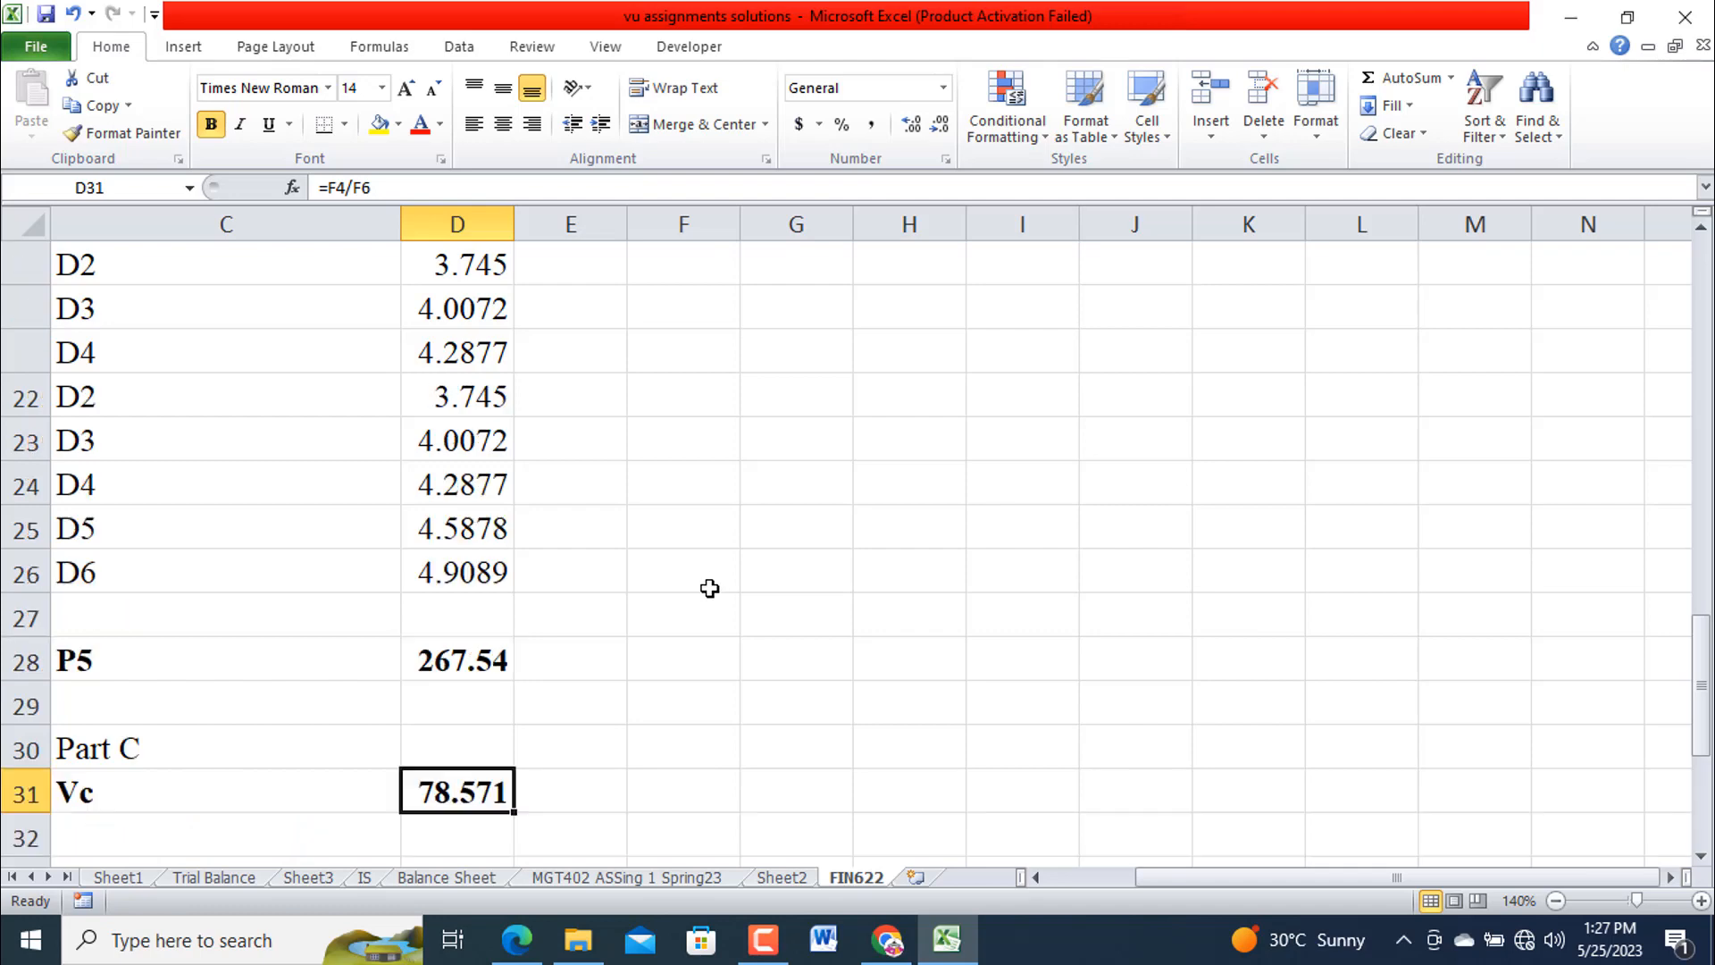
pyautogui.scroll(3)
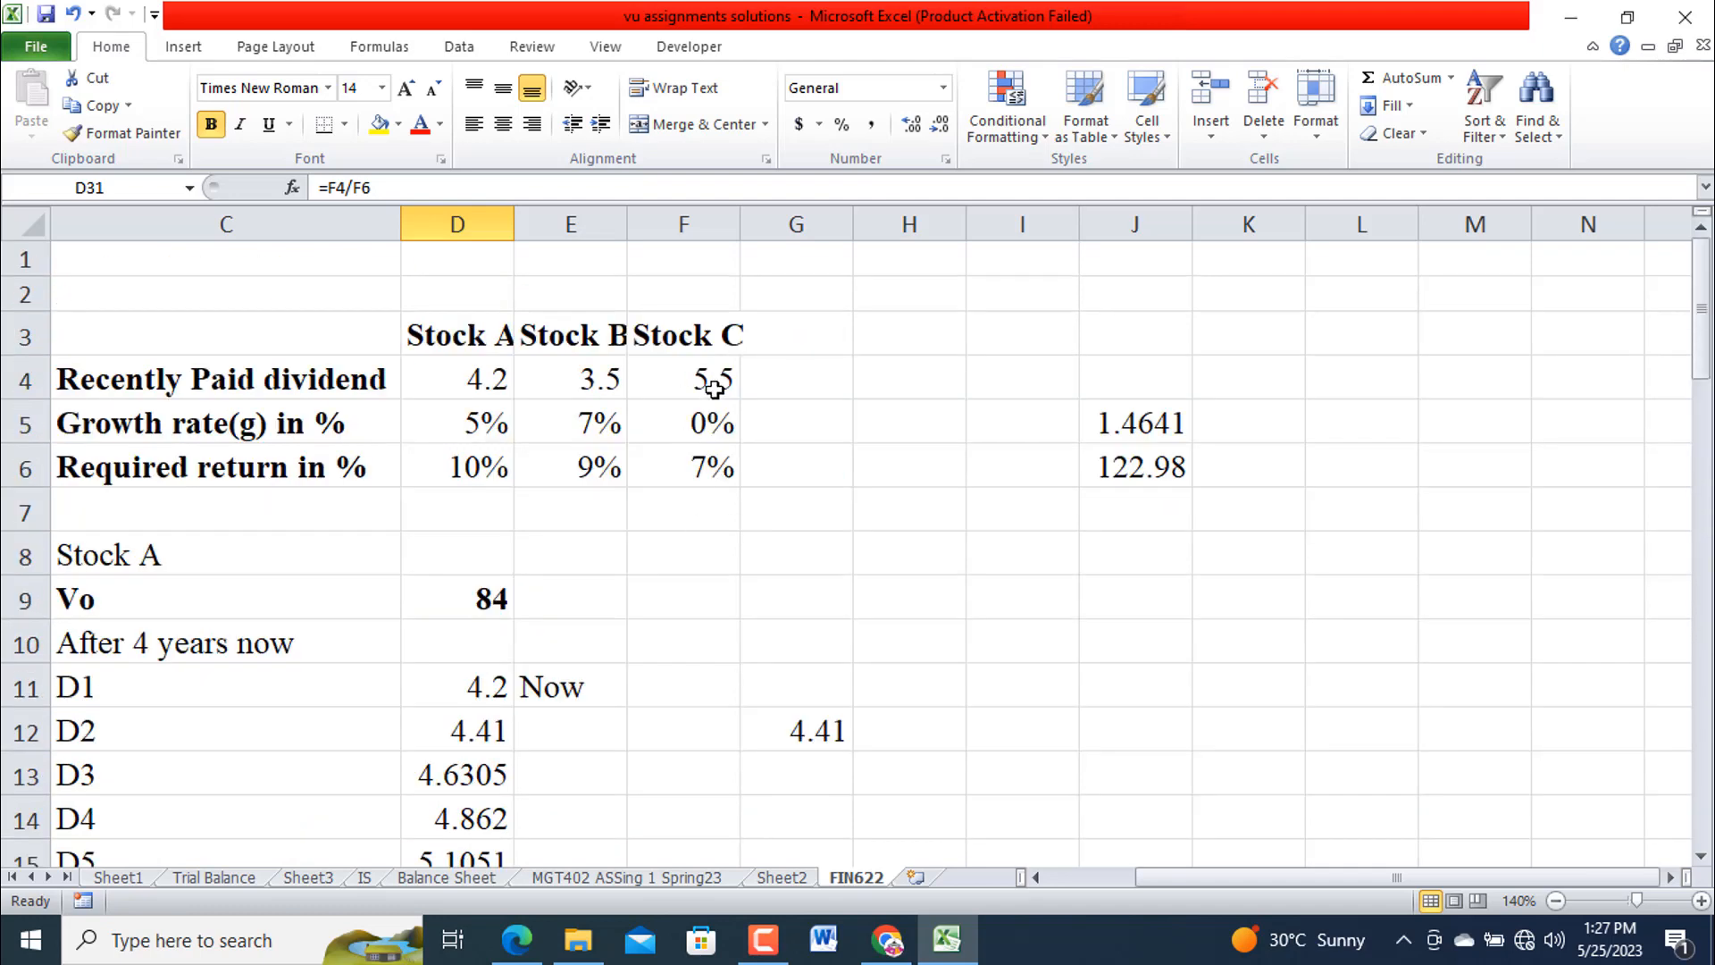
pyautogui.moveTo(734, 402)
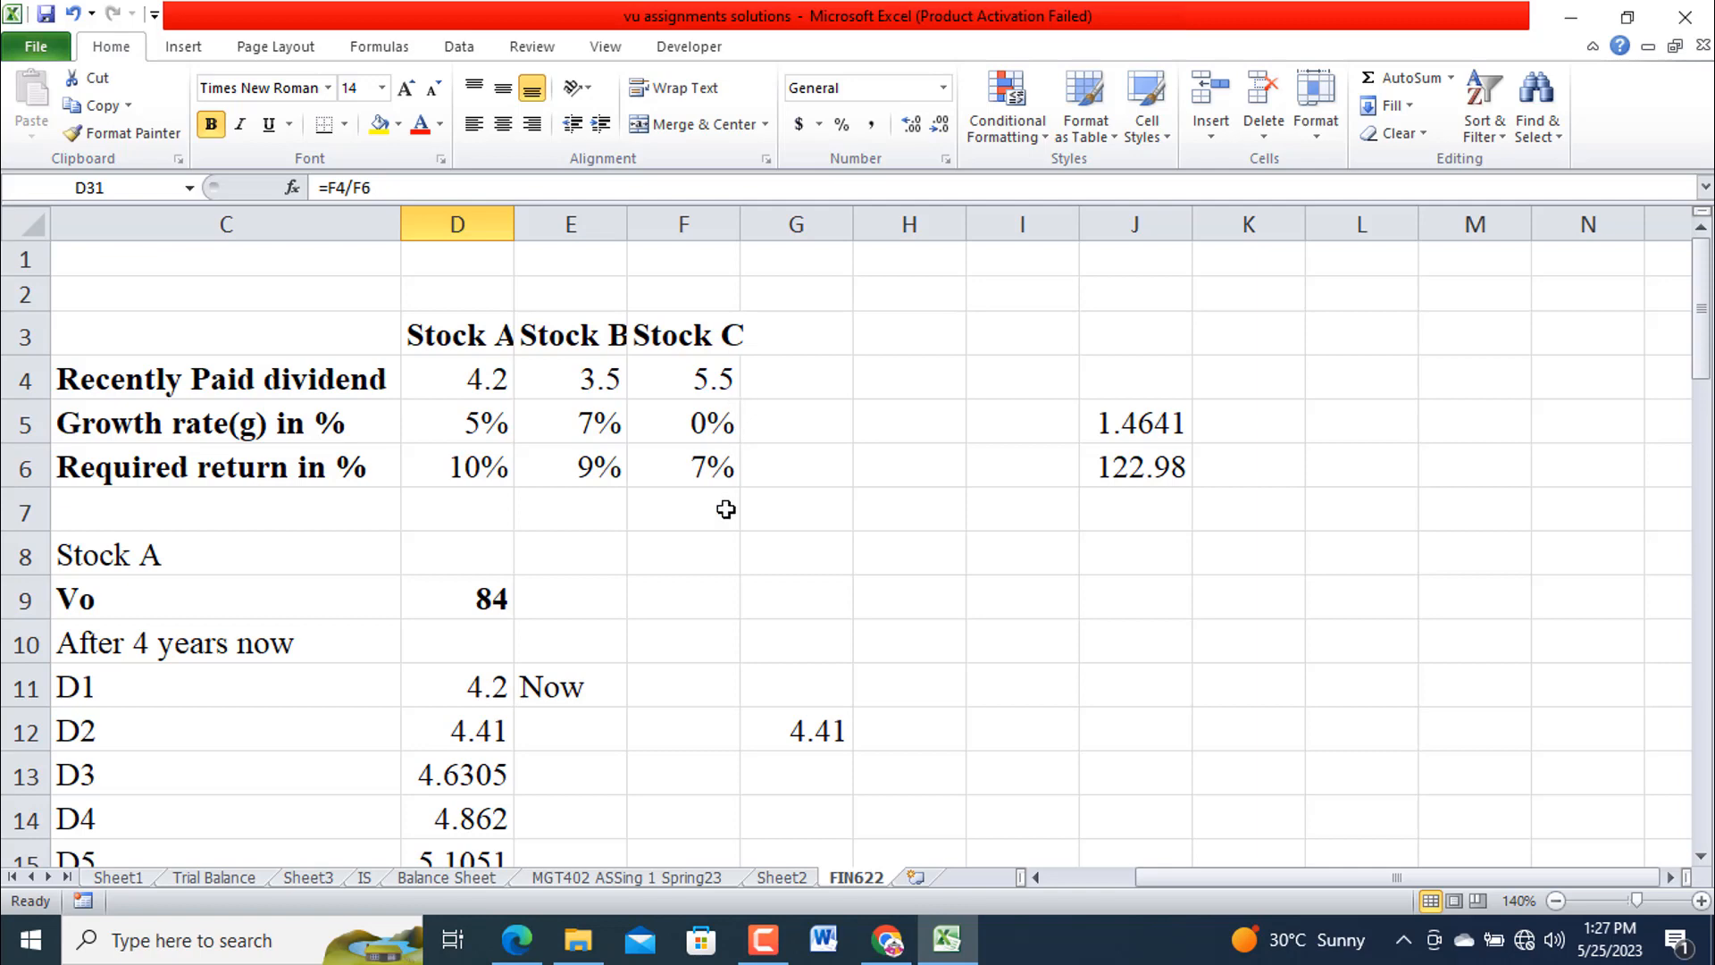
pyautogui.scroll(-3)
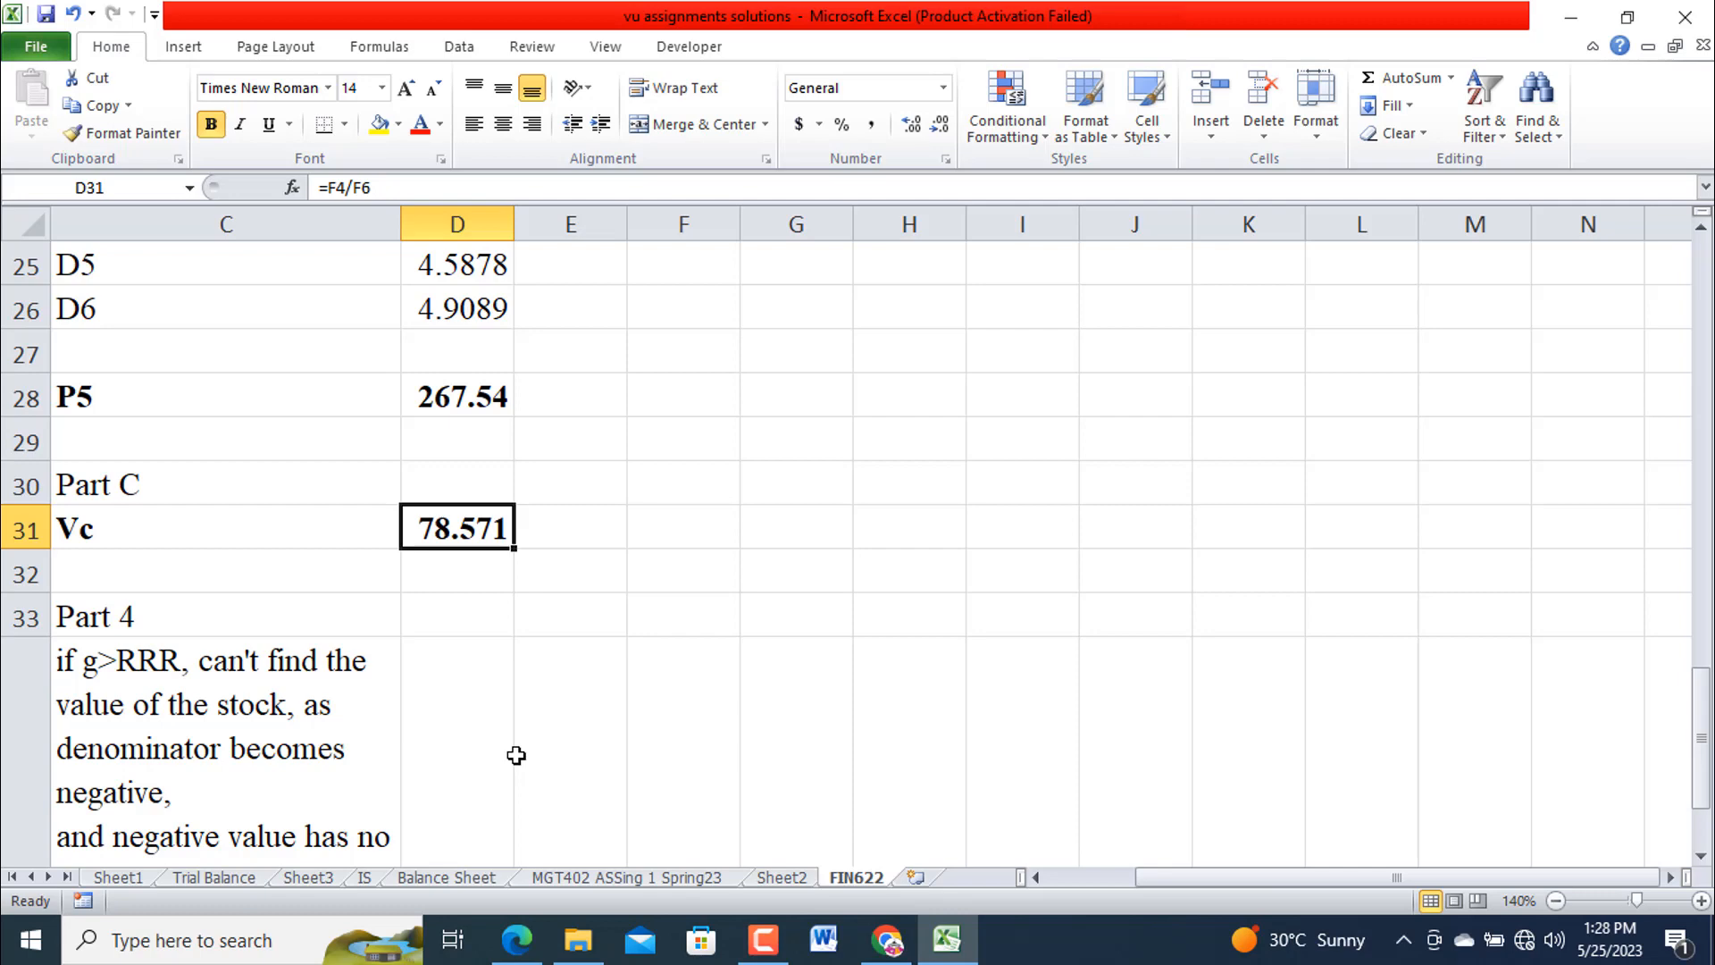
pyautogui.scroll(-3)
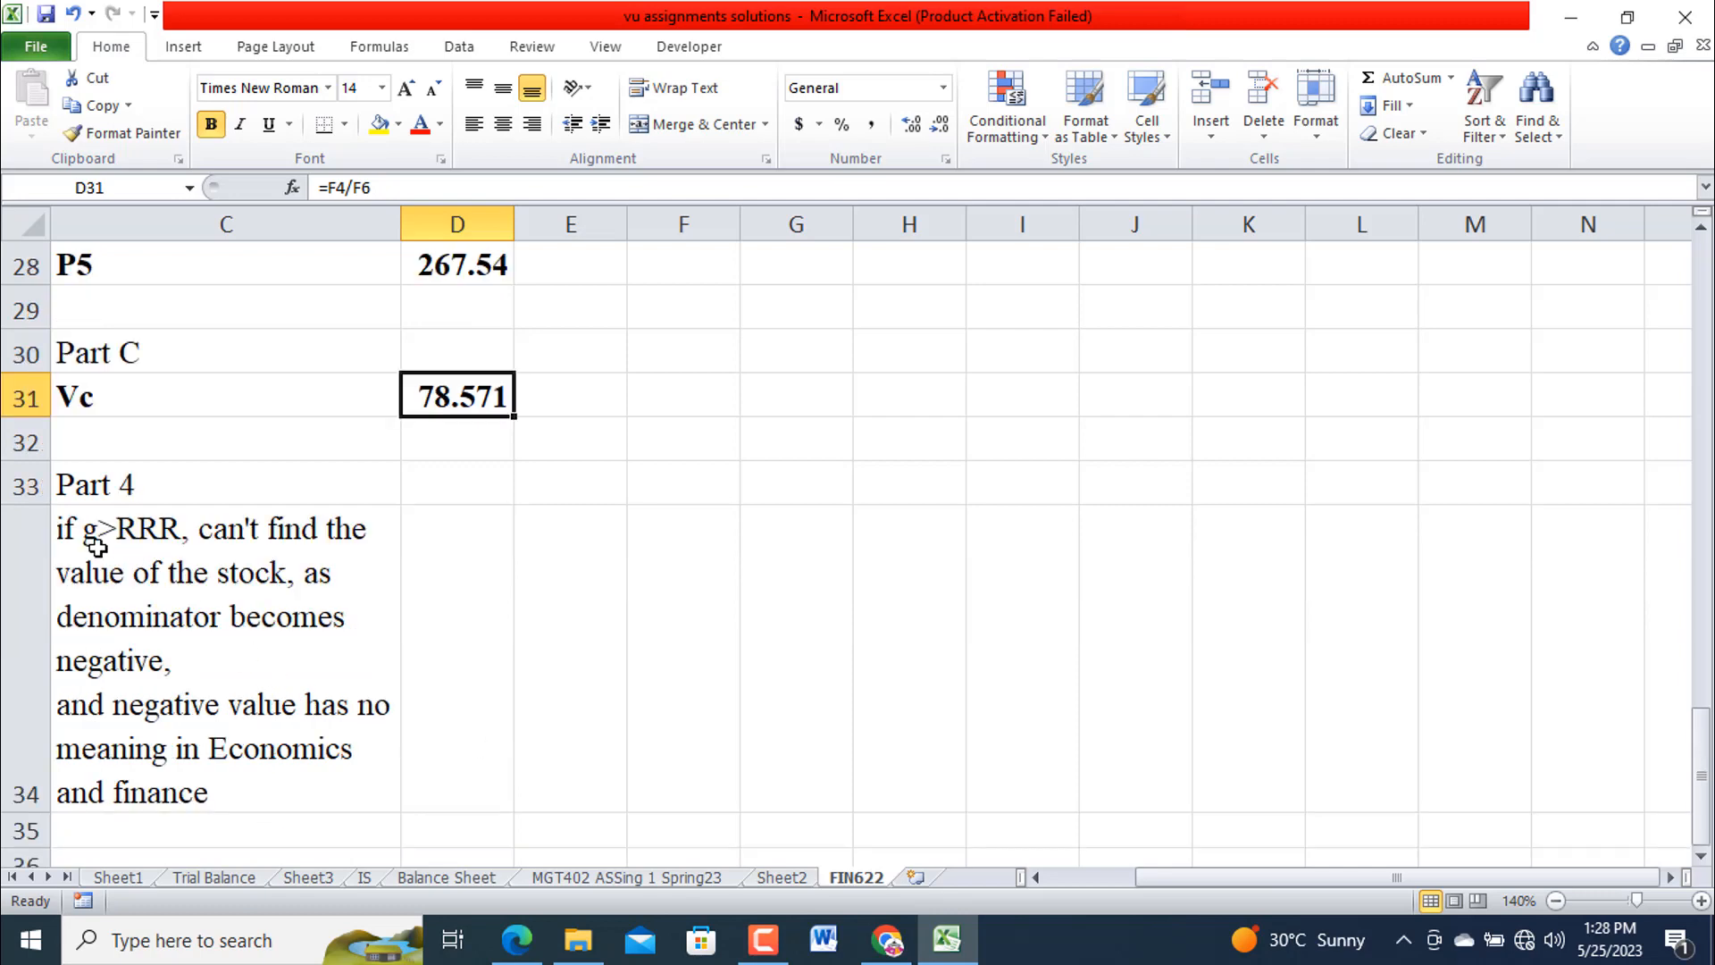
pyautogui.moveTo(143, 551)
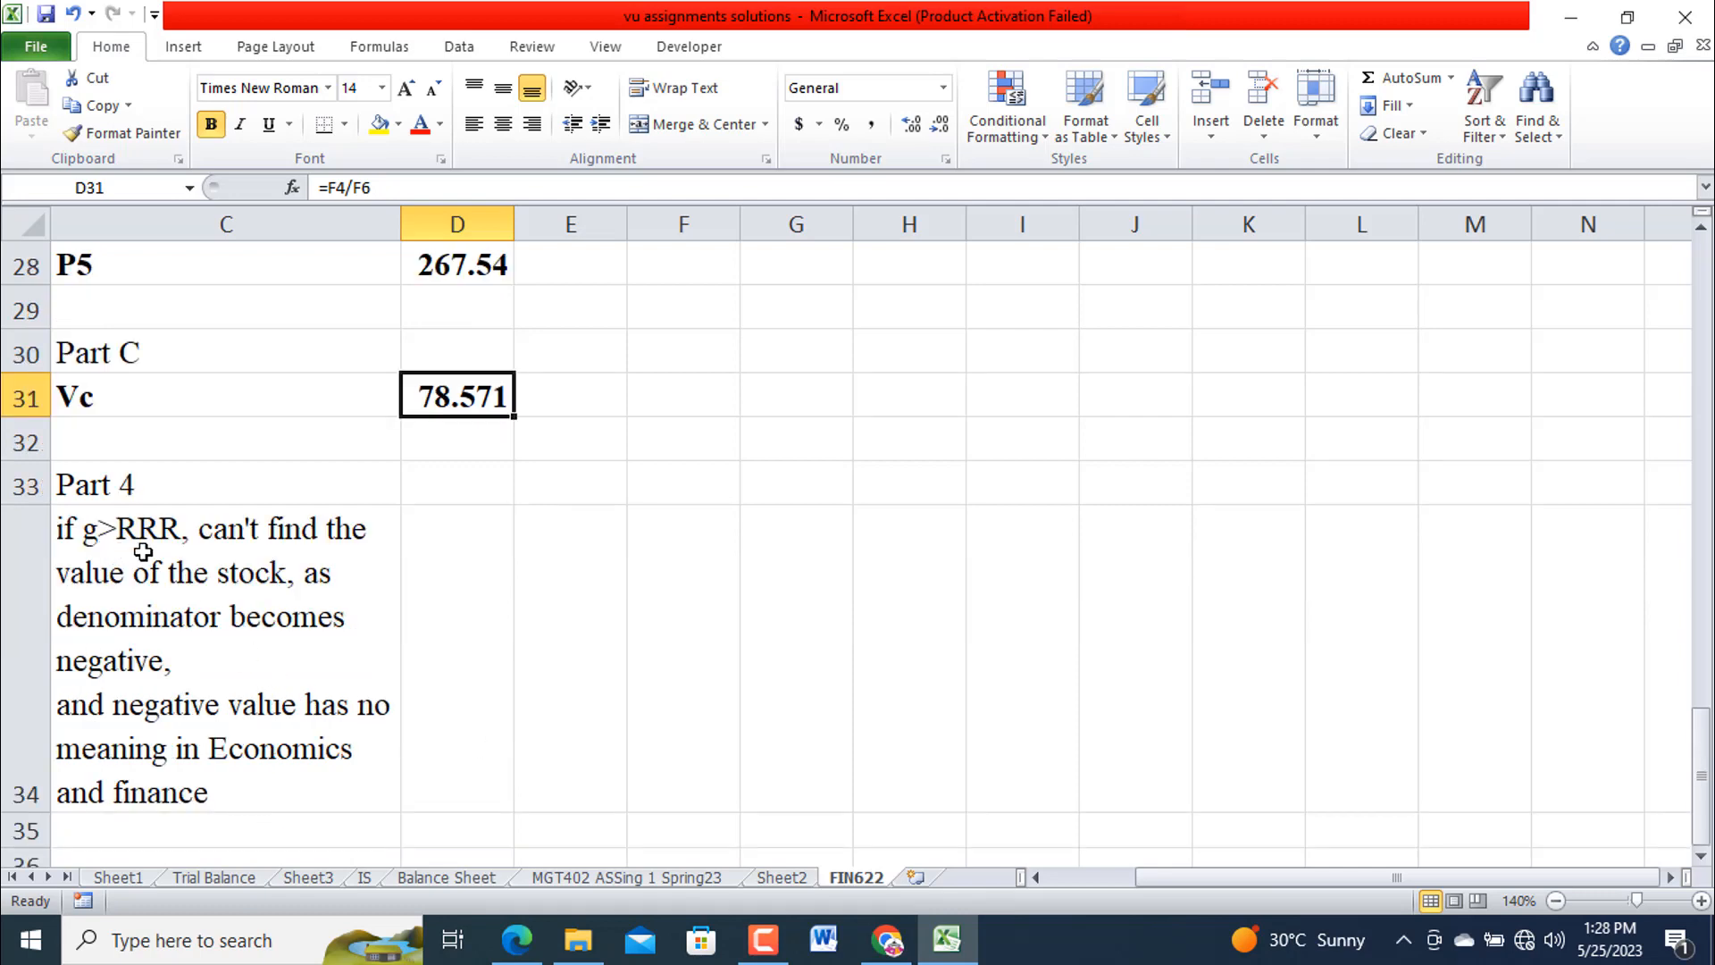
pyautogui.moveTo(276, 635)
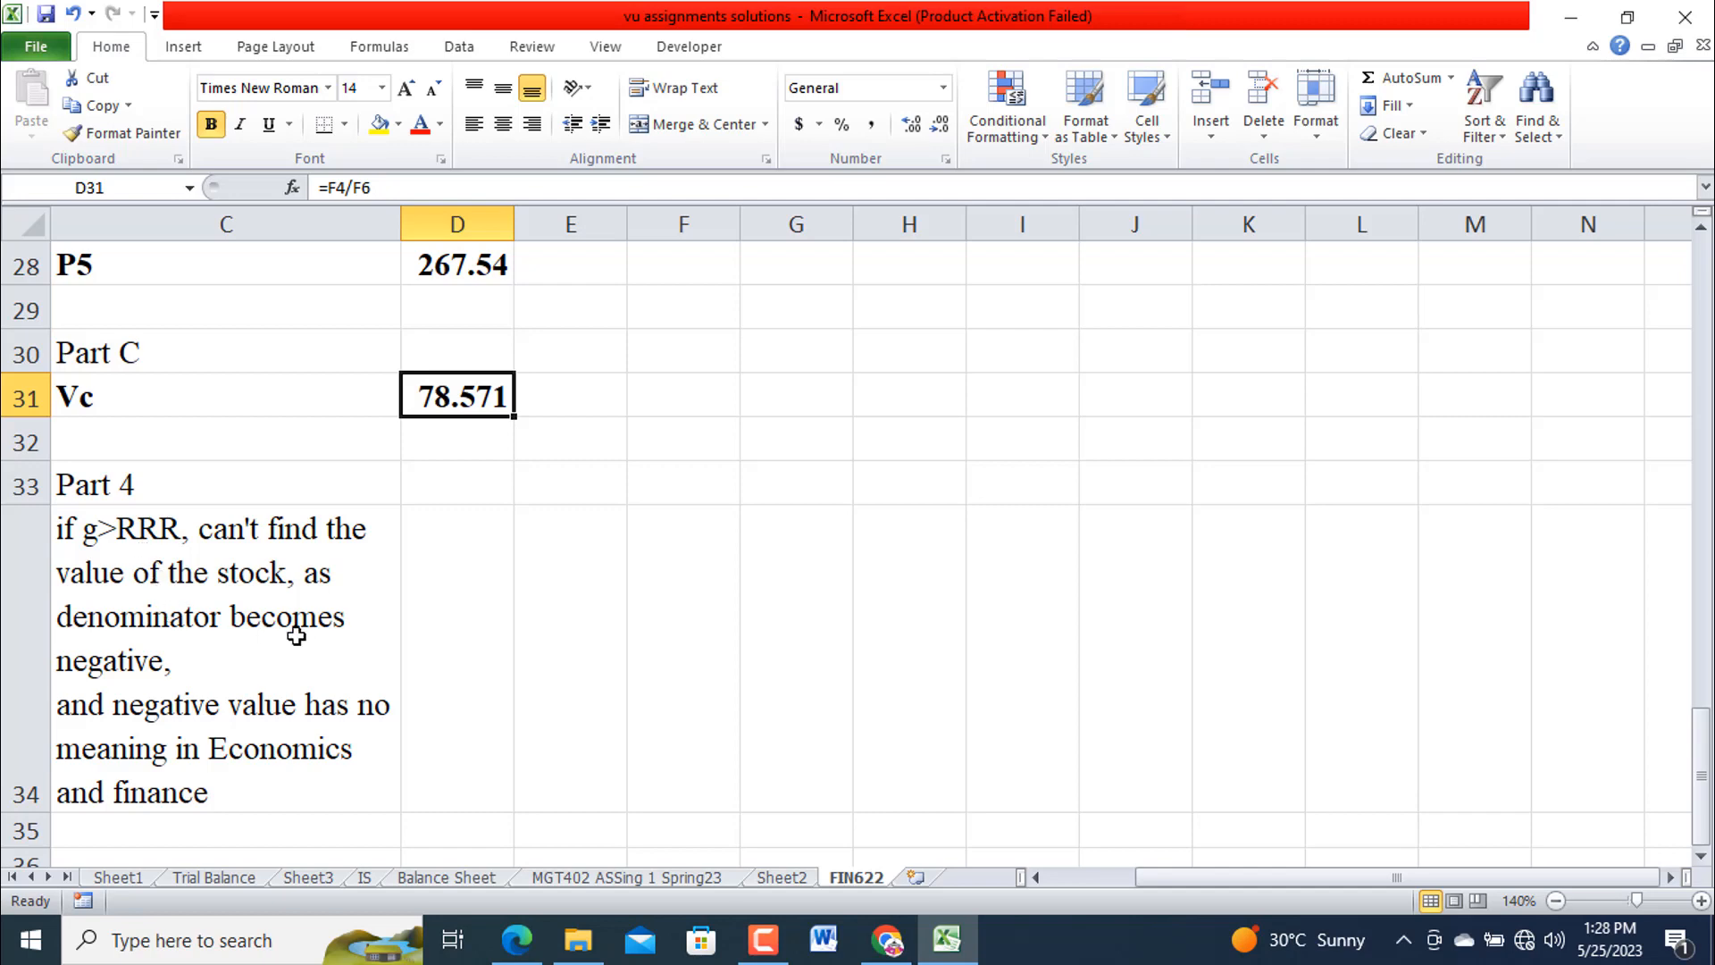
pyautogui.moveTo(292, 729)
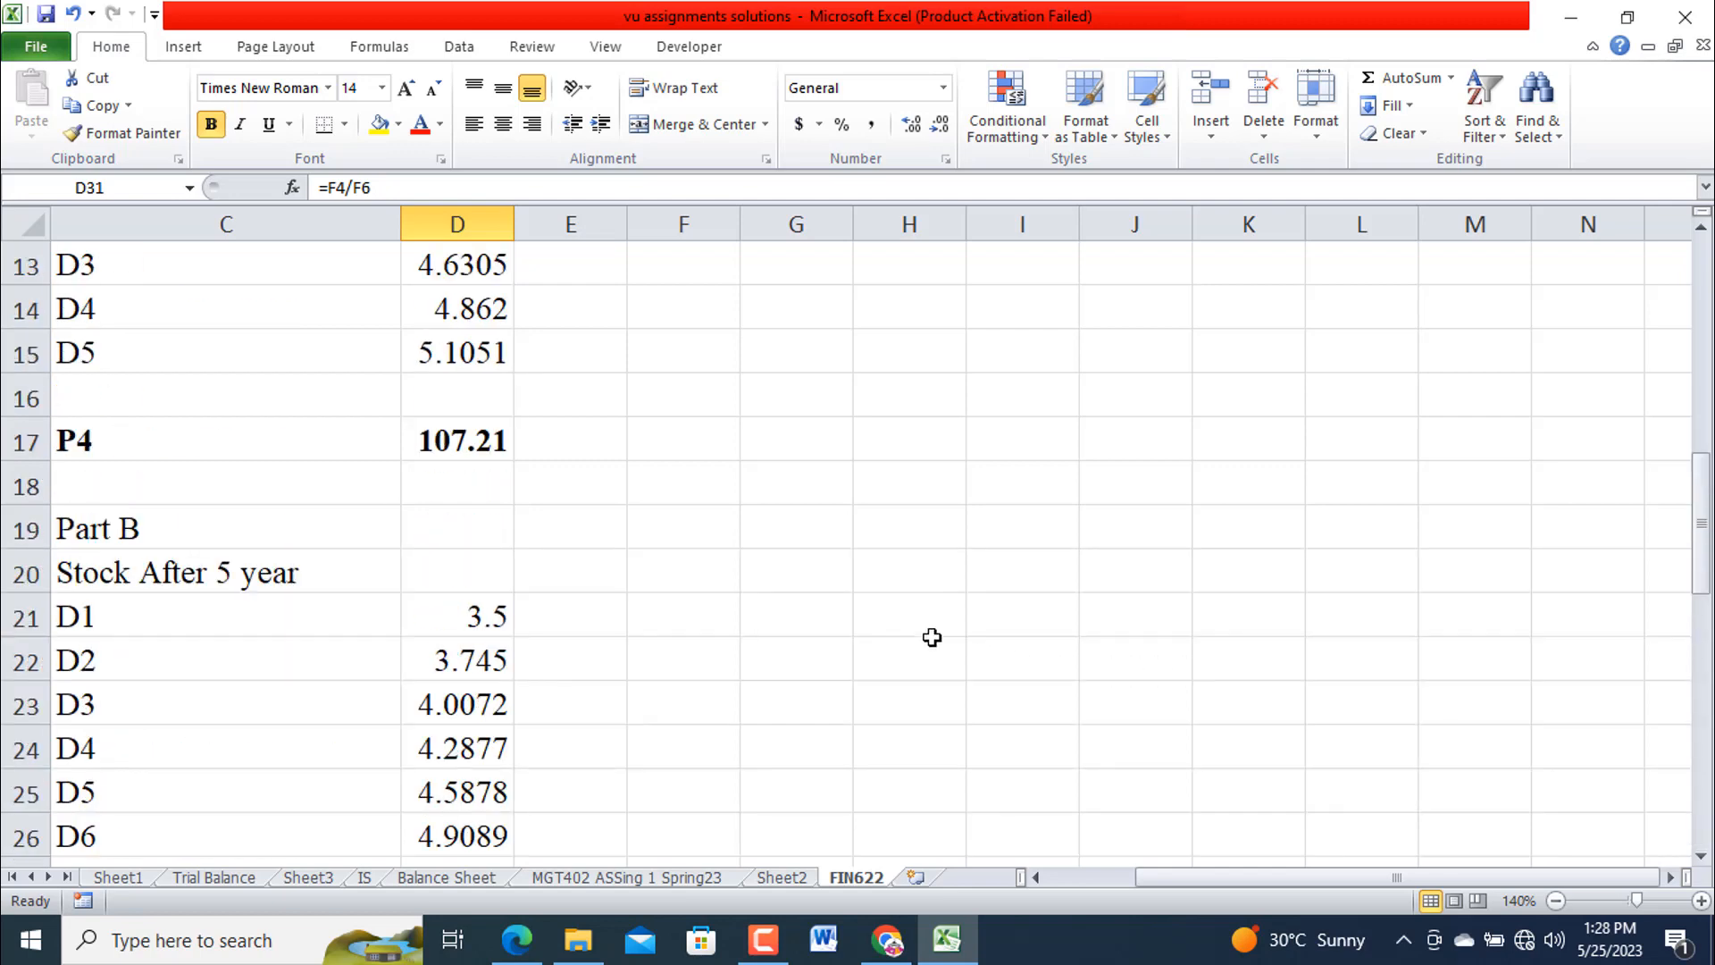
pyautogui.moveTo(777, 931)
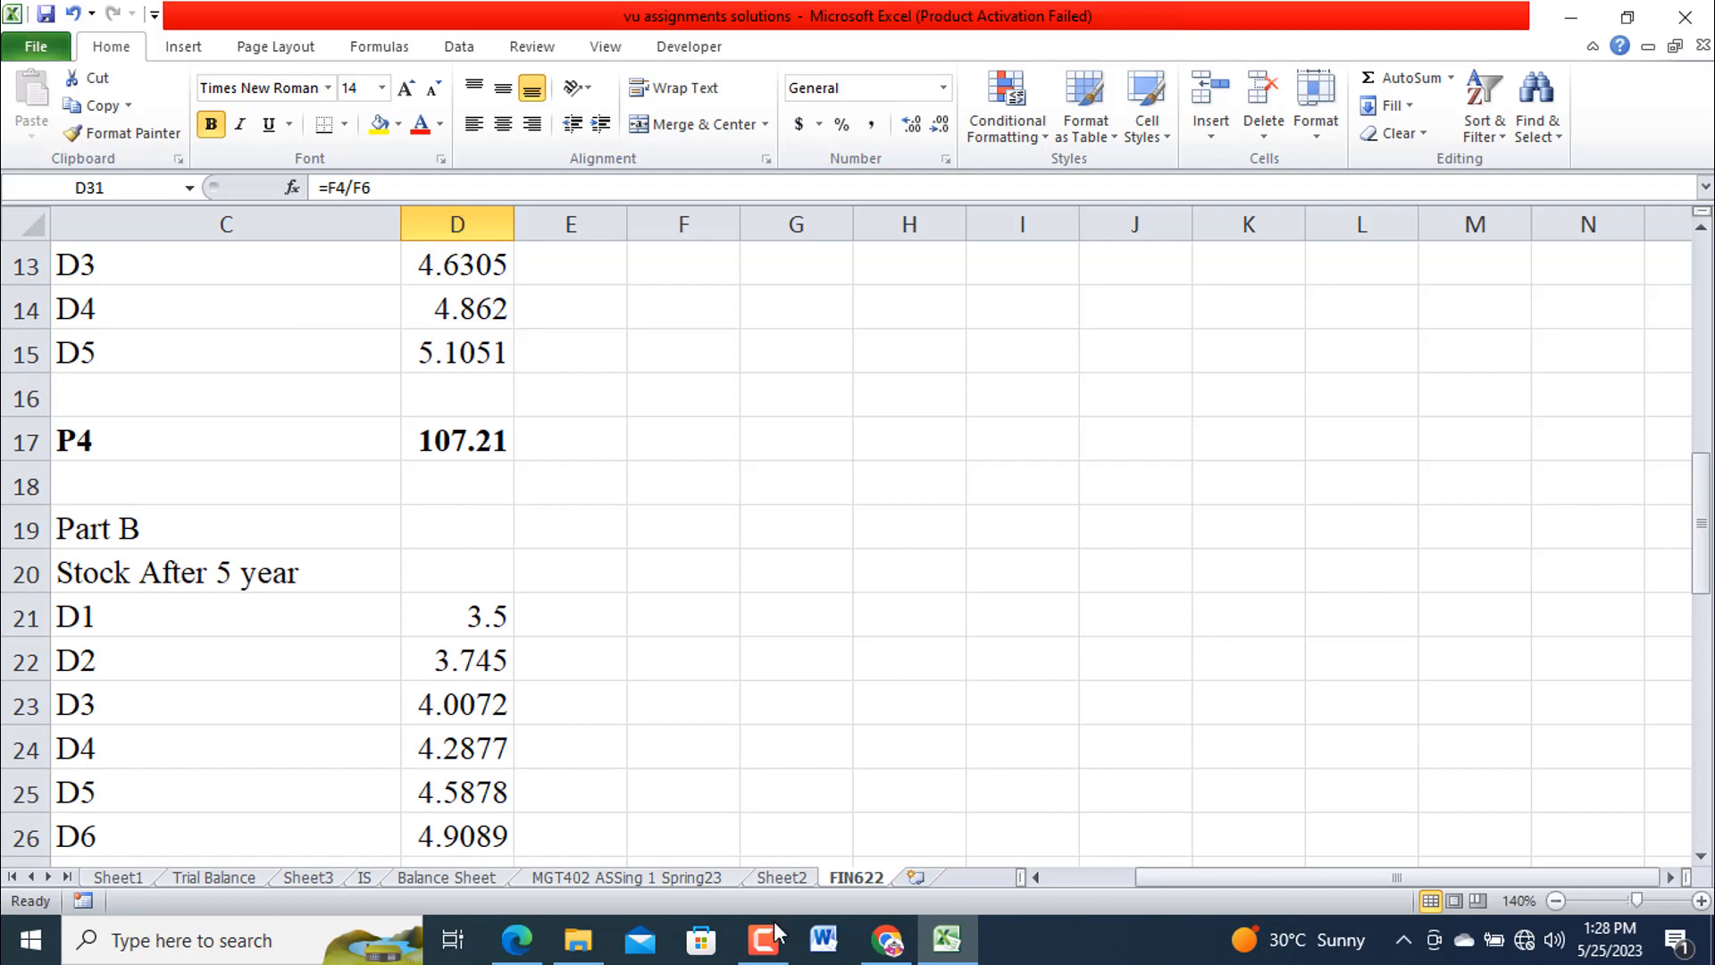